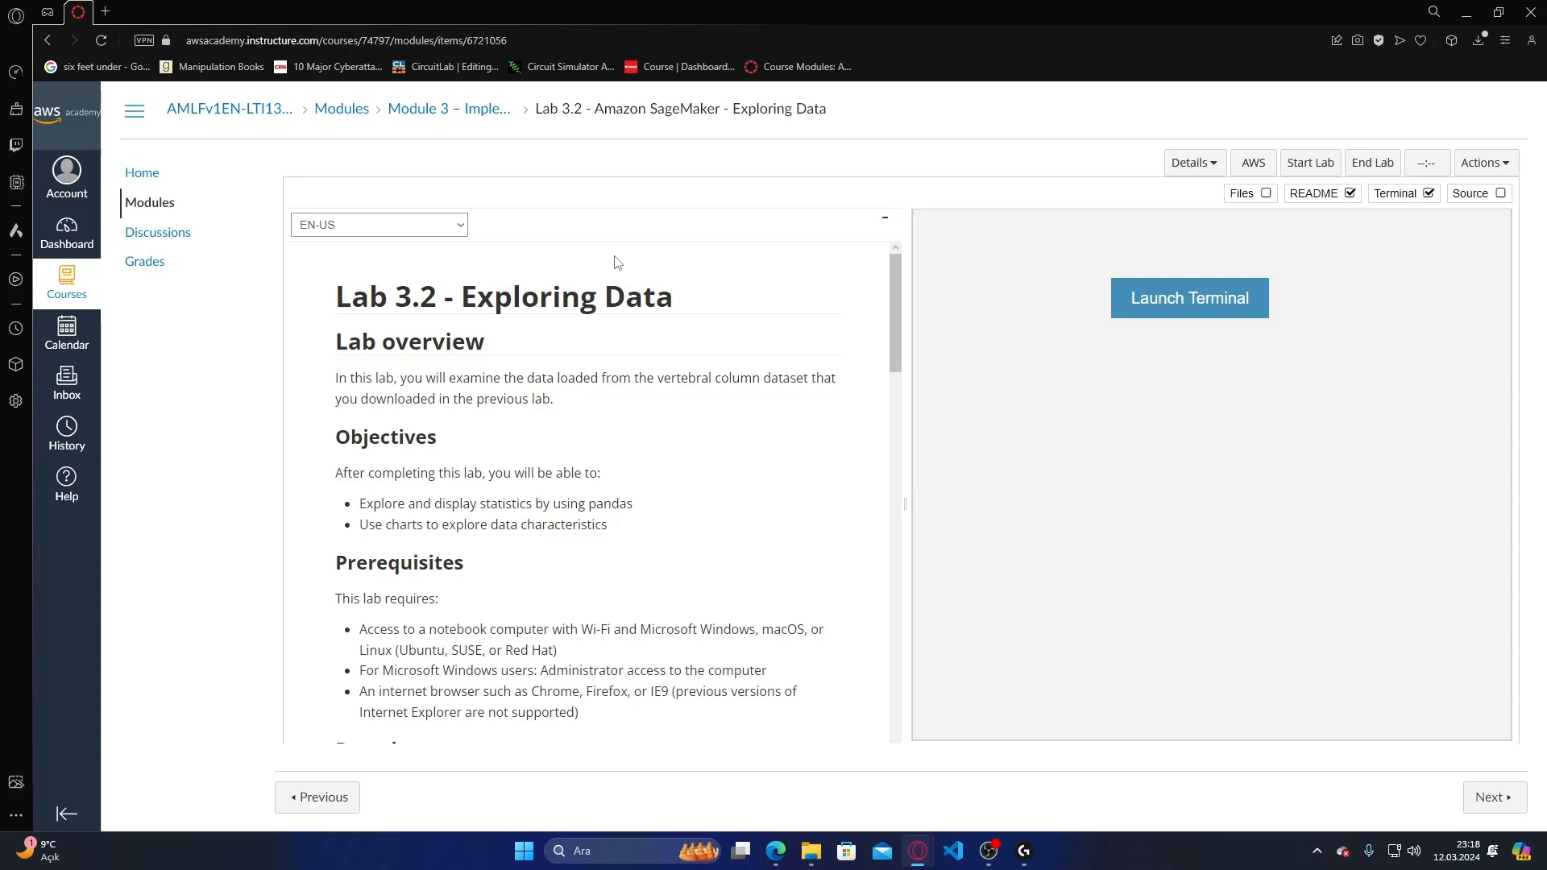
- Start the lab session from the AWS Academy lab page
scroll(down, 3)
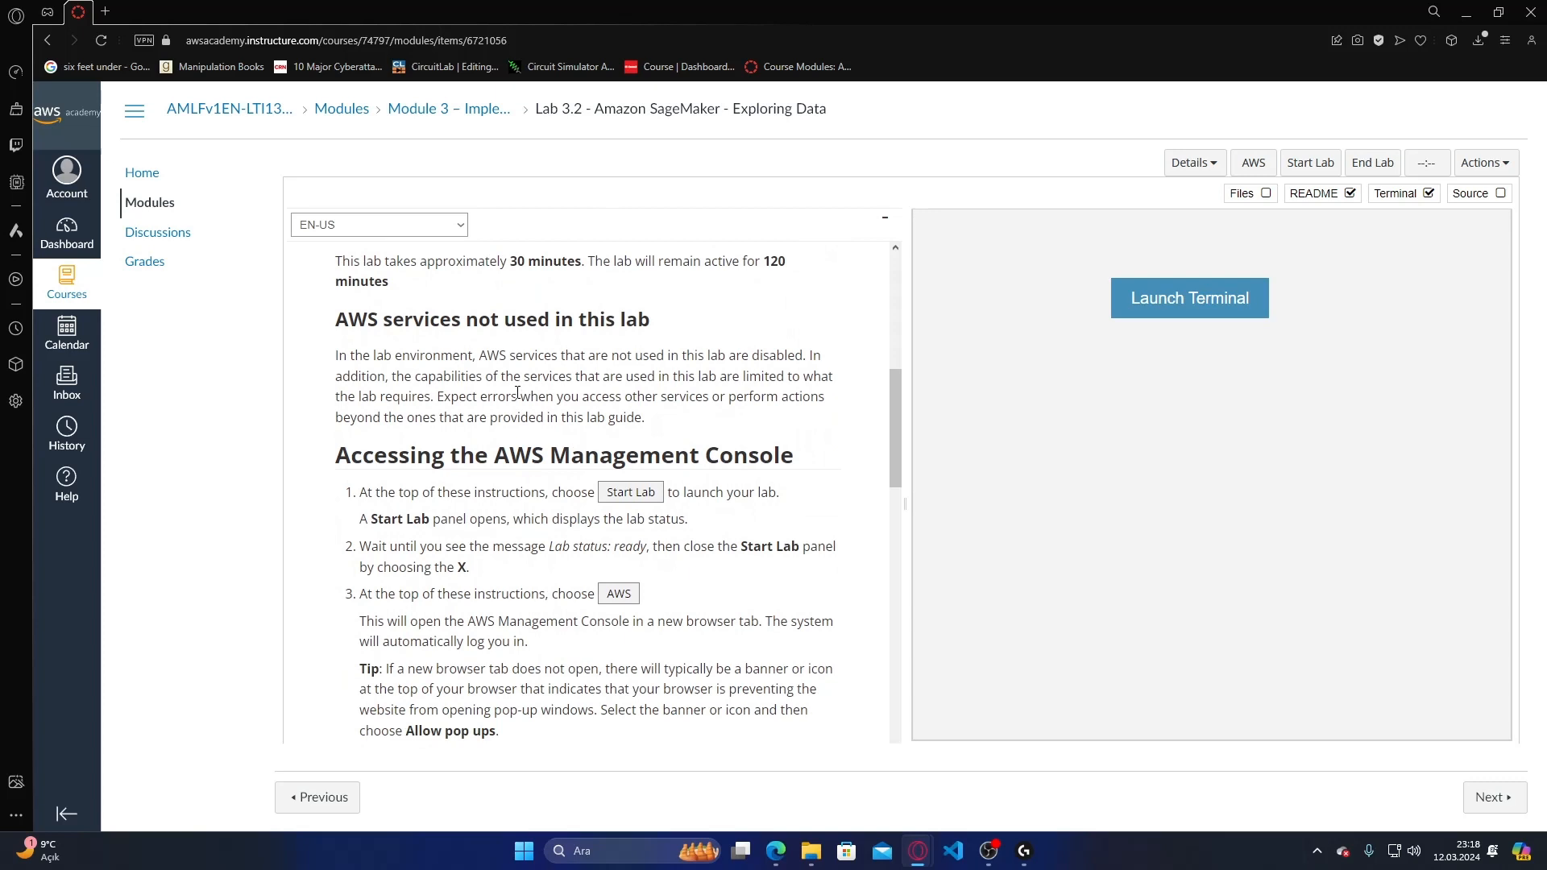
scroll(down, 3)
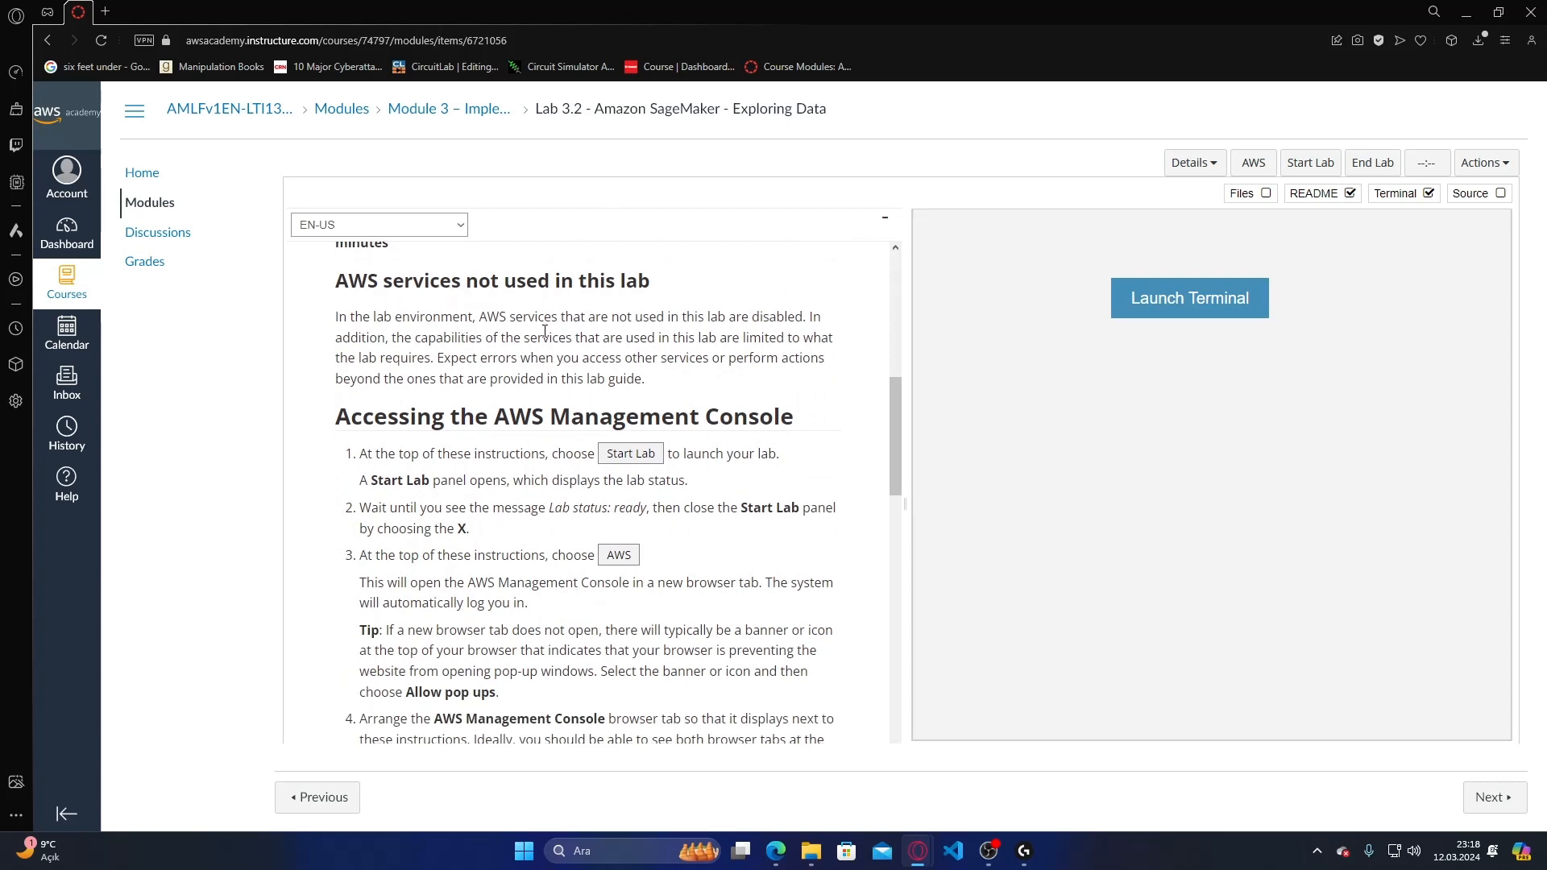
mouse_move(473, 309)
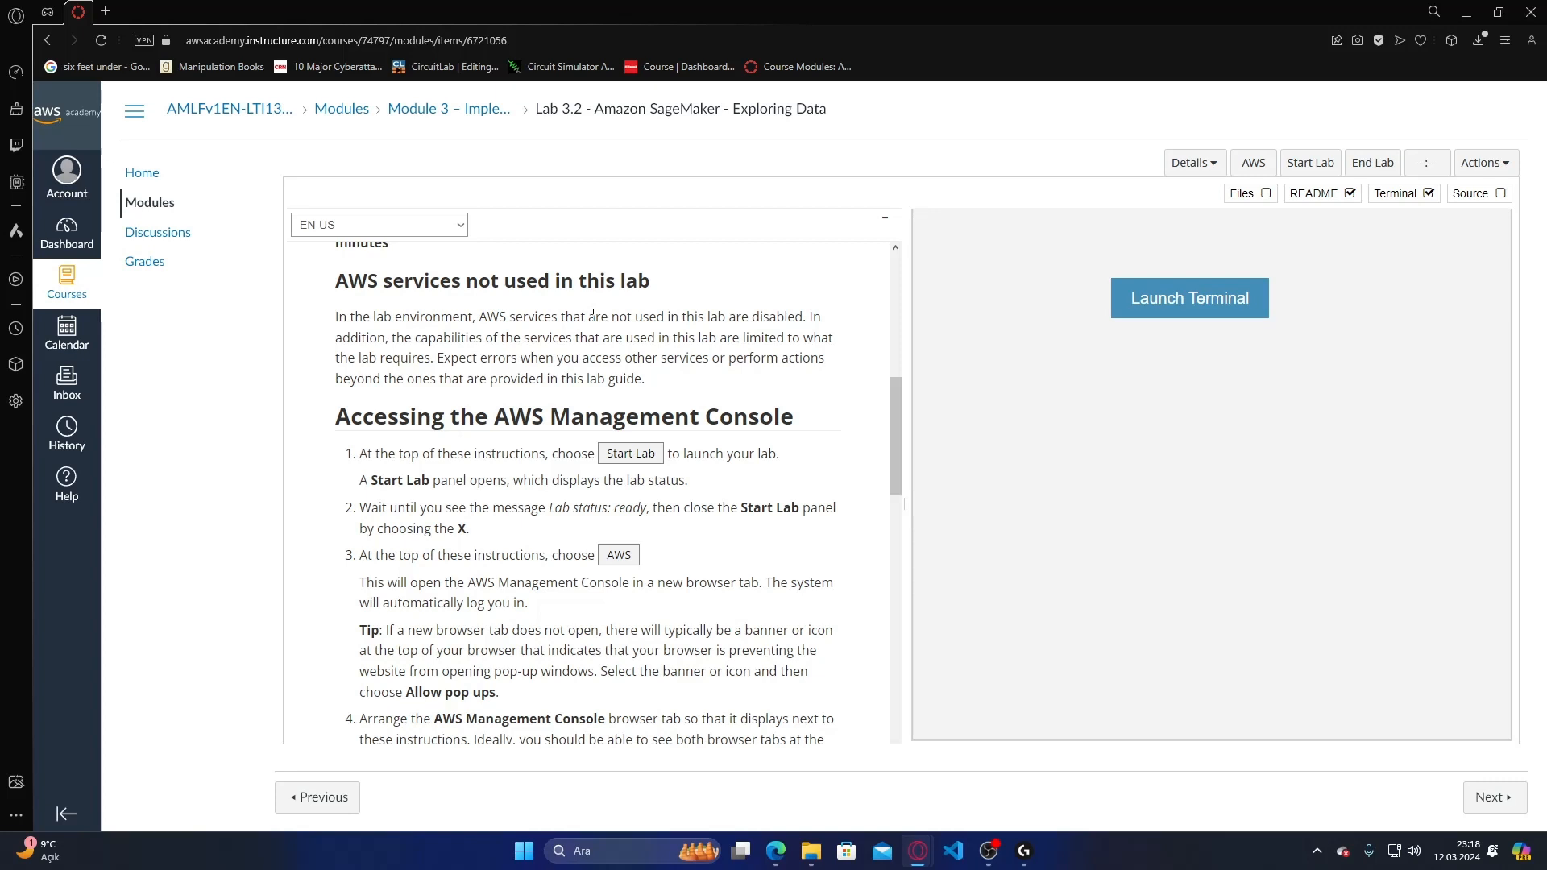
mouse_move(597, 238)
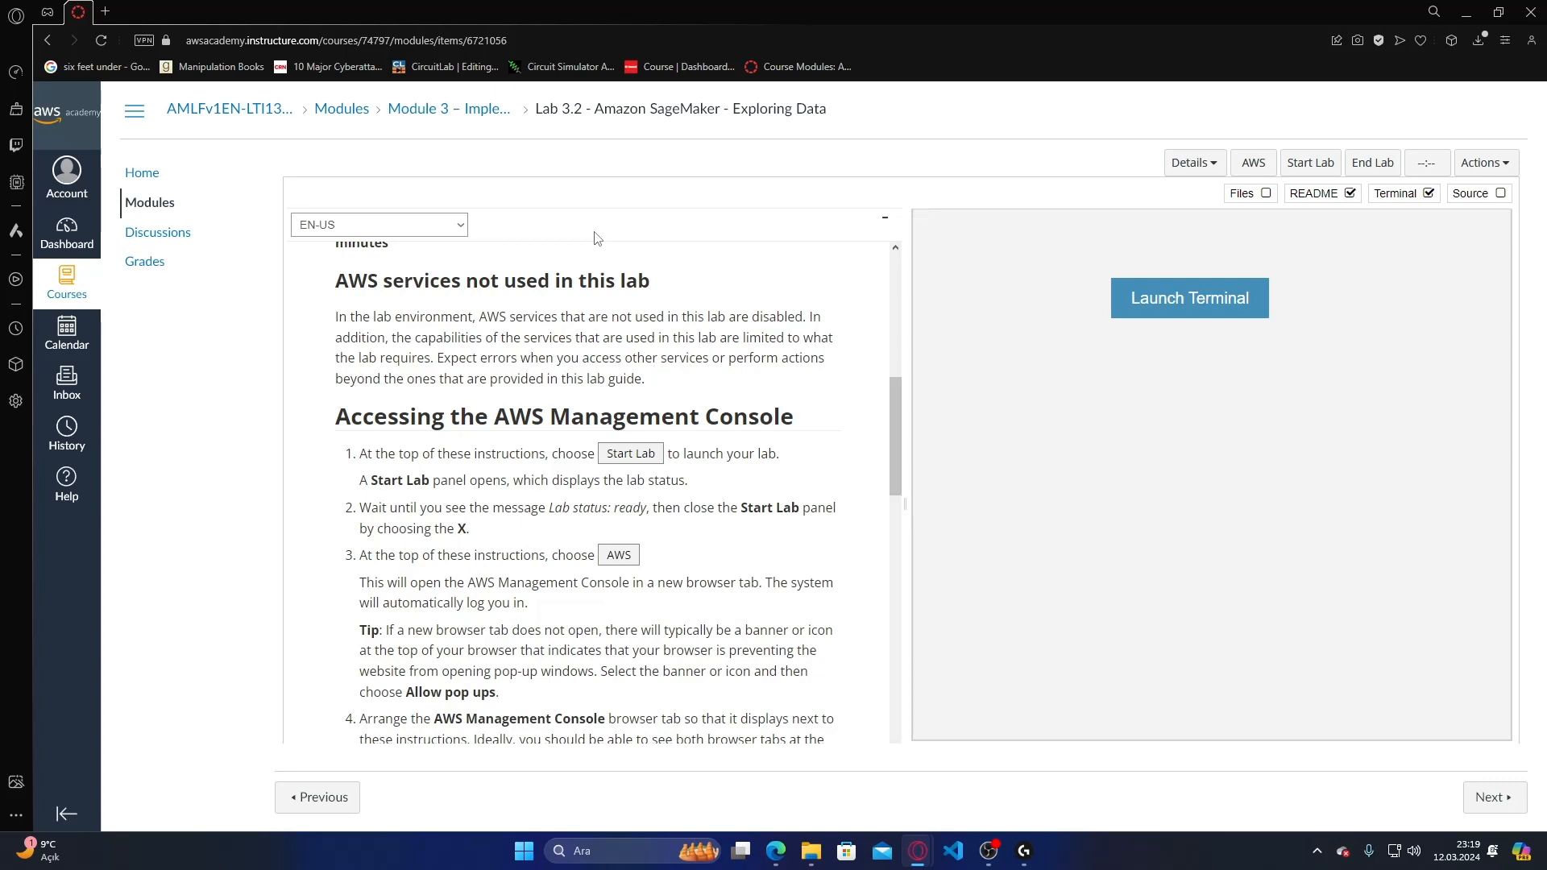
scroll(down, 3)
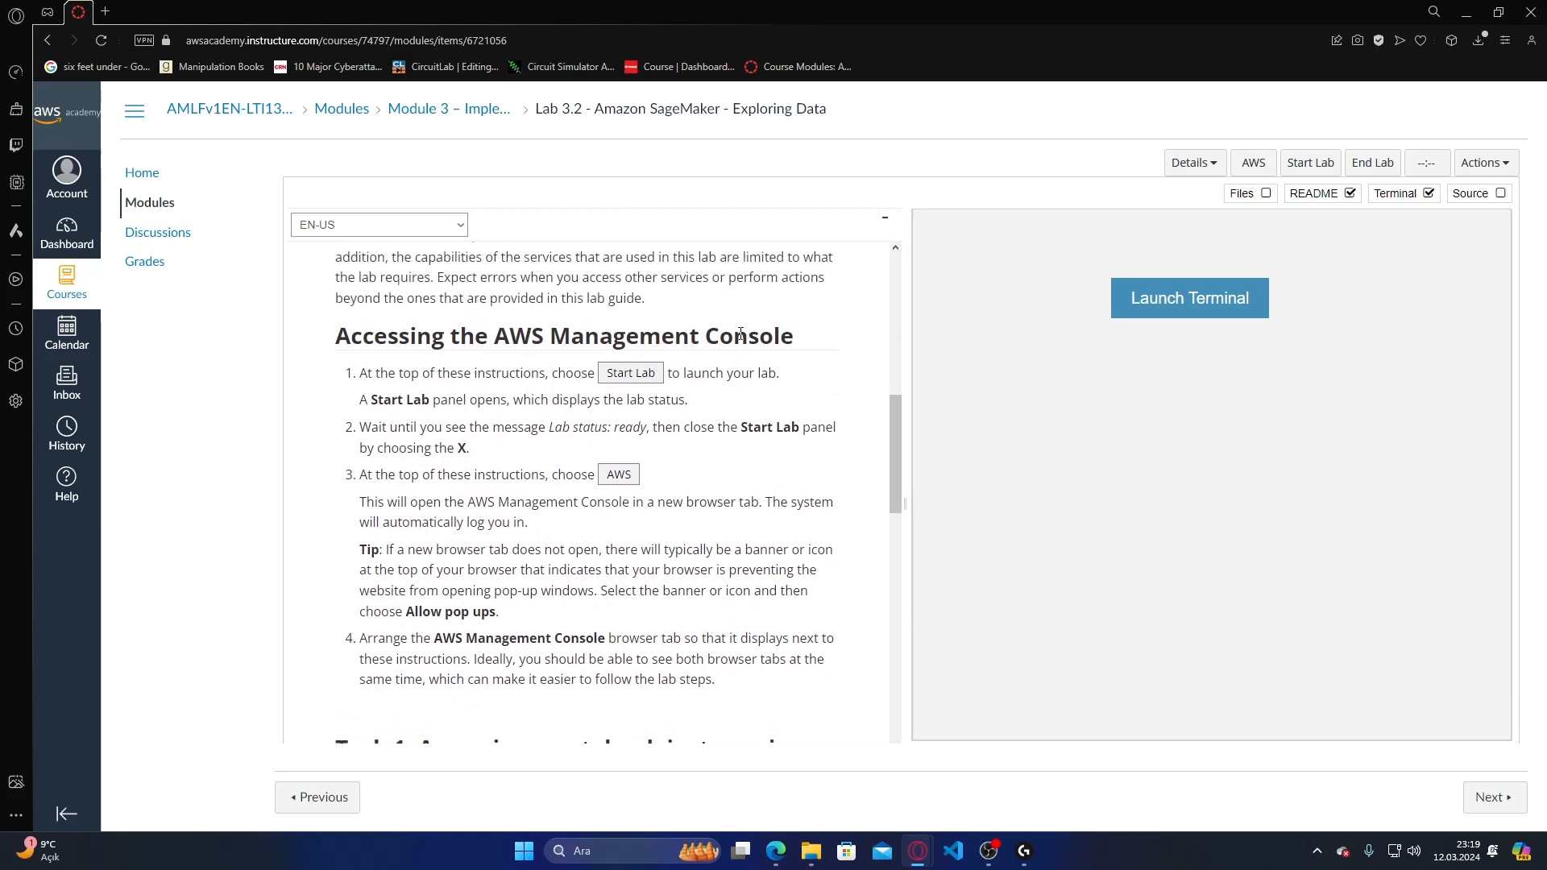
mouse_move(504, 362)
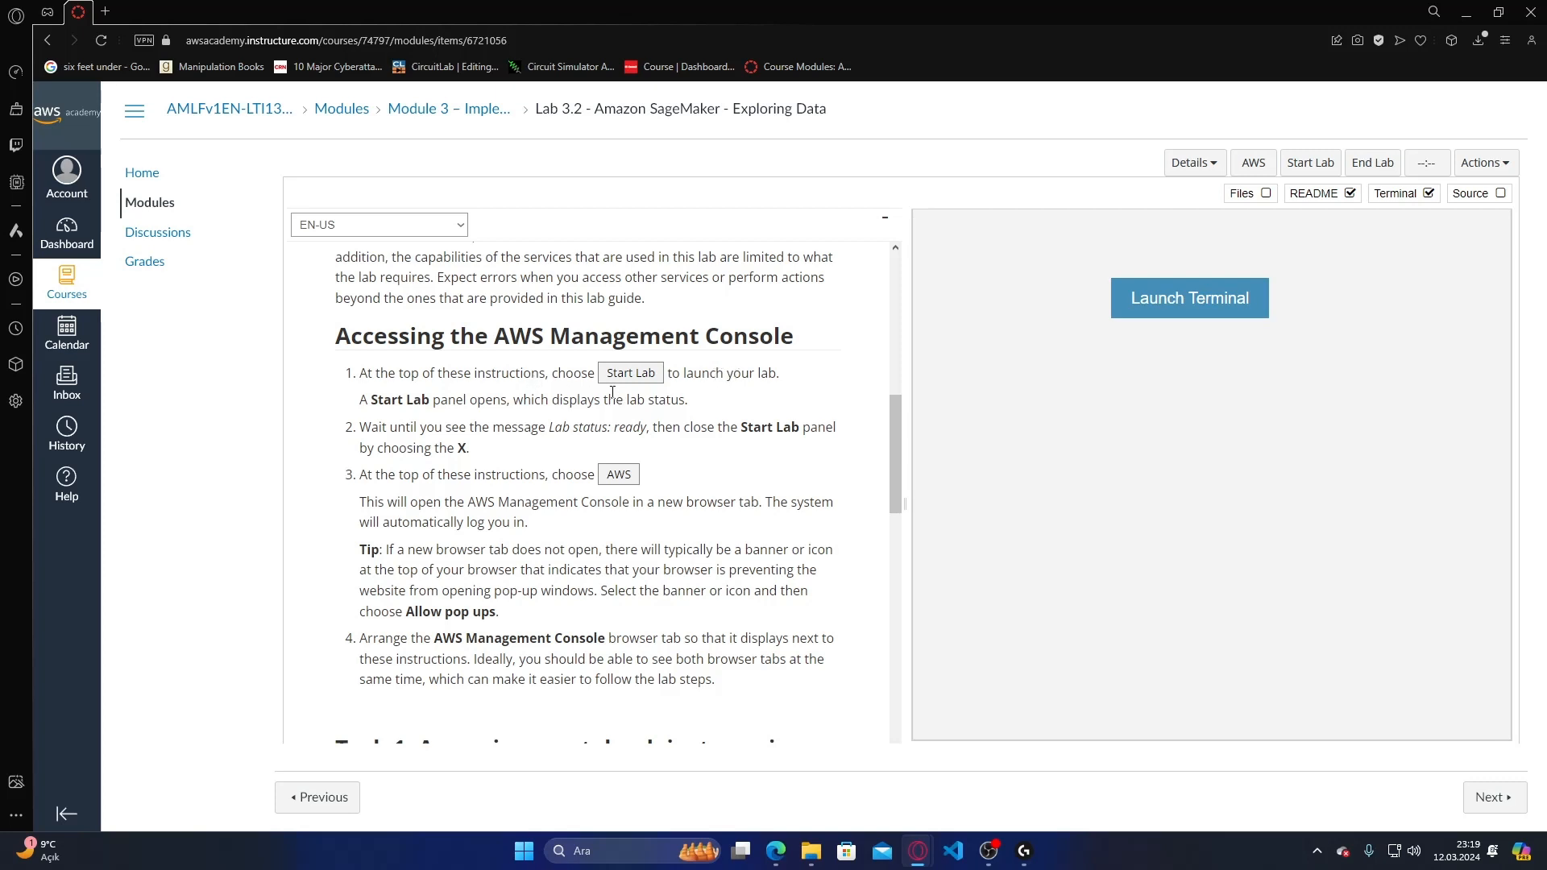
mouse_move(415, 455)
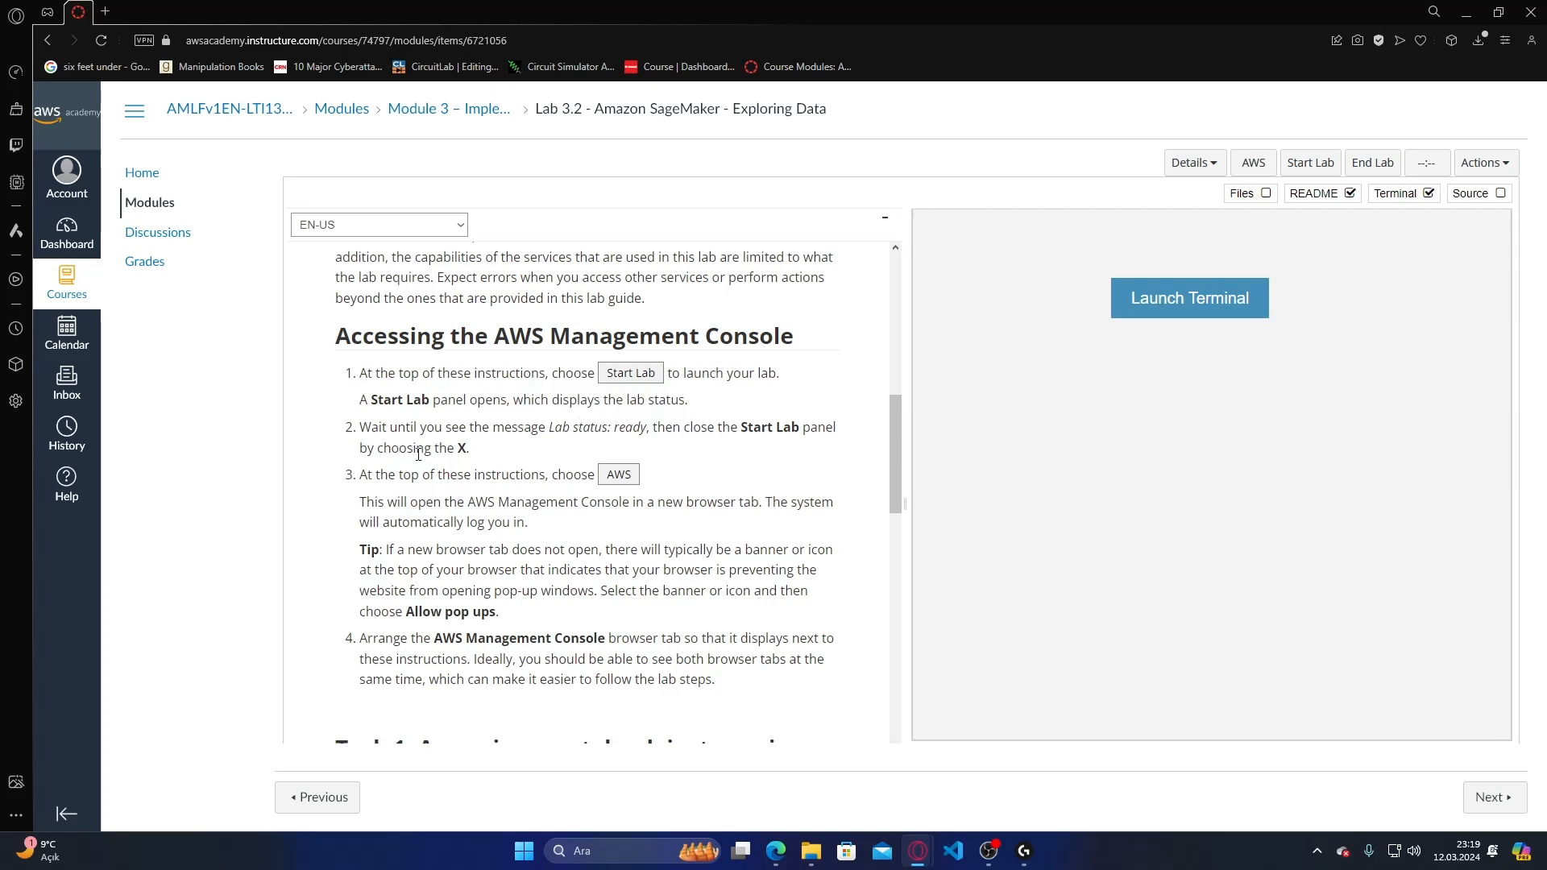
click(1302, 161)
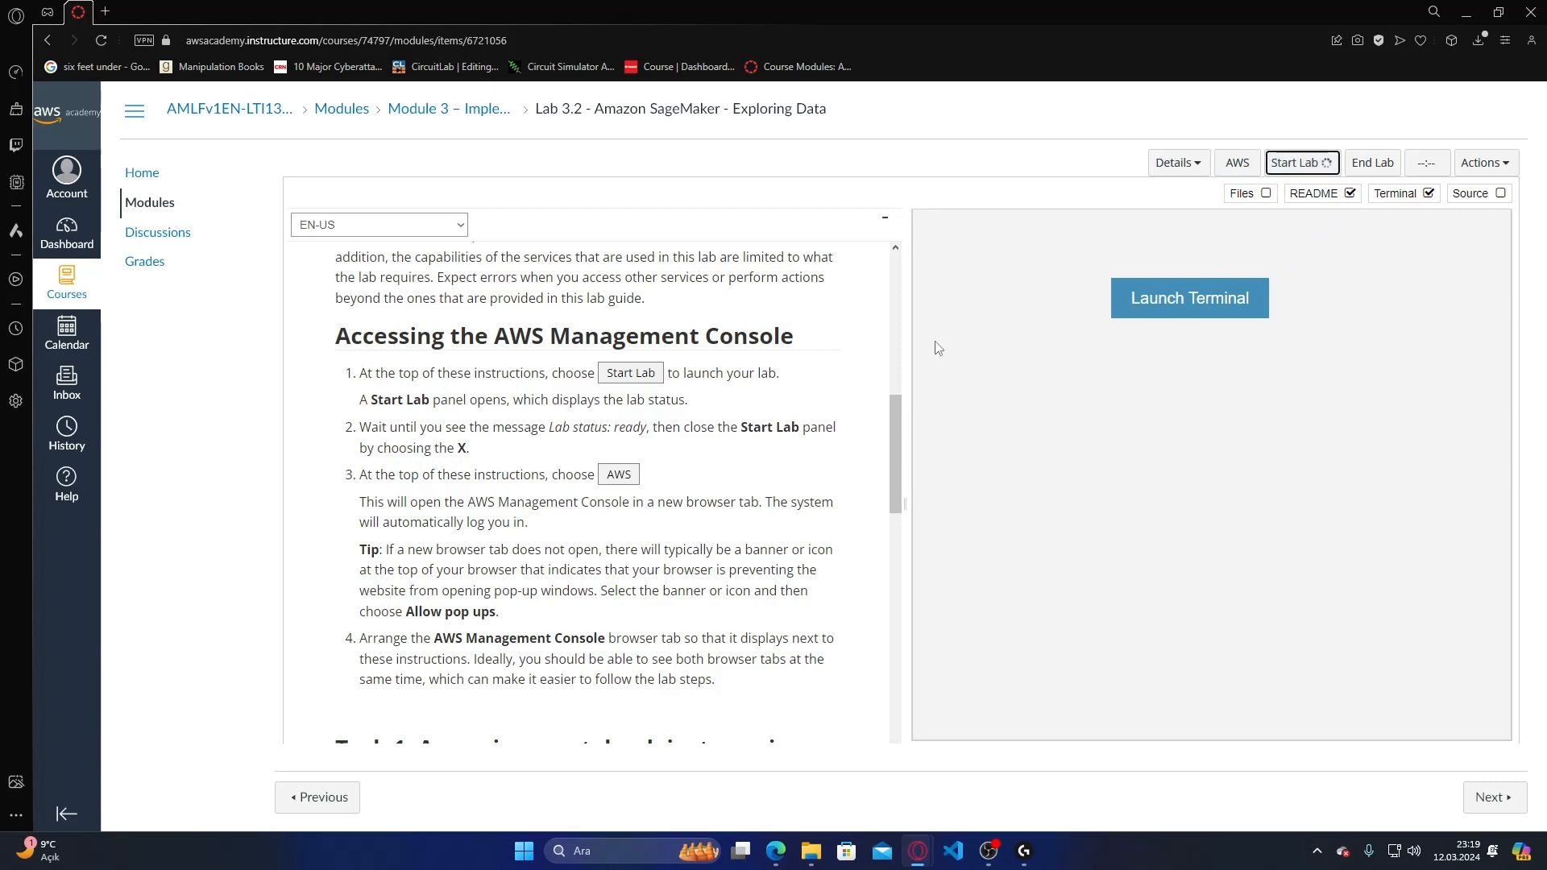
mouse_move(978, 305)
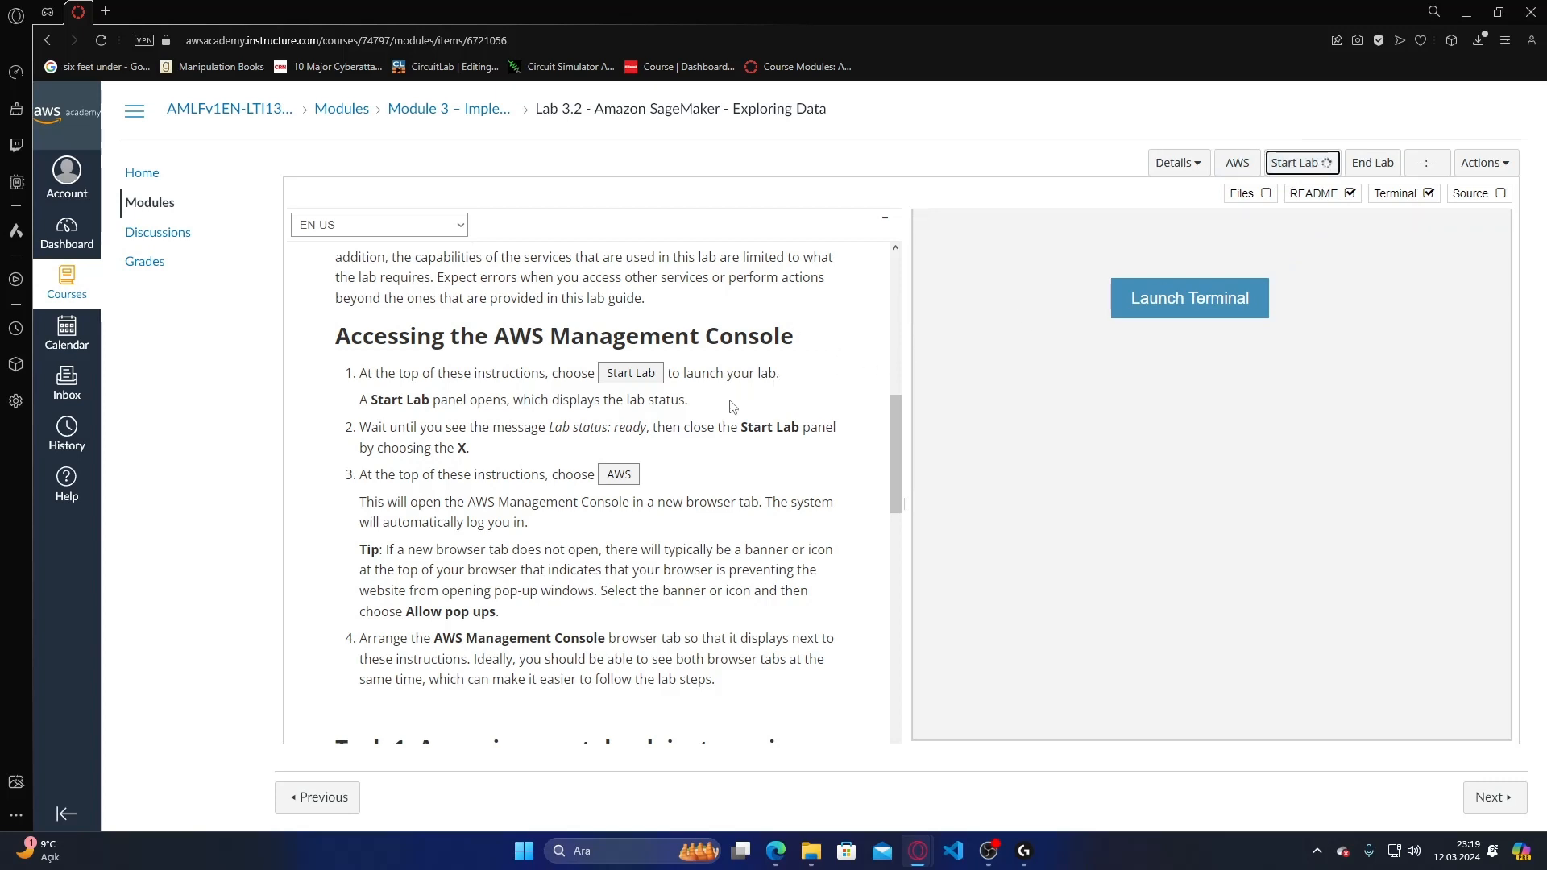
- Check the Start Lab panel's region and 120-minute session time, then dismiss it
scroll(down, 3)
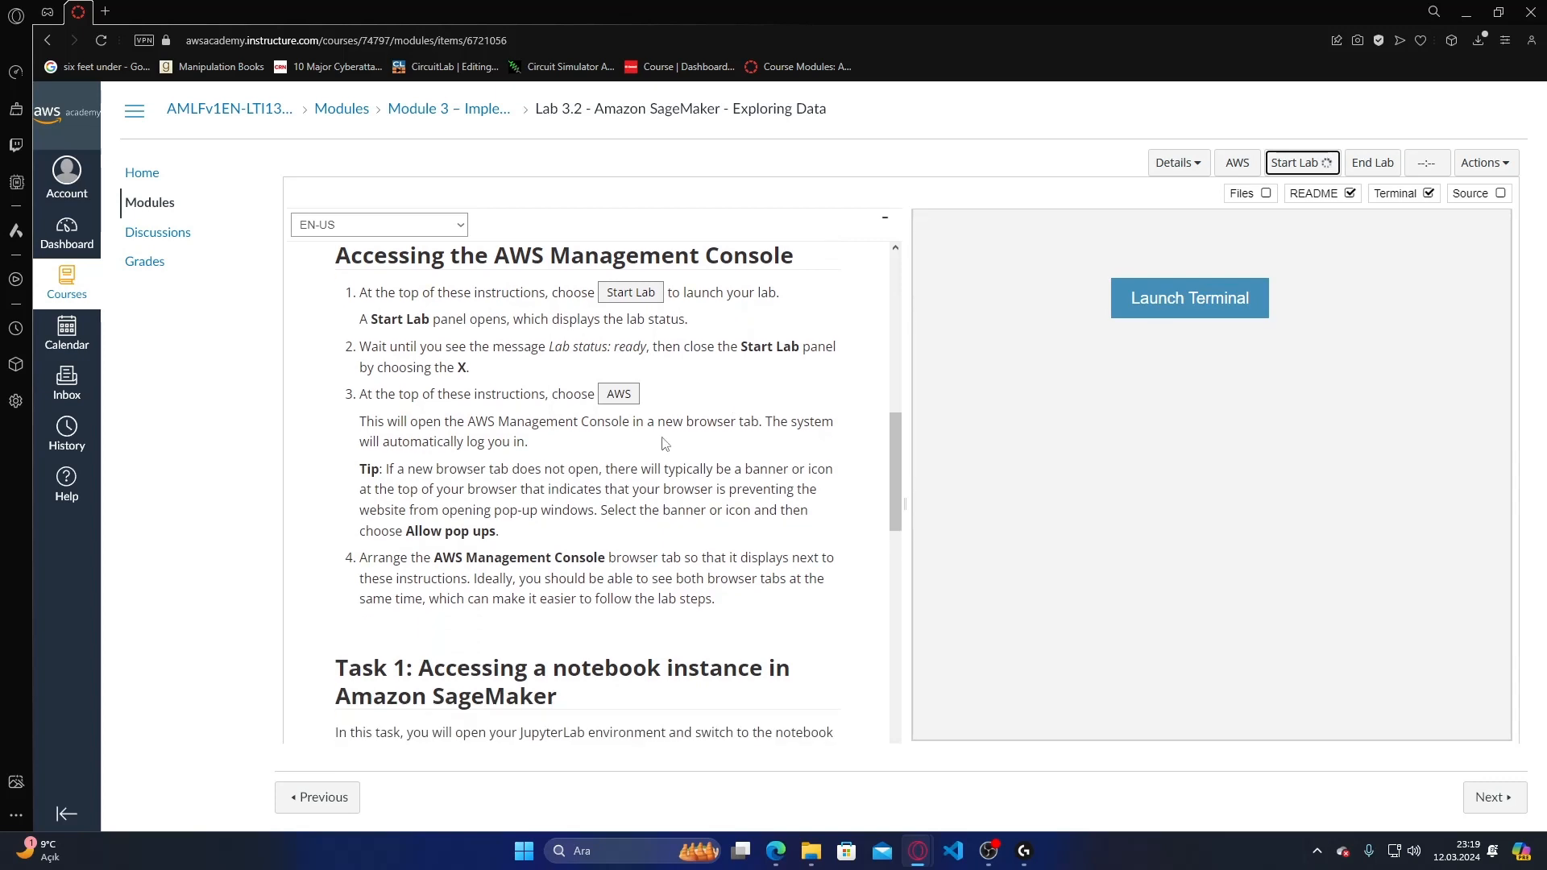
mouse_move(671, 416)
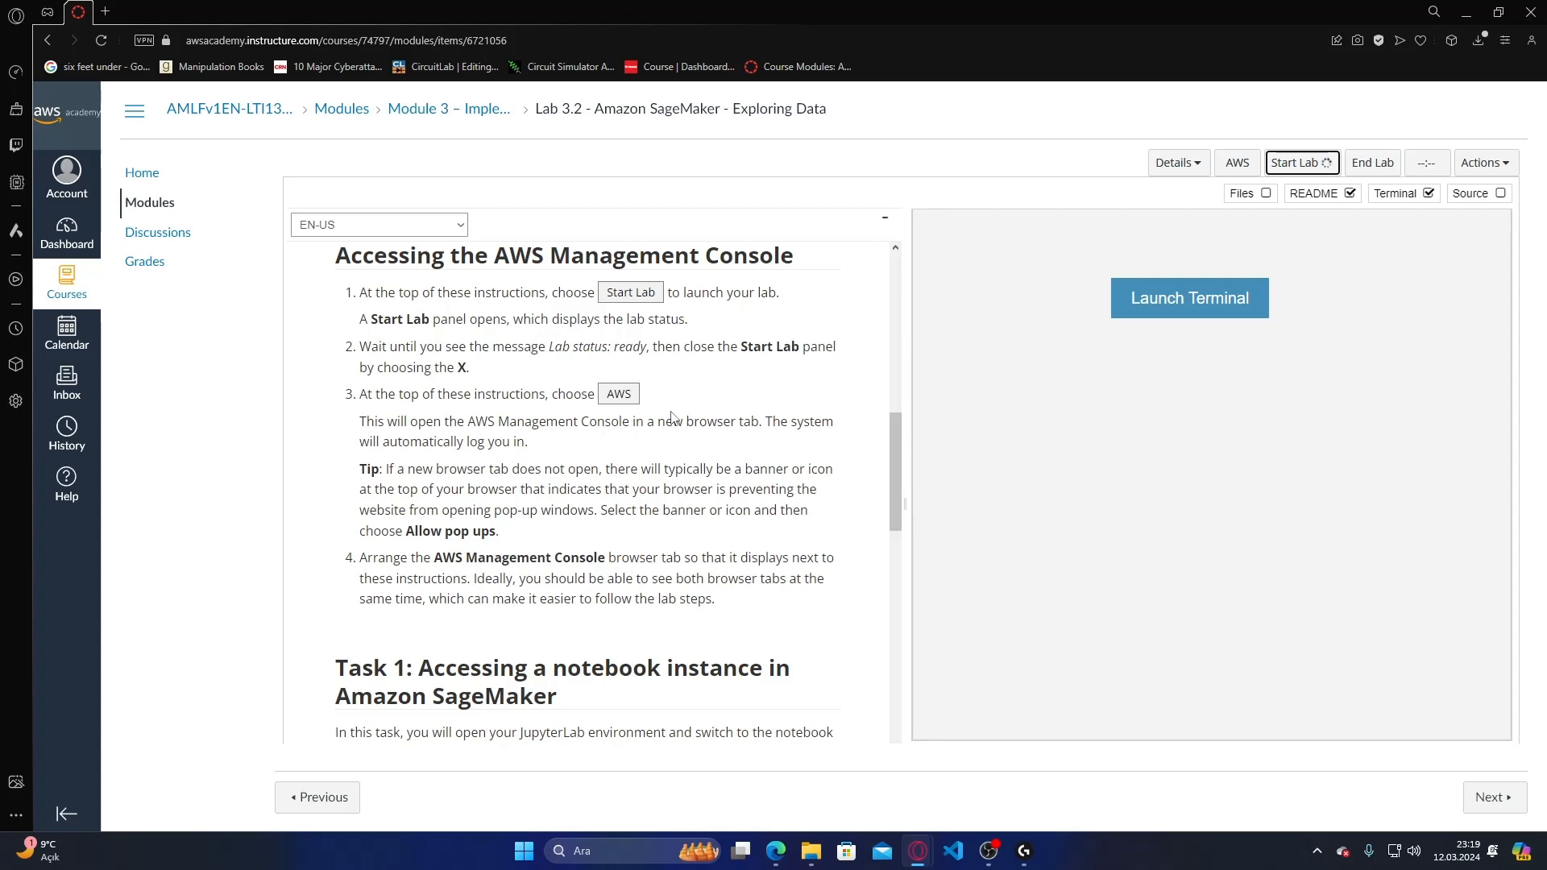
click(1300, 161)
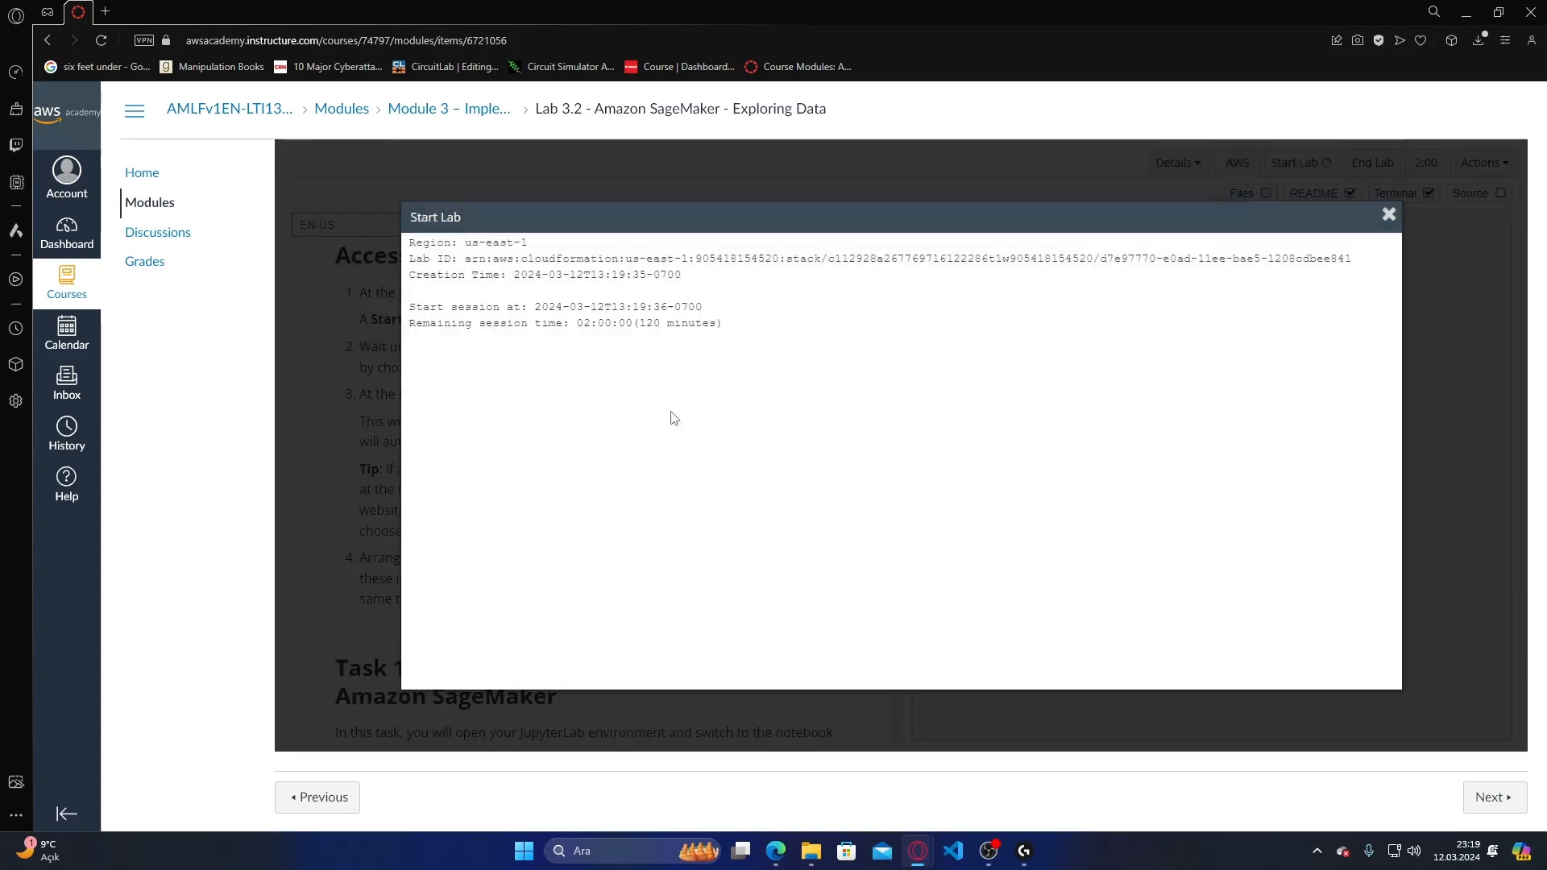
click(1387, 214)
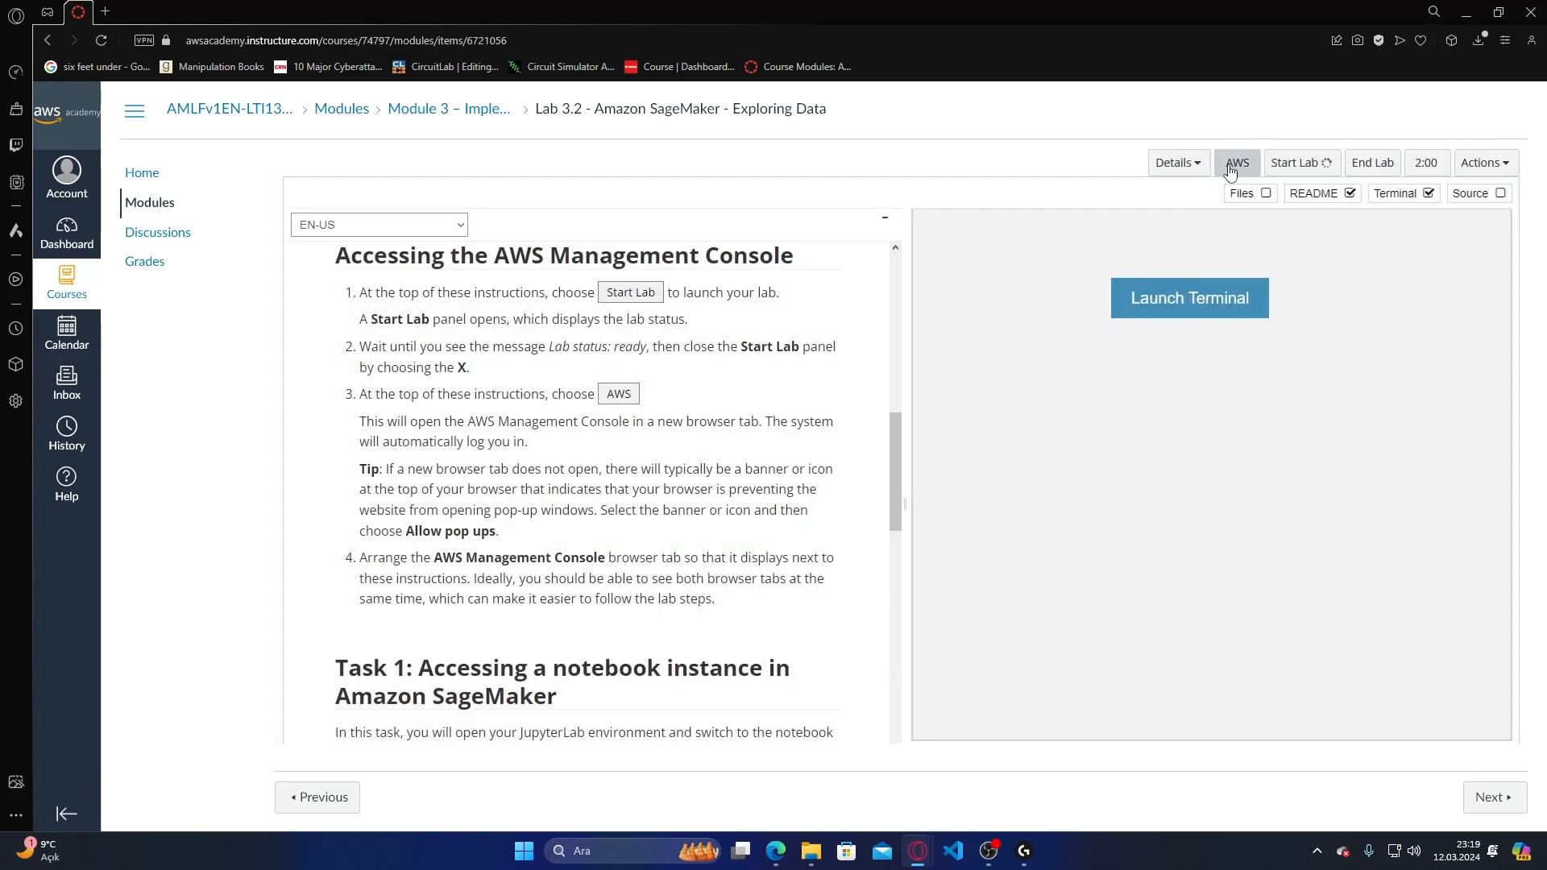
- Try the AWS console link twice, hitting the invalid-credentials sign-in page, and back out of it
click(1236, 163)
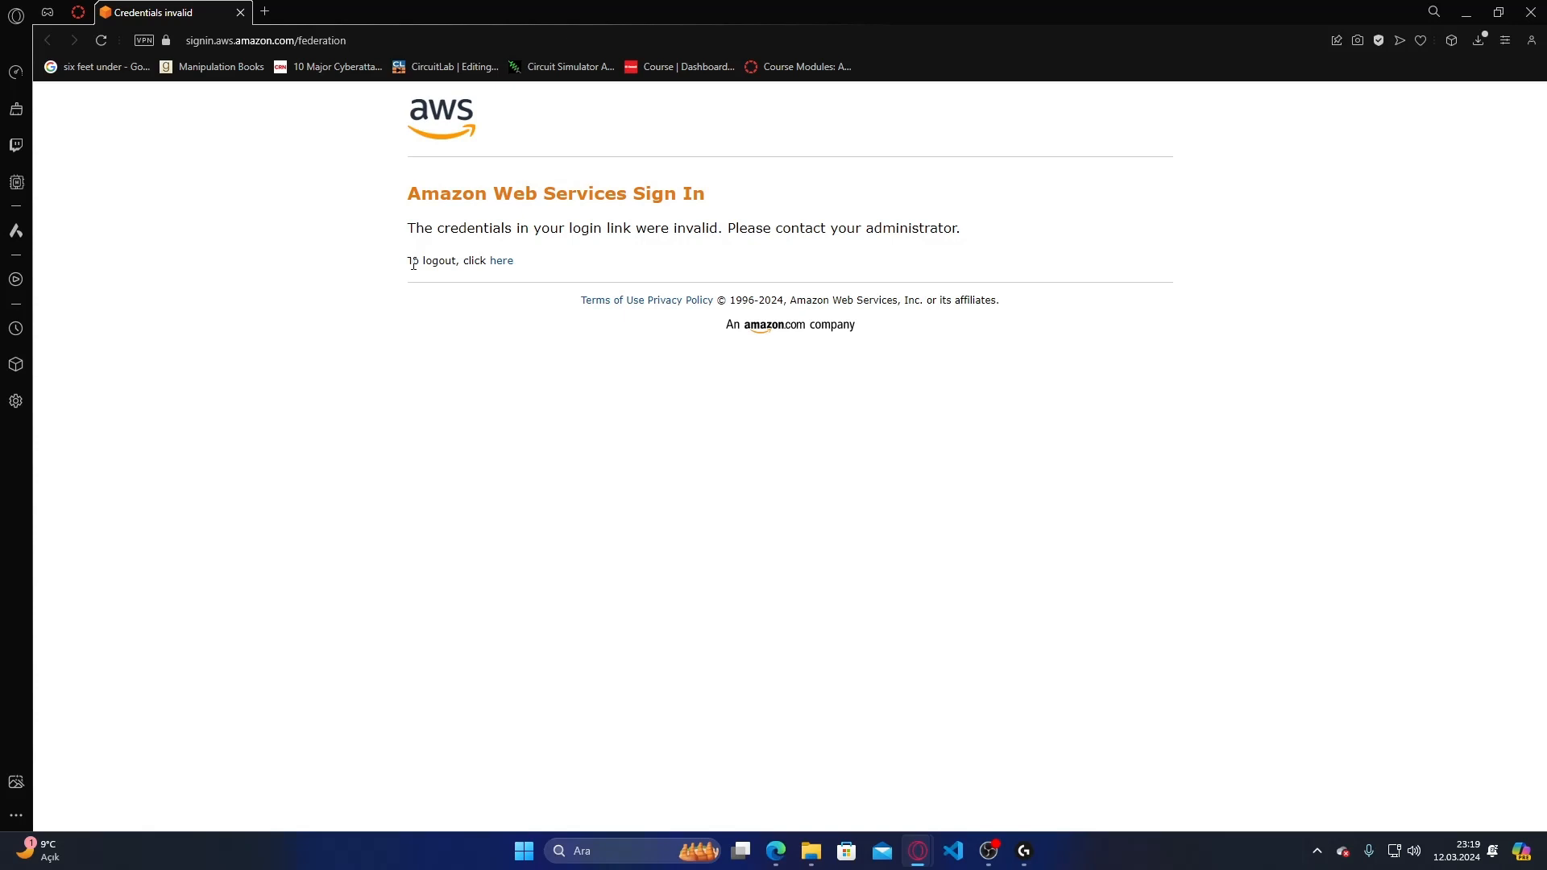
mouse_move(500, 261)
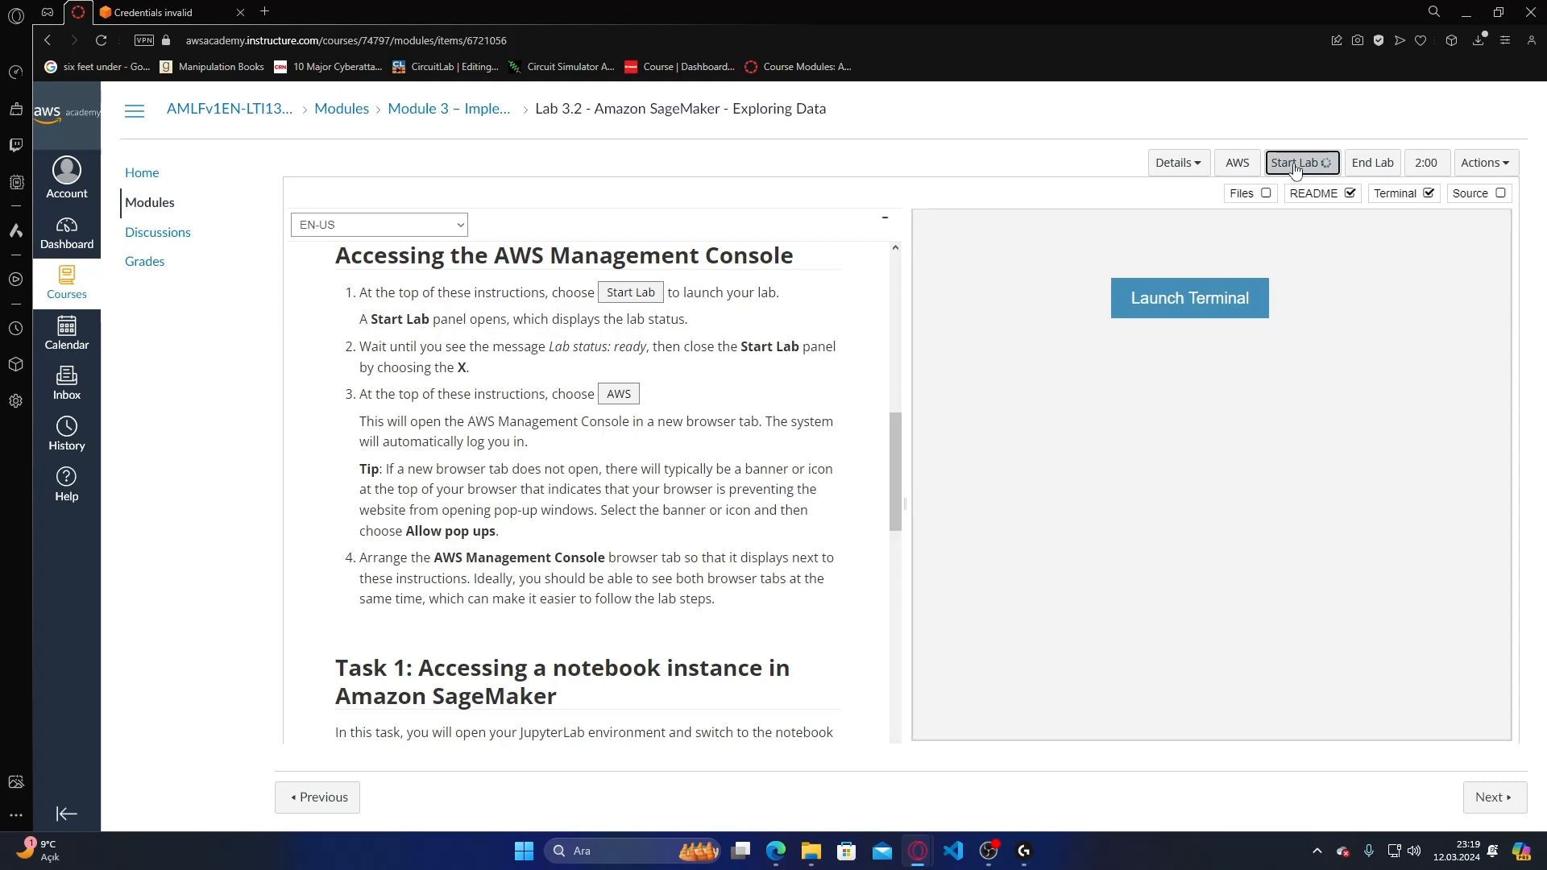
click(1236, 161)
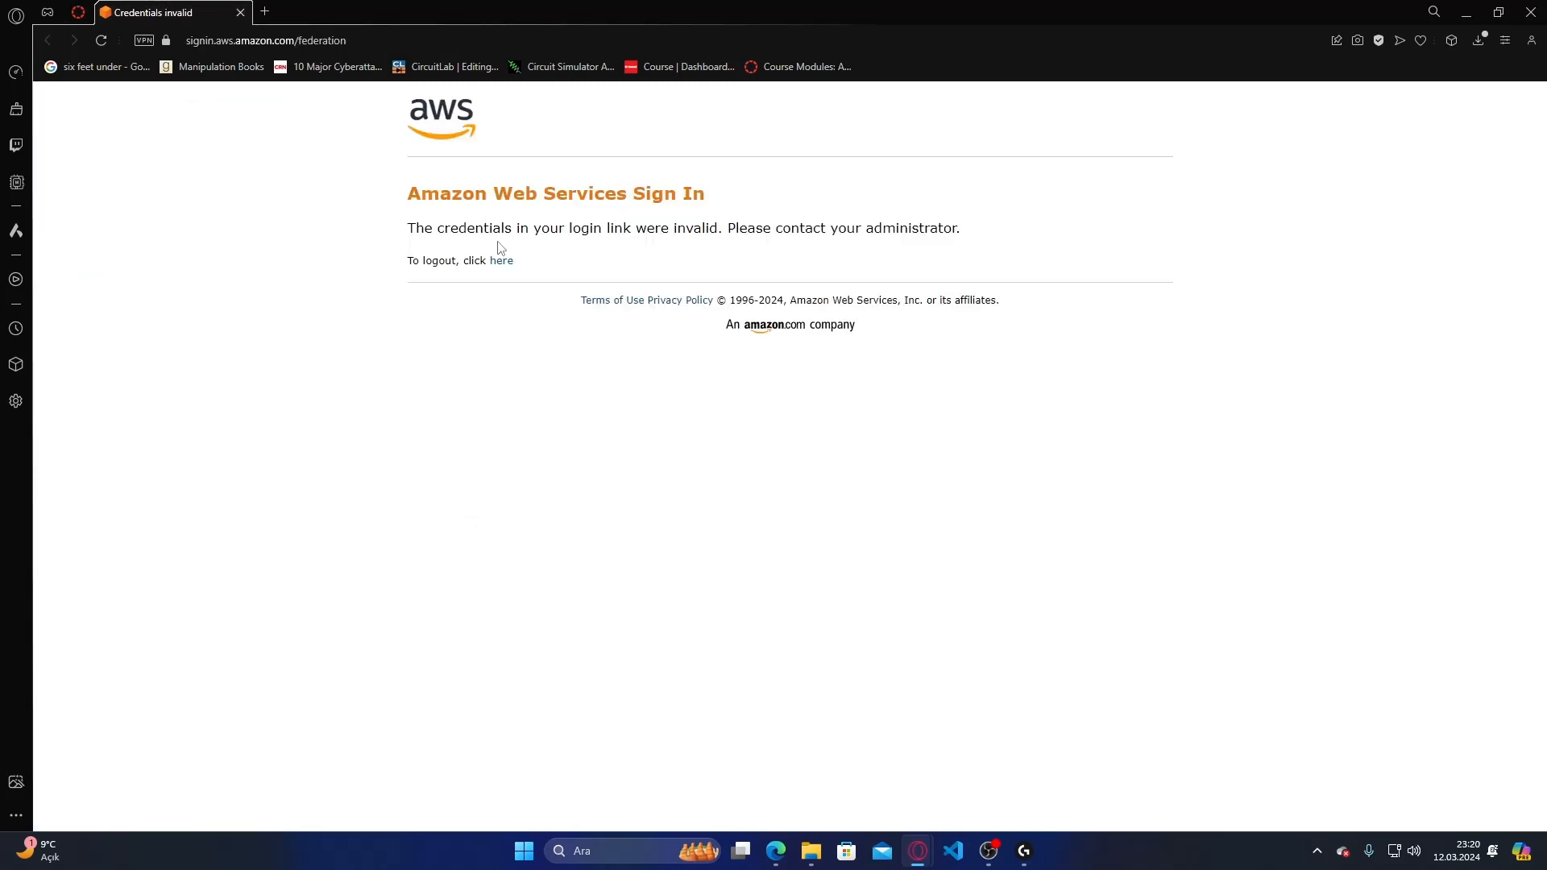
click(502, 261)
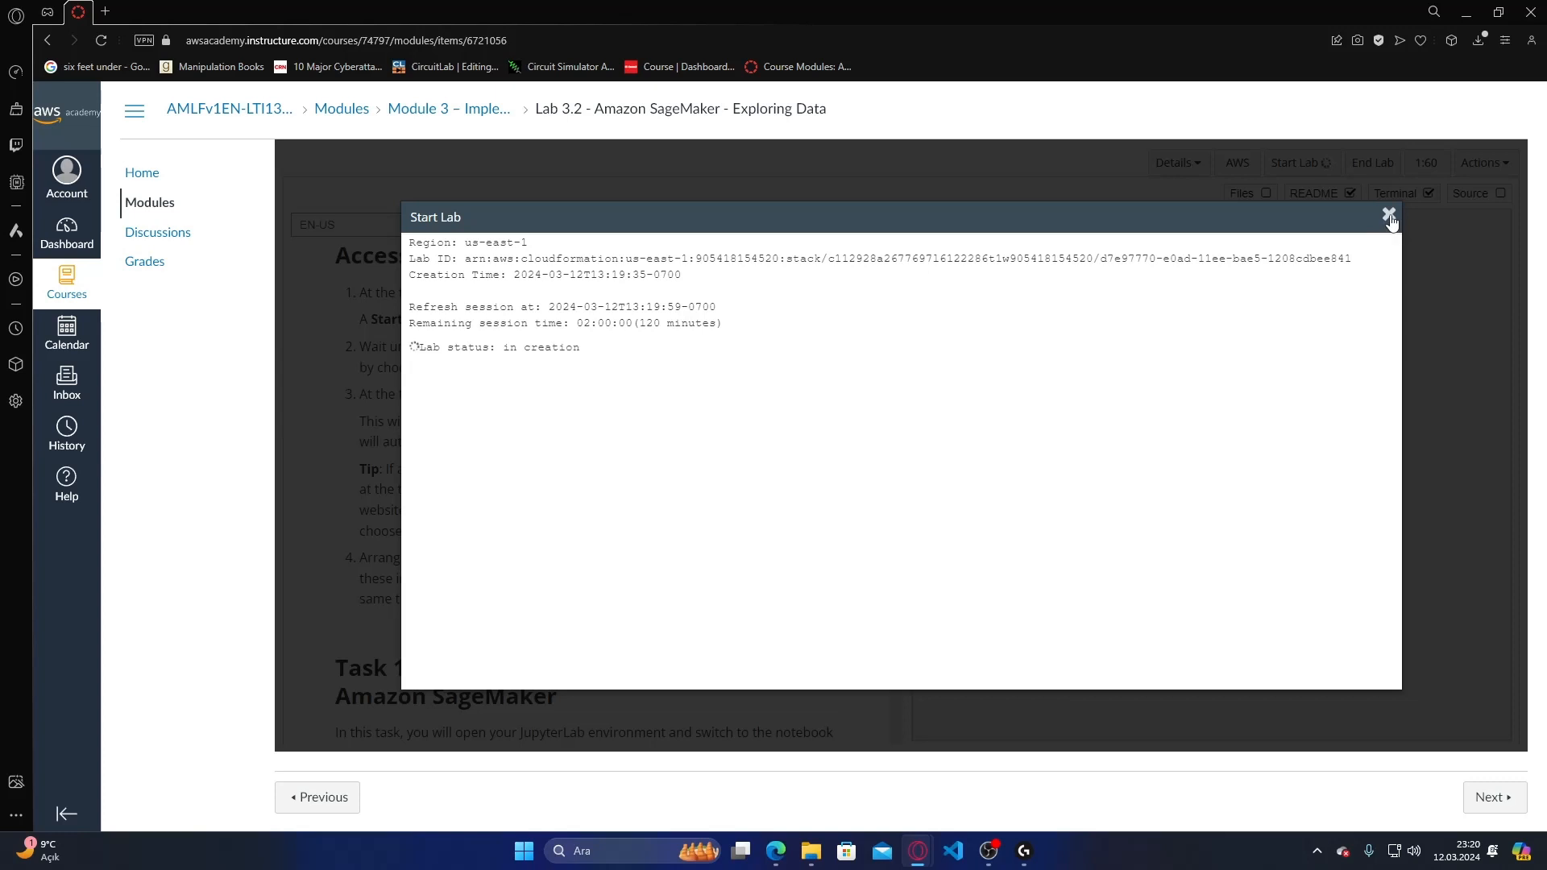
- Relaunch the lab and wait until its status panel reports Lab status: ready
click(1390, 214)
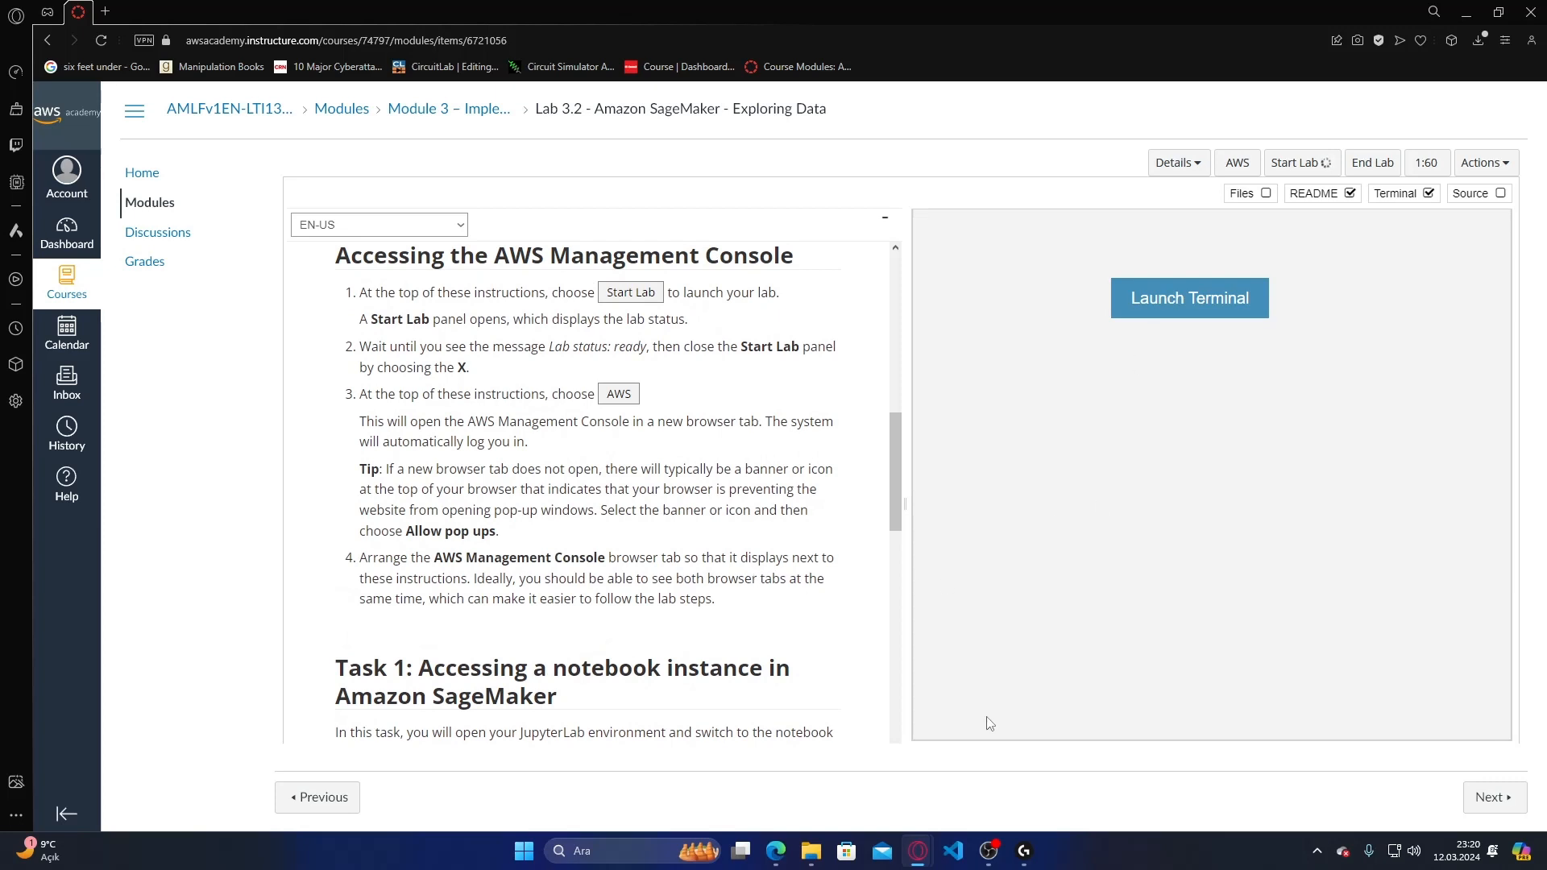
mouse_move(987, 851)
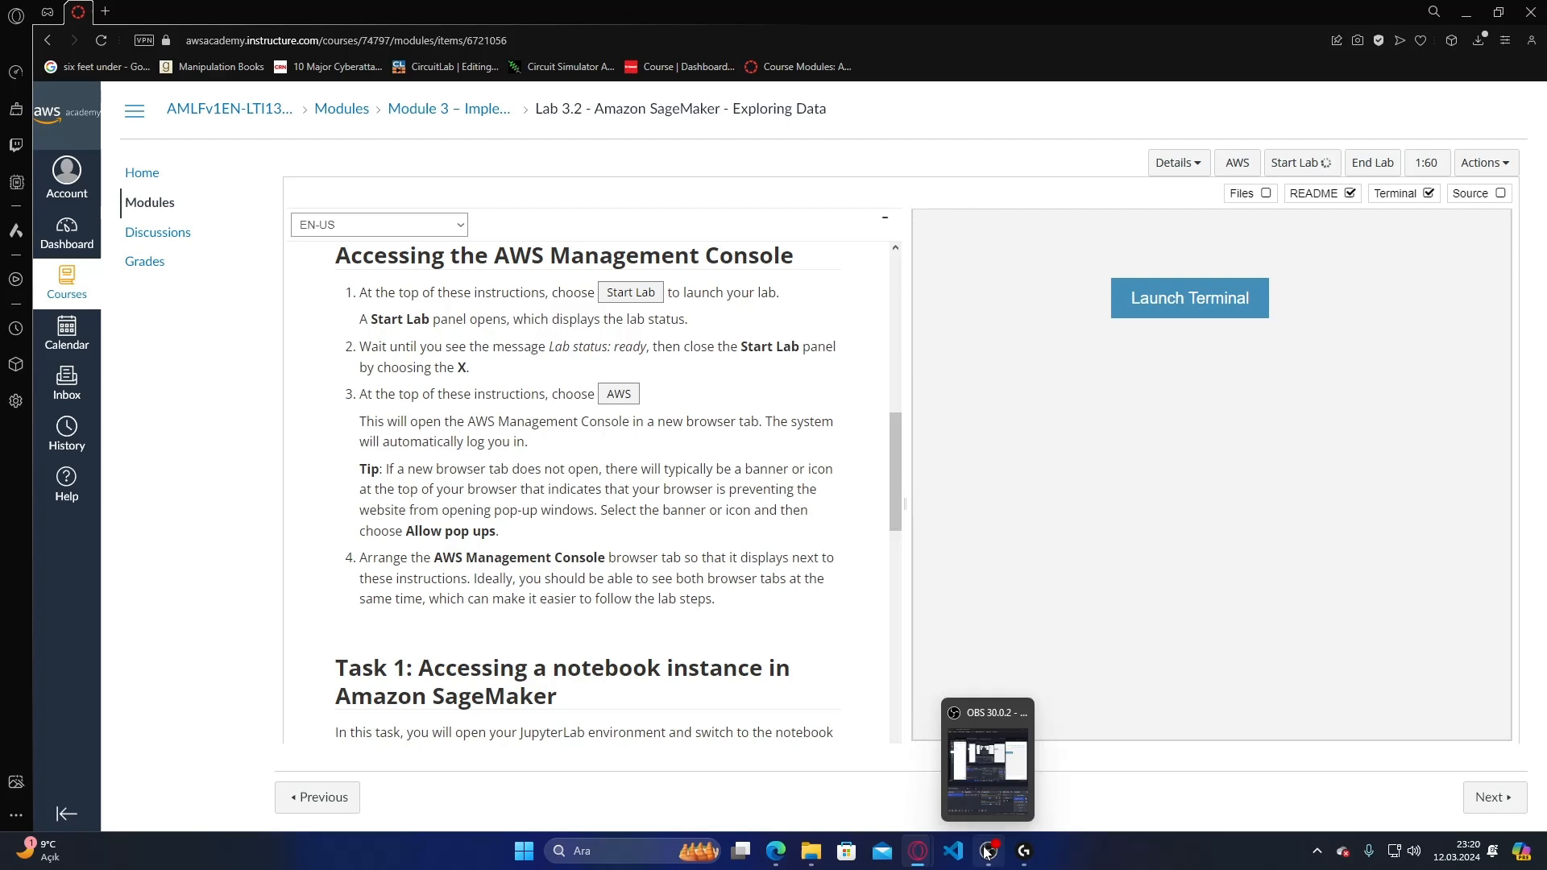
click(988, 851)
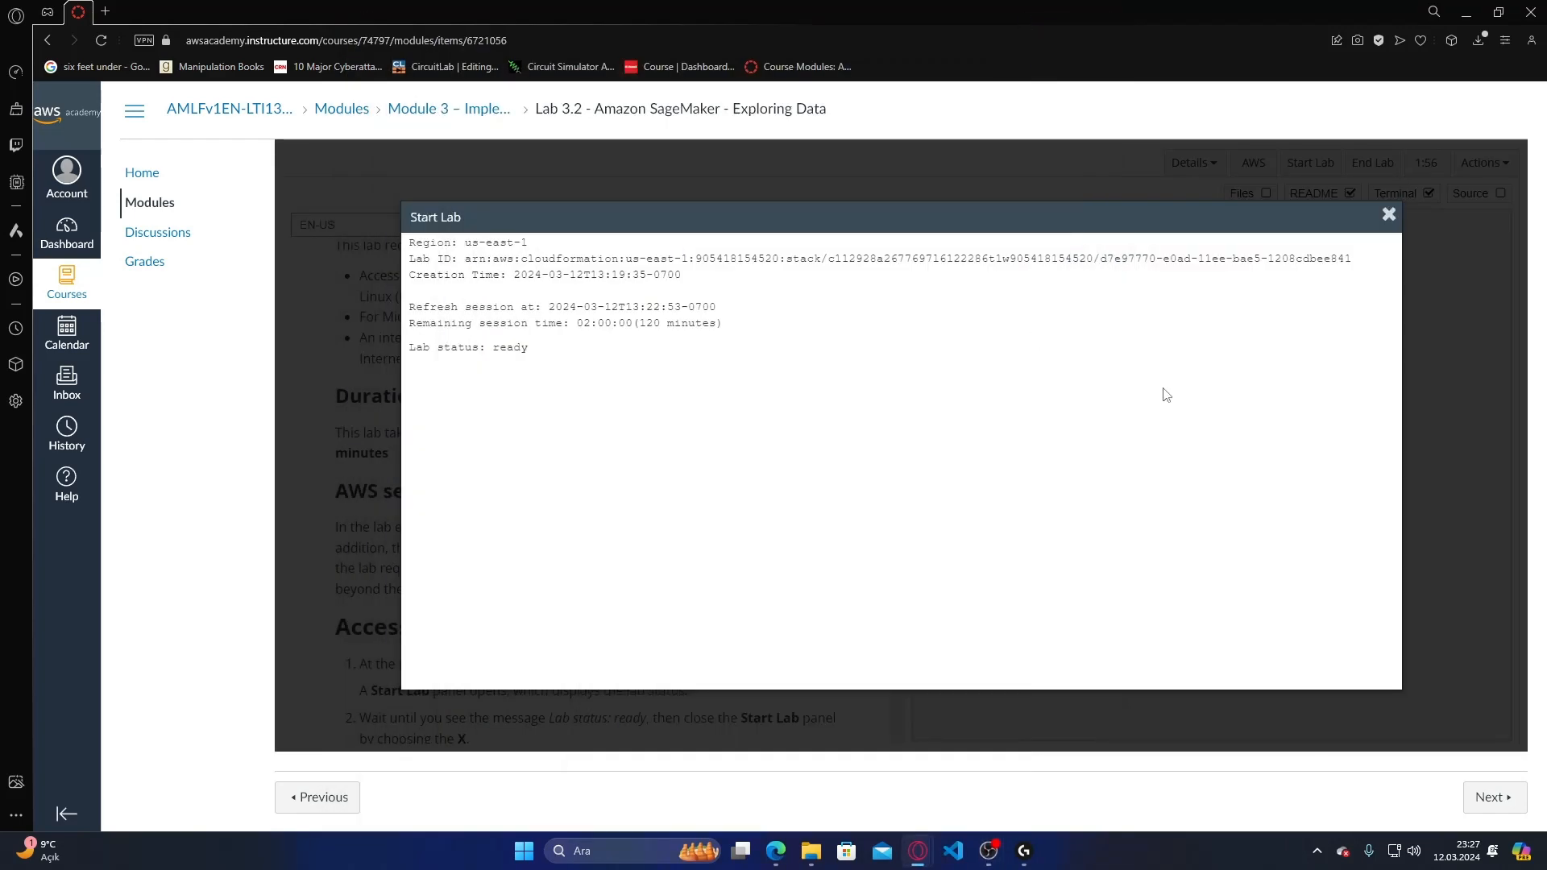
- Dismiss the ready lab status panel and open the AWS Management Console home in a new tab
click(1387, 214)
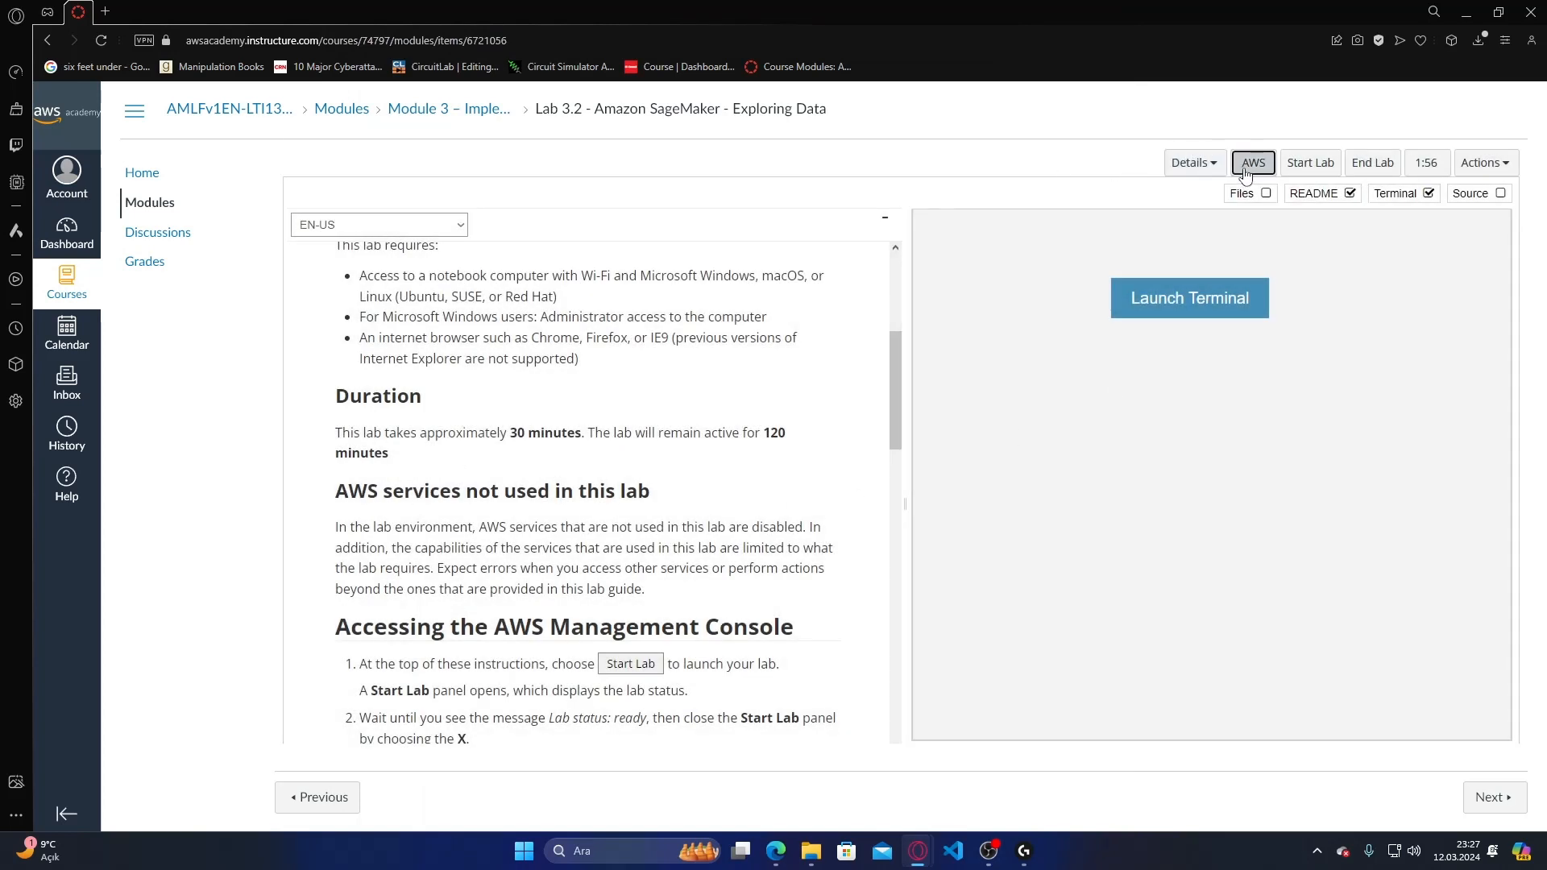
click(1254, 161)
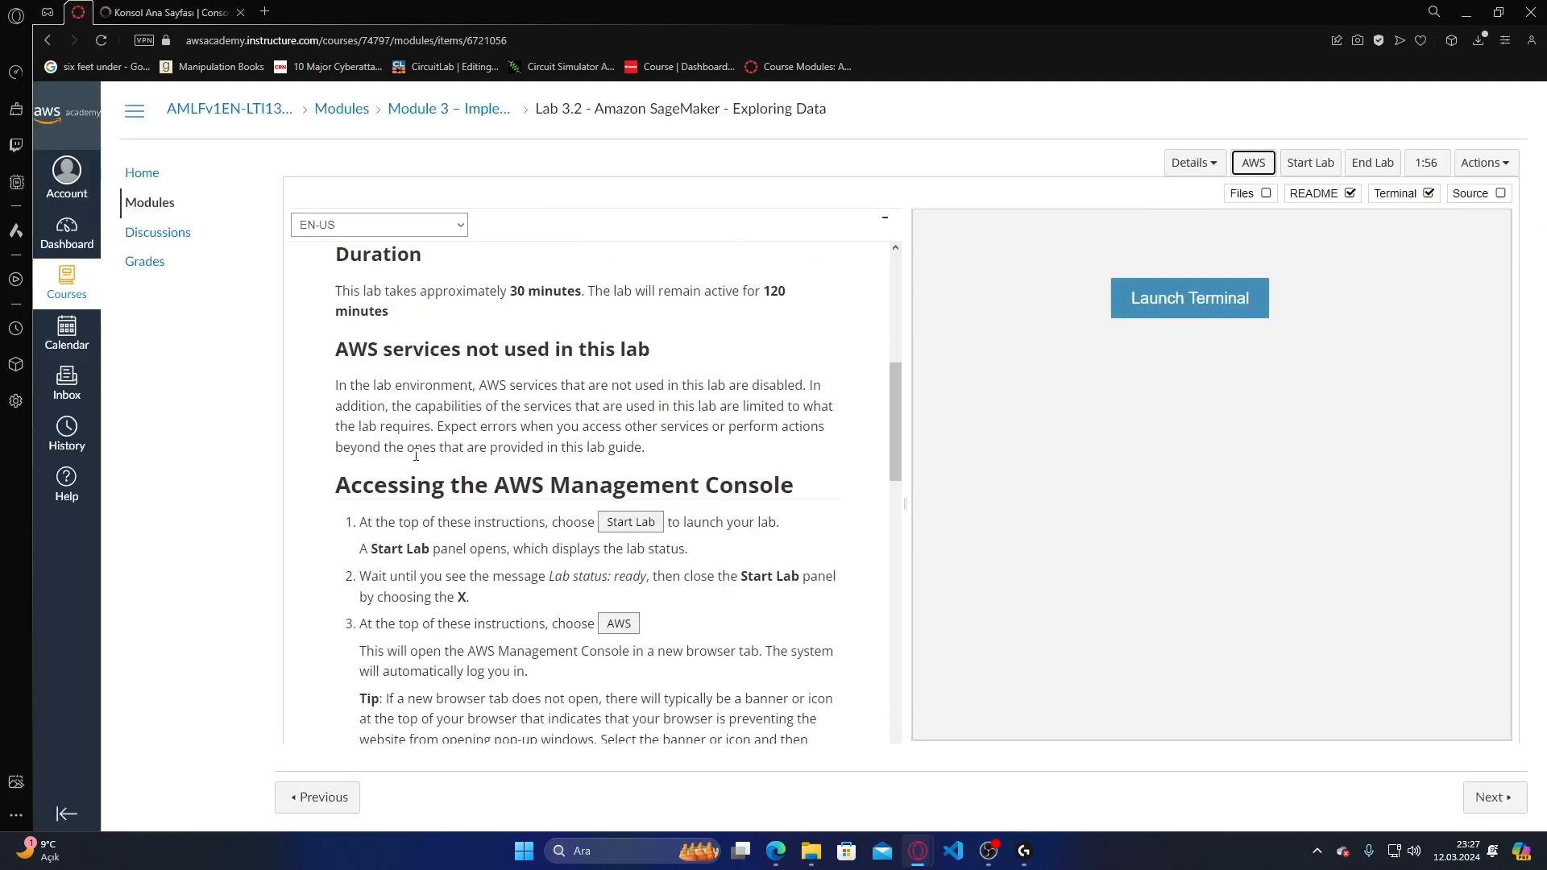
scroll(down, 3)
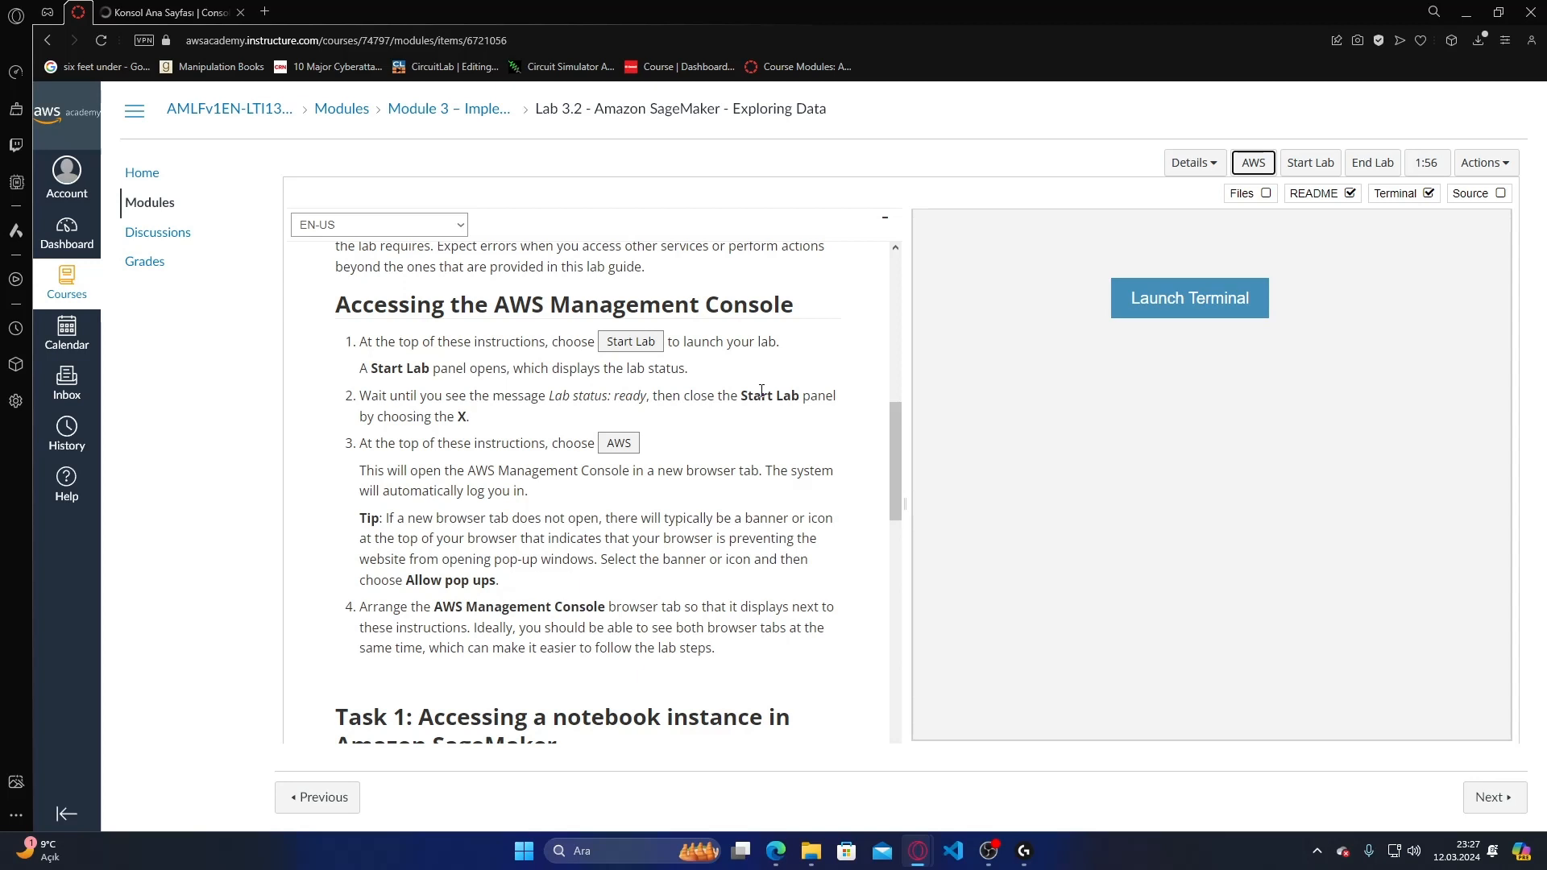
- Read the README instructions down through Task 1
double_click(368, 416)
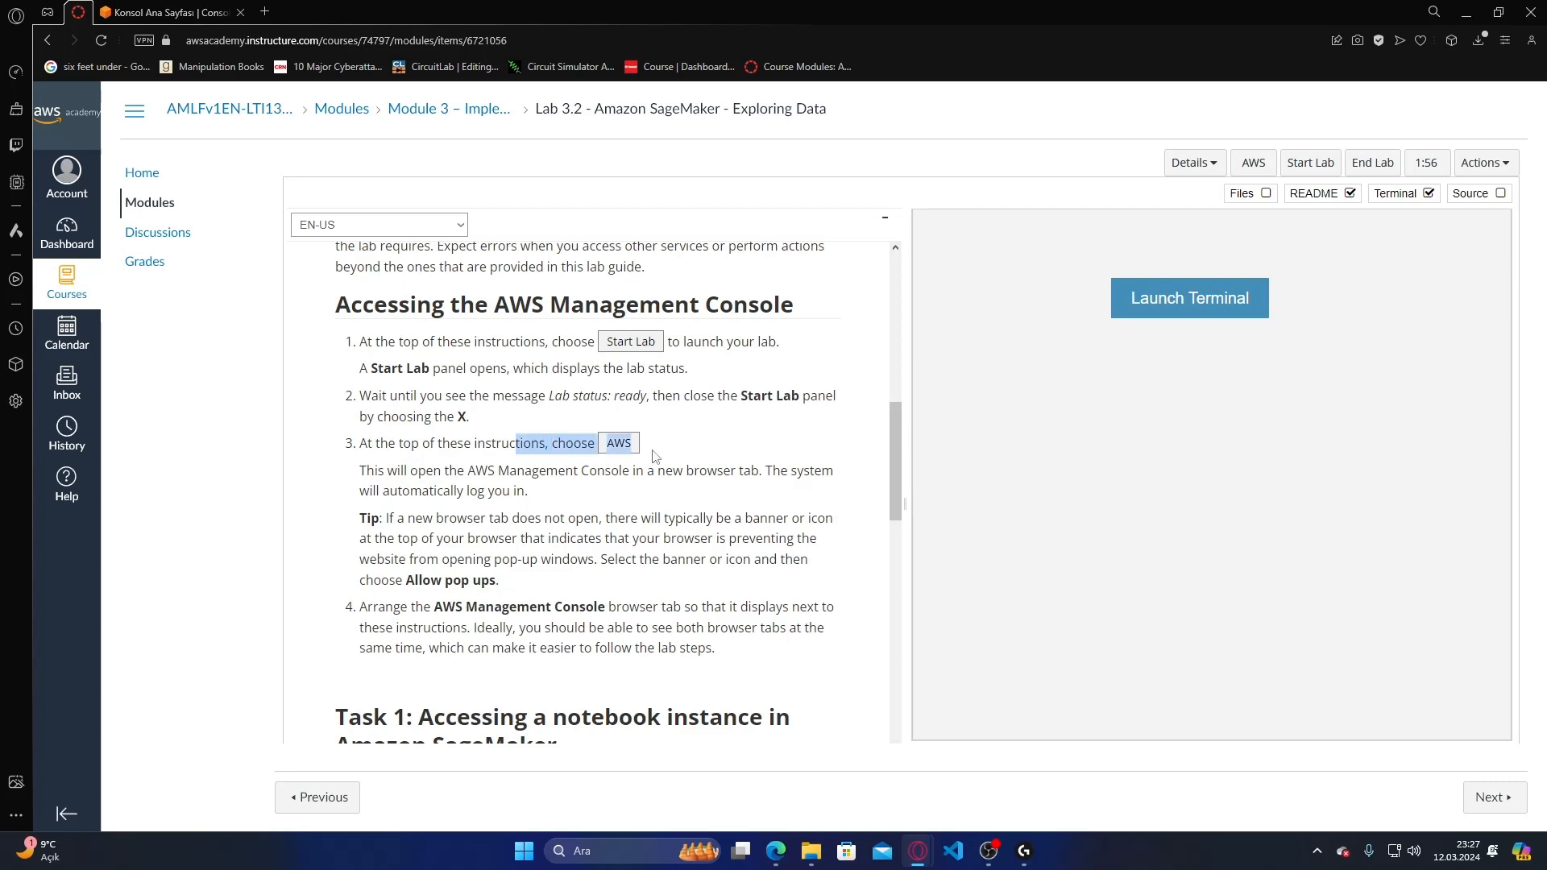
scroll(down, 3)
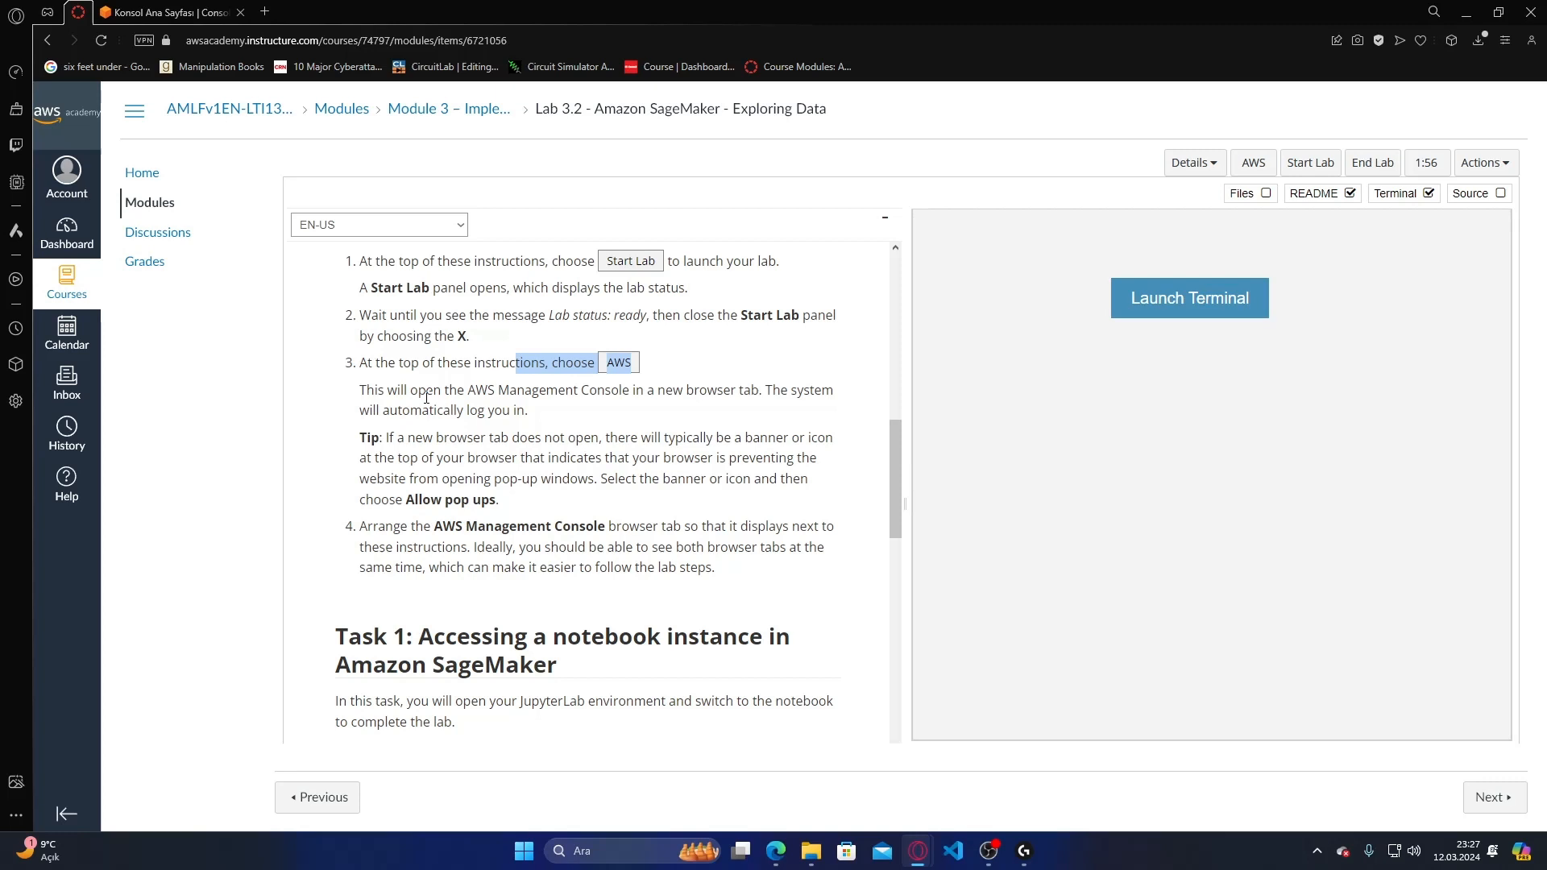
scroll(down, 3)
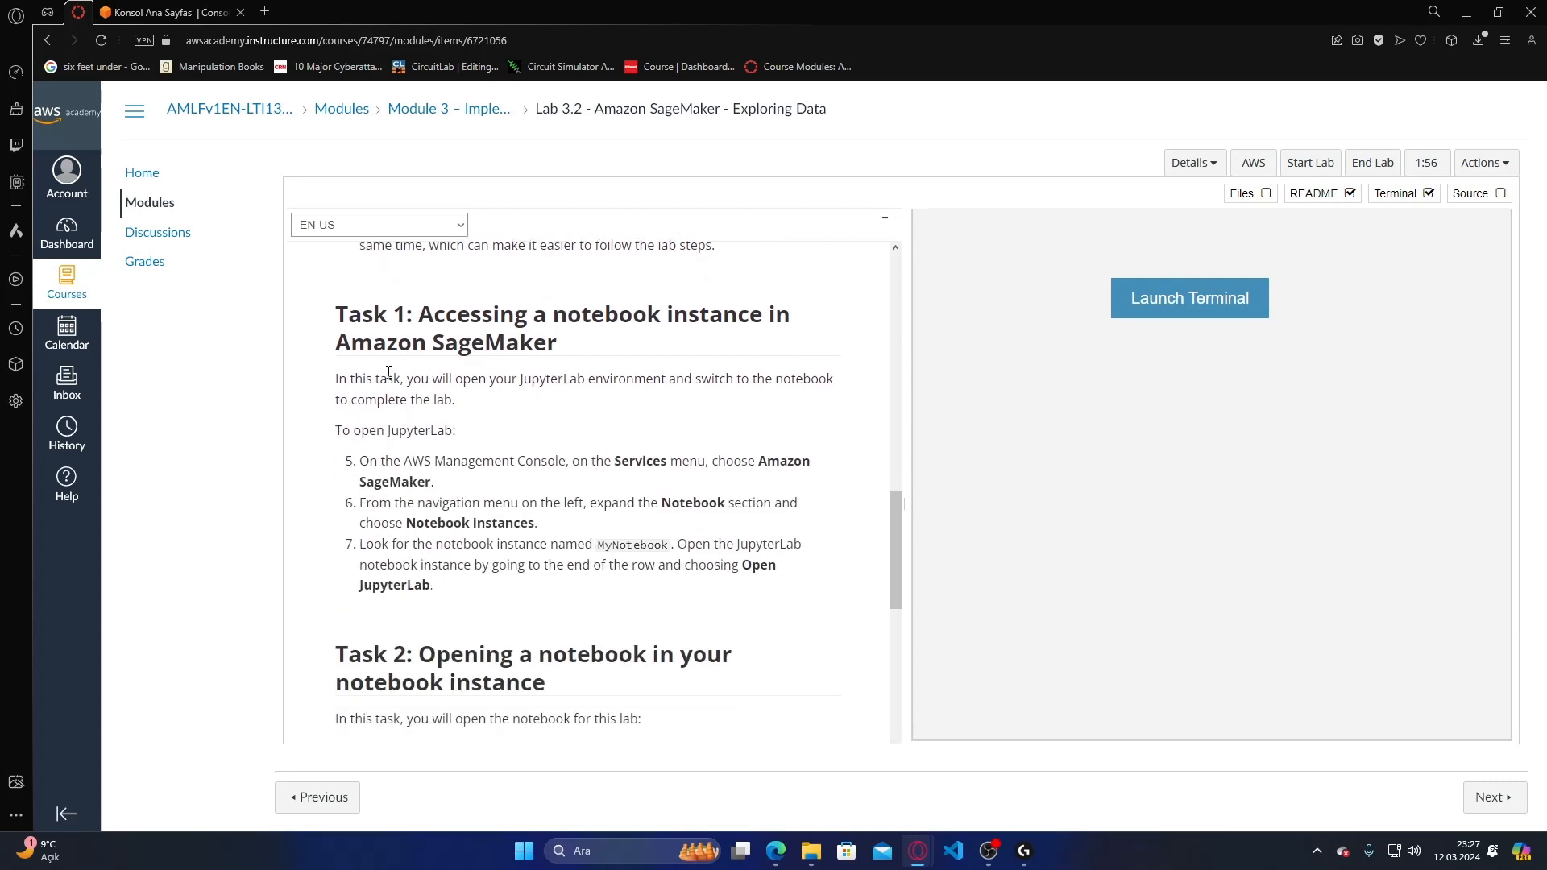
mouse_move(951, 380)
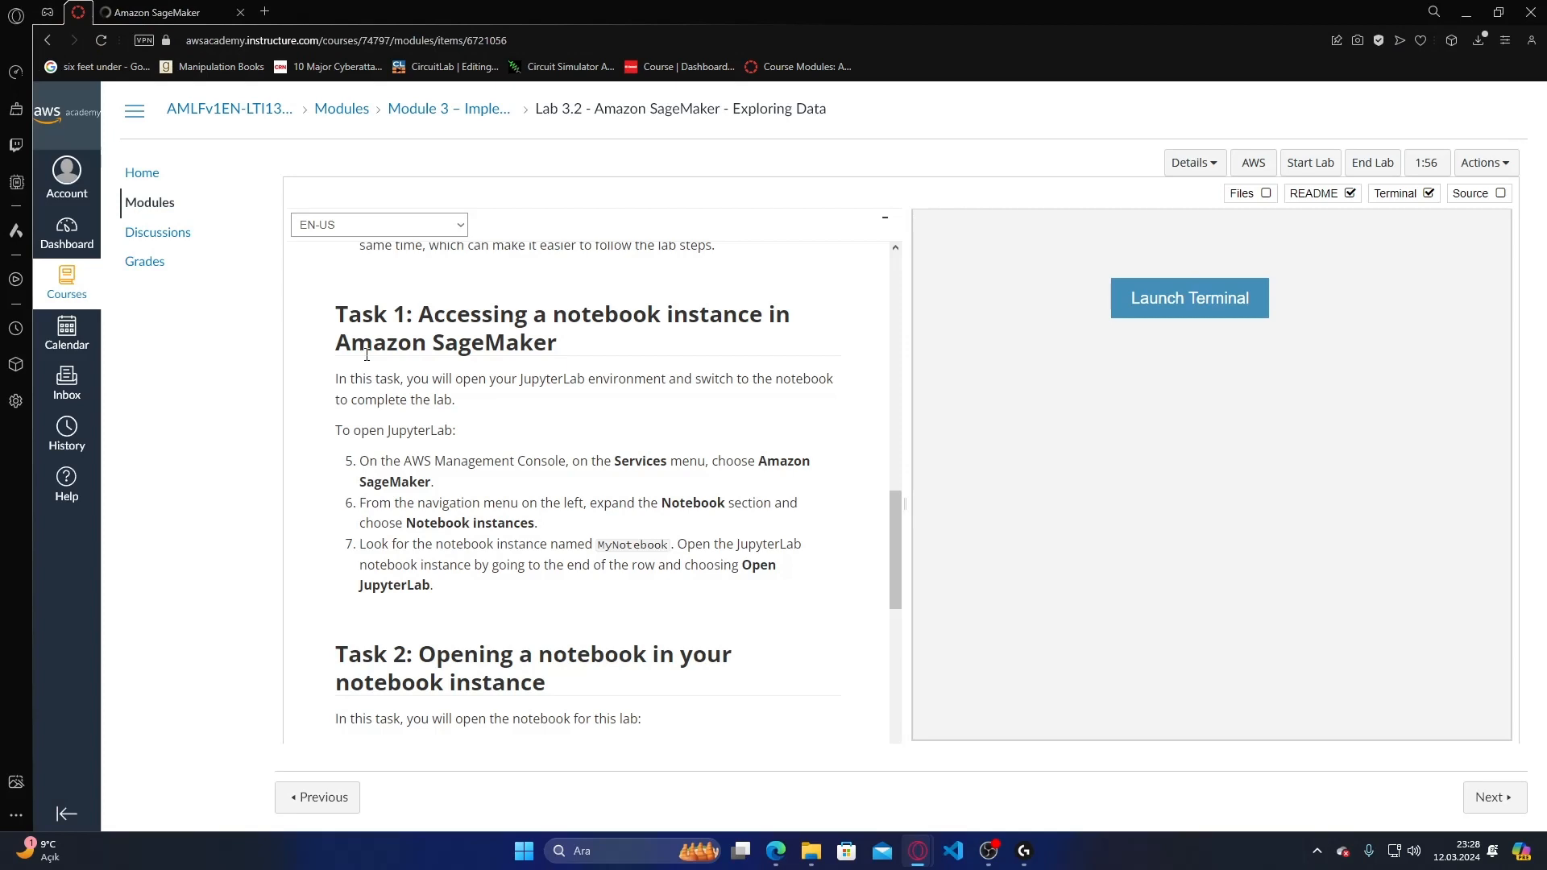
- Reach SageMaker's notebook instances list and launch JupyterLab for MyNotebook, then return to the instructions
scroll(down, 3)
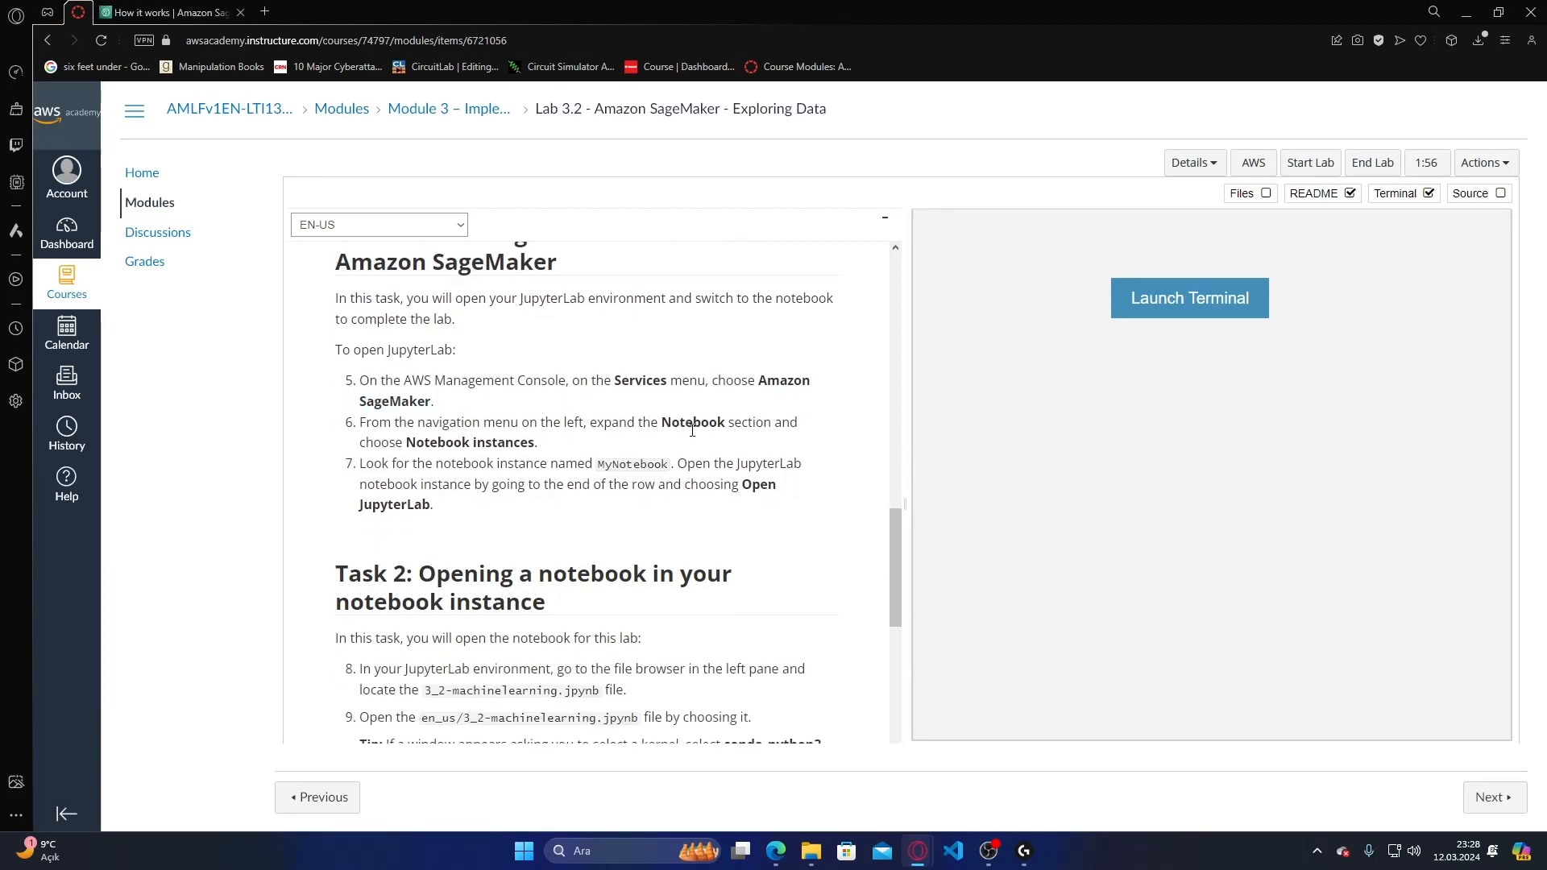
double_click(469, 441)
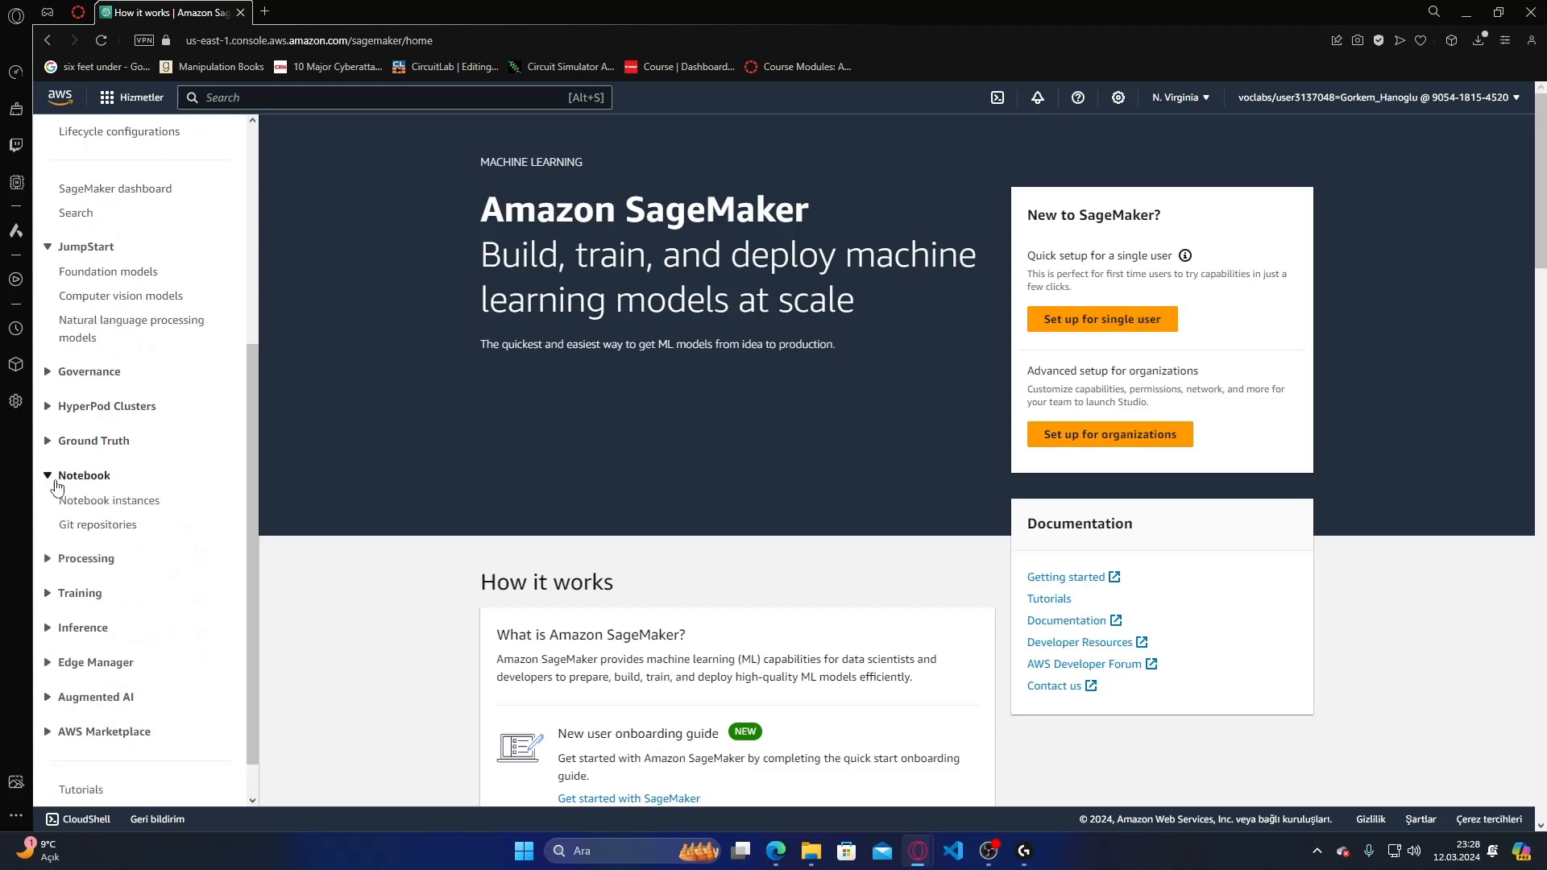
click(111, 499)
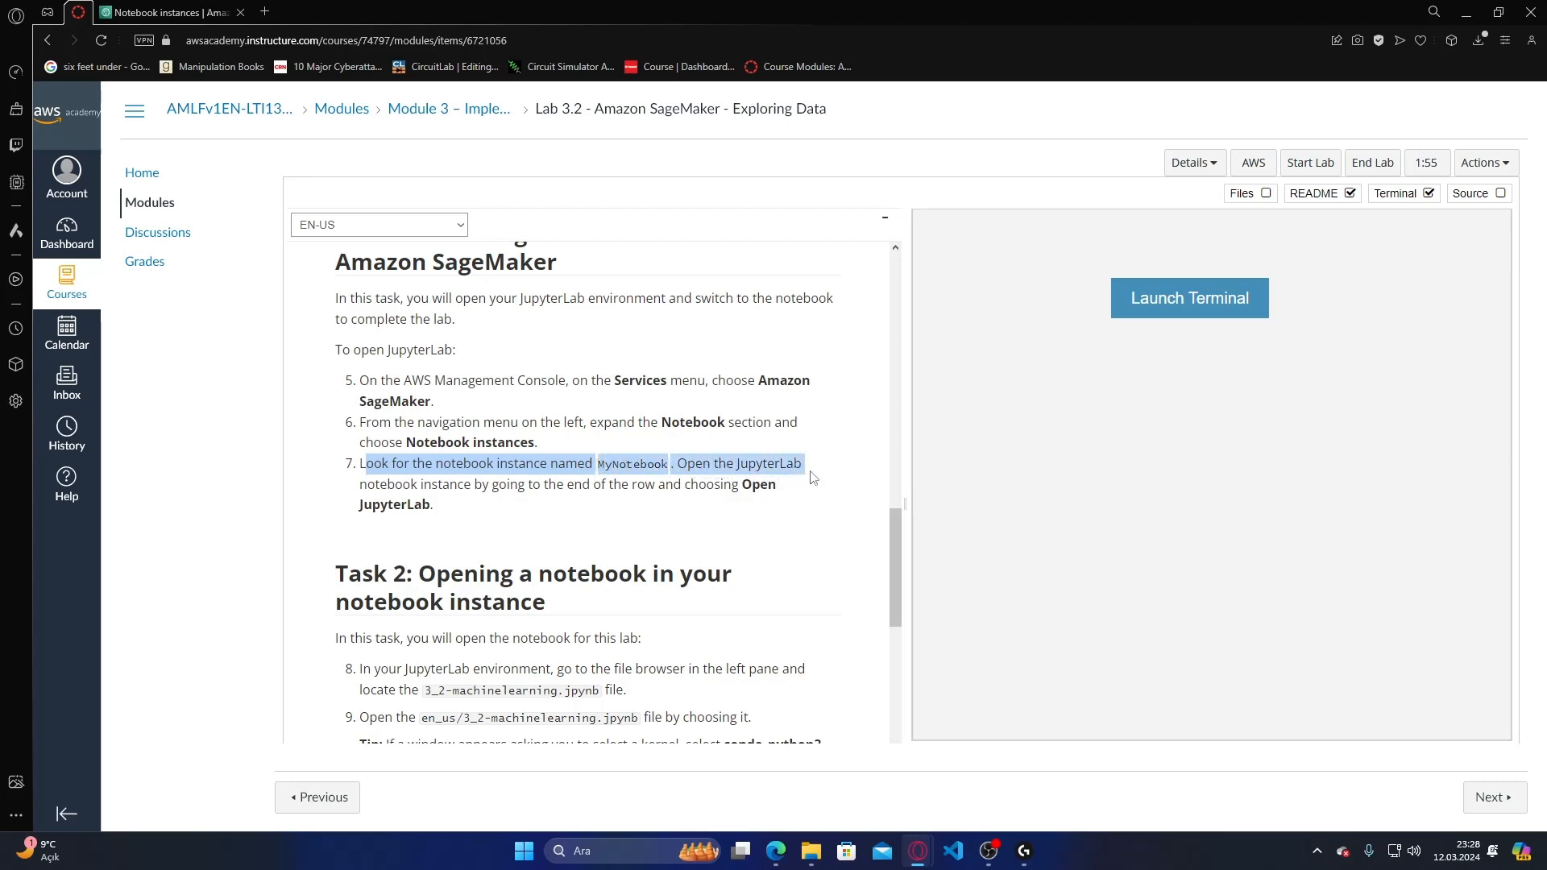
click(595, 533)
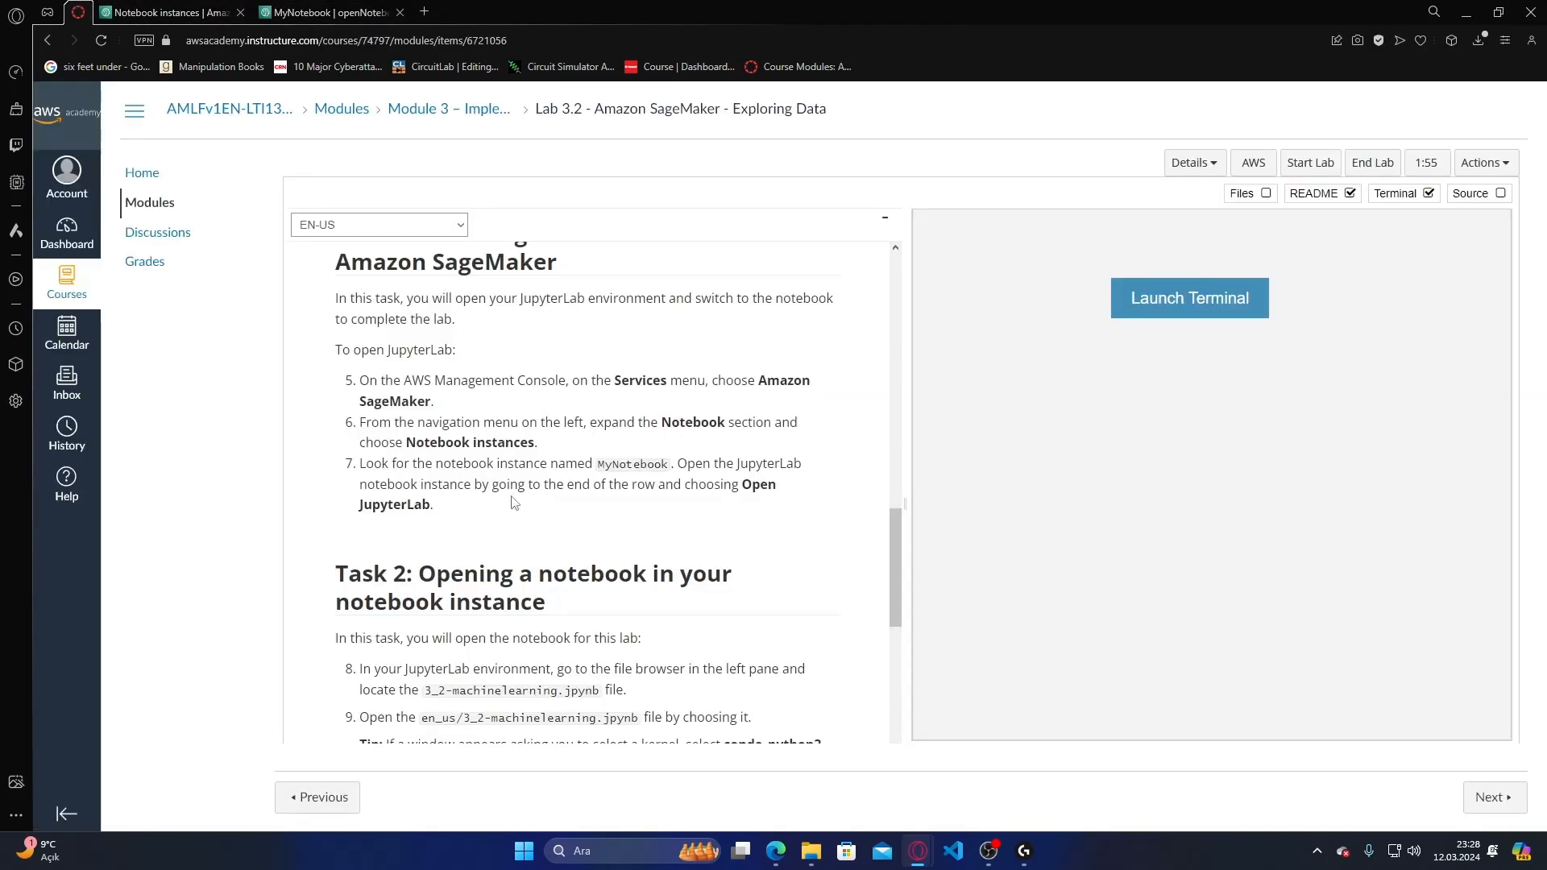
- Bring Task 2 into view and open the en_us folder in JupyterLab's file browser
scroll(down, 3)
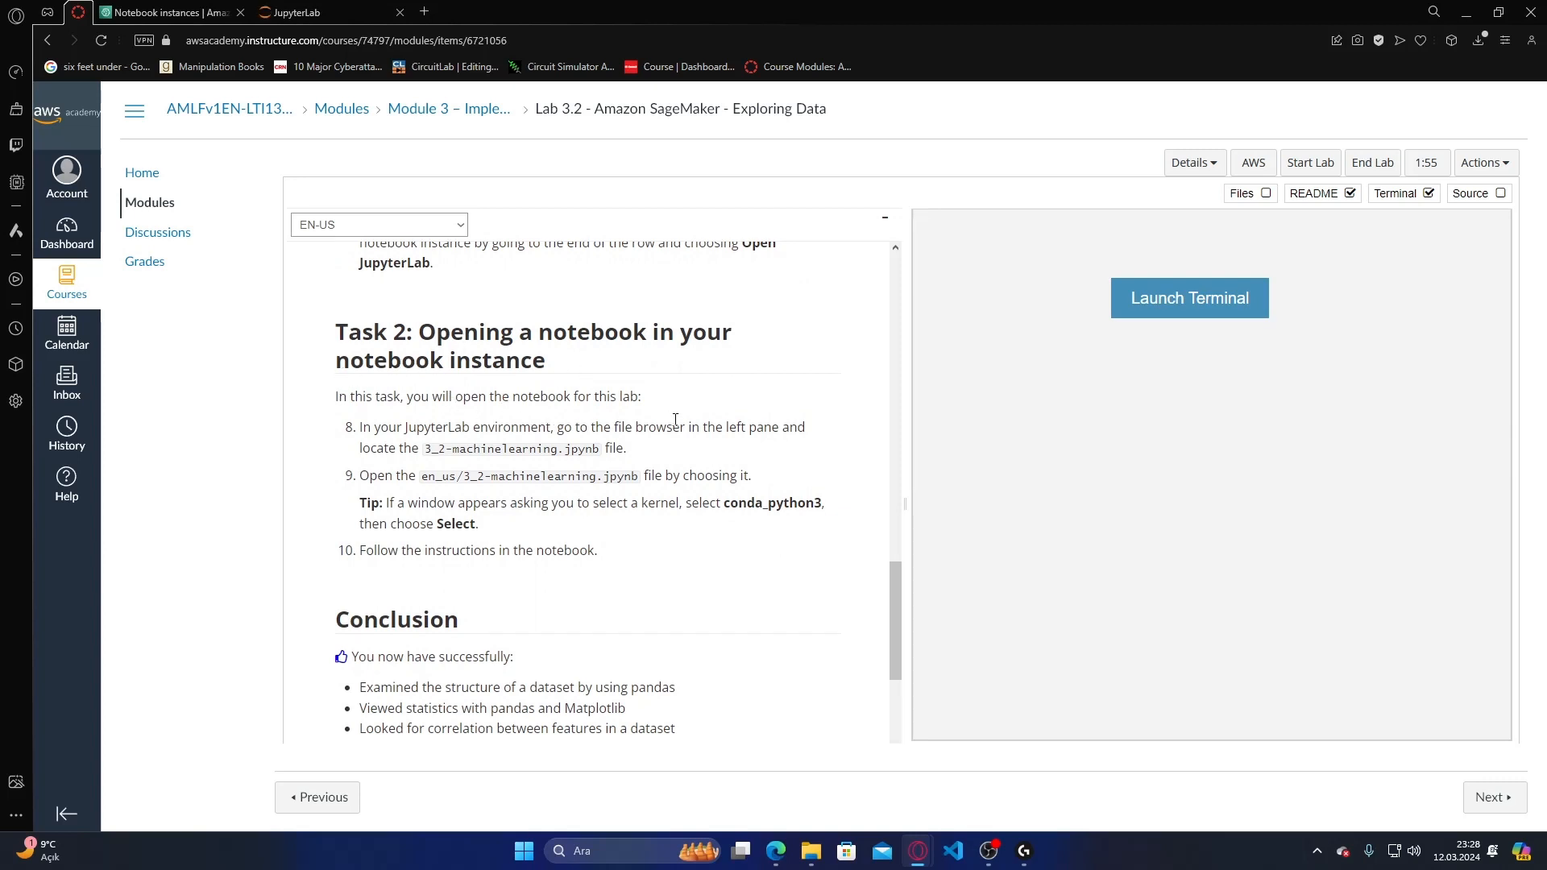
mouse_move(474, 411)
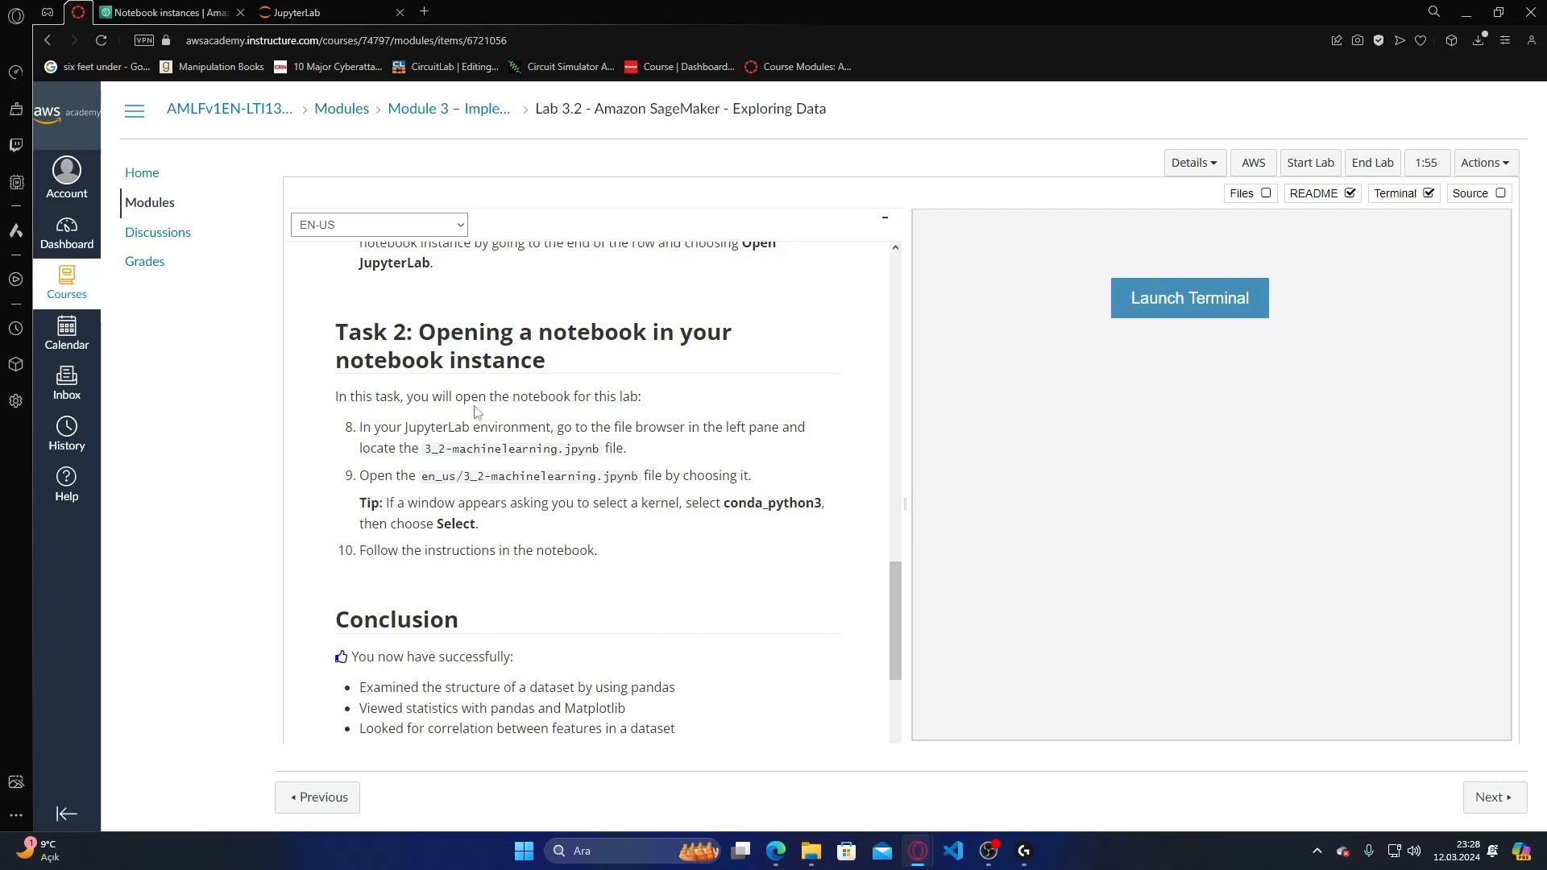
mouse_move(555, 424)
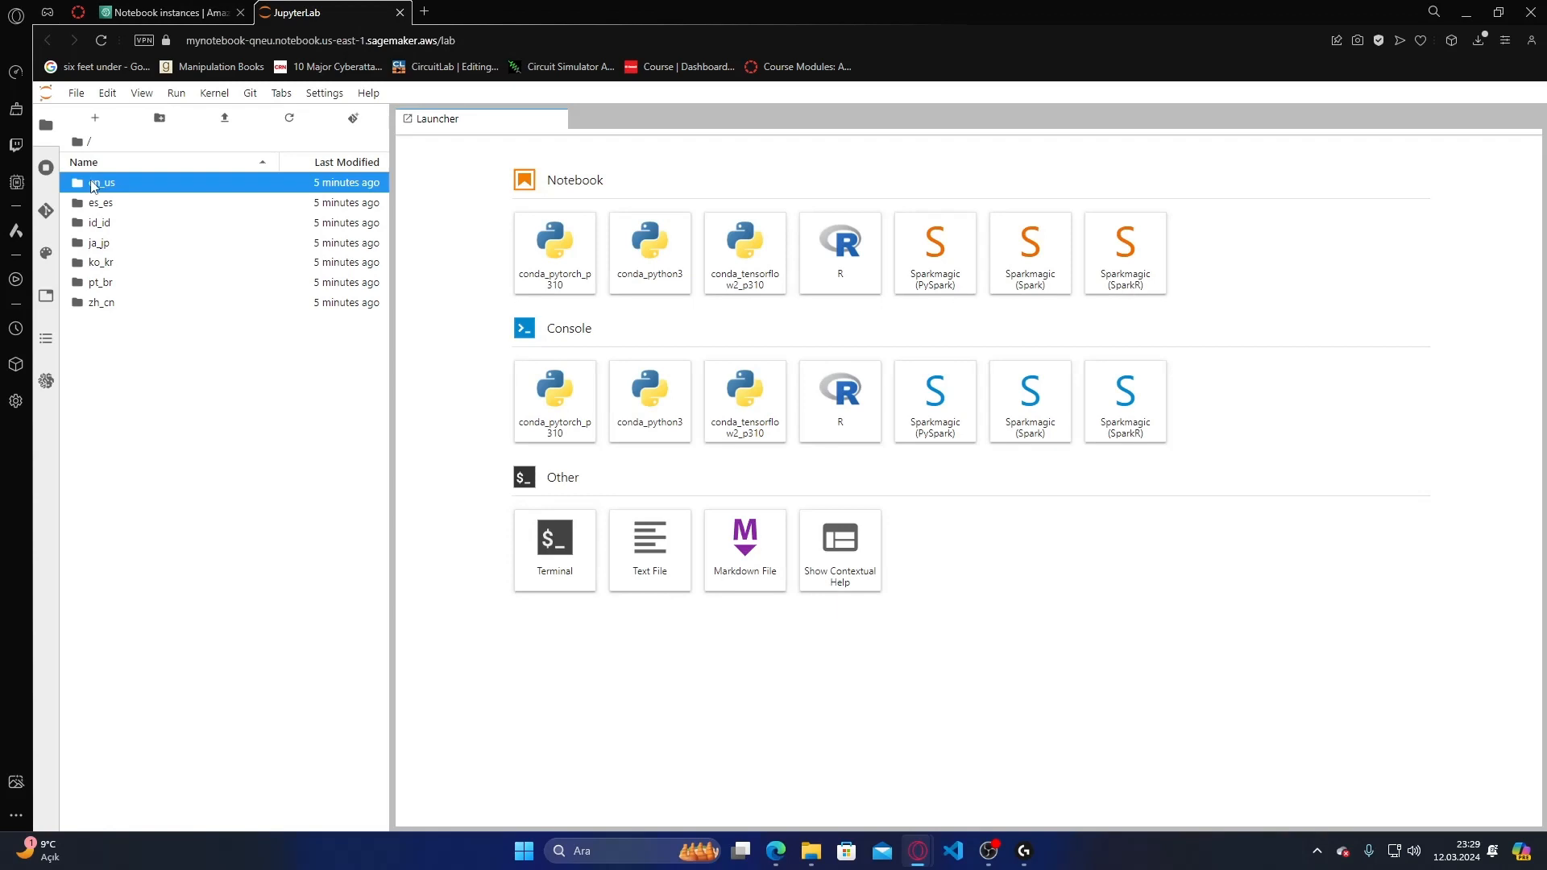
double_click(100, 182)
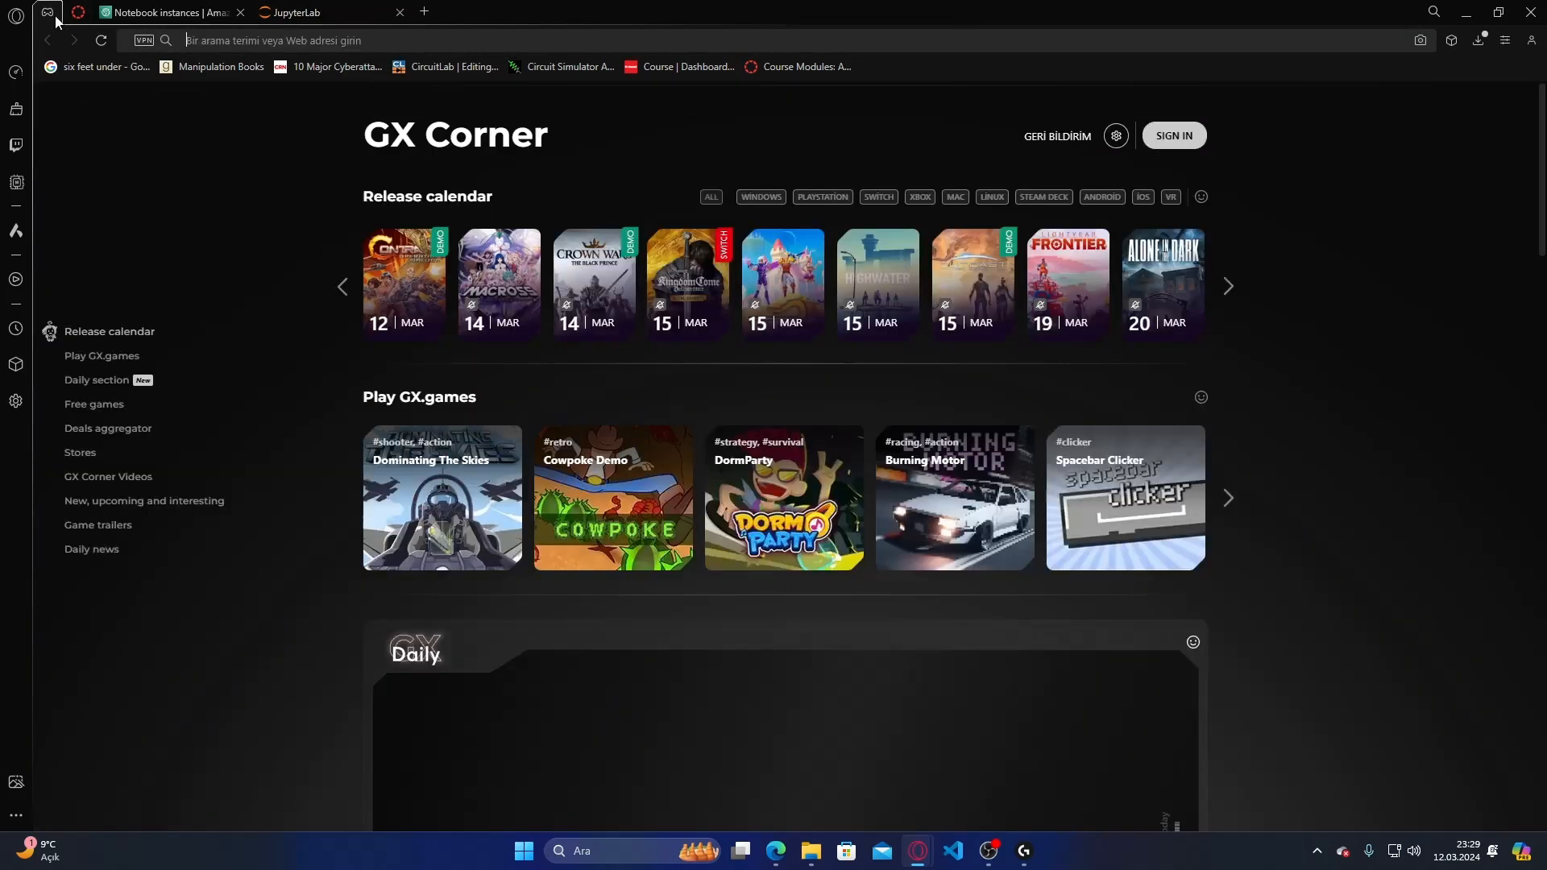
click(168, 11)
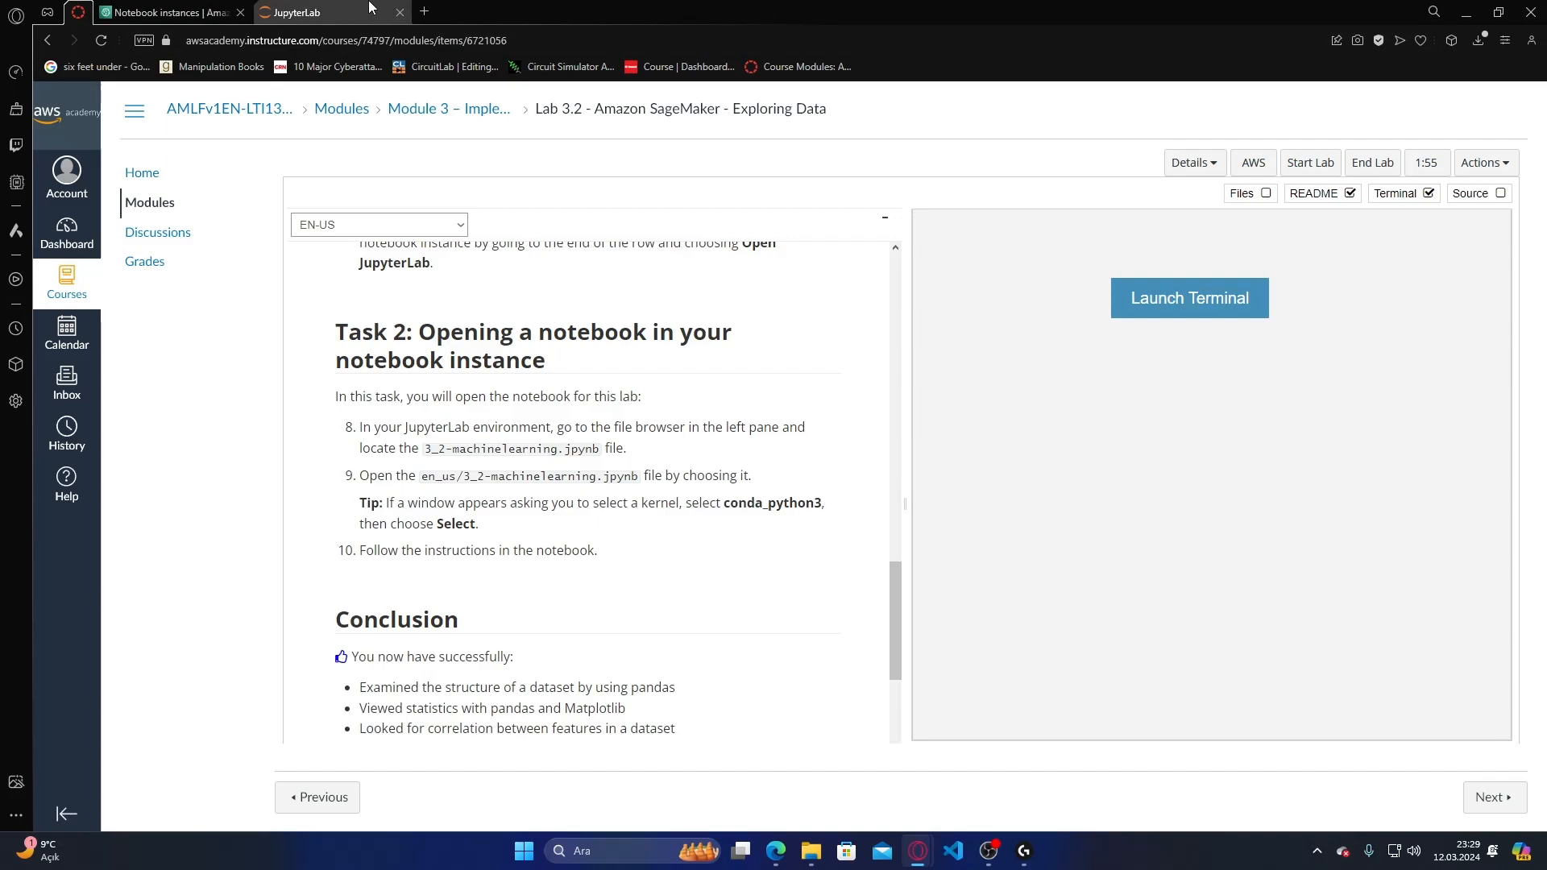
click(292, 11)
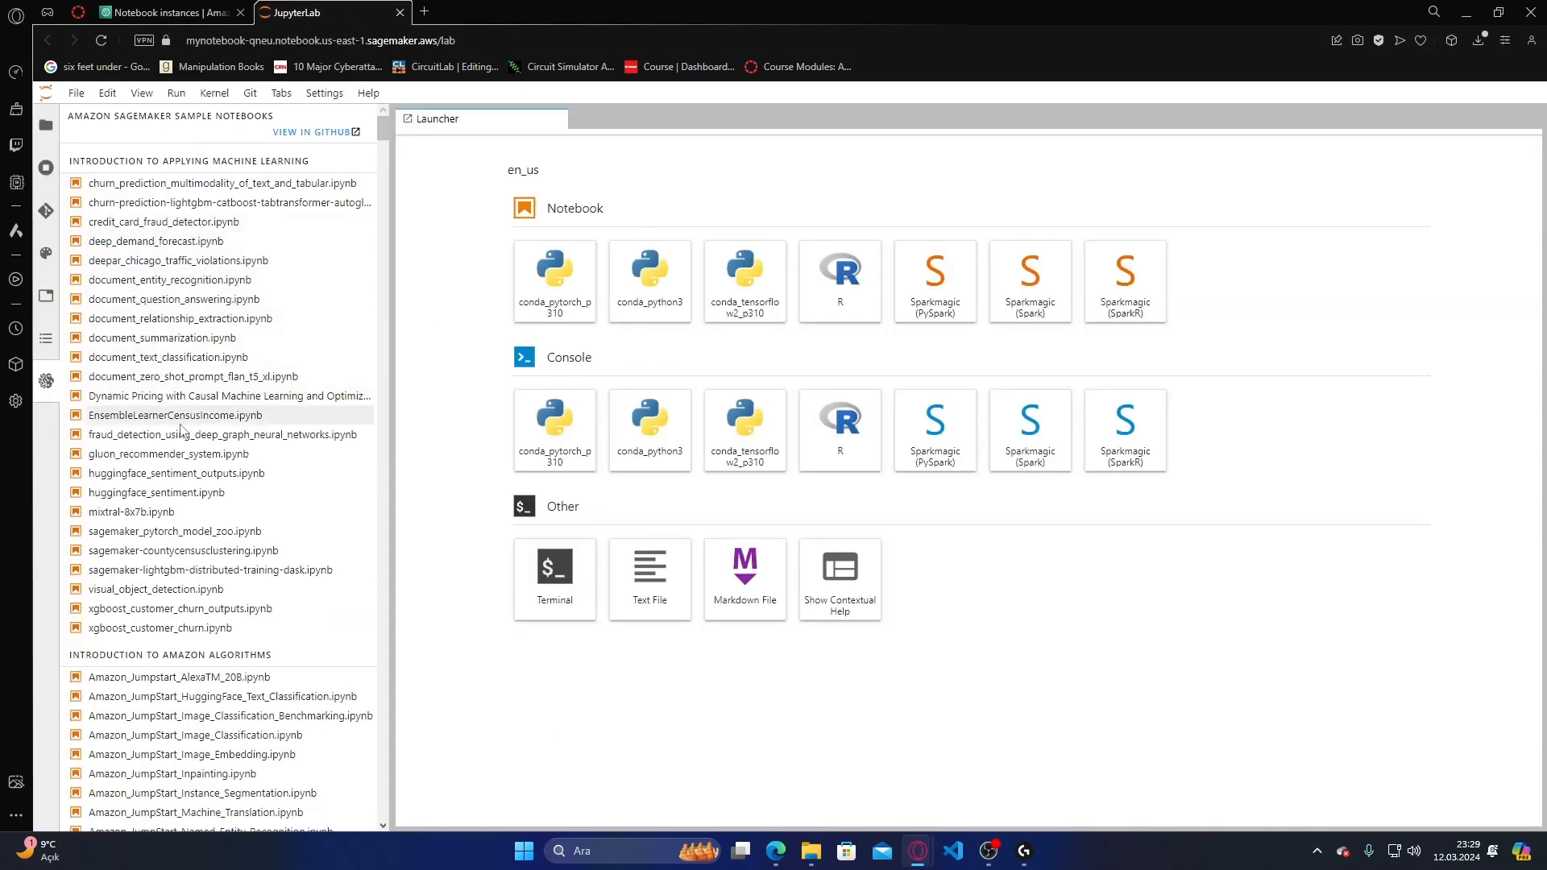
- Scroll through the SageMaker sample notebooks list and open its GitHub repository via View in GitHub
scroll(down, 3)
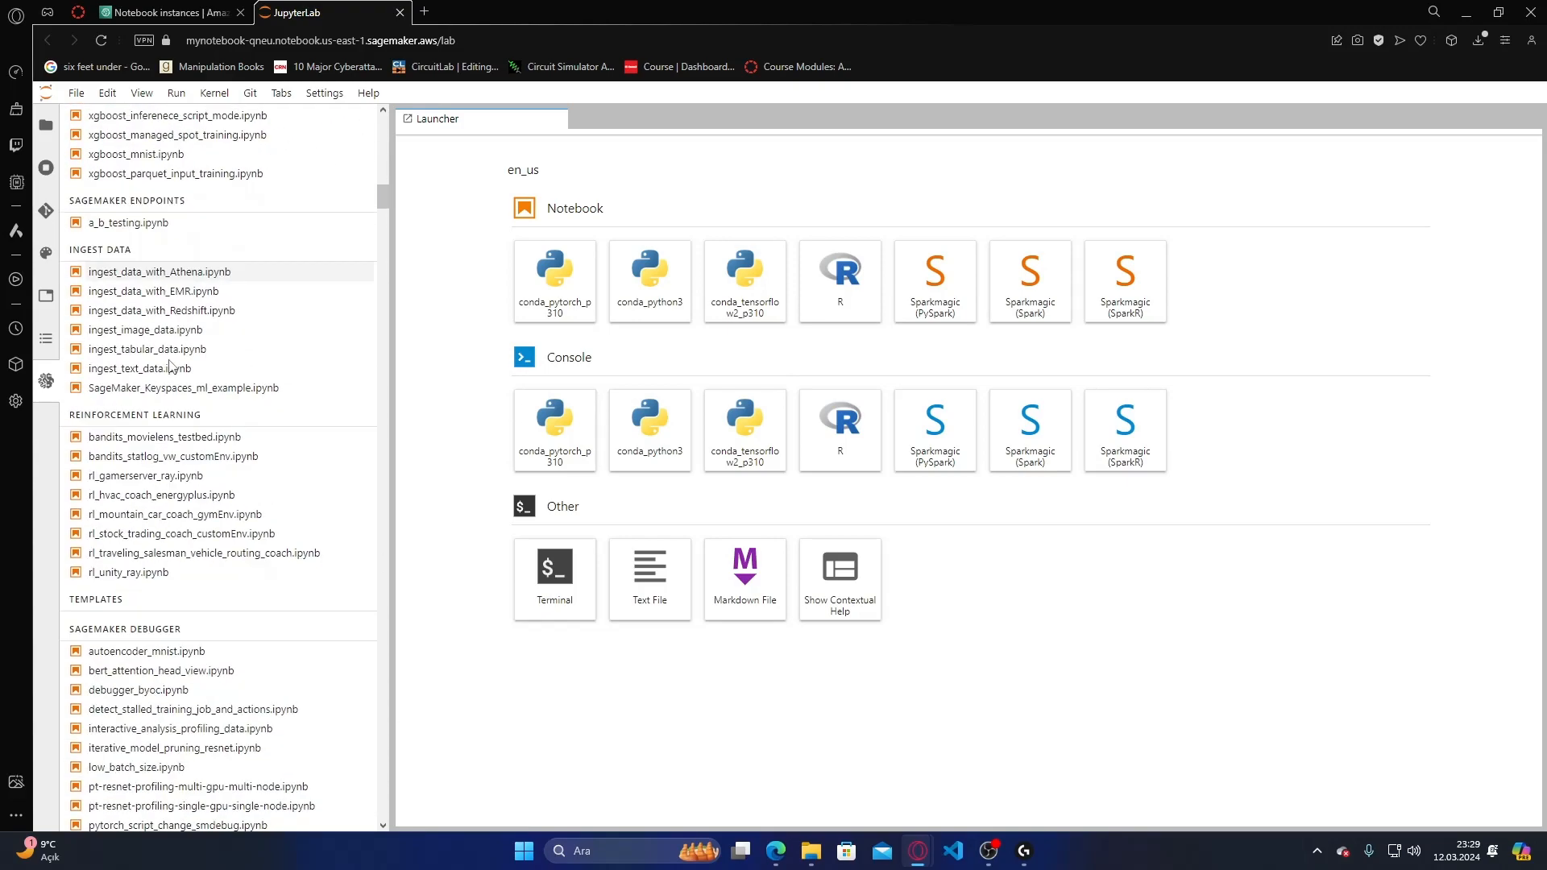
scroll(down, 3)
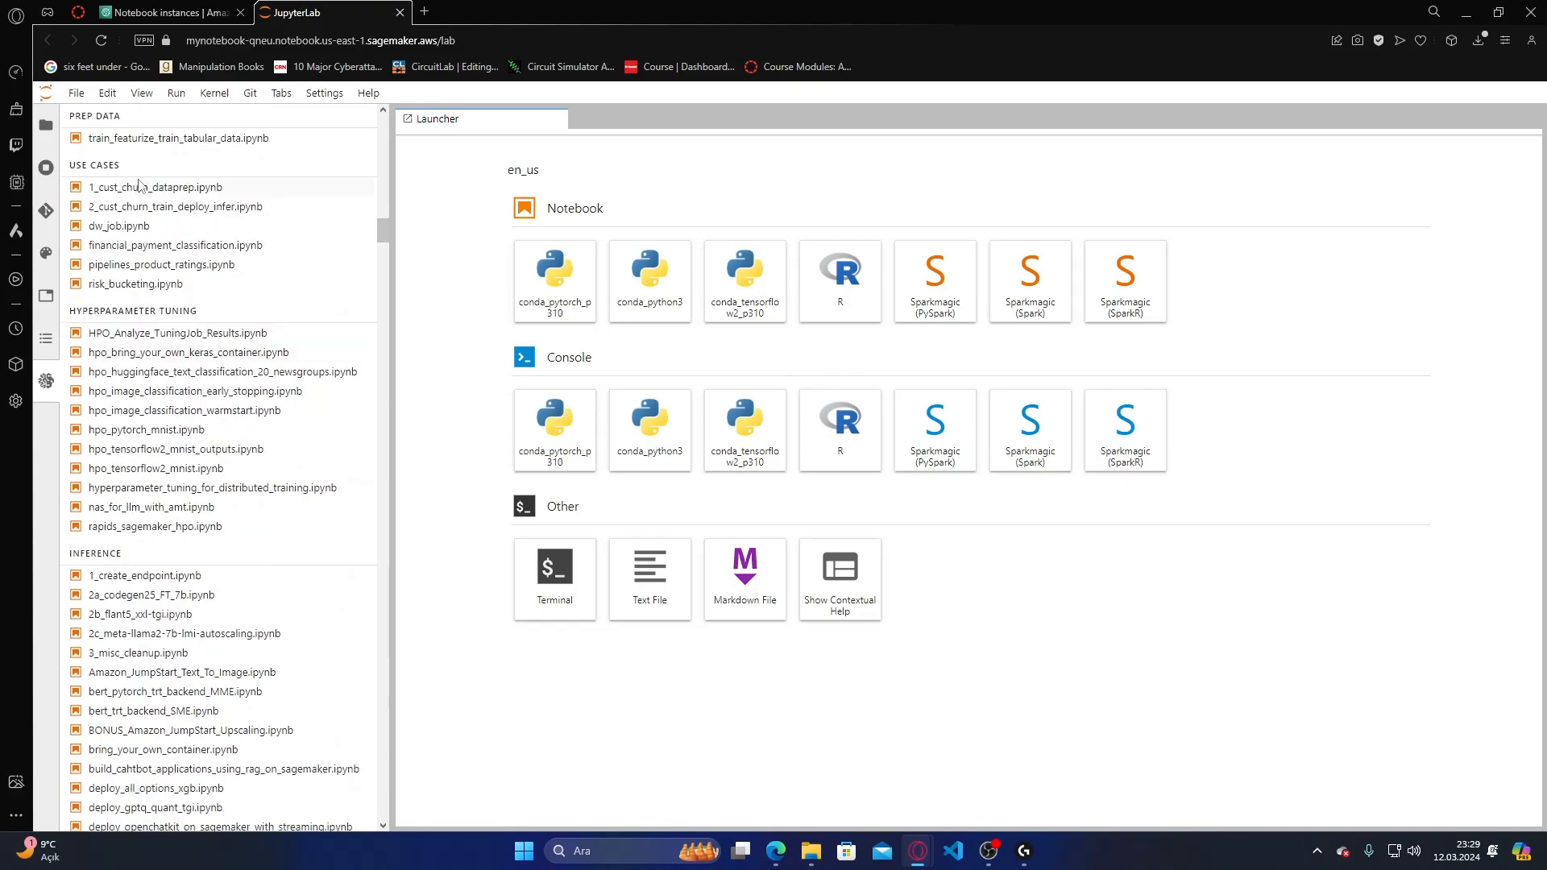
scroll(down, 3)
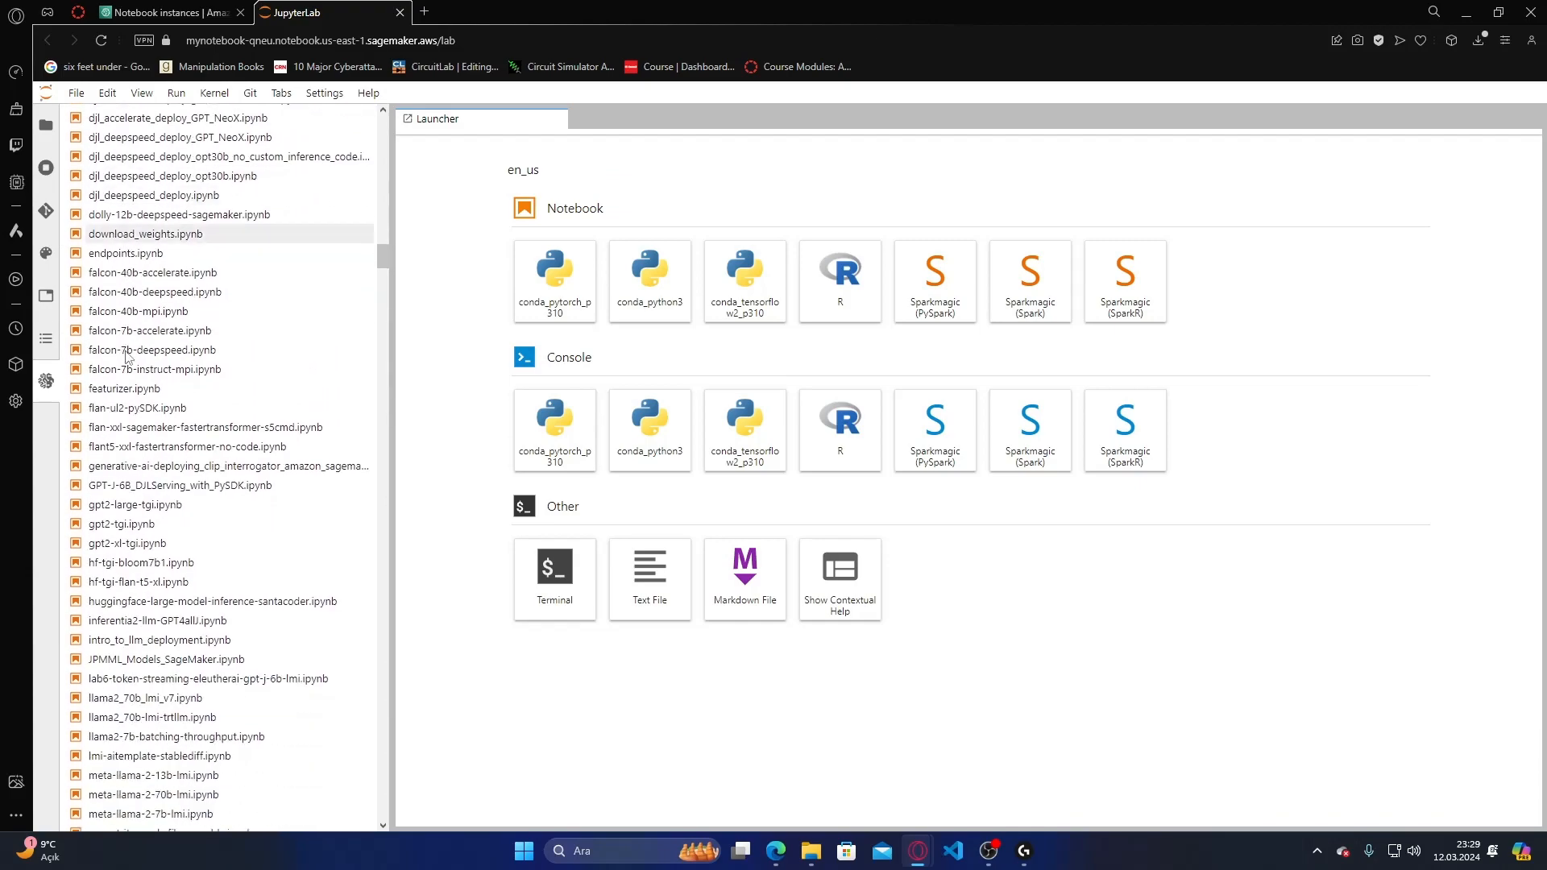
scroll(down, 3)
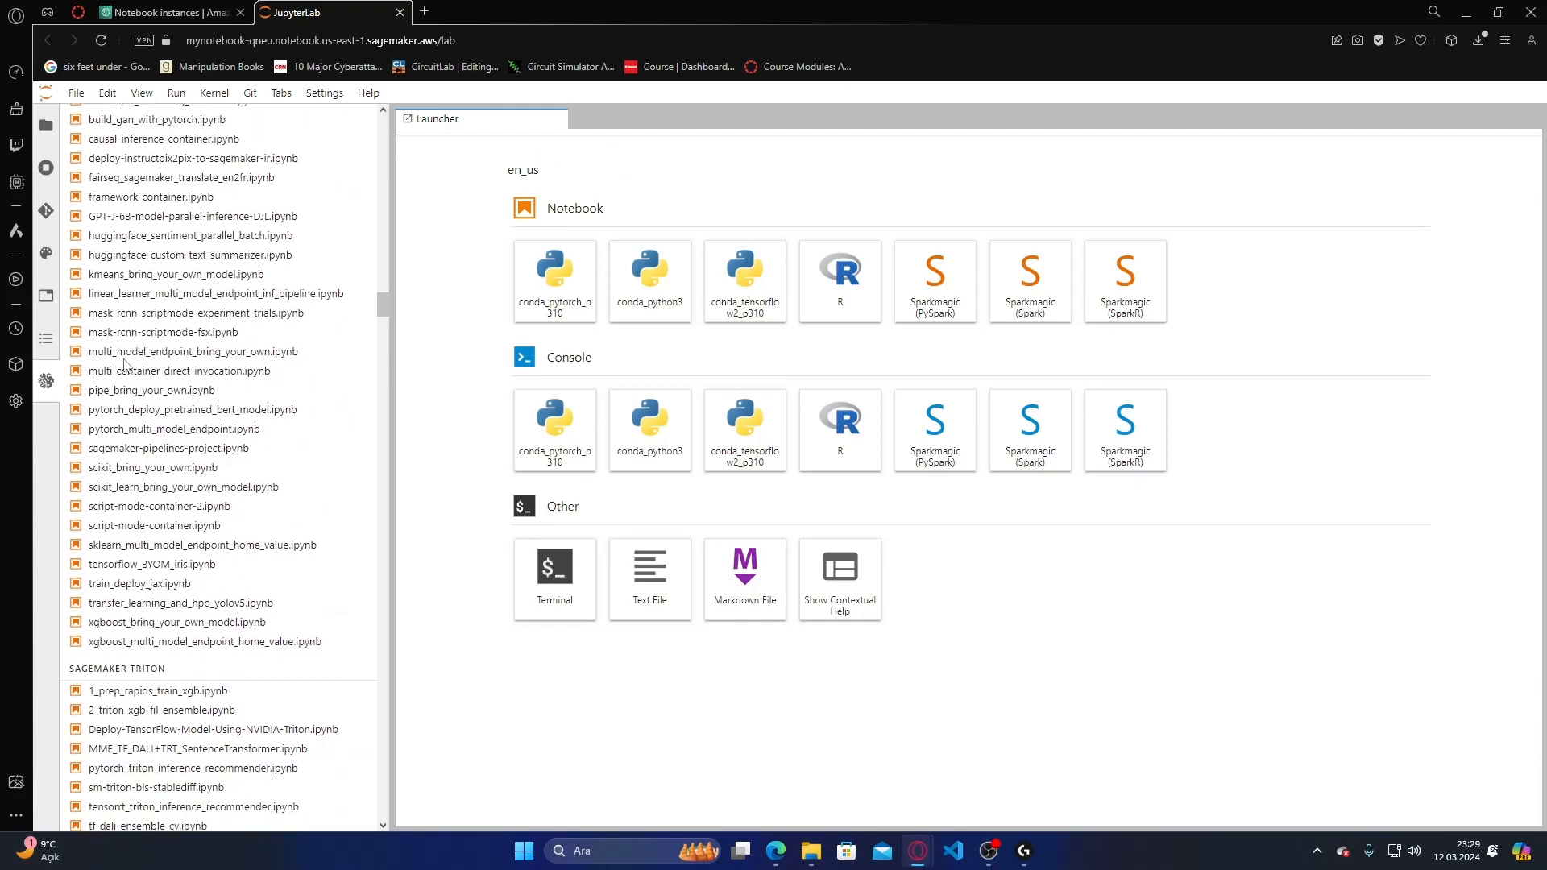
scroll(down, 3)
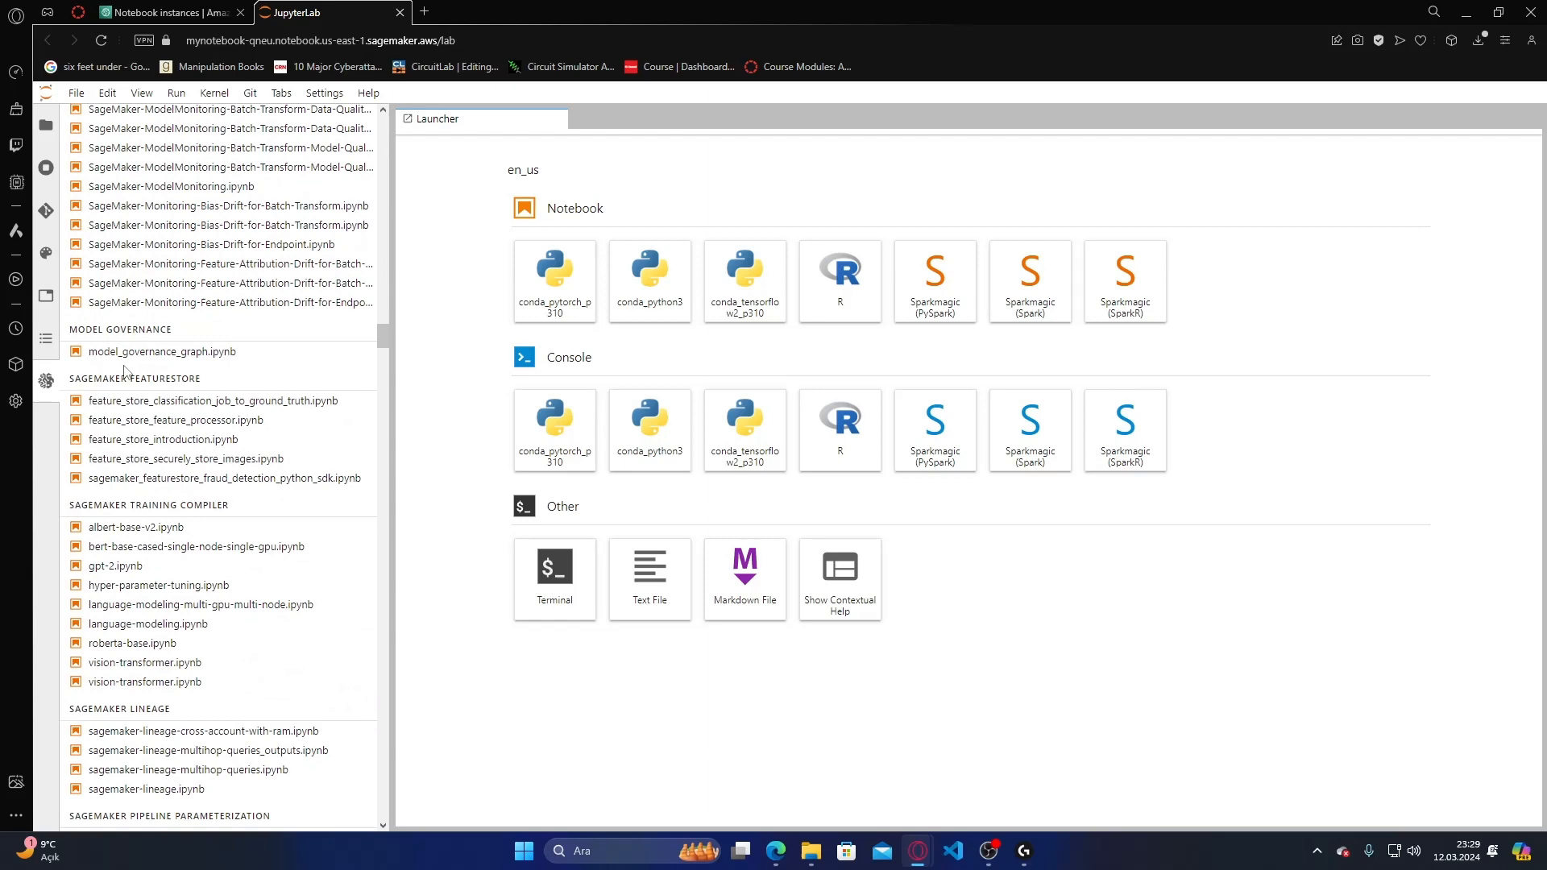
scroll(down, 3)
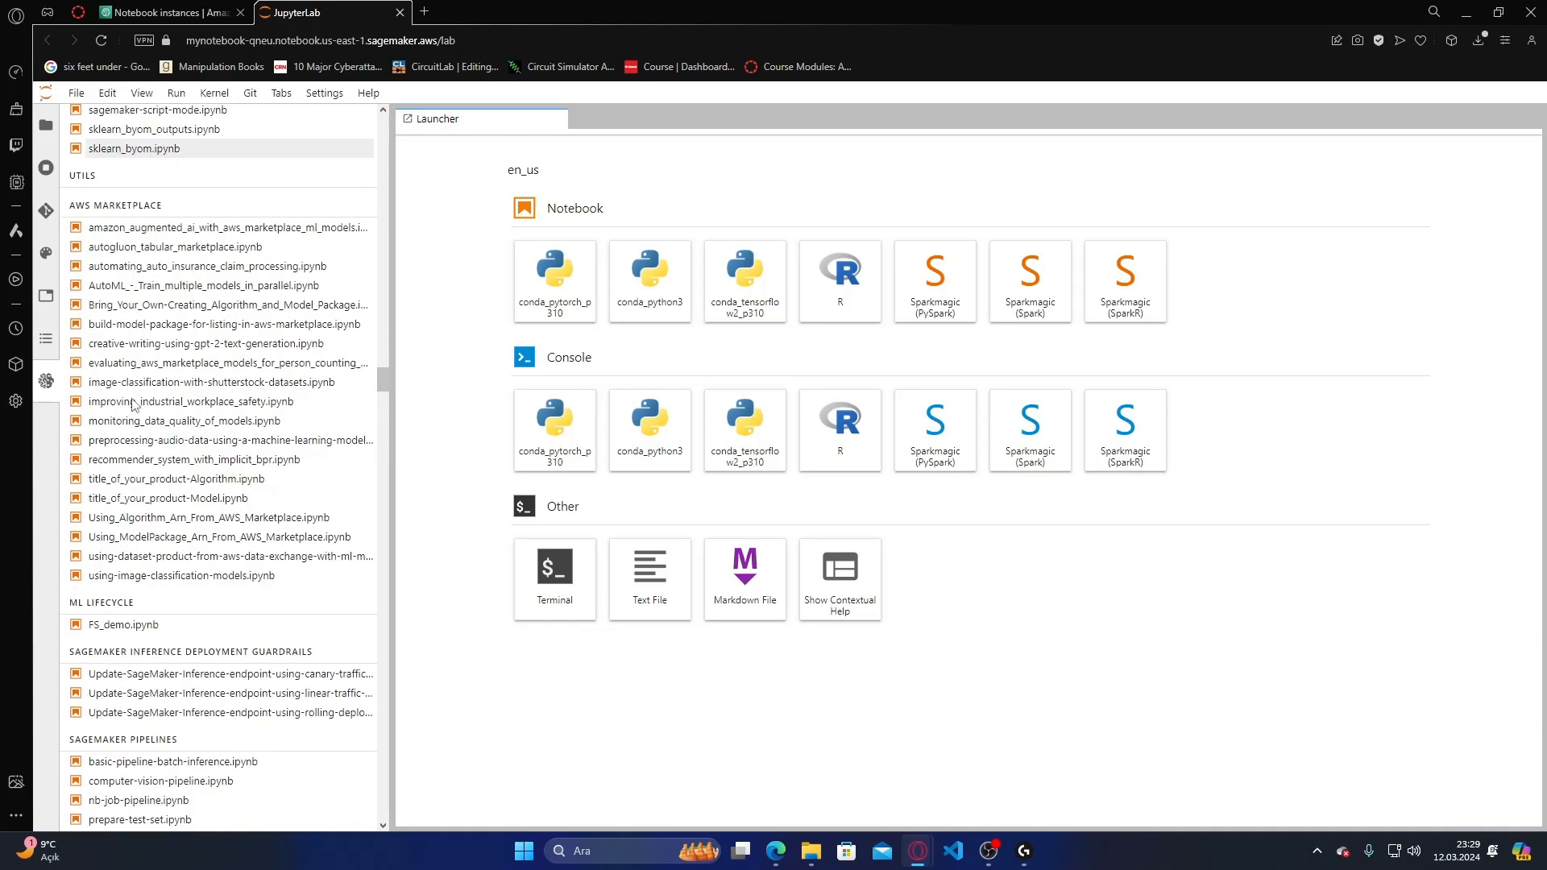
scroll(down, 3)
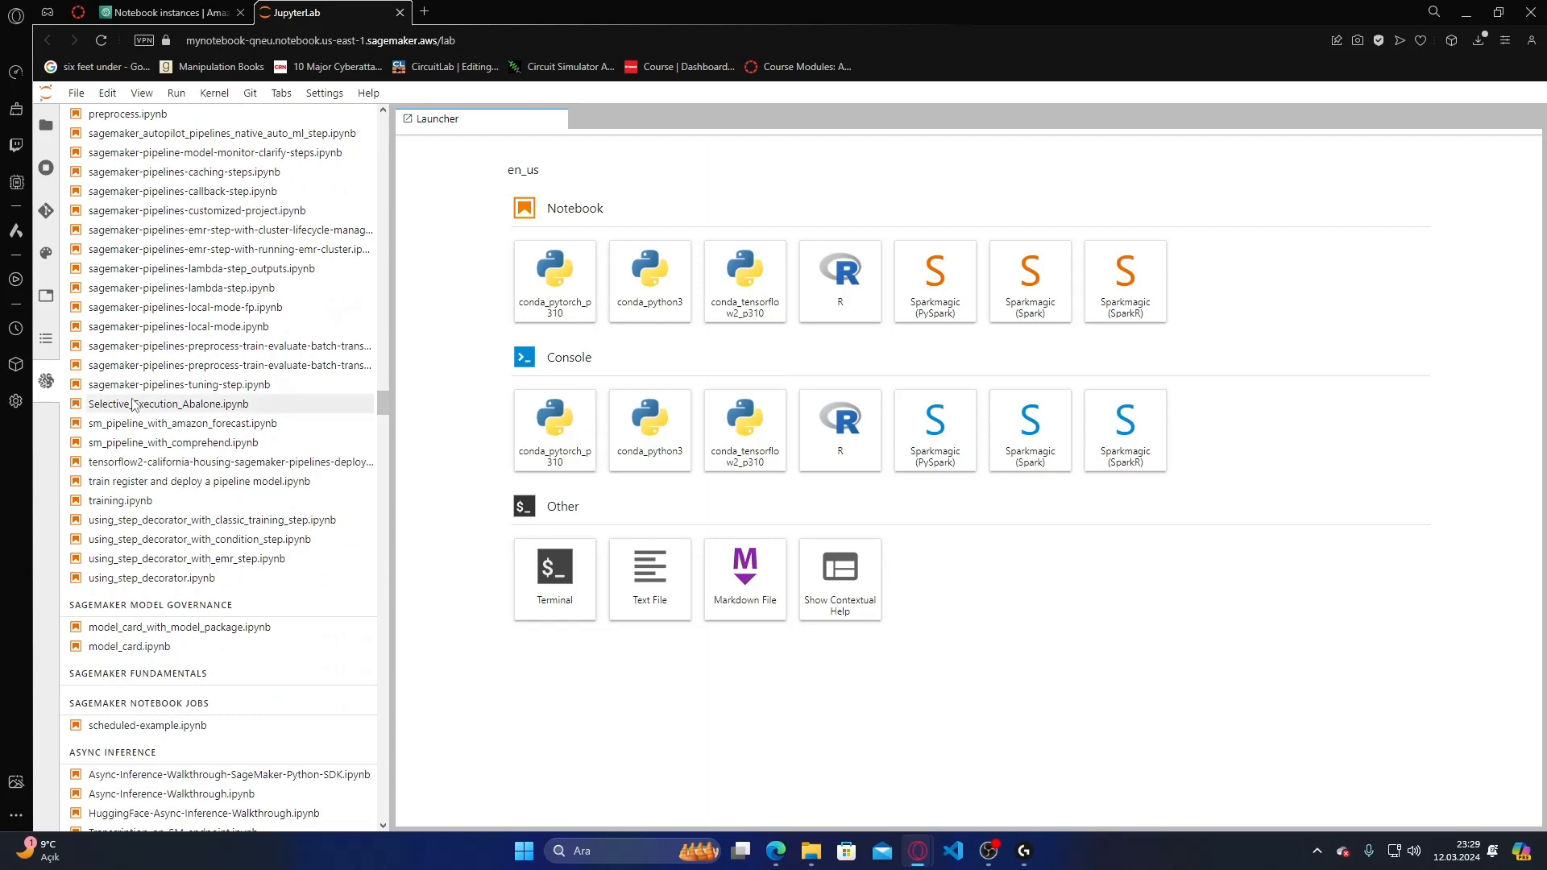
scroll(down, 3)
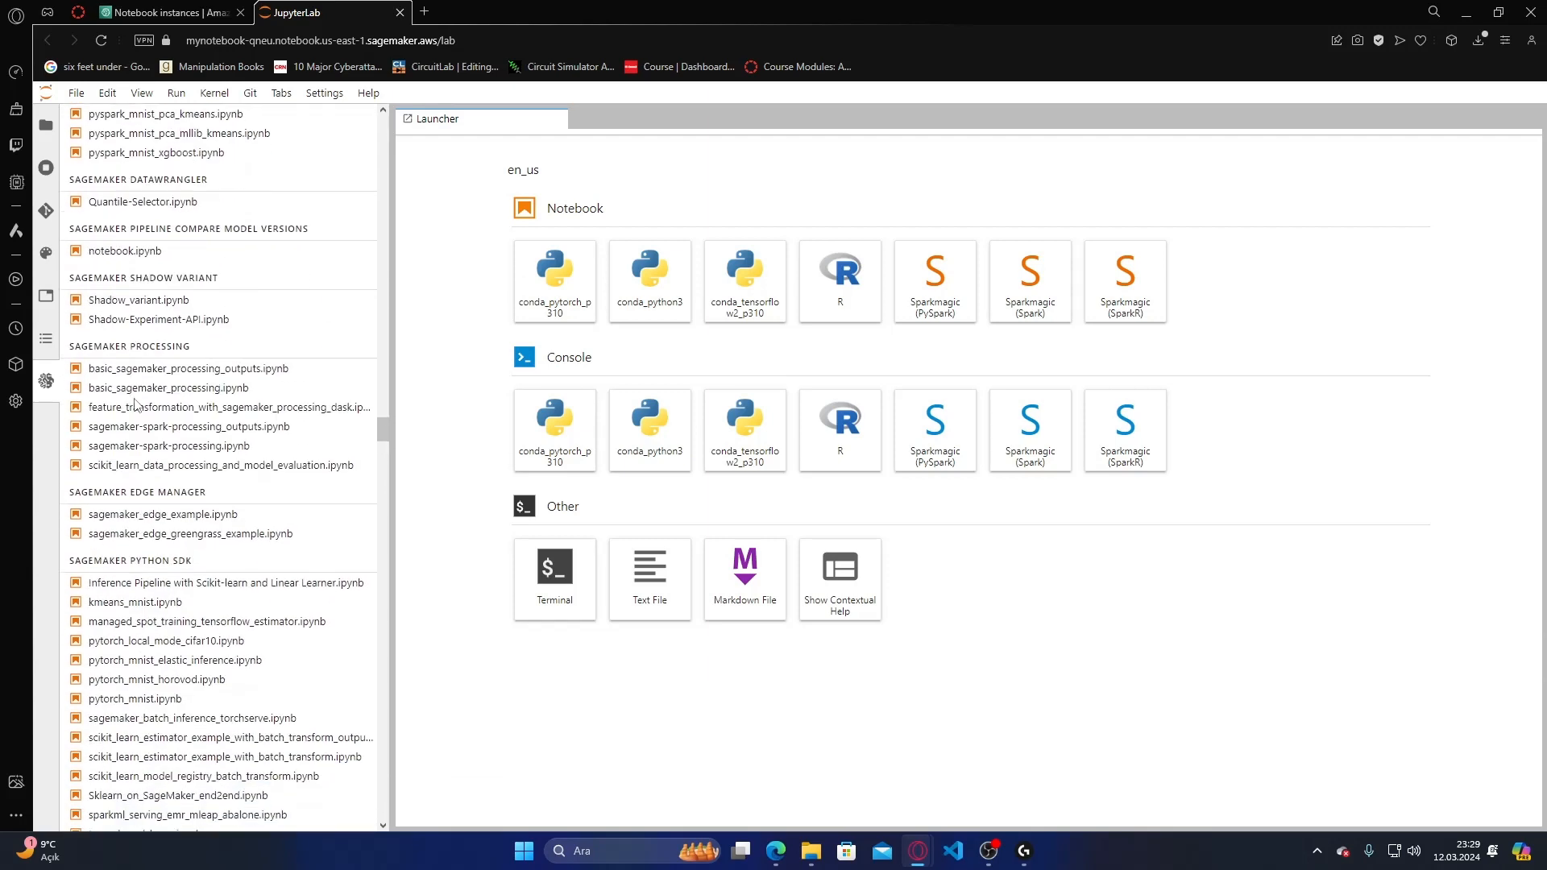
scroll(down, 3)
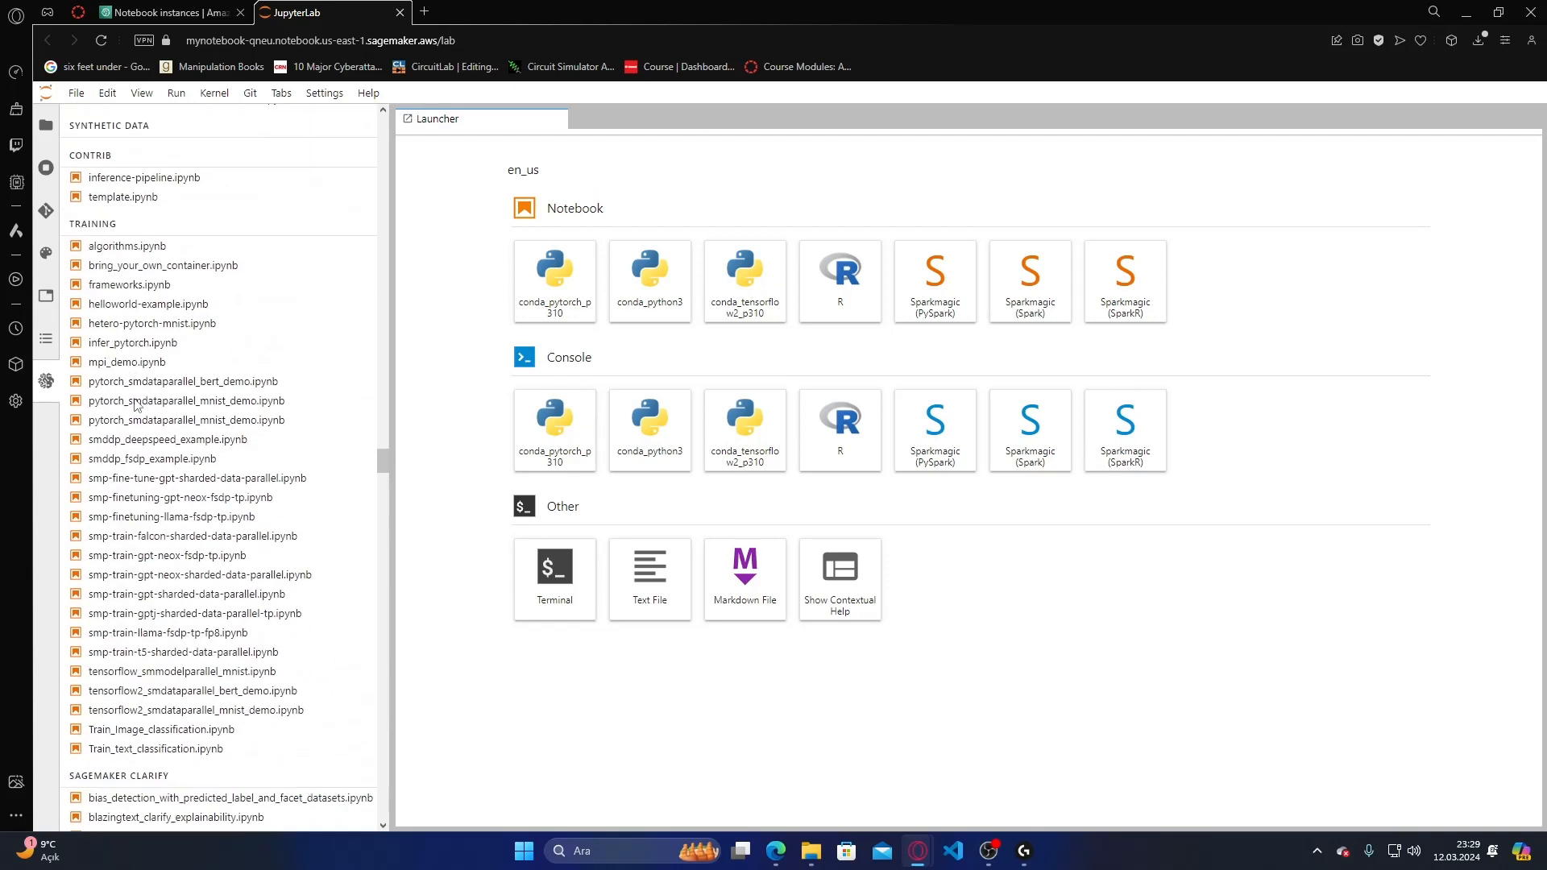
scroll(down, 3)
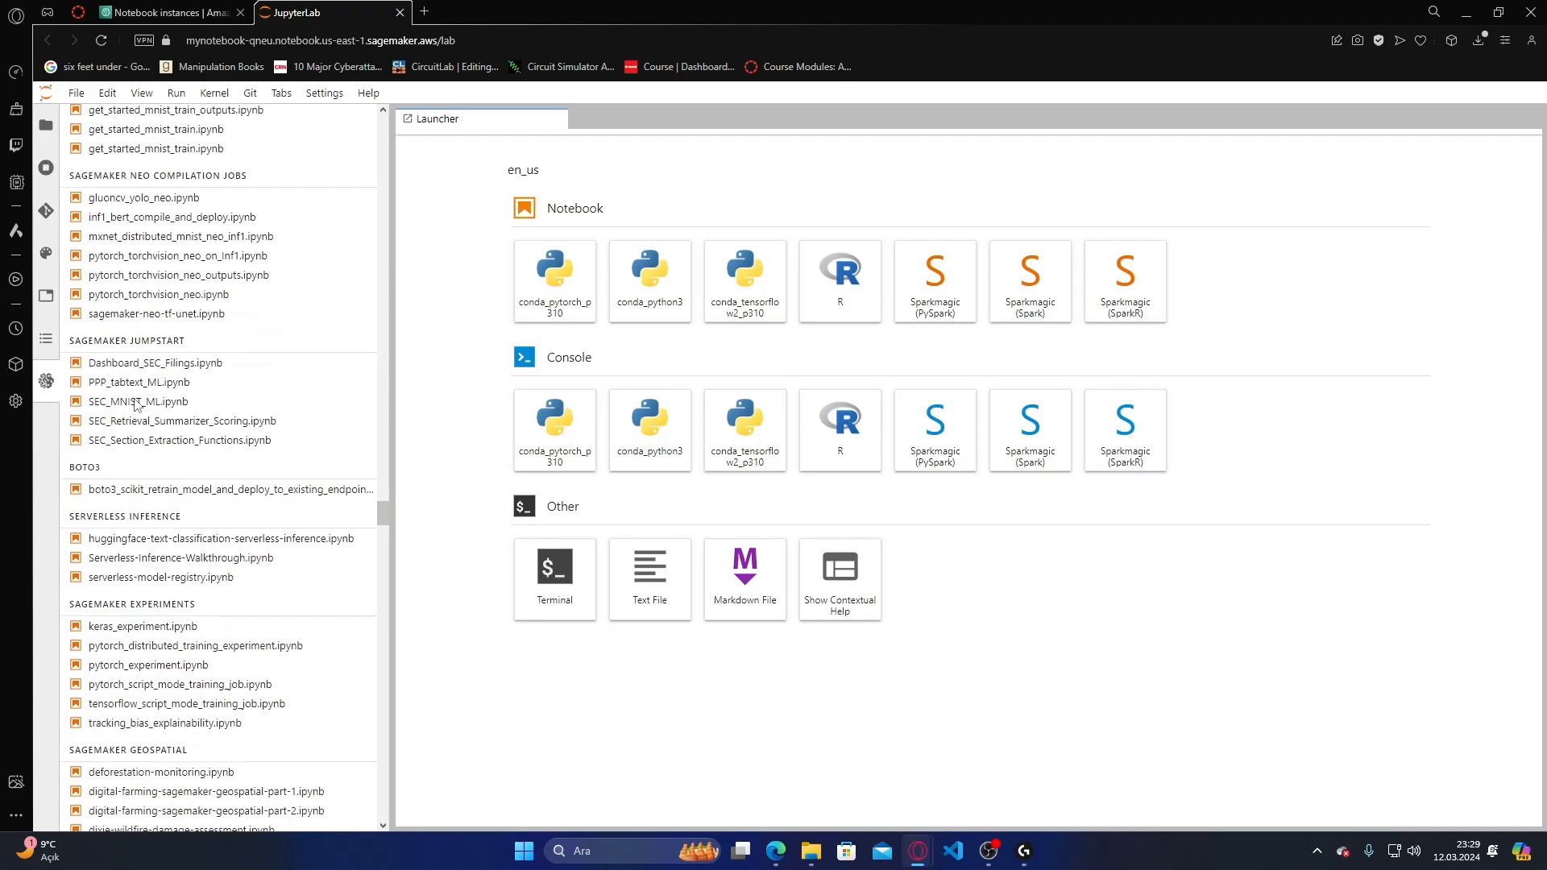
scroll(down, 3)
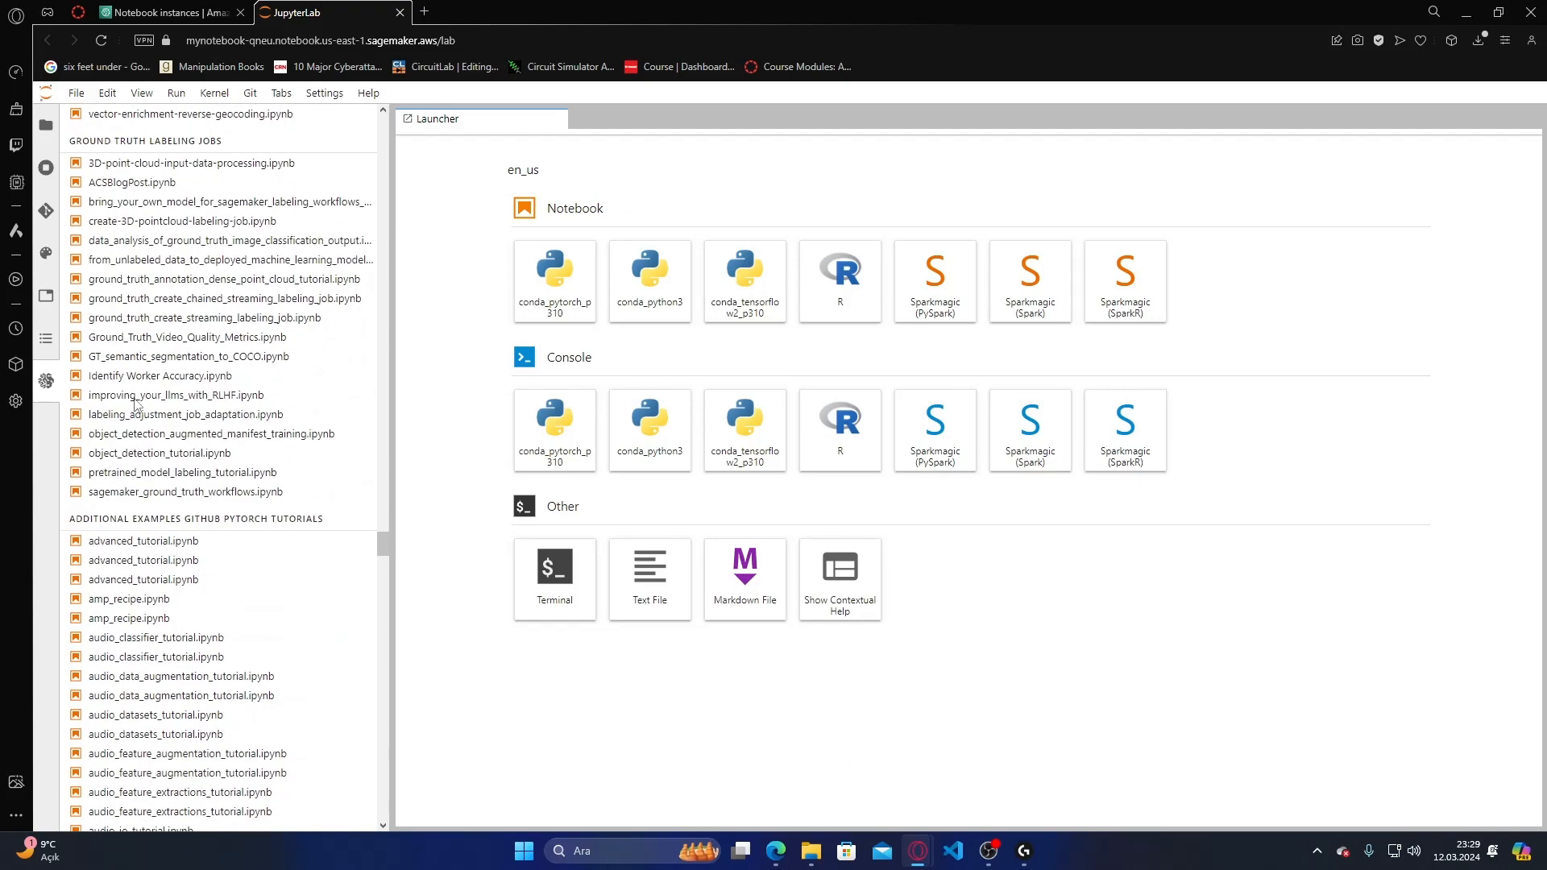
scroll(down, 3)
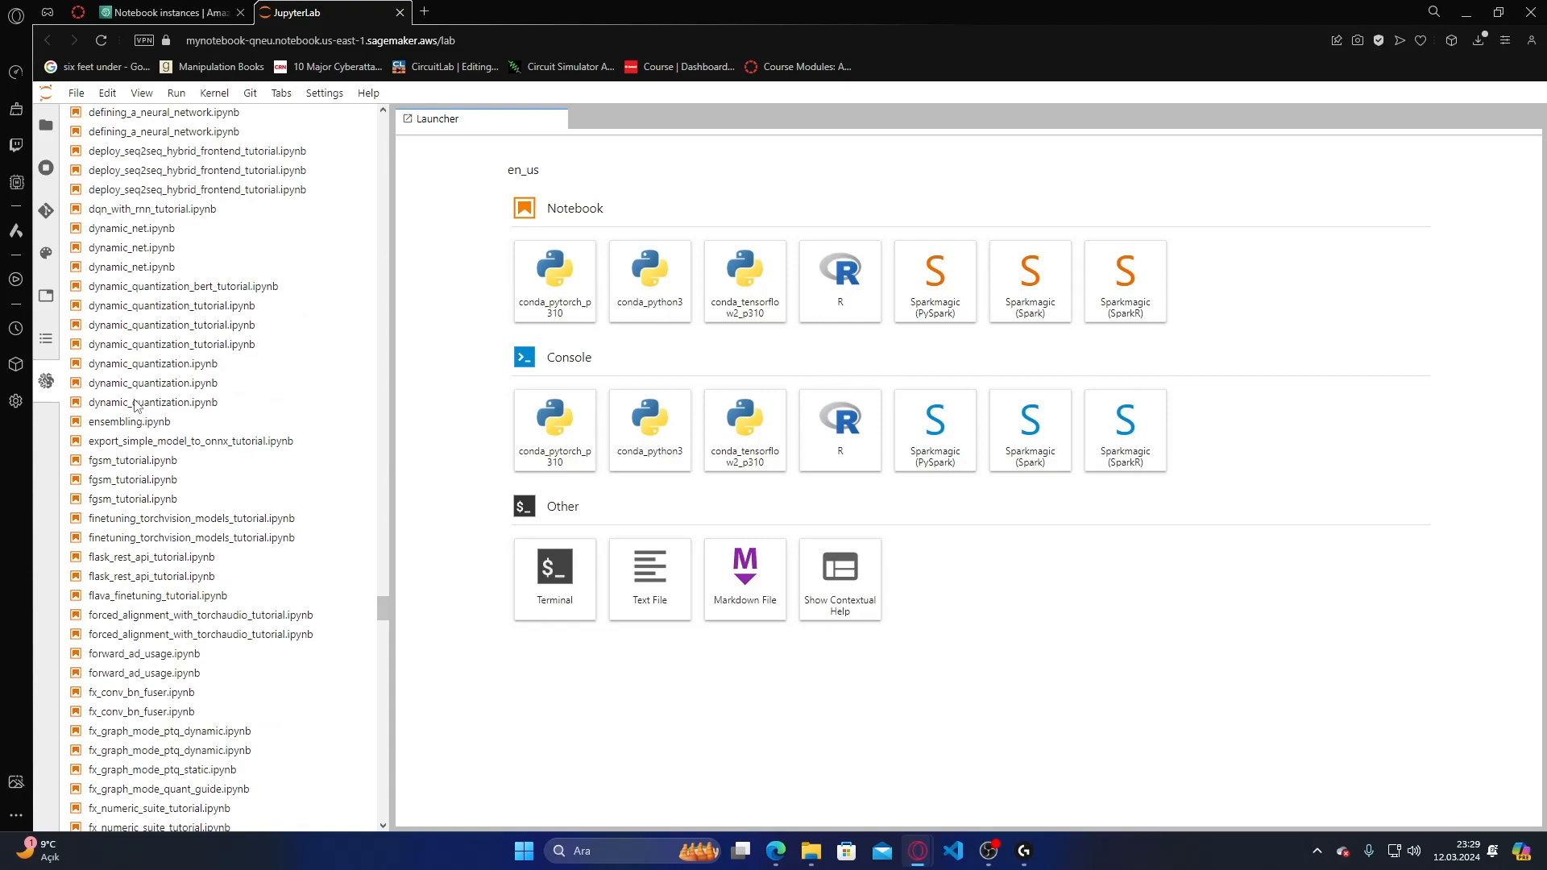
scroll(down, 3)
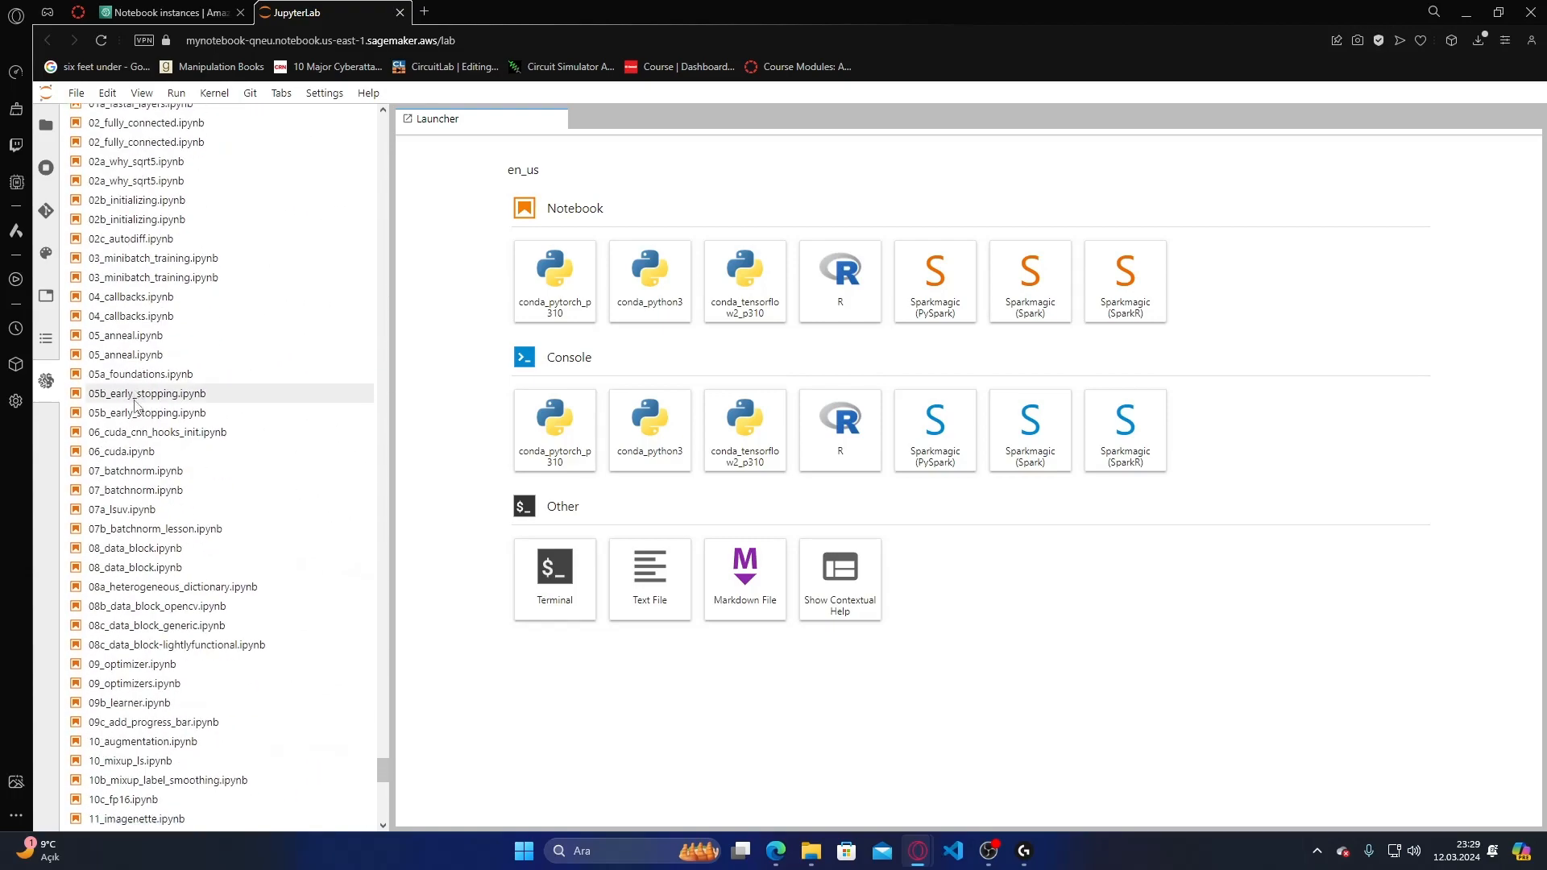
scroll(down, 3)
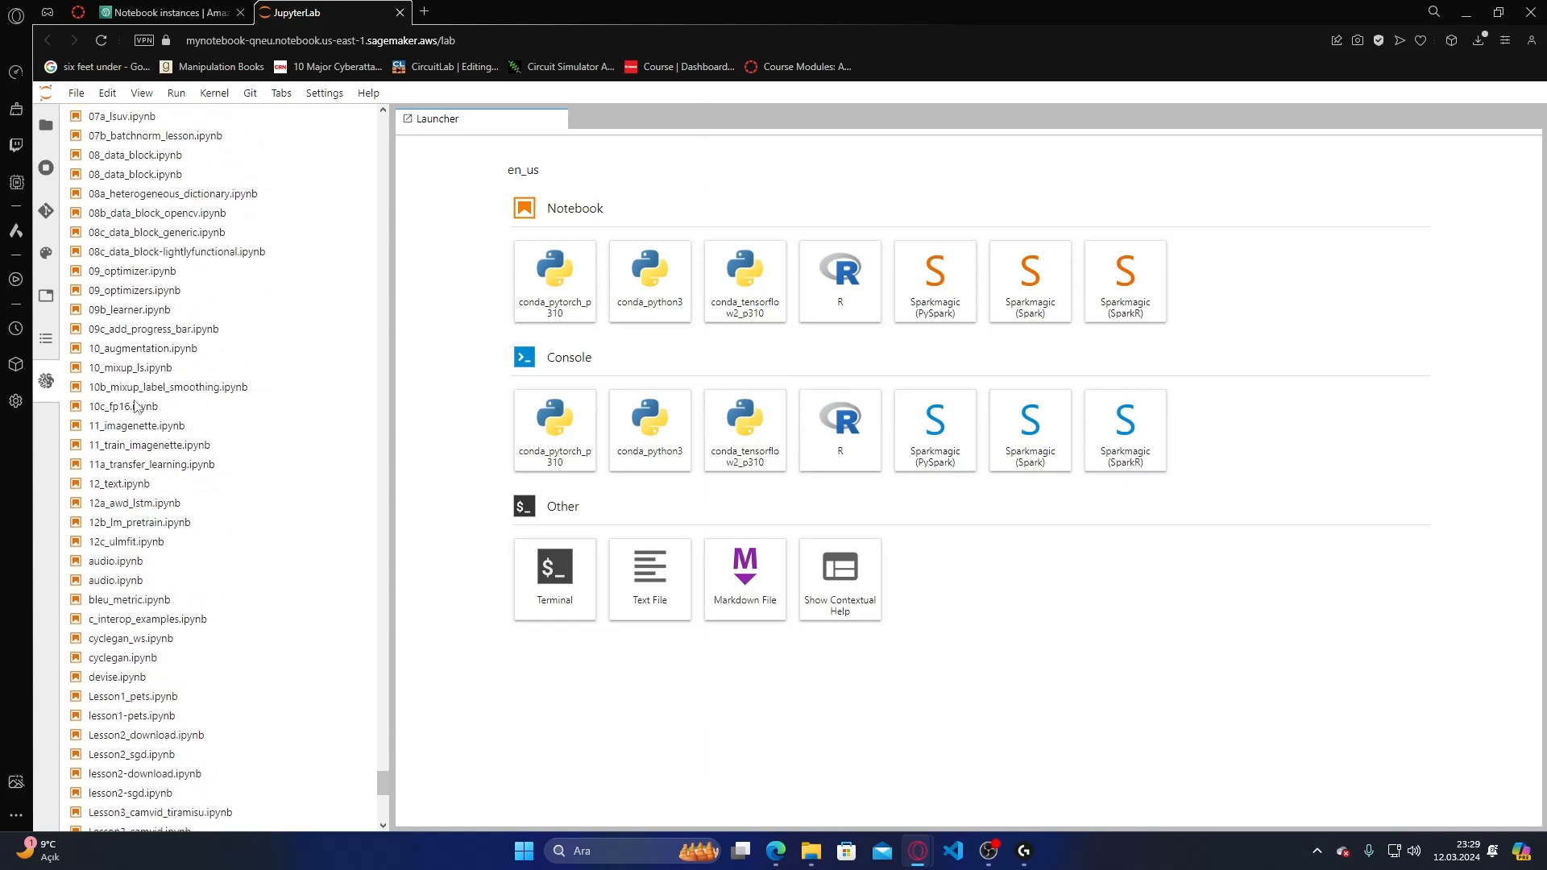
scroll(down, 3)
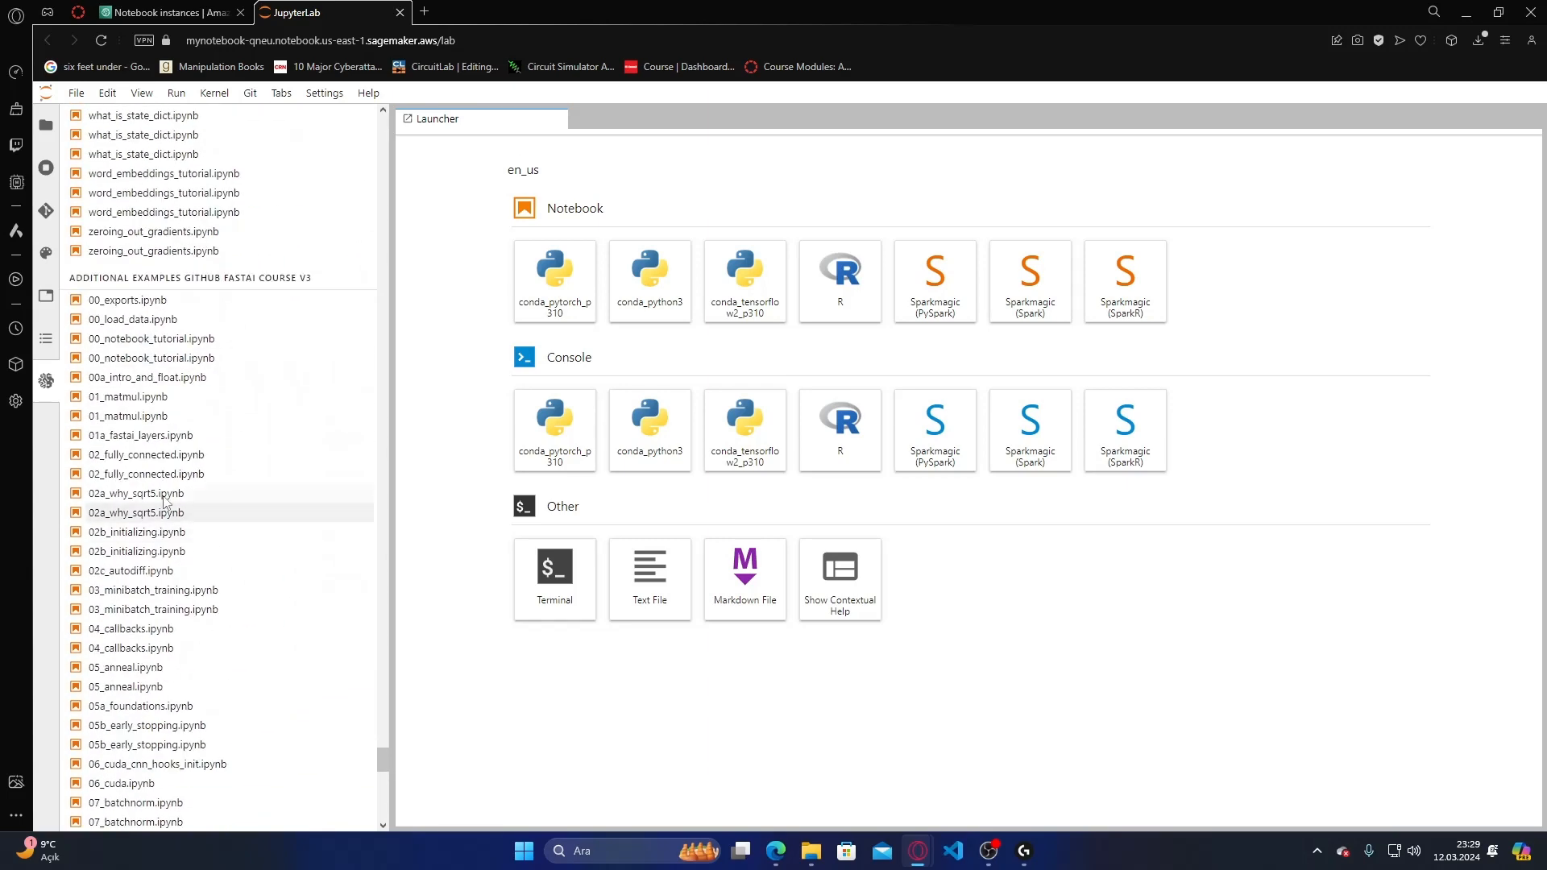
scroll(down, 3)
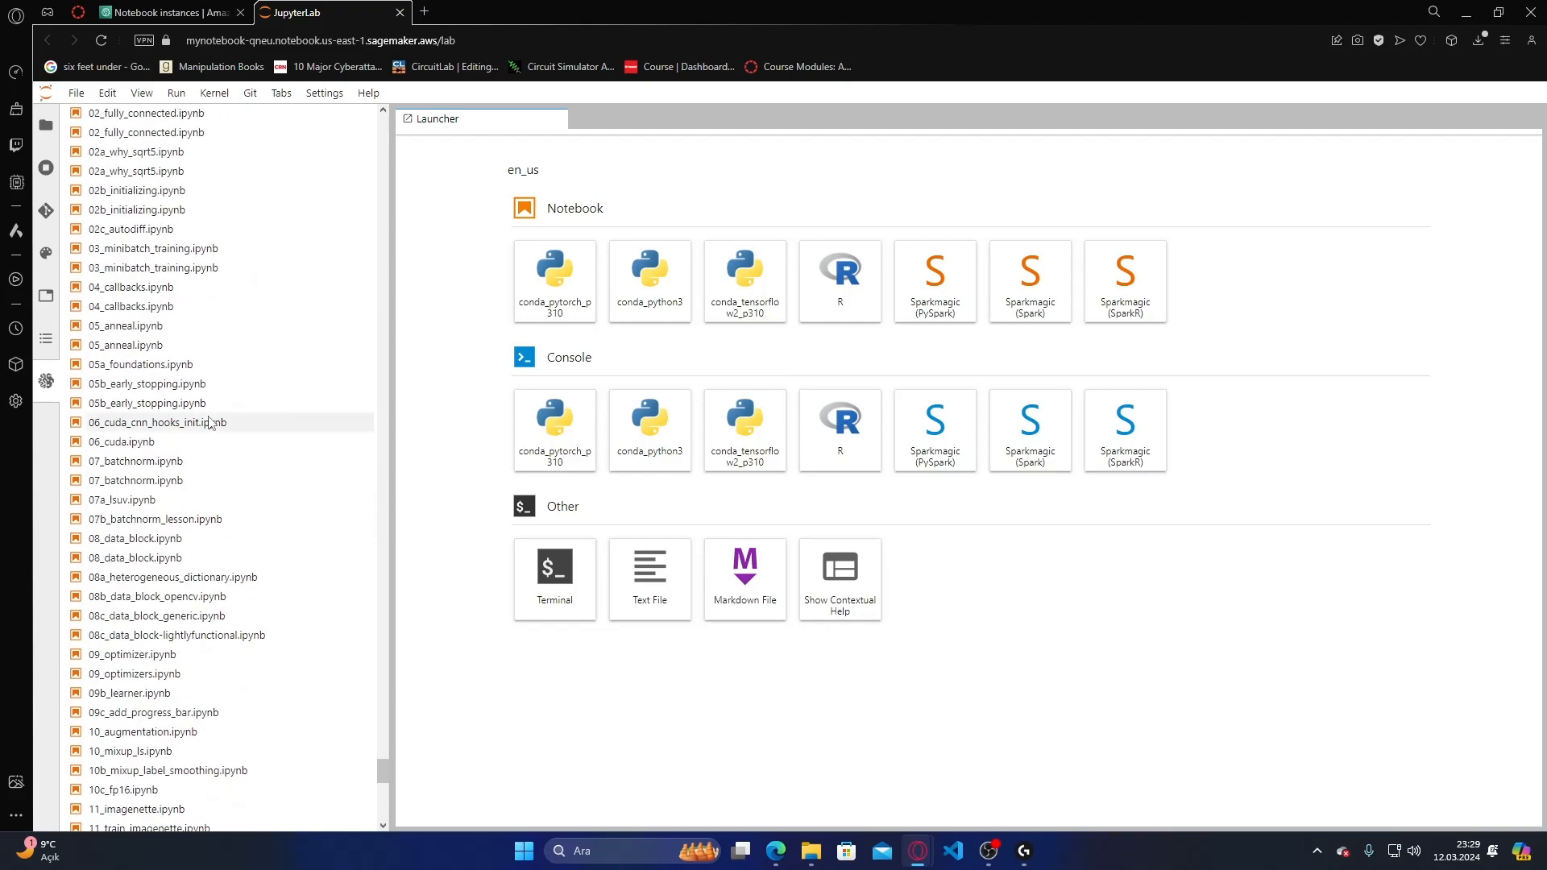
scroll(down, 3)
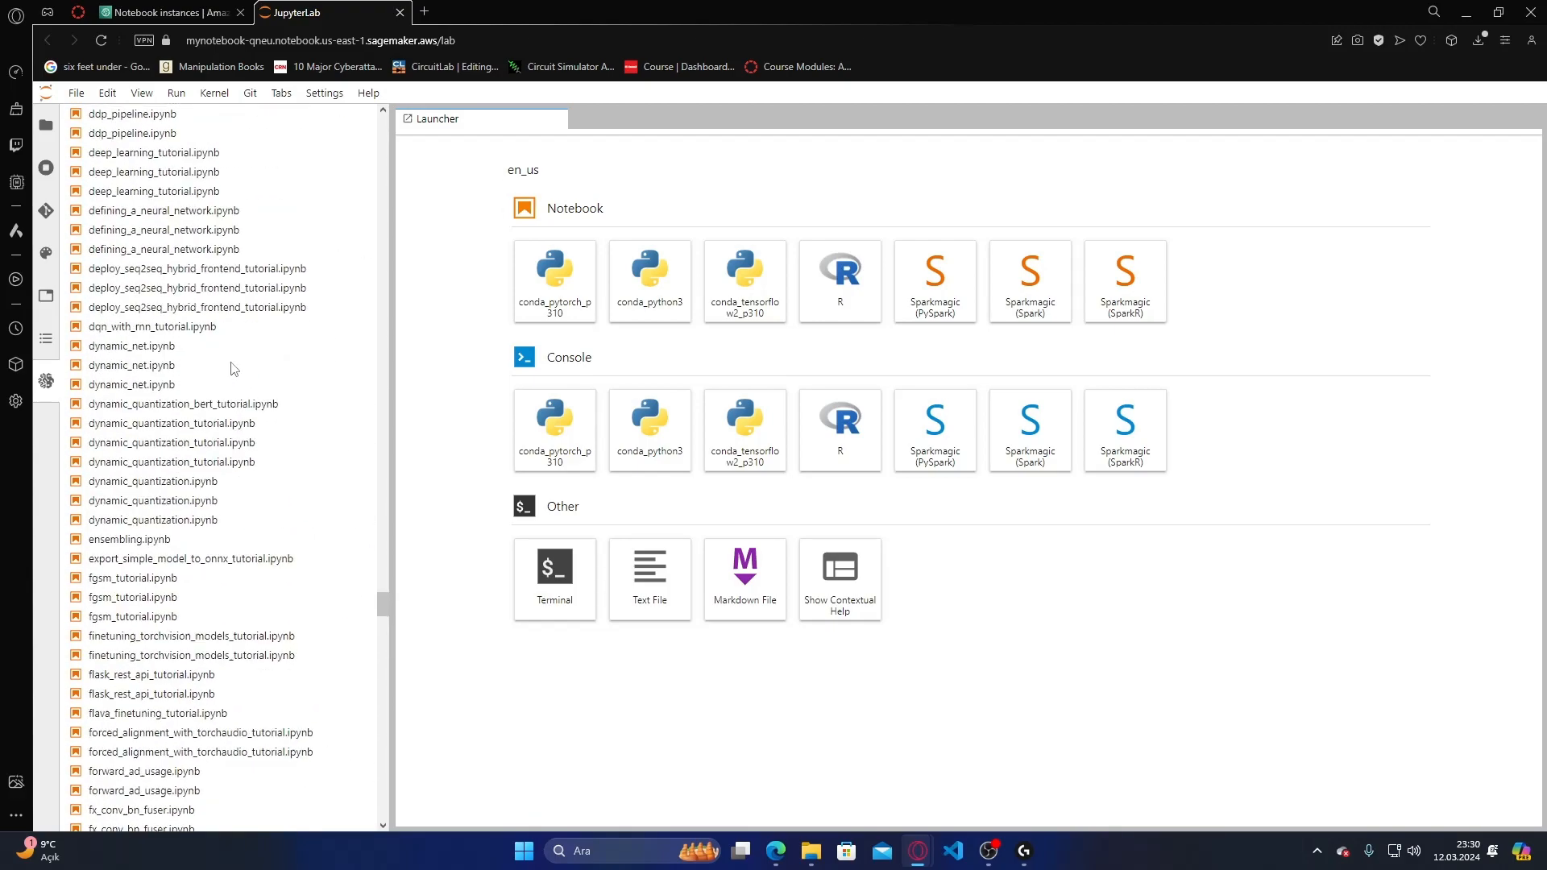
scroll(down, 3)
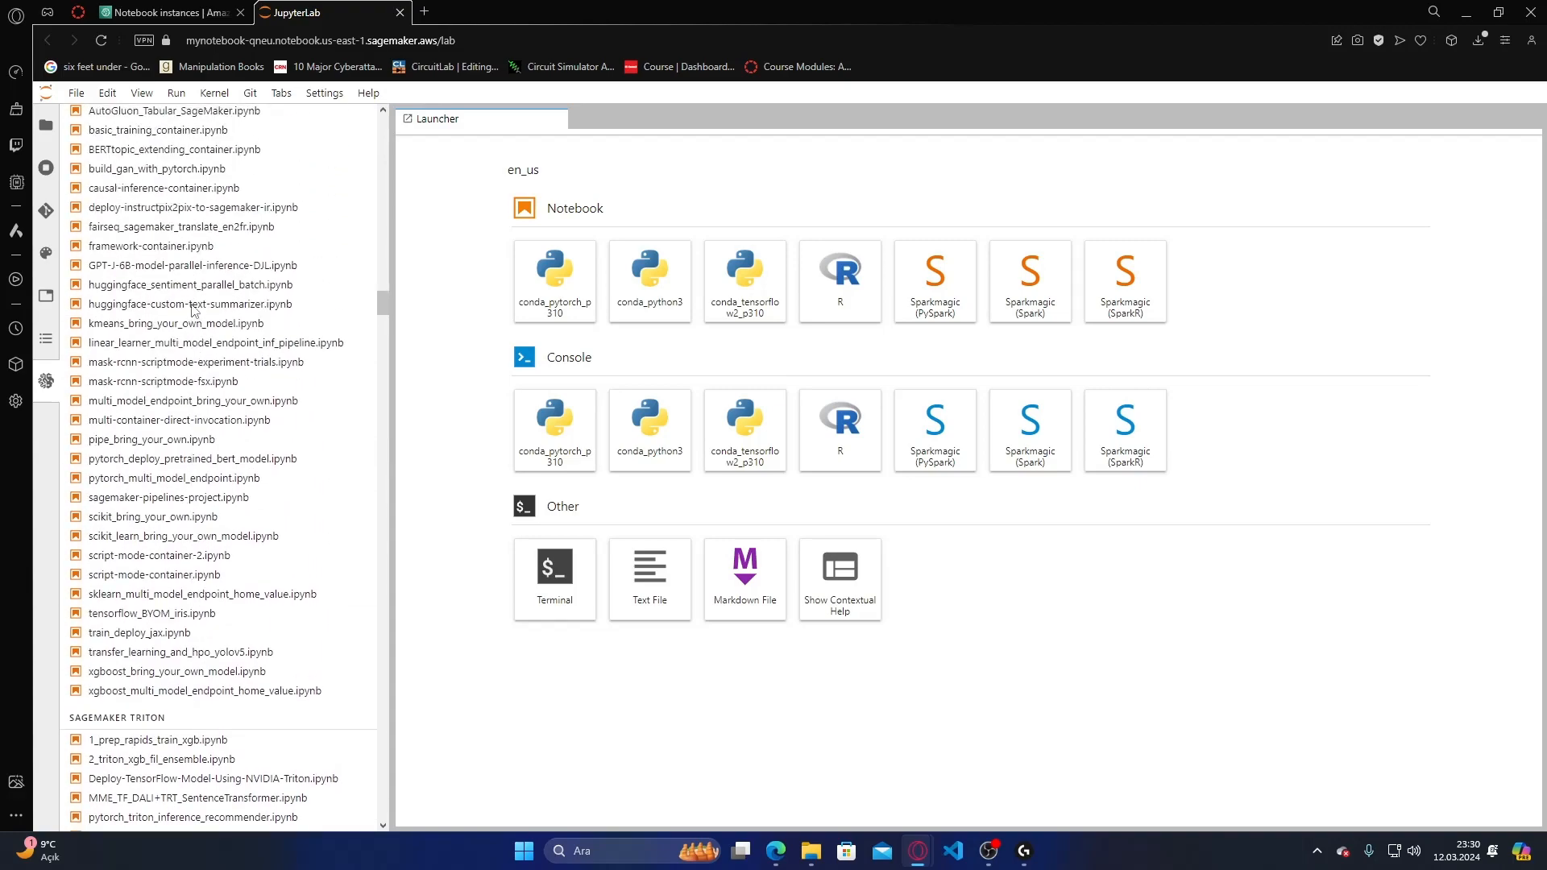
scroll(down, 3)
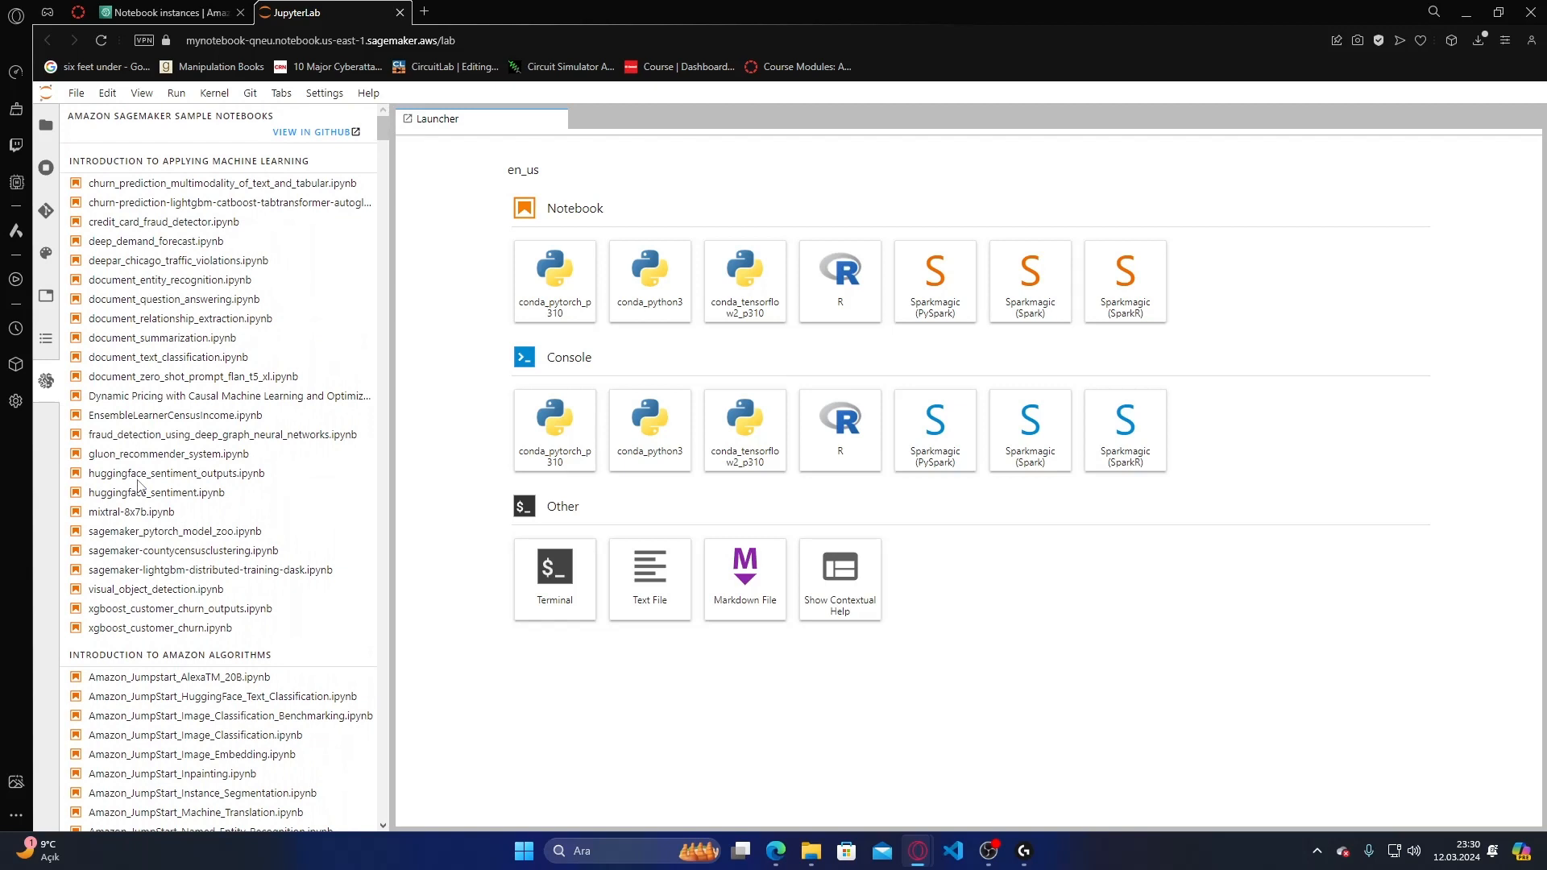
mouse_move(218, 166)
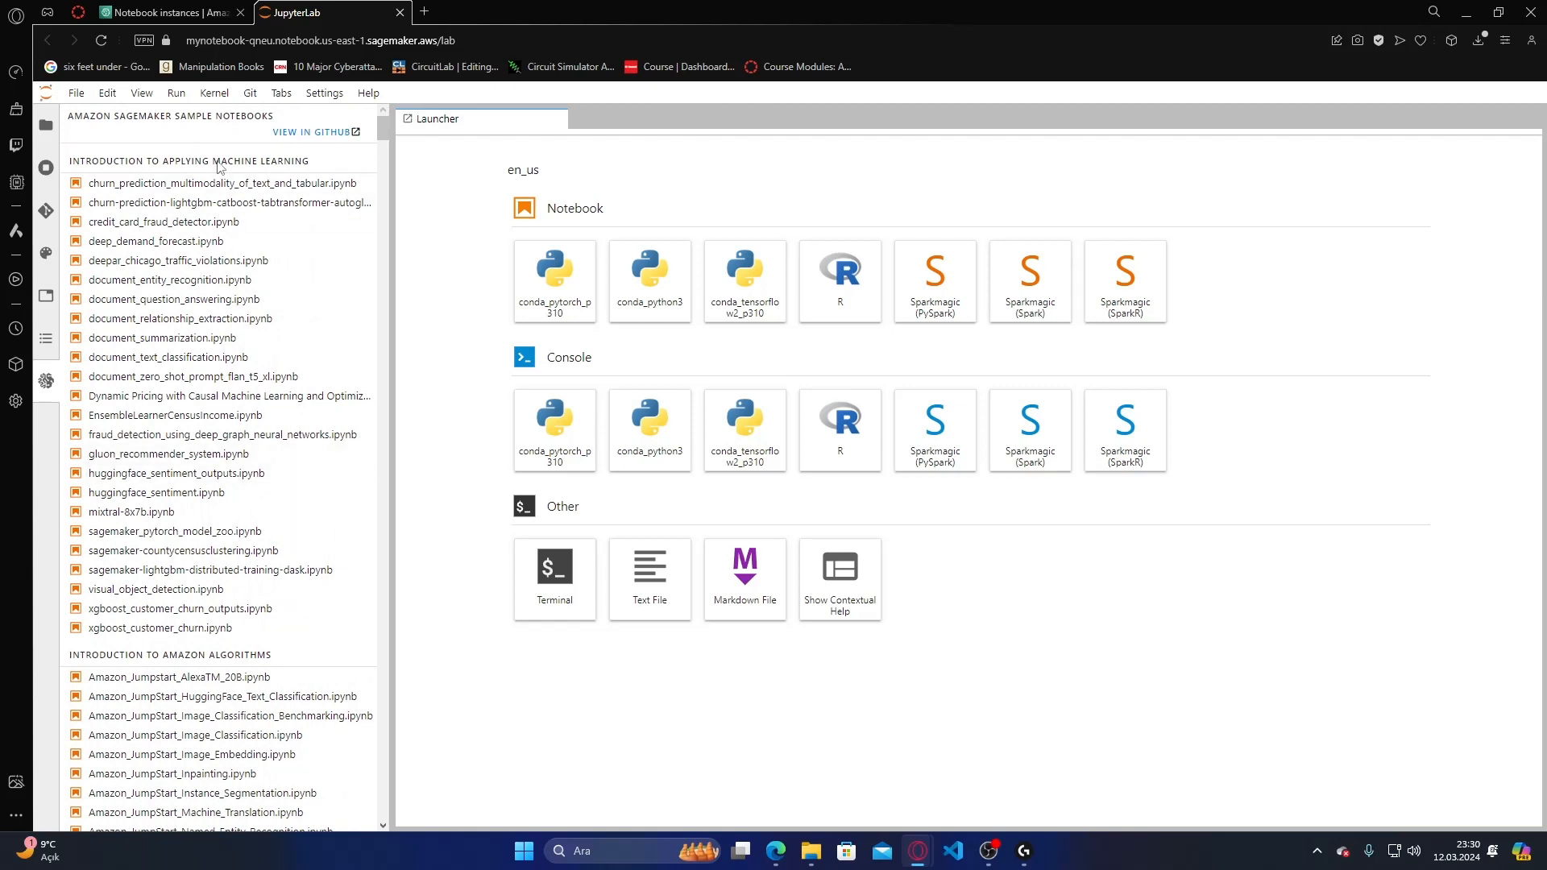
click(423, 11)
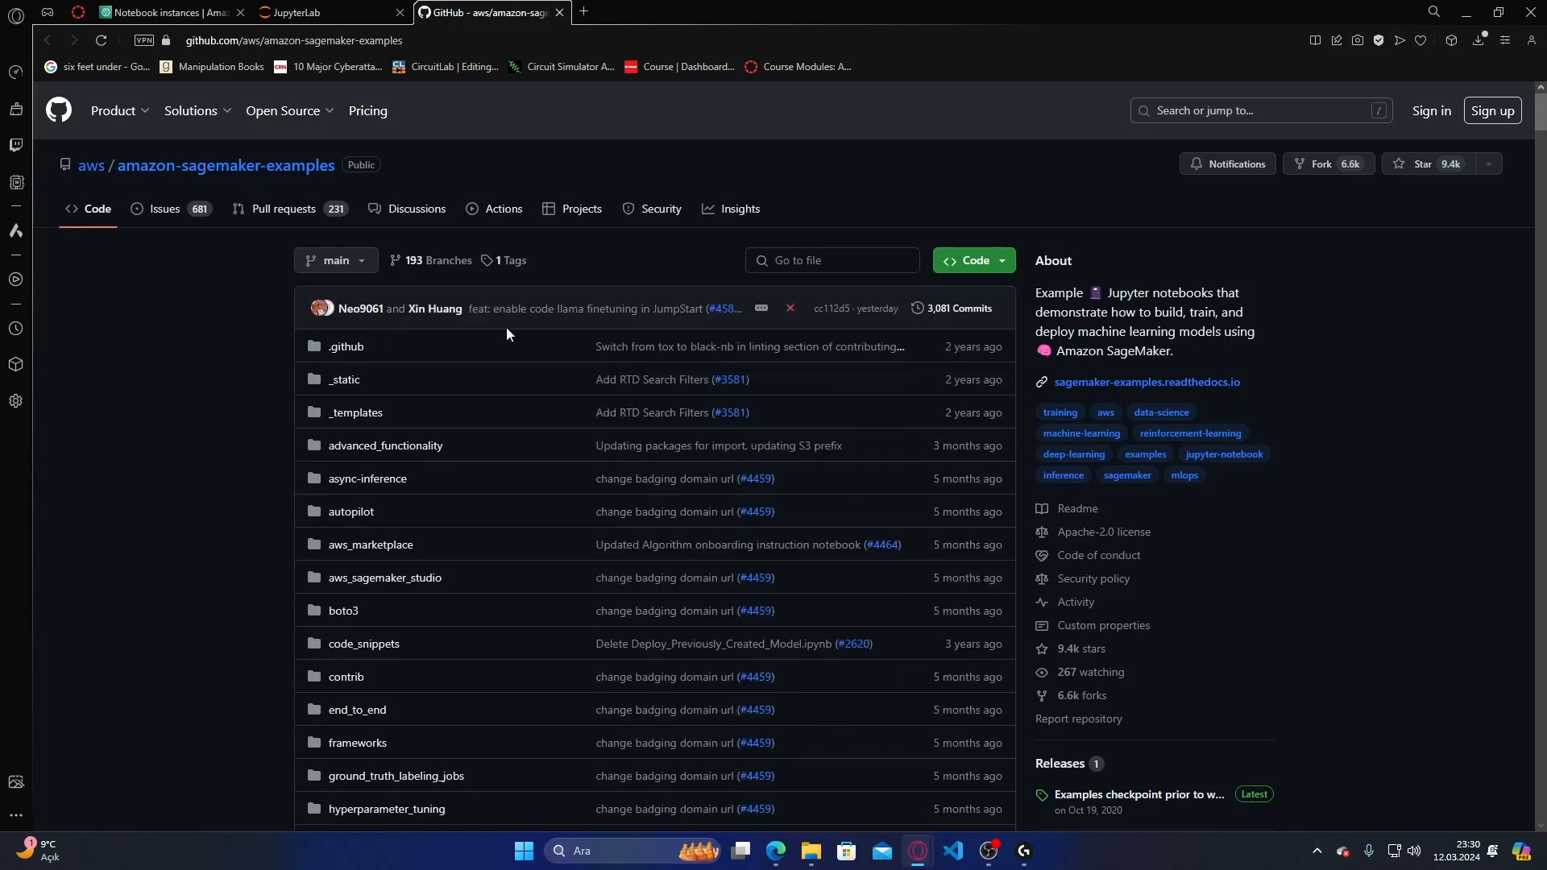
- Look over the amazon-sagemaker-examples folder list on GitHub and return to the lab instructions tab
scroll(down, 3)
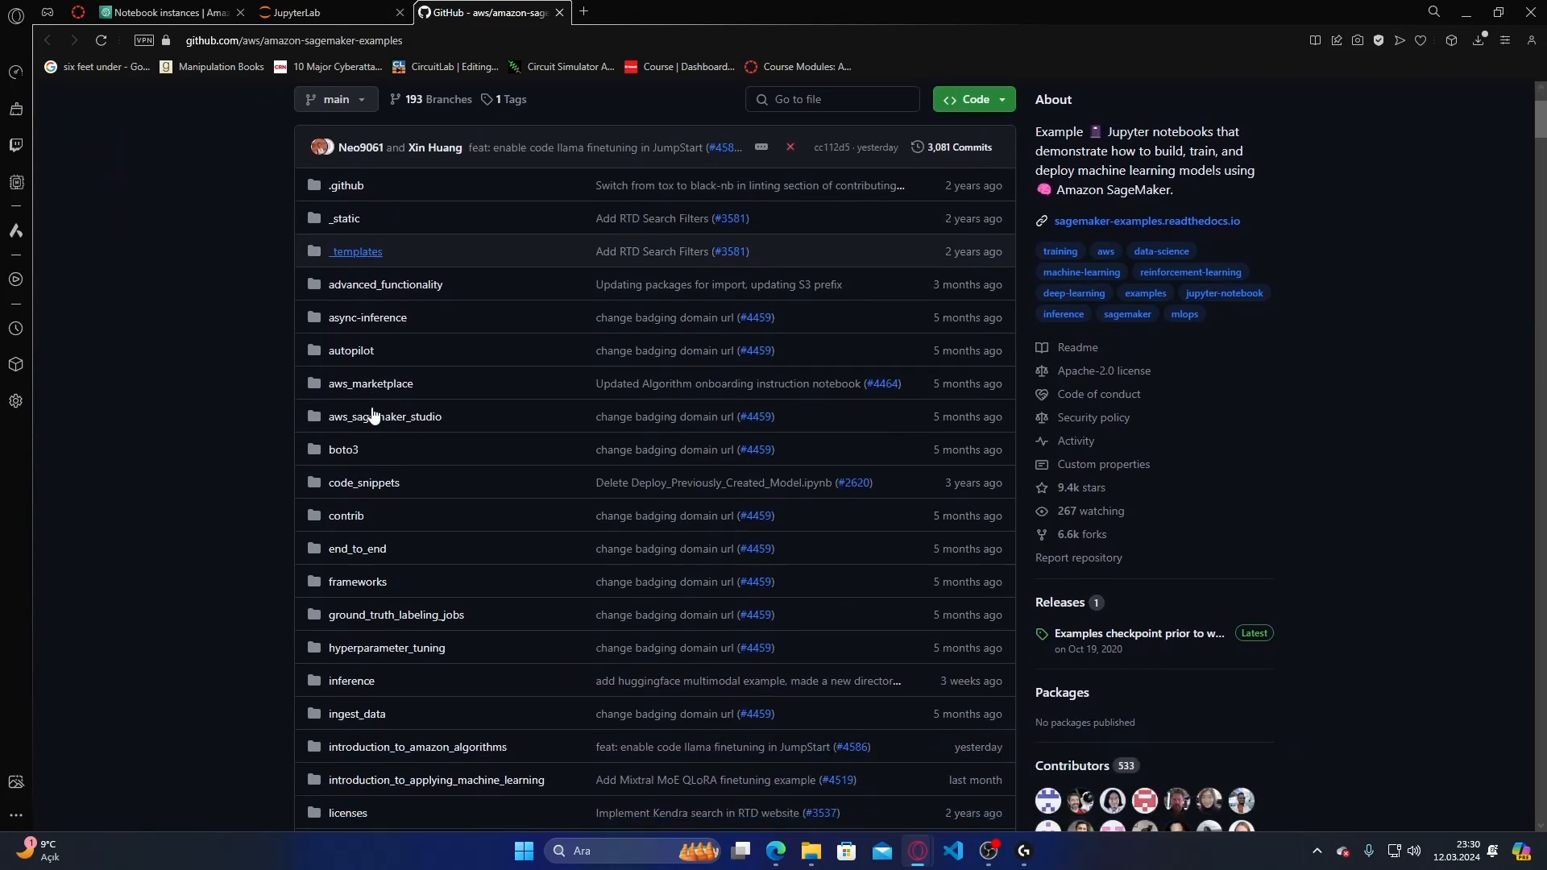
scroll(down, 3)
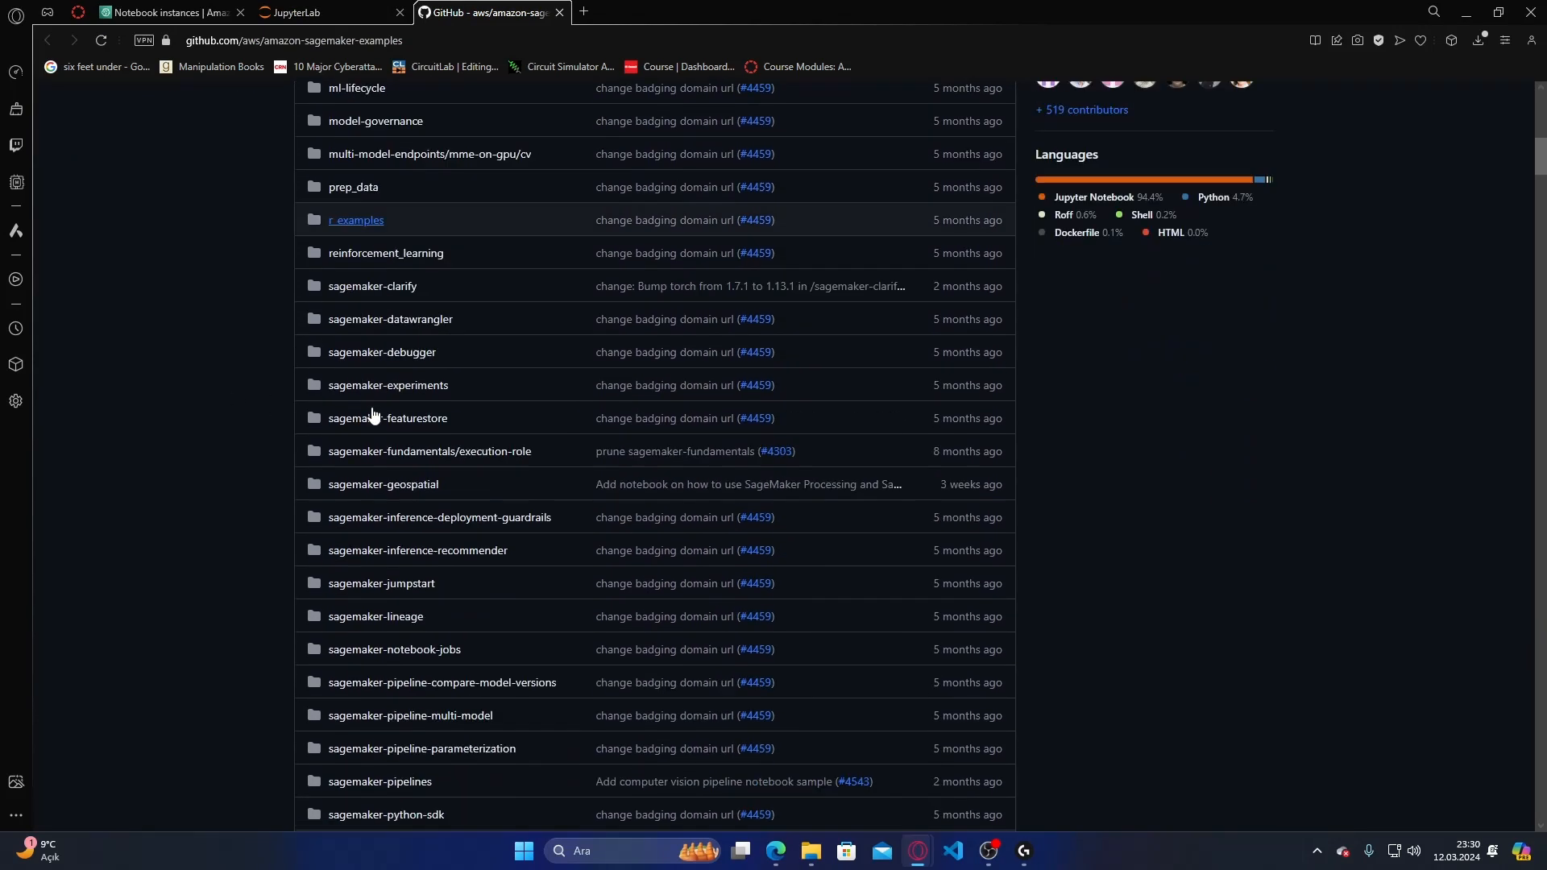
scroll(down, 3)
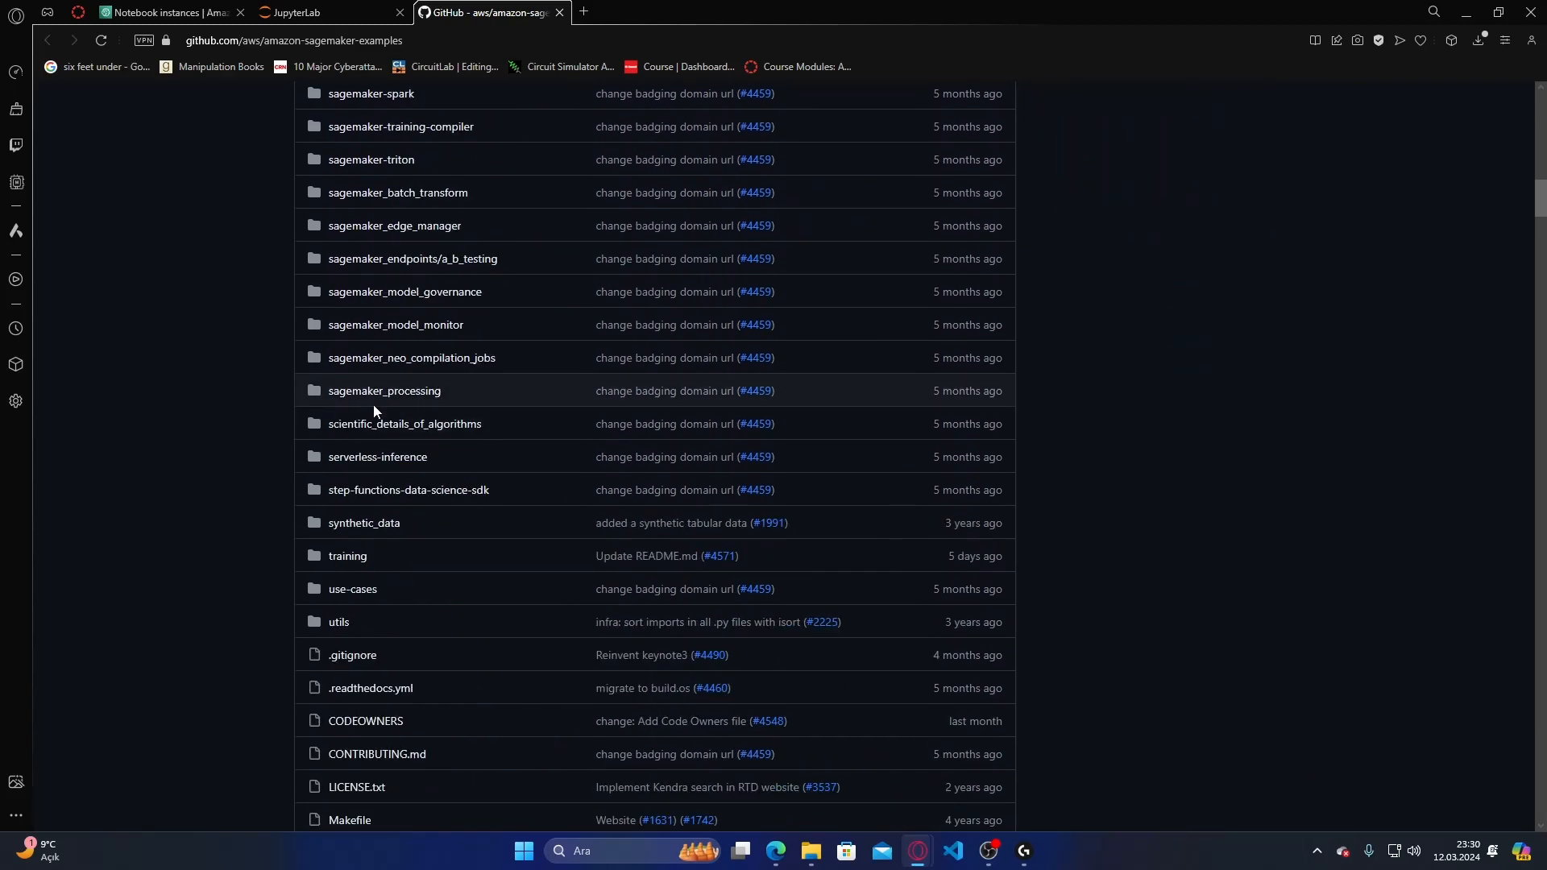
scroll(down, 3)
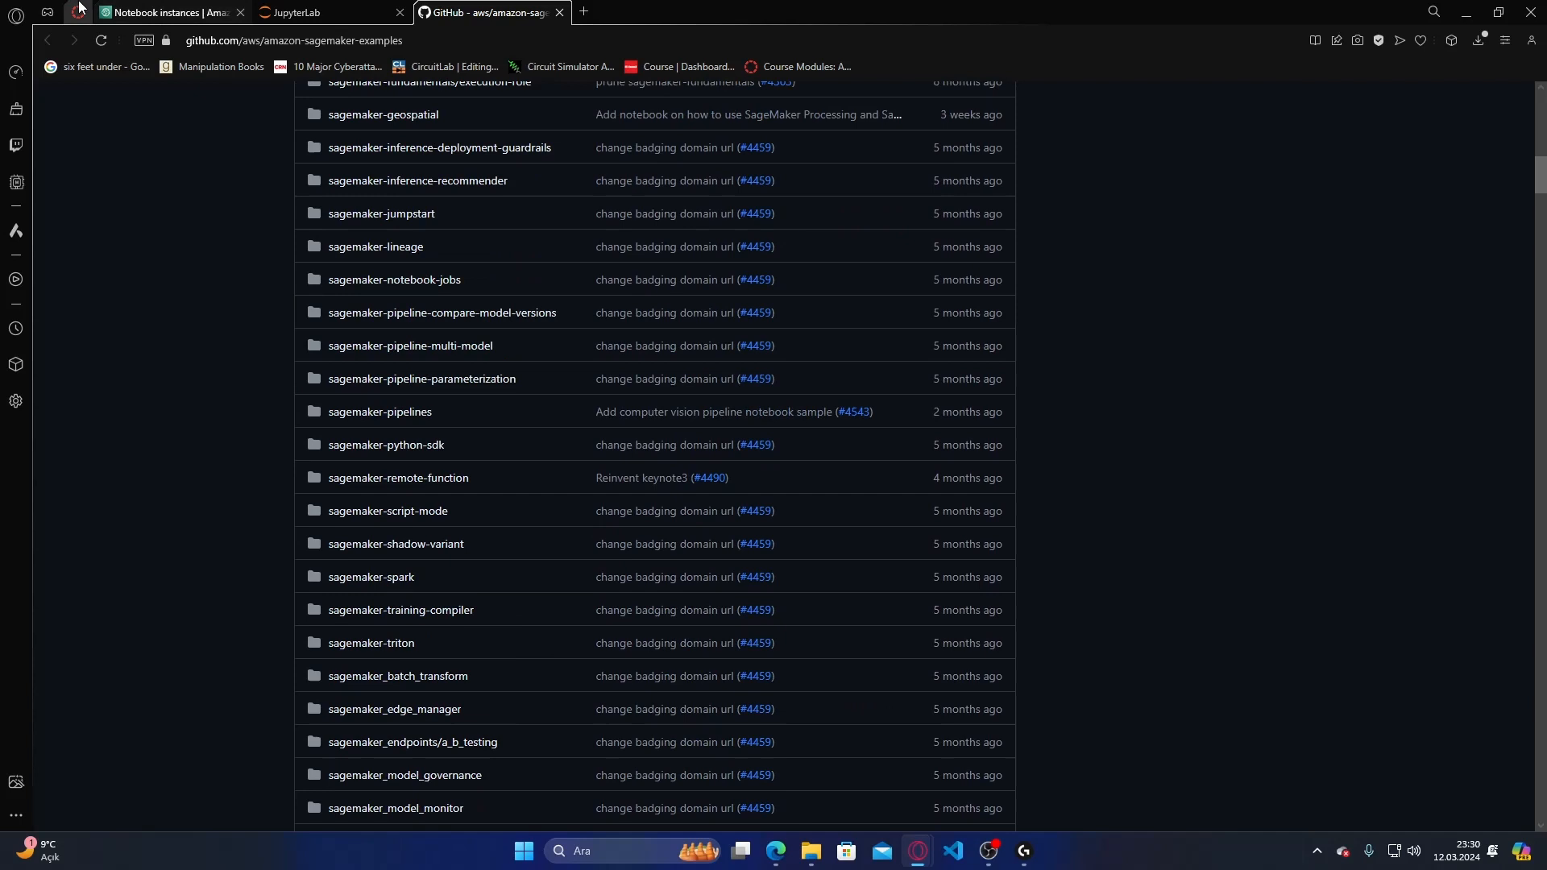
click(288, 11)
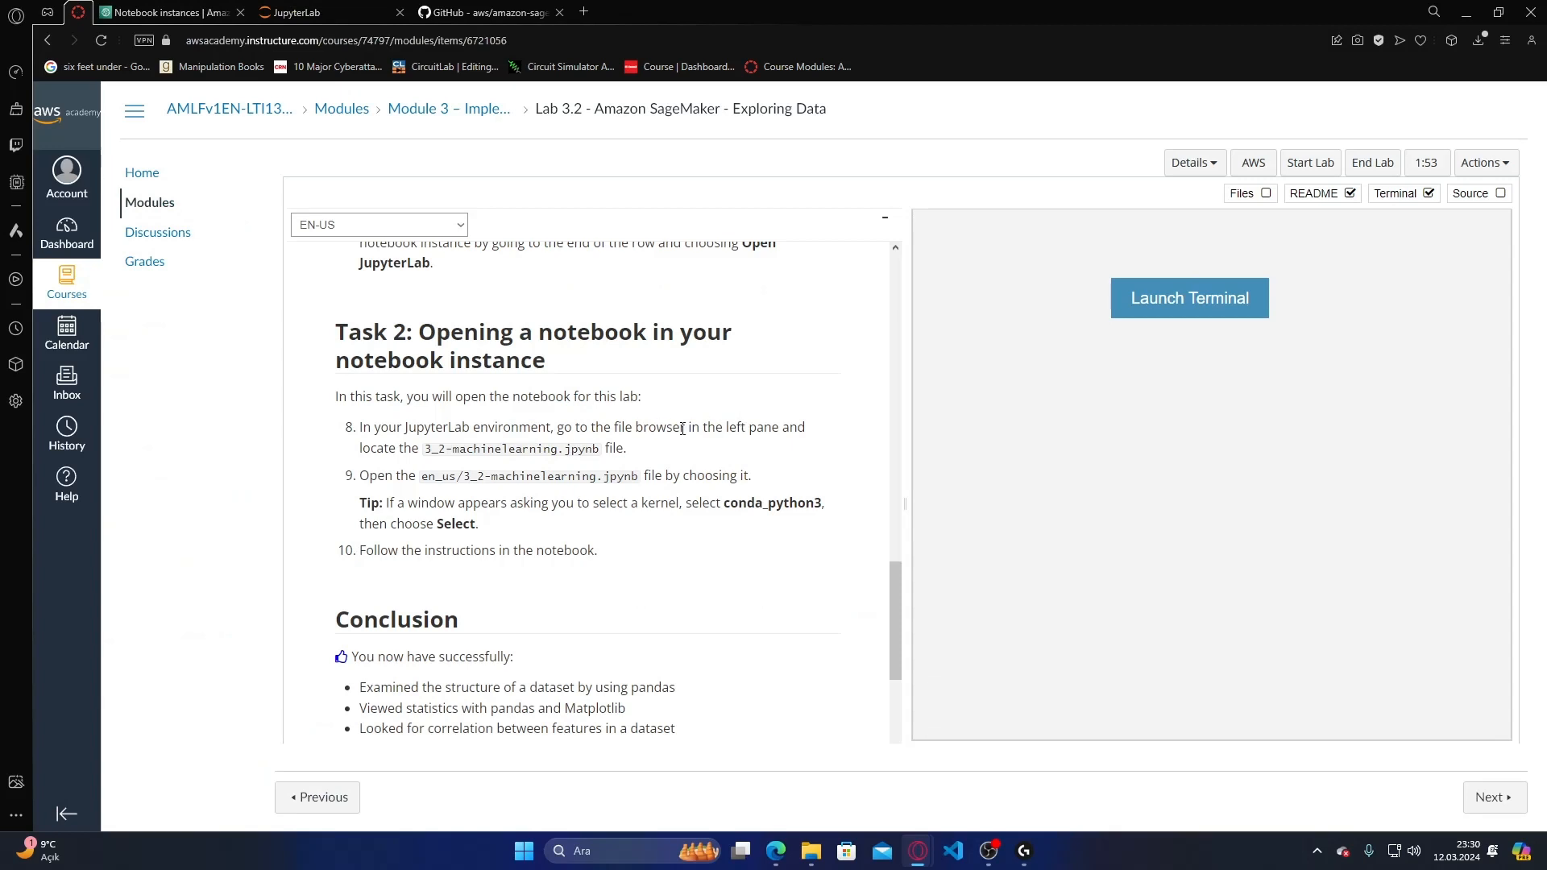
- Pick out the 3_2-machinelearning notebook name in Task 2 and switch to JupyterLab to open it
drag(422, 448, 626, 448)
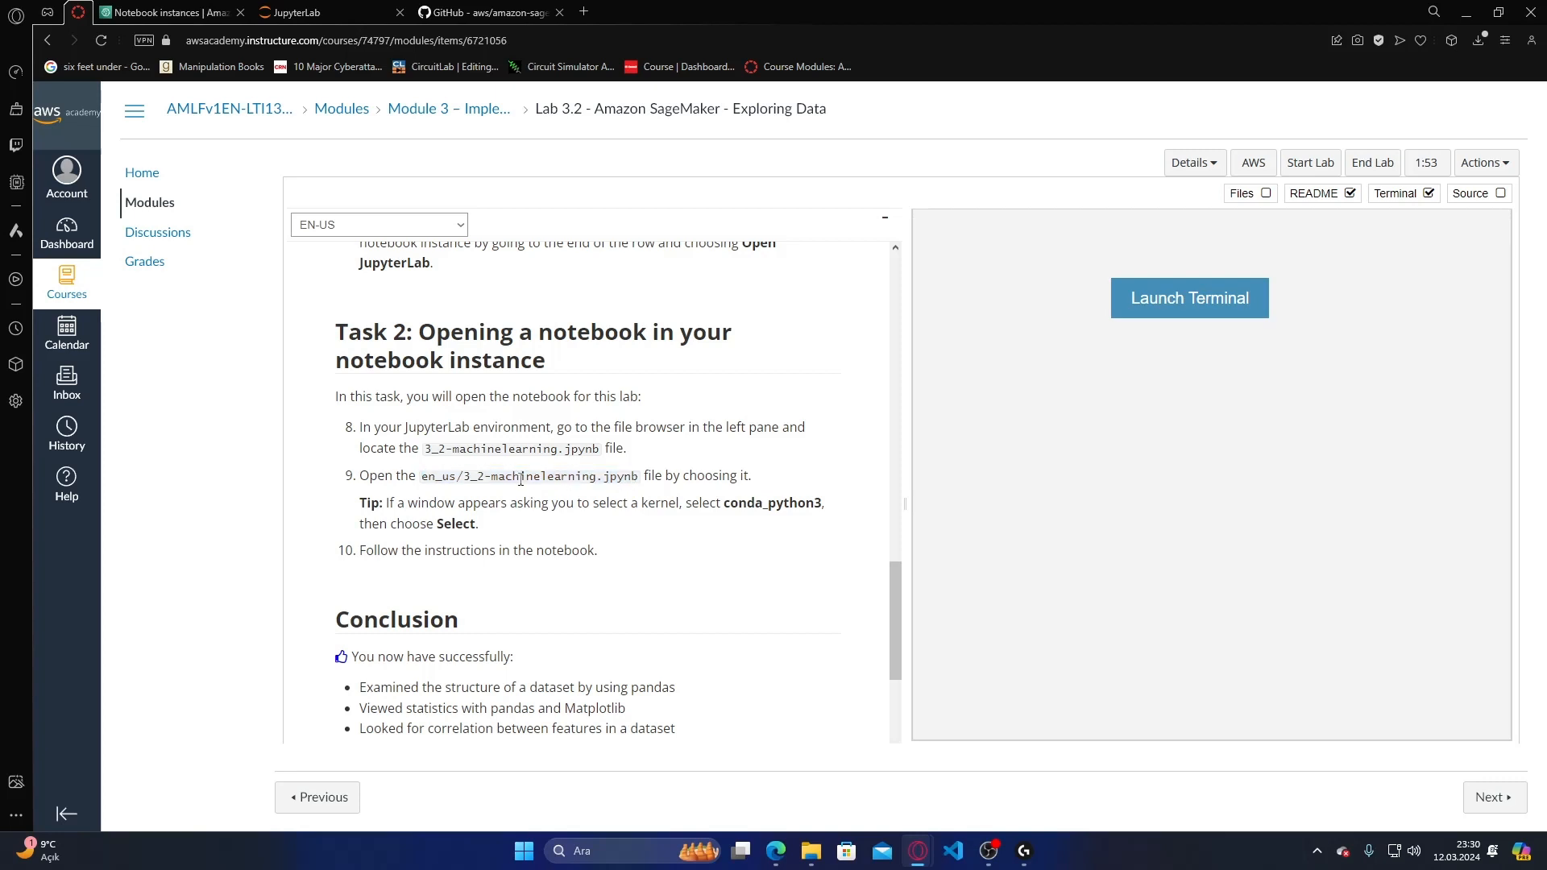
double_click(543, 475)
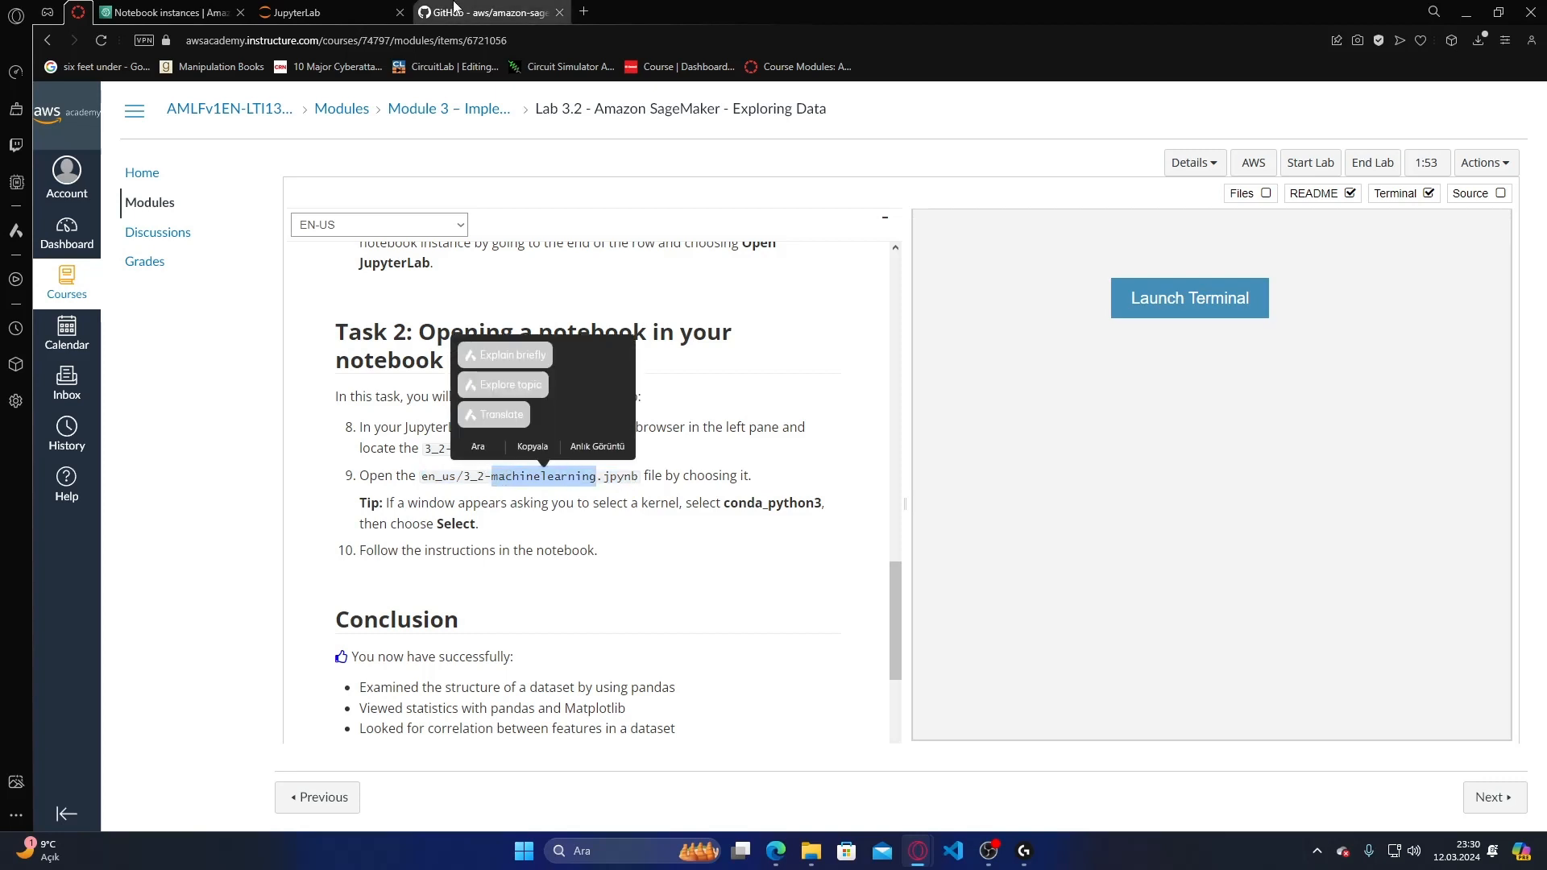
click(326, 12)
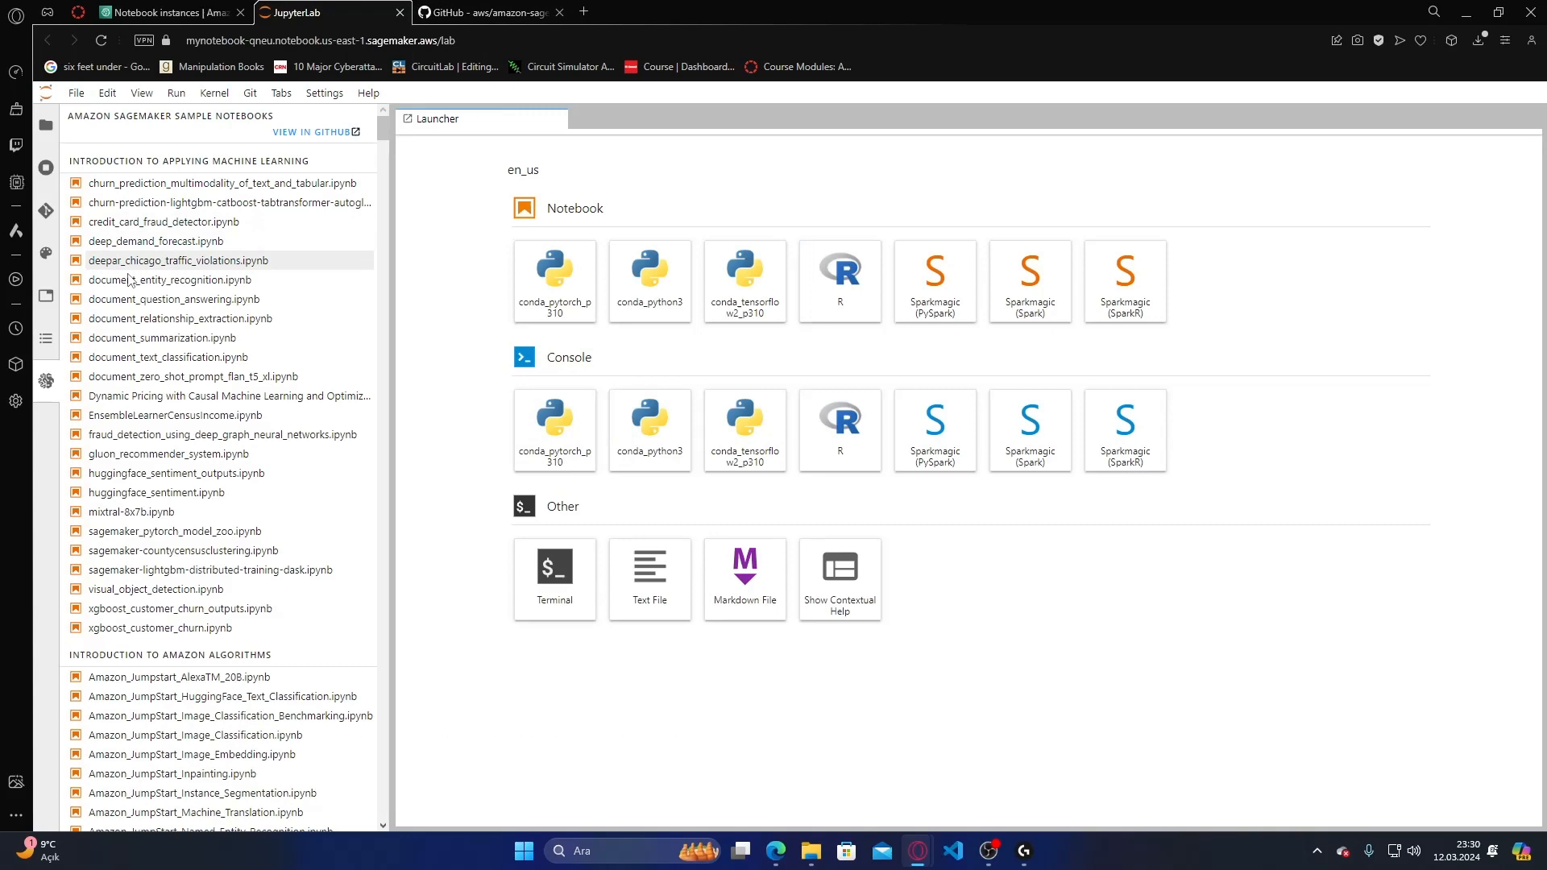
click(479, 11)
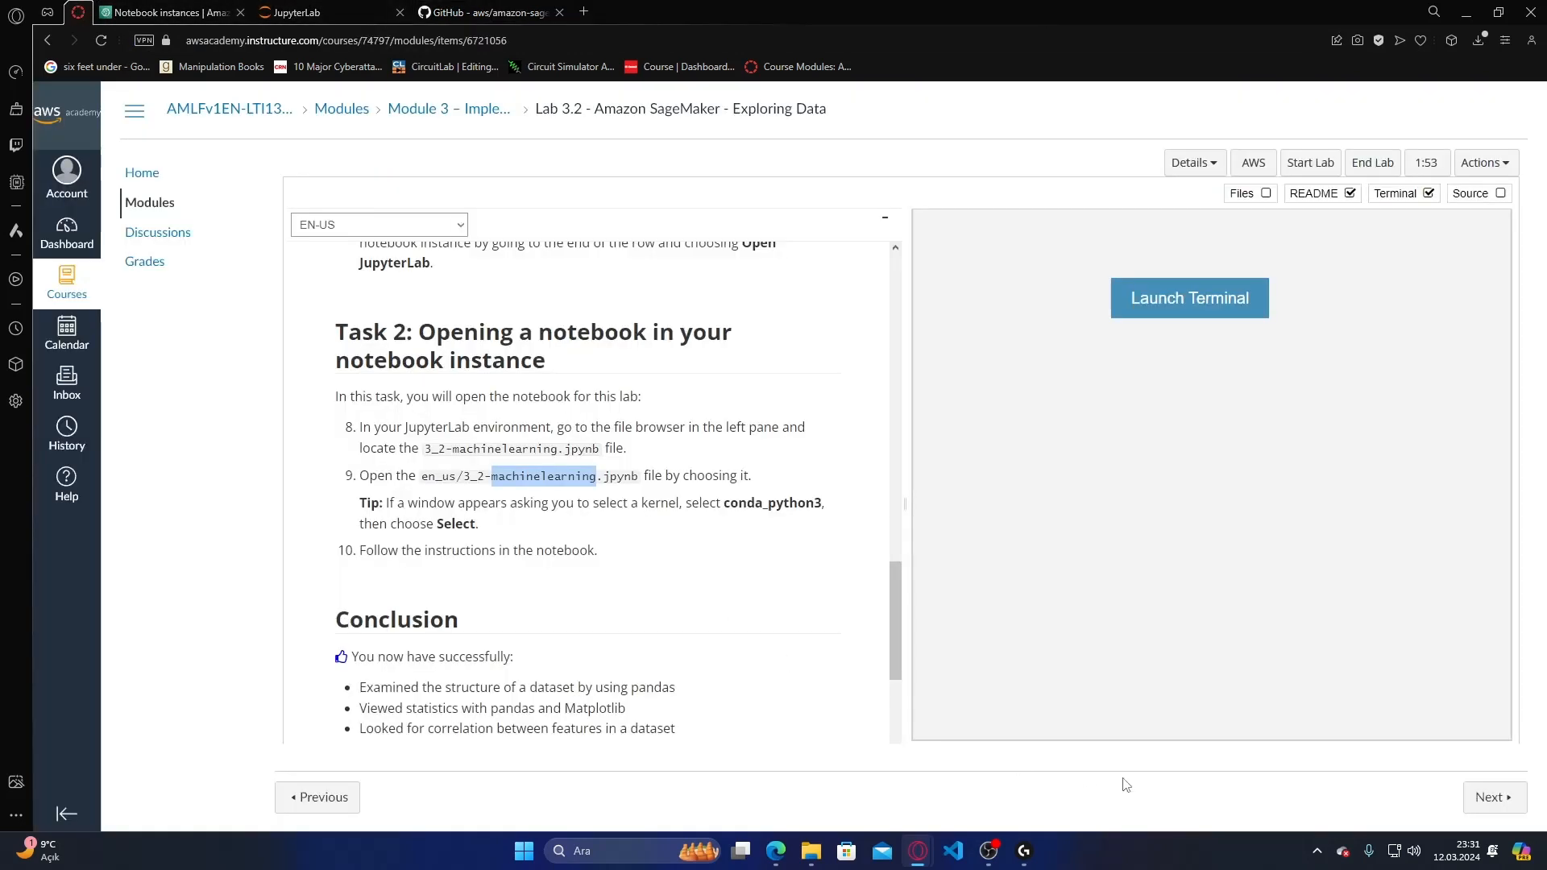
mouse_move(1046, 793)
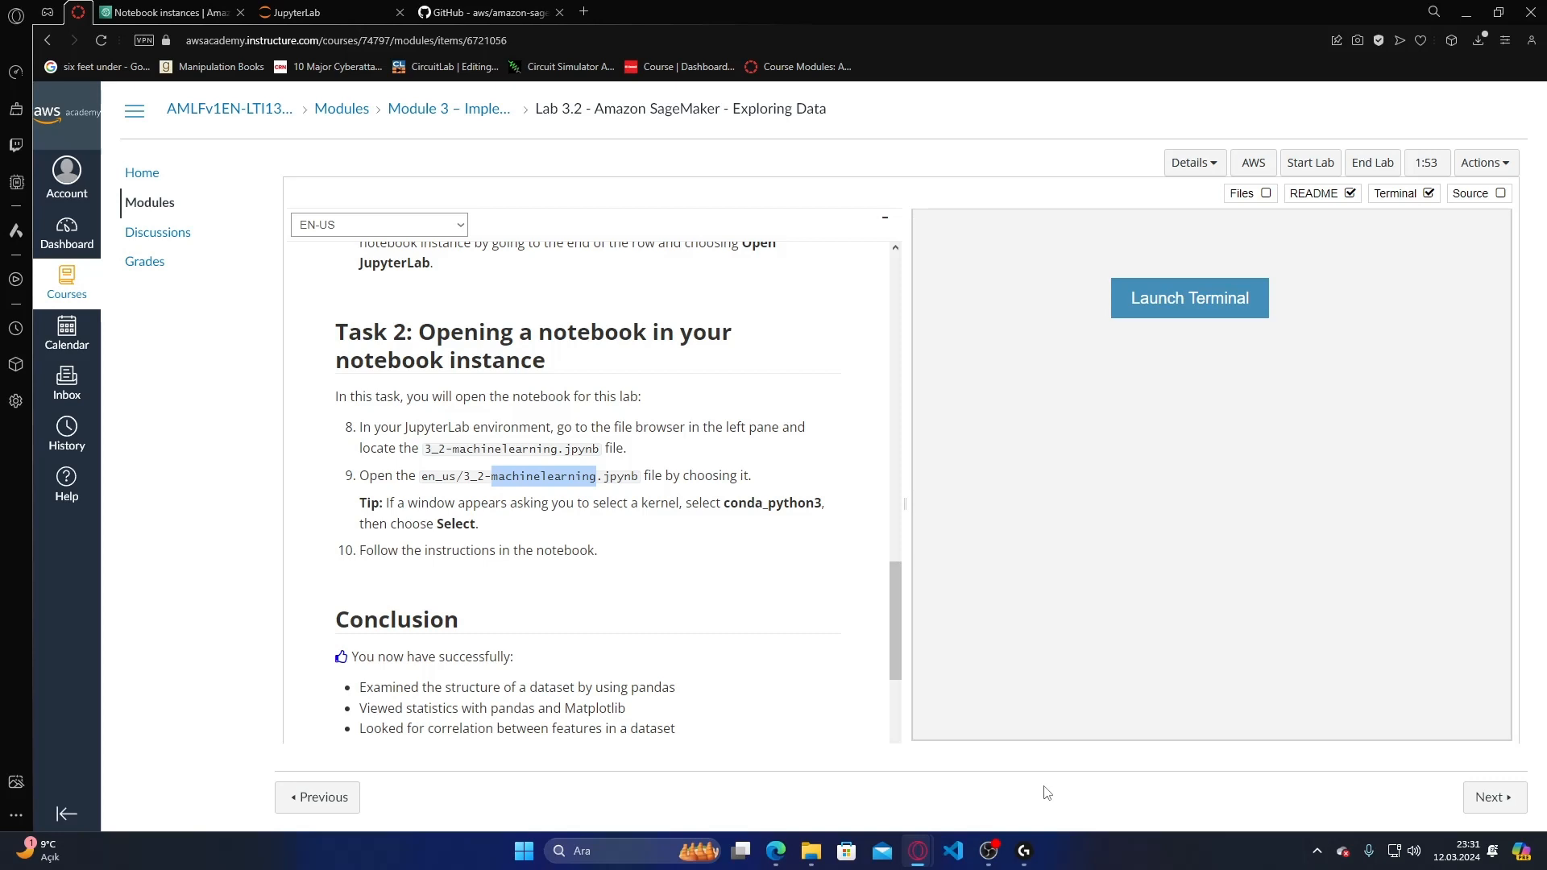
mouse_move(1001, 809)
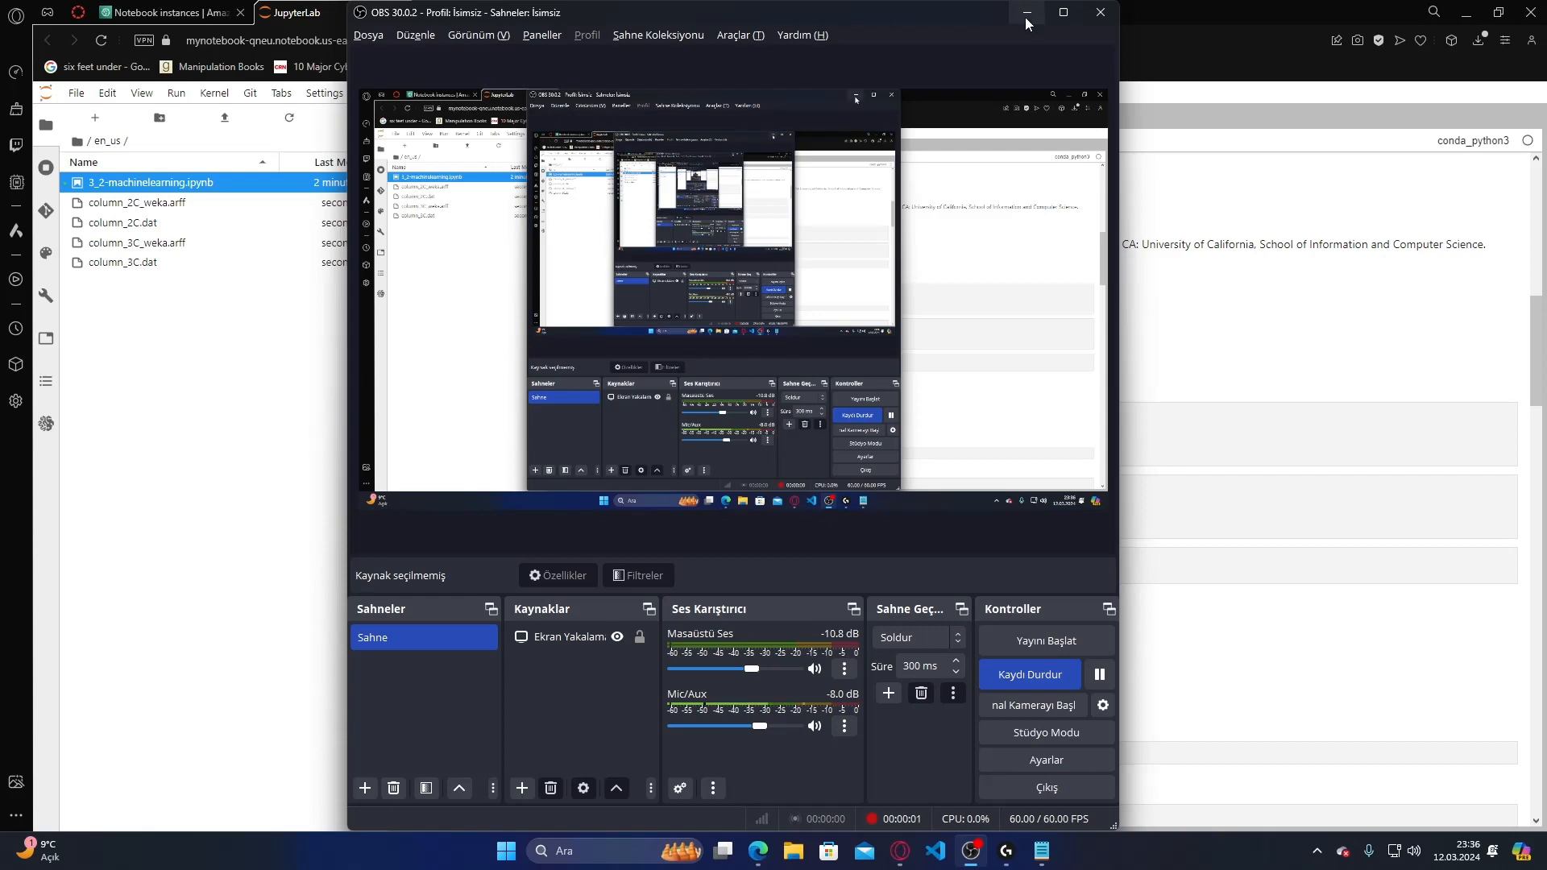
click(1025, 12)
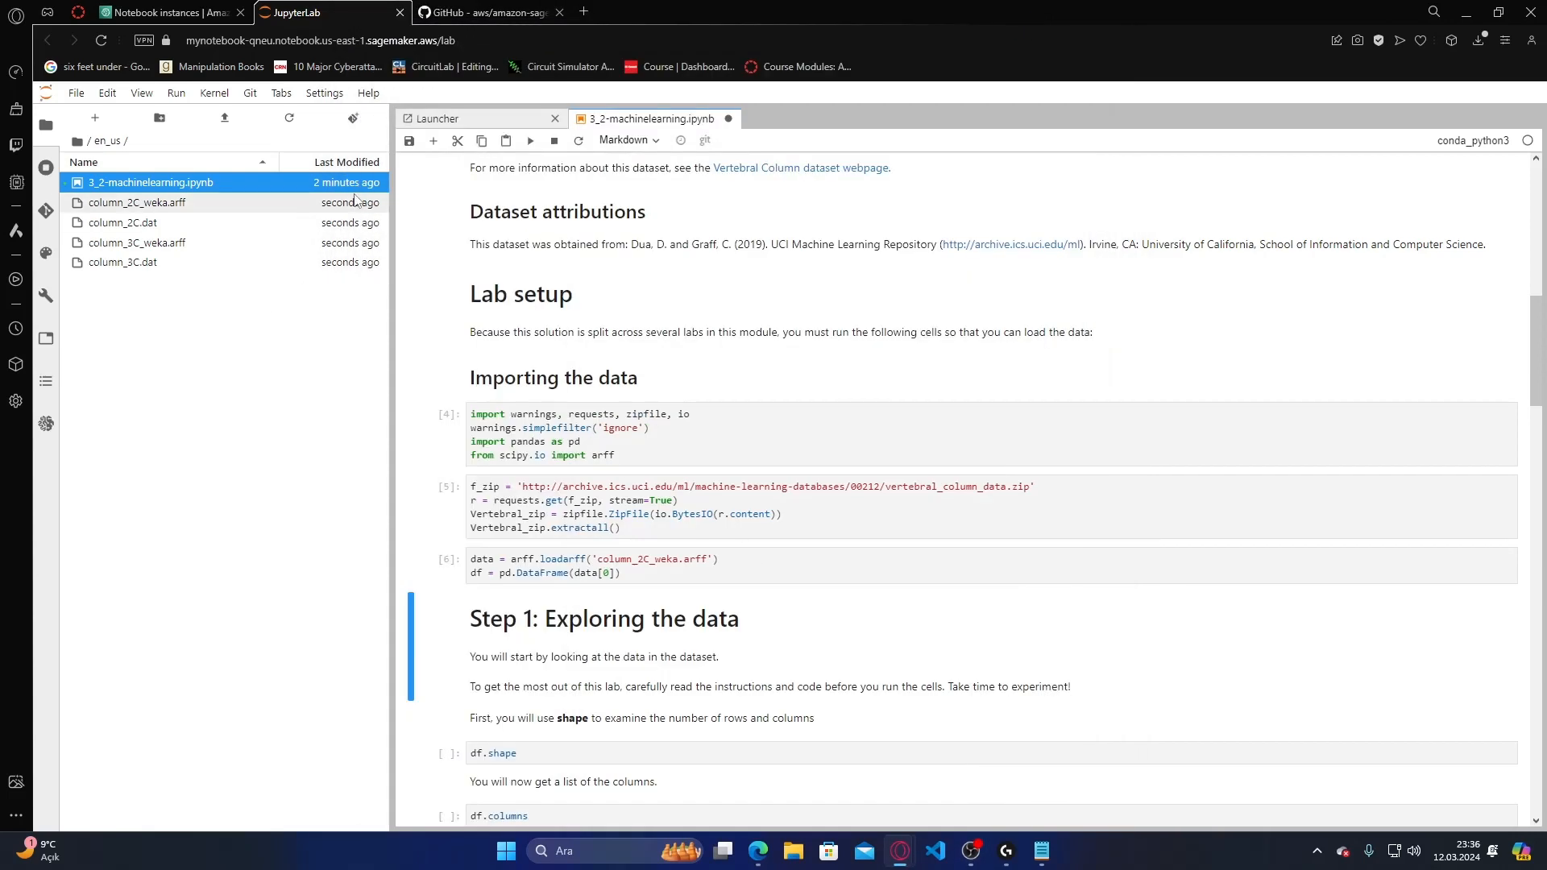
click(172, 11)
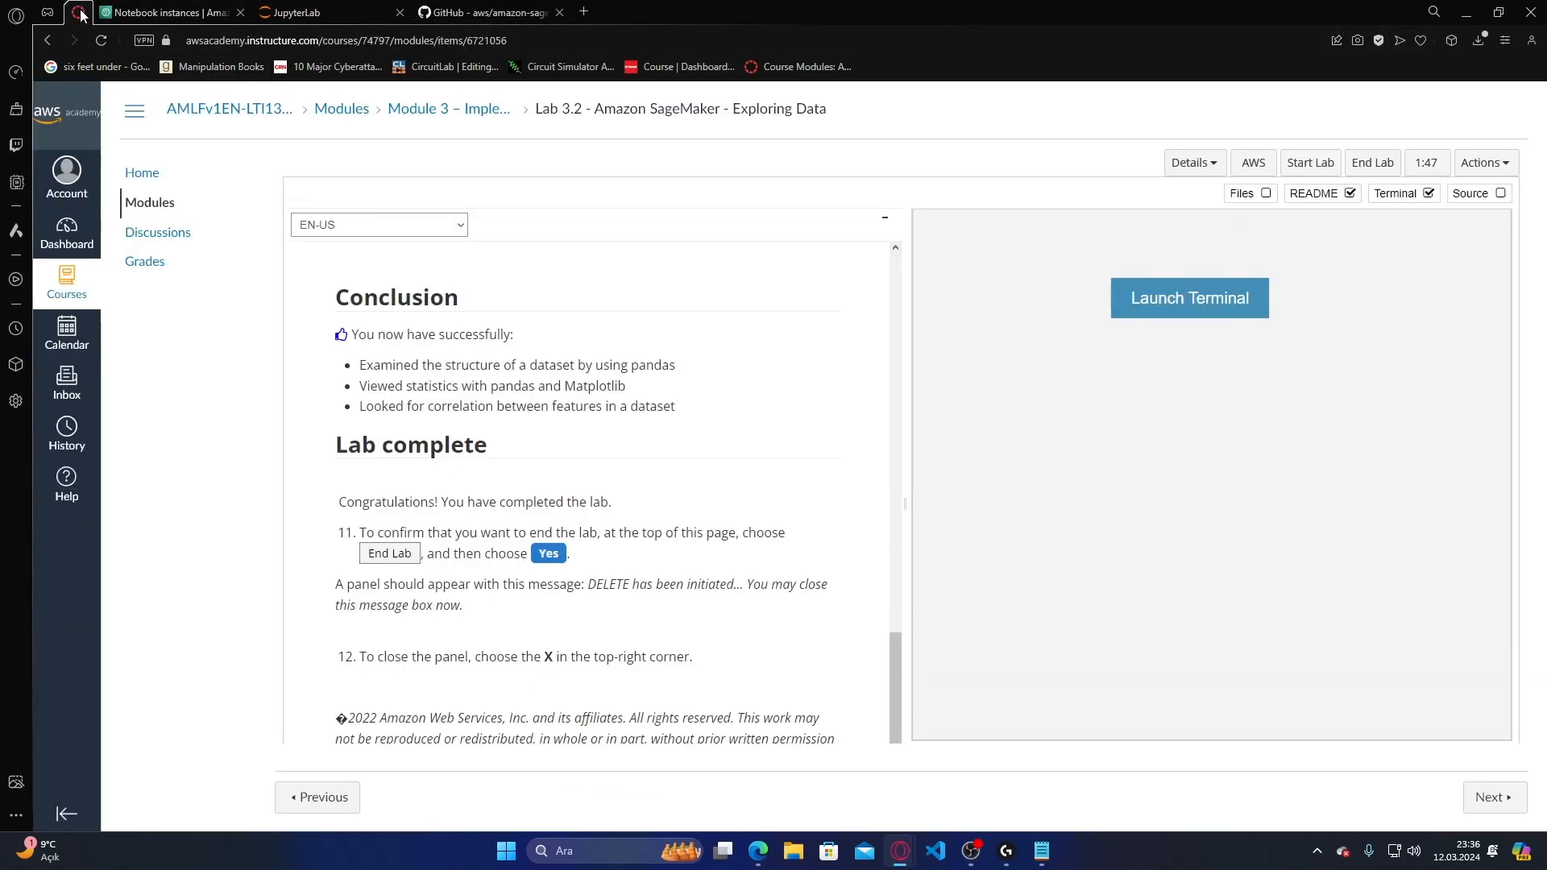
click(290, 11)
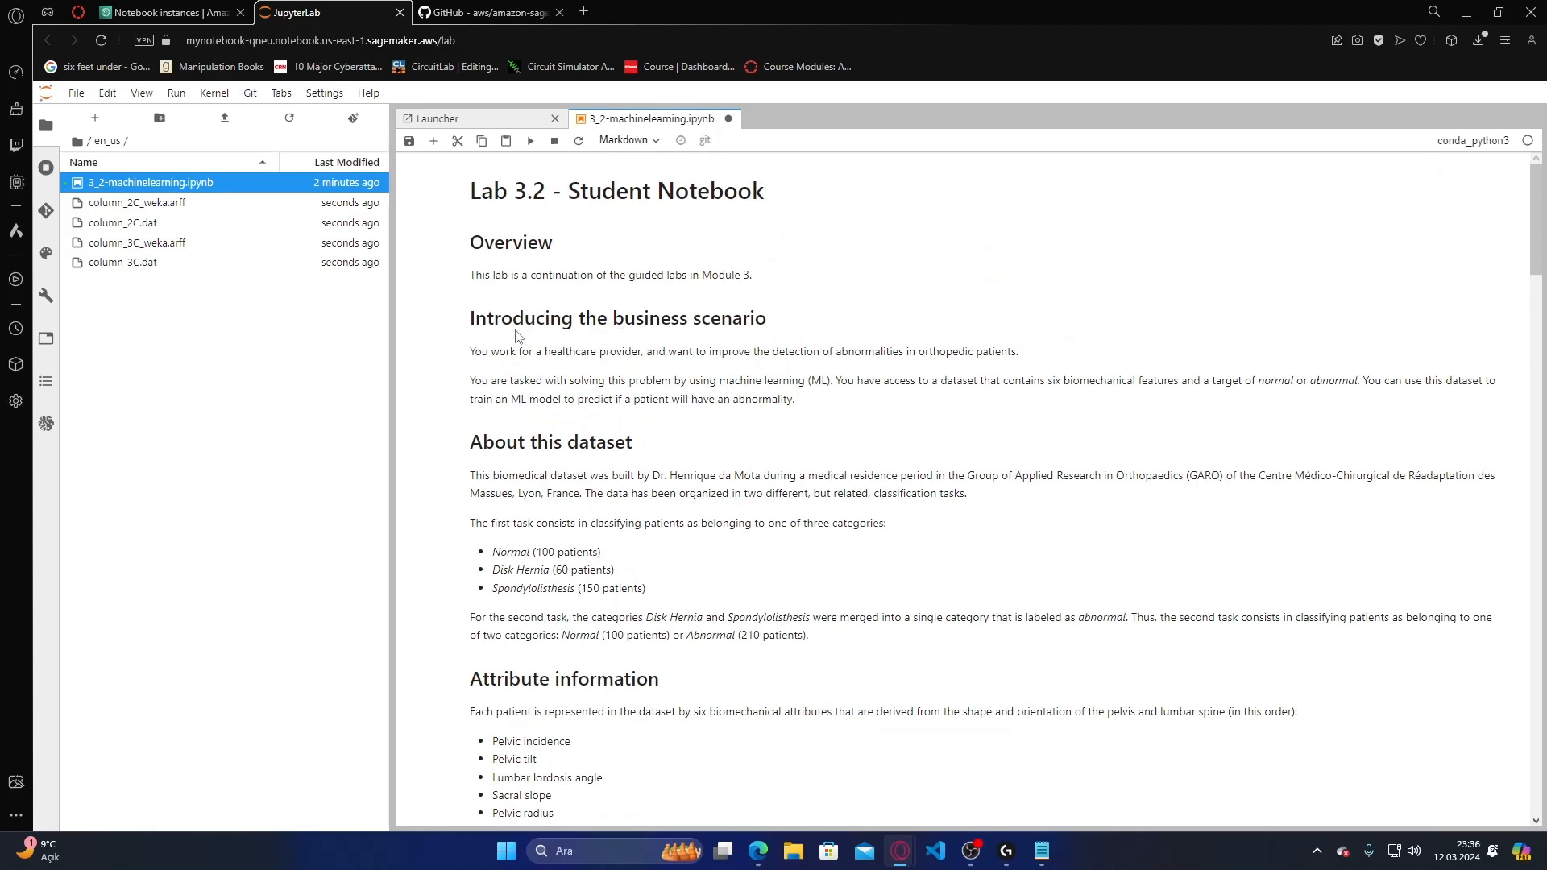
mouse_move(487, 332)
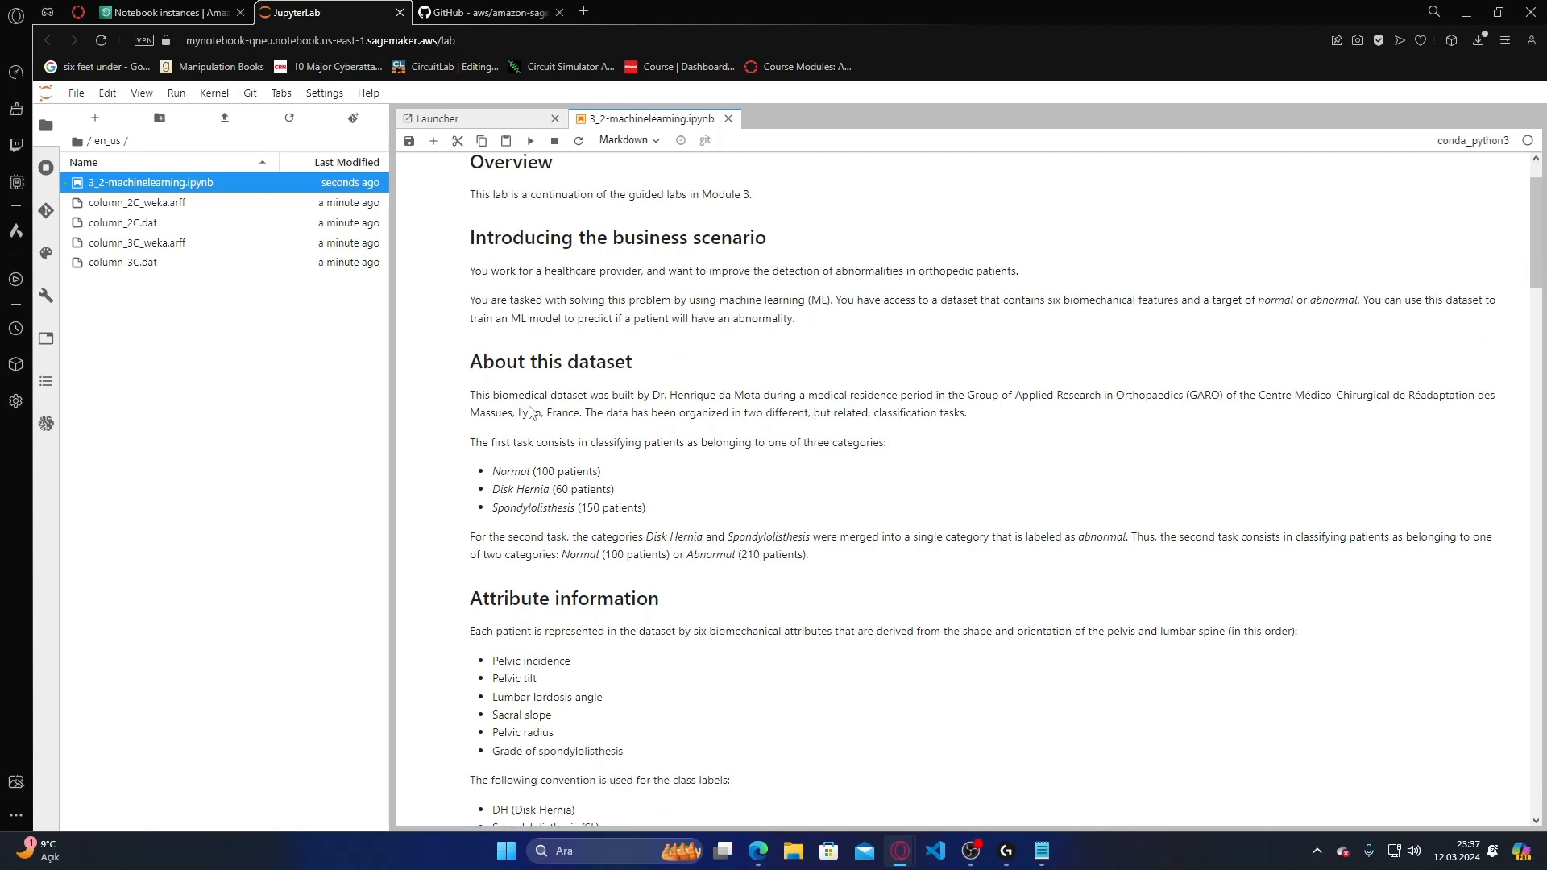
scroll(down, 3)
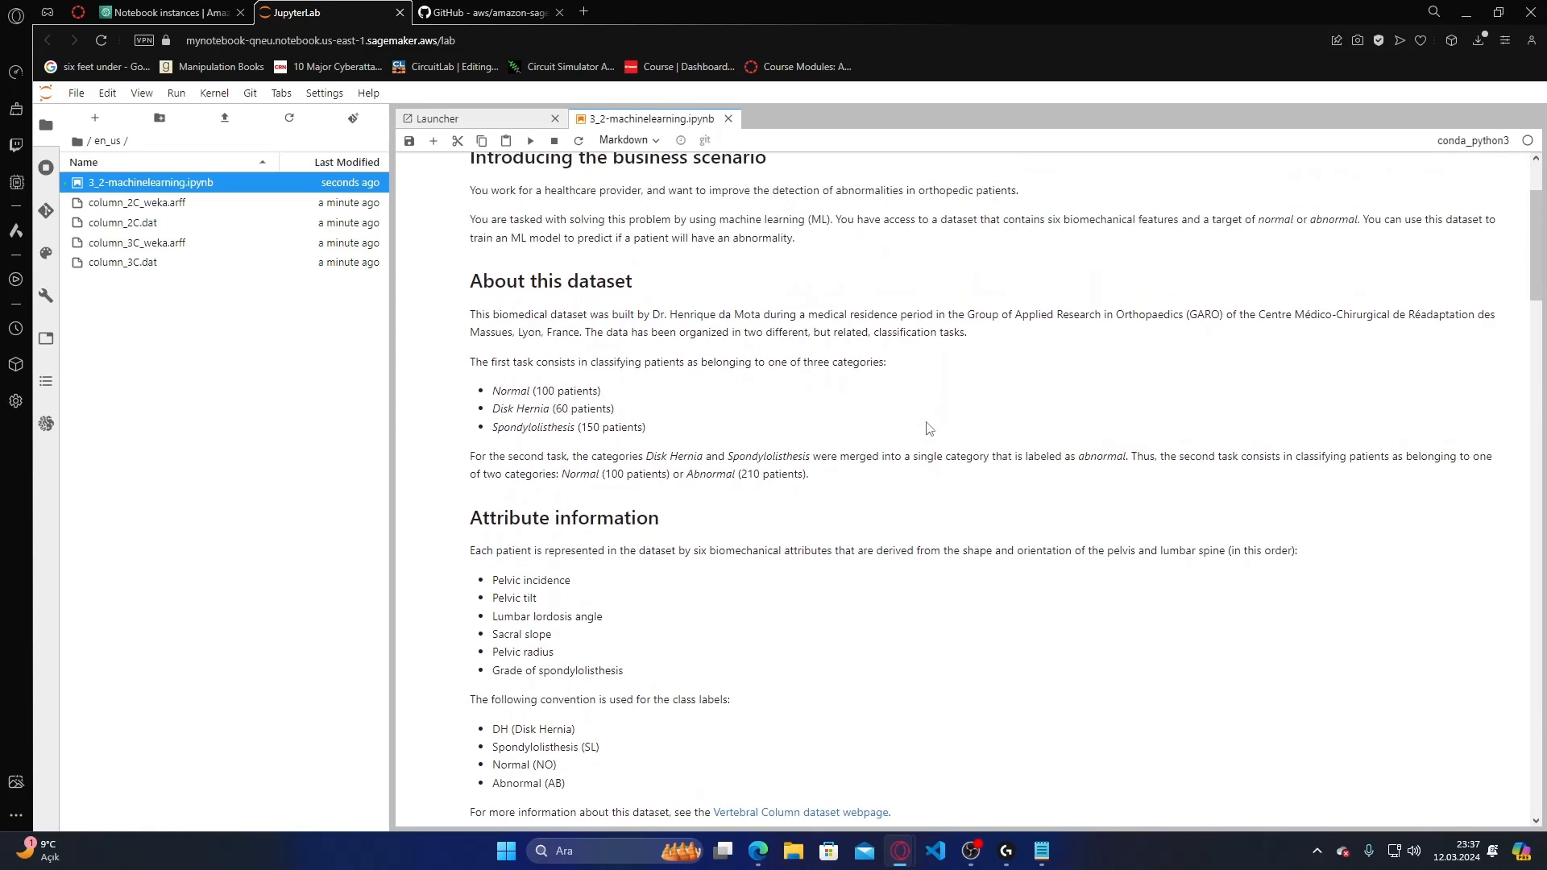
scroll(down, 3)
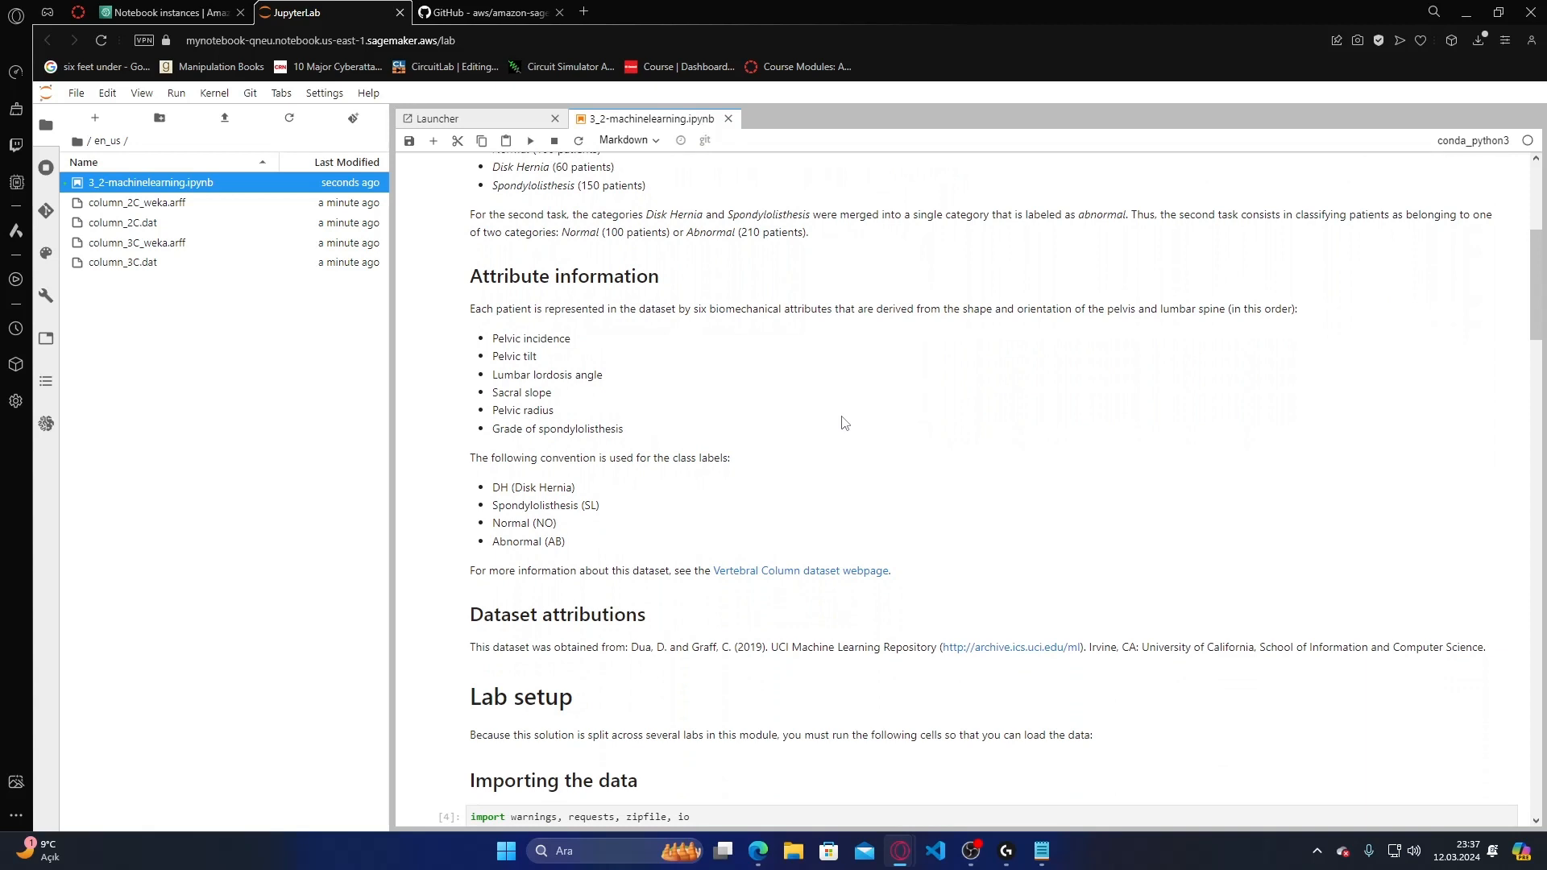
scroll(down, 3)
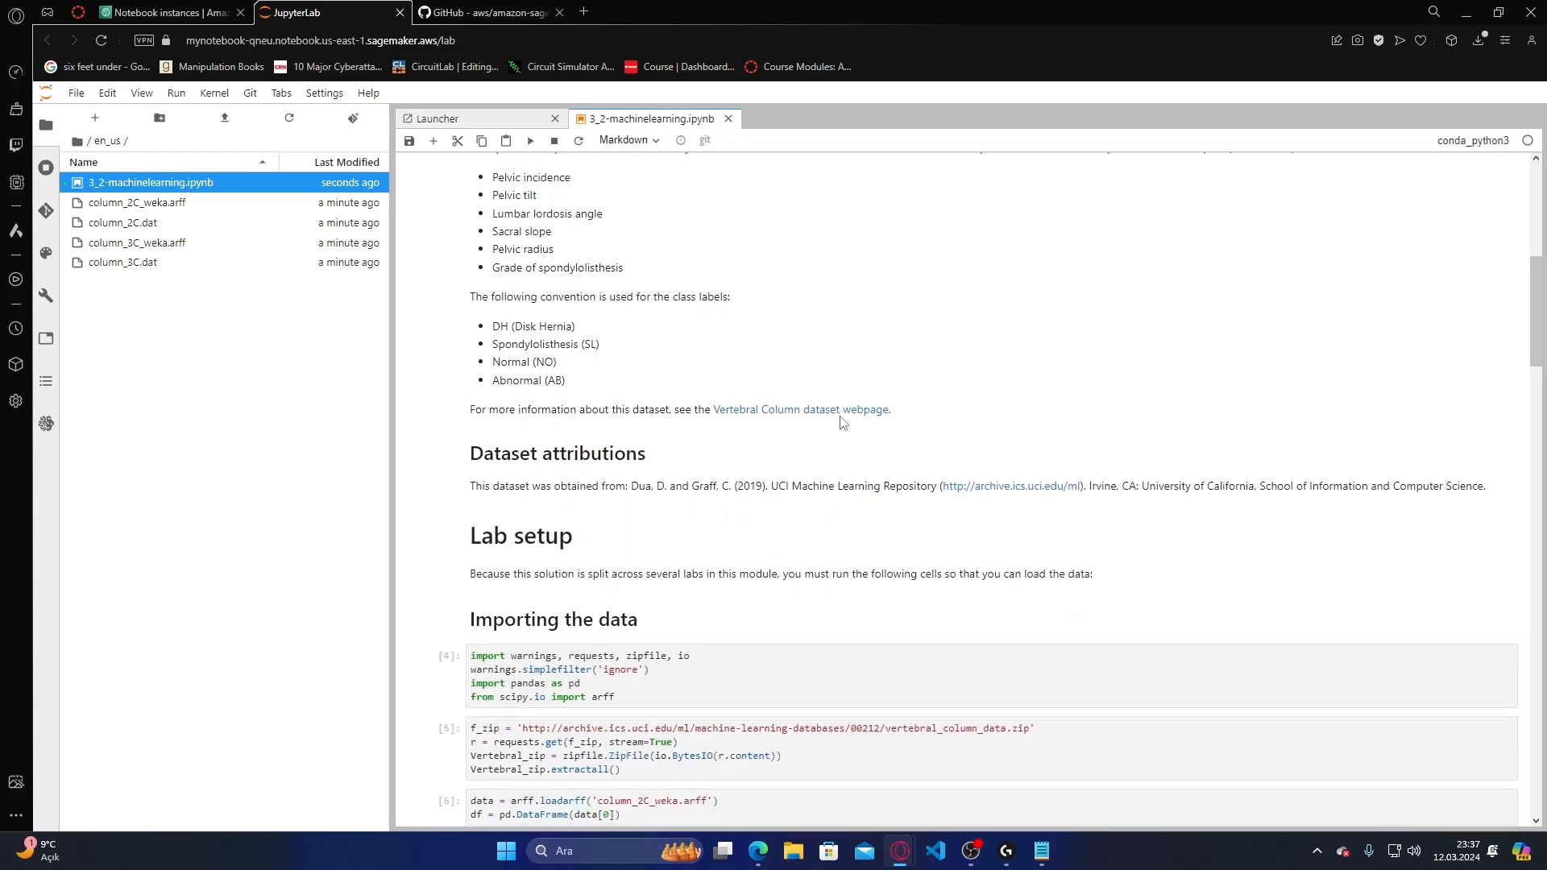
scroll(down, 3)
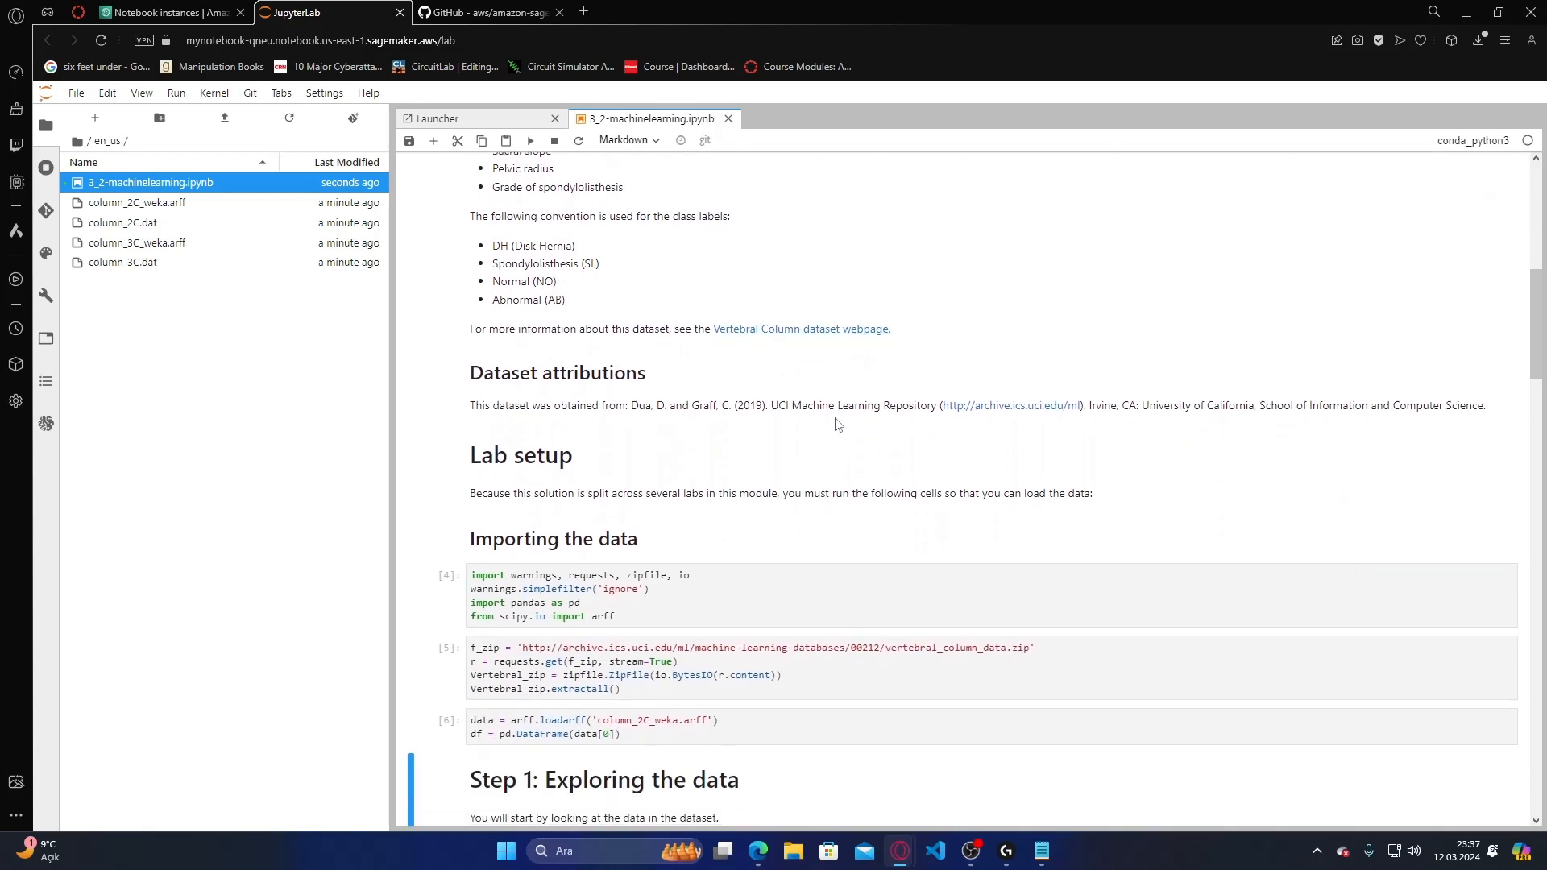
scroll(down, 3)
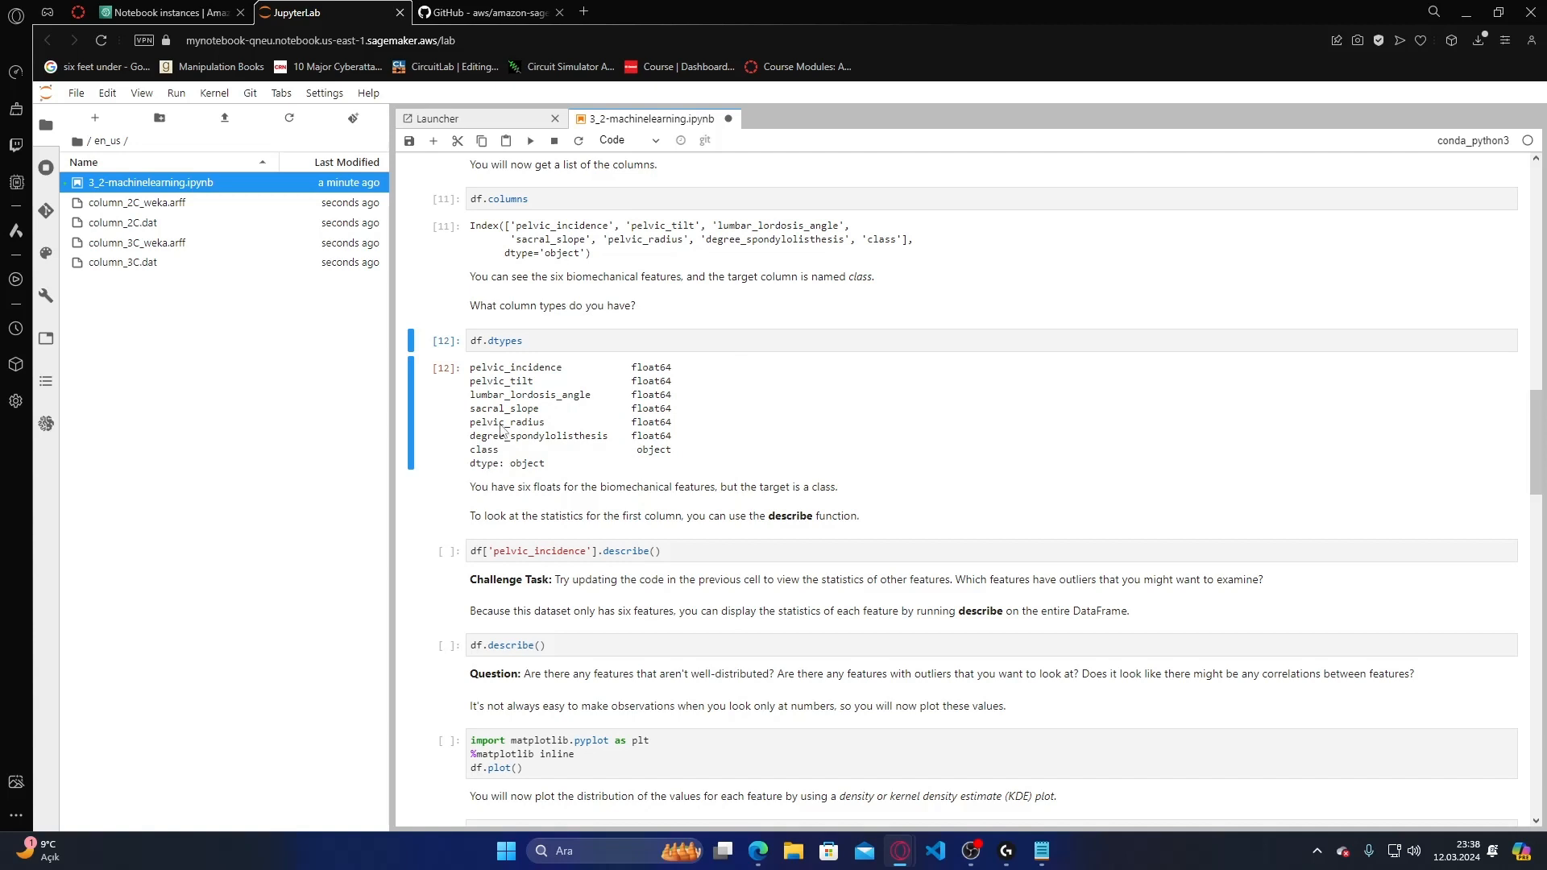
mouse_move(632, 410)
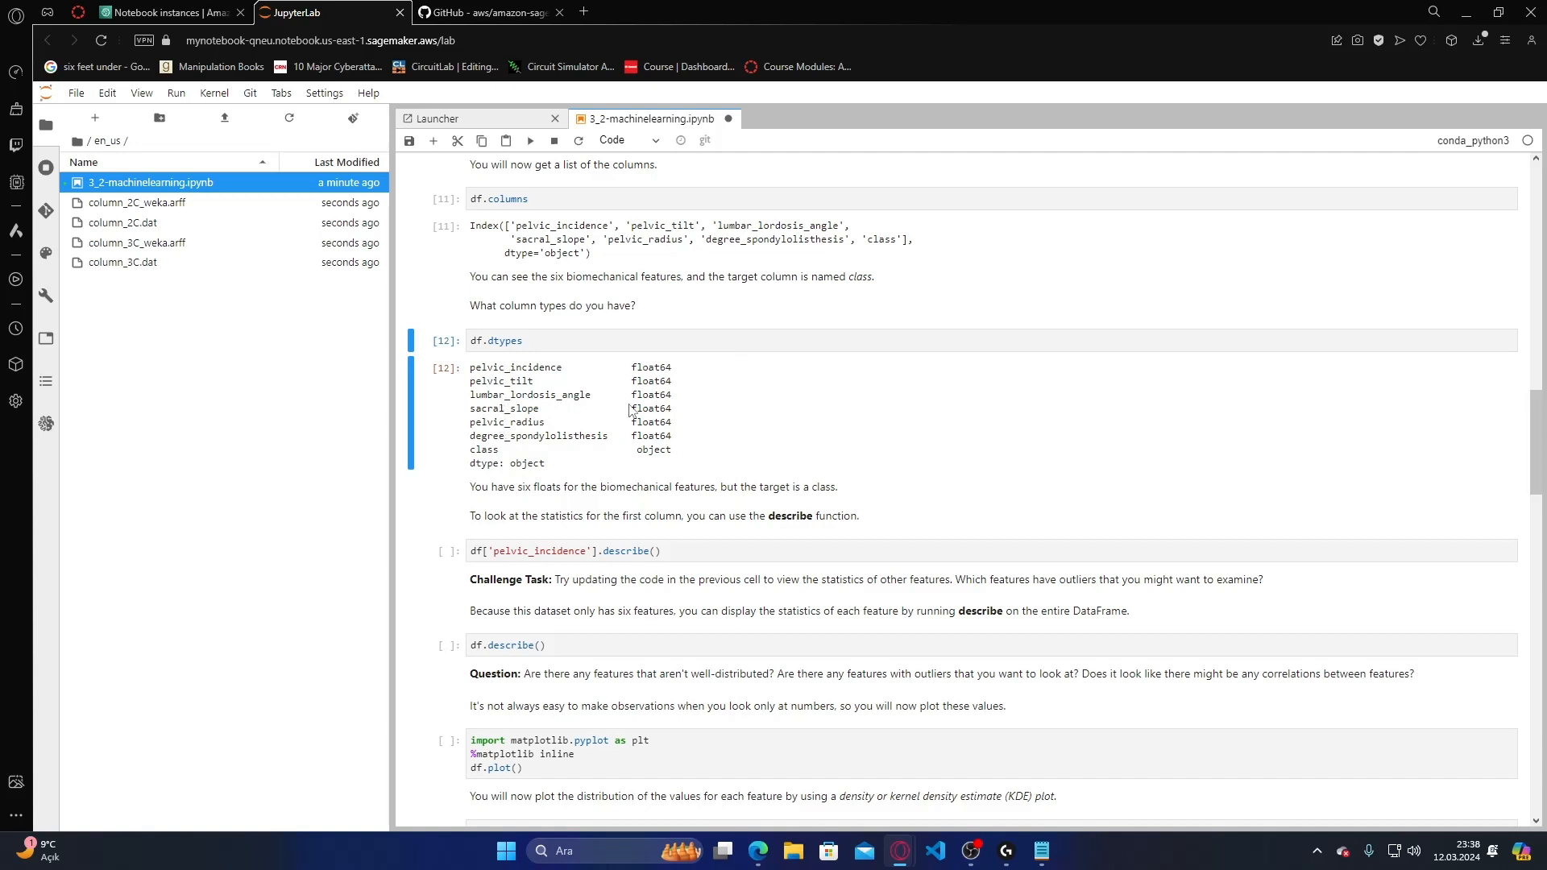
mouse_move(666, 408)
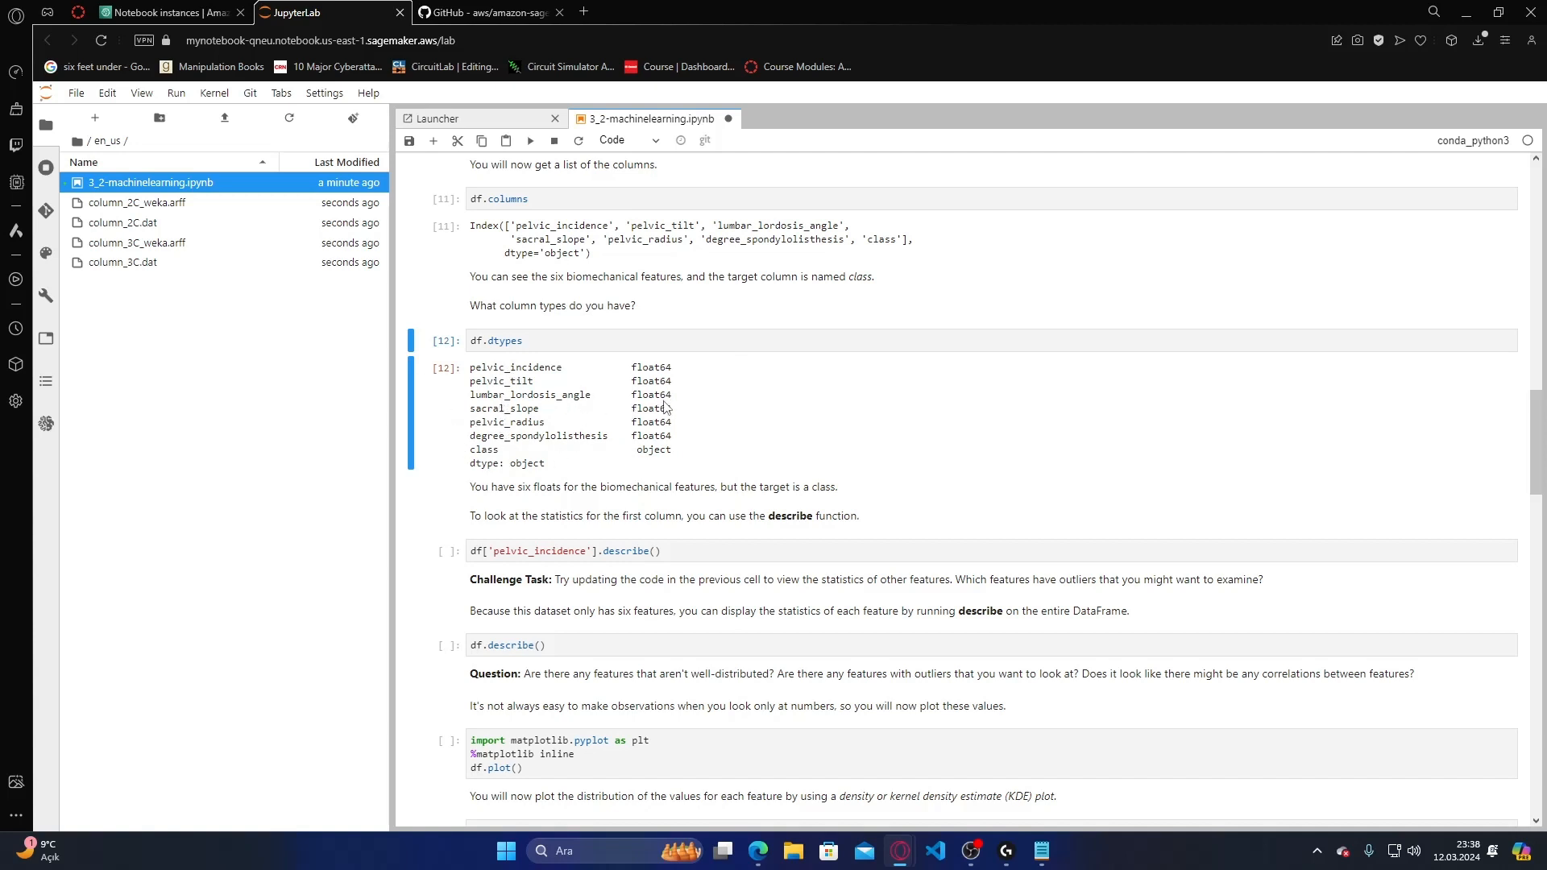
mouse_move(678, 450)
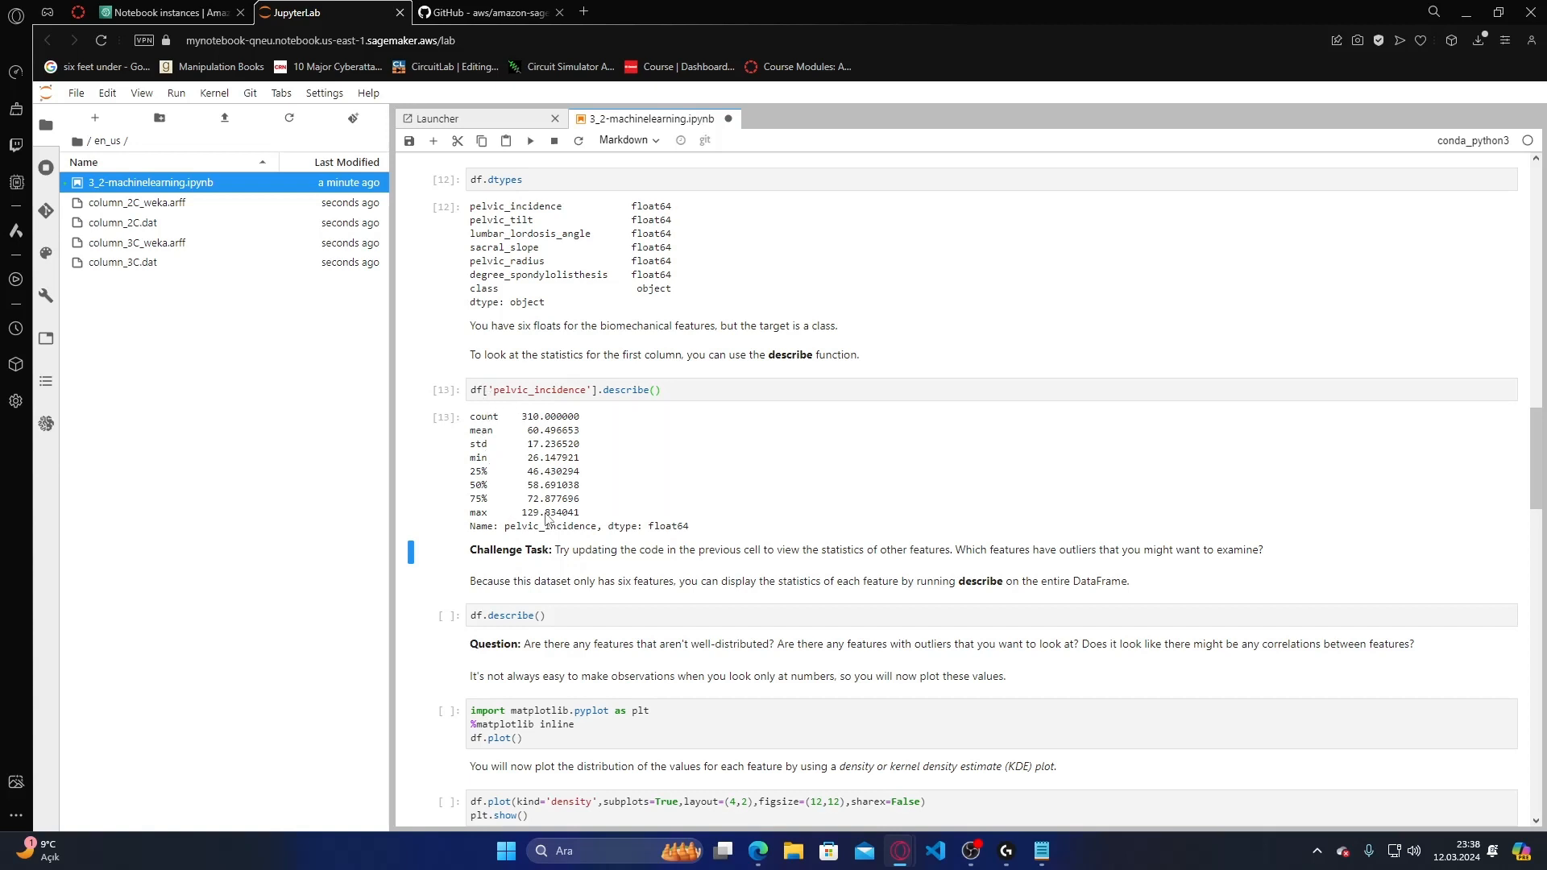
mouse_move(522, 421)
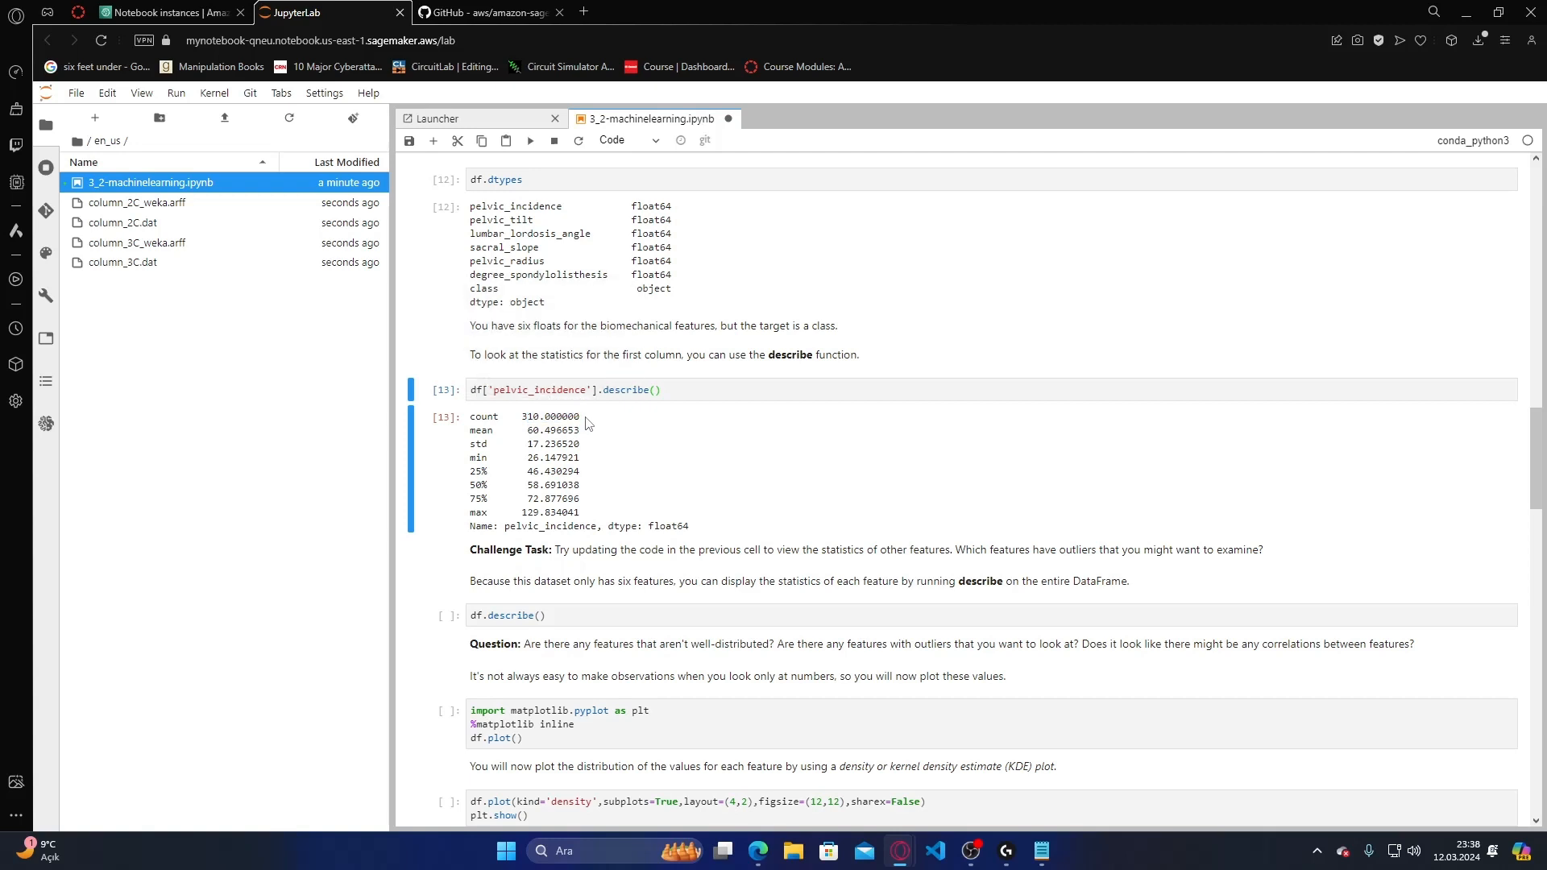
mouse_move(528, 424)
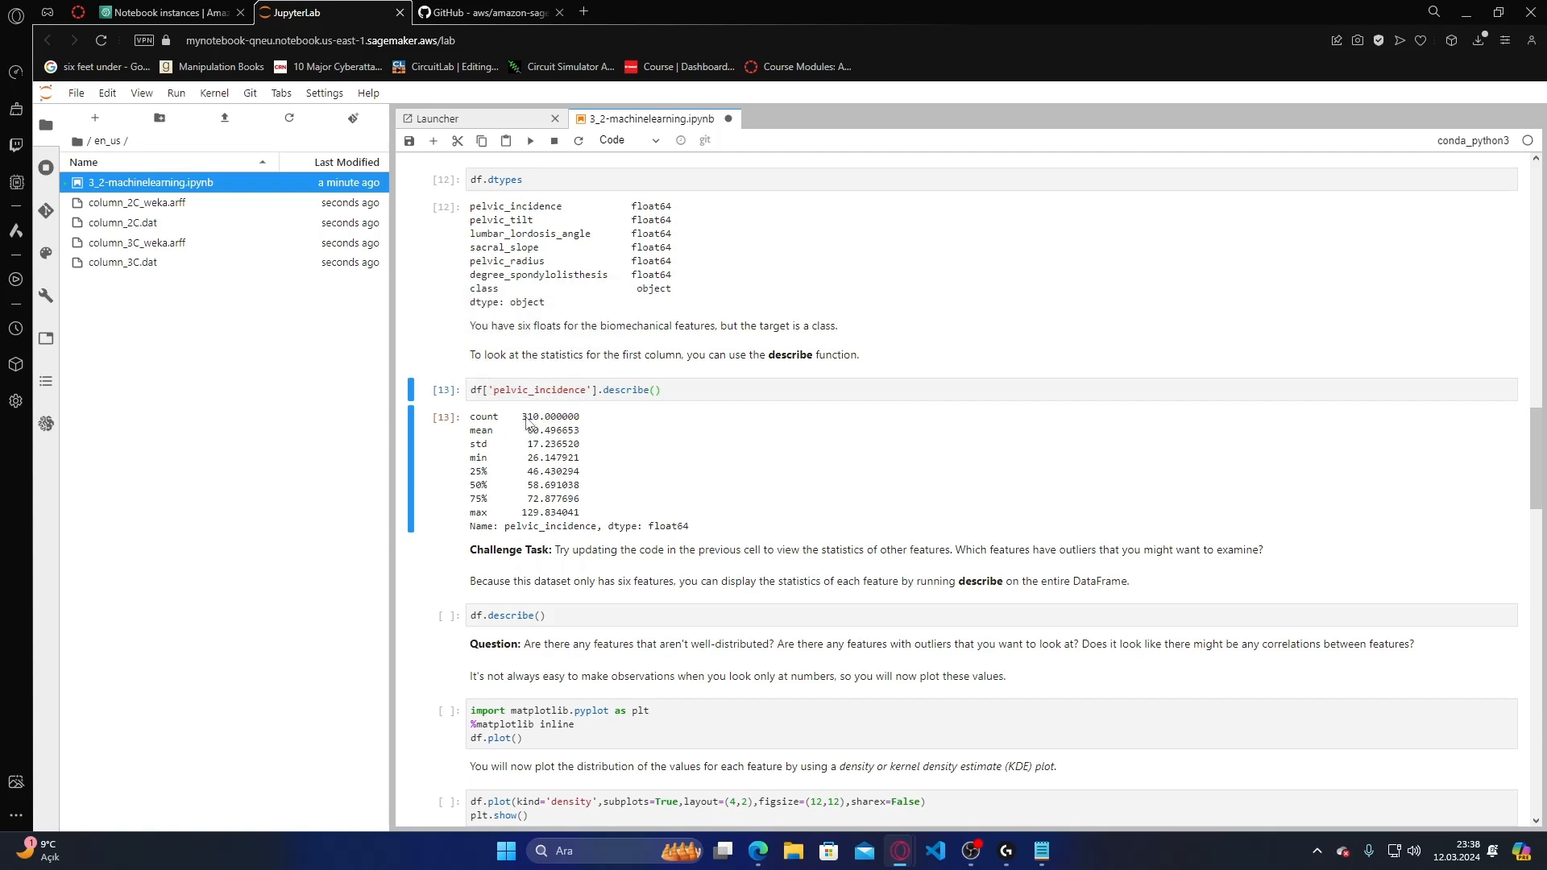
mouse_move(517, 517)
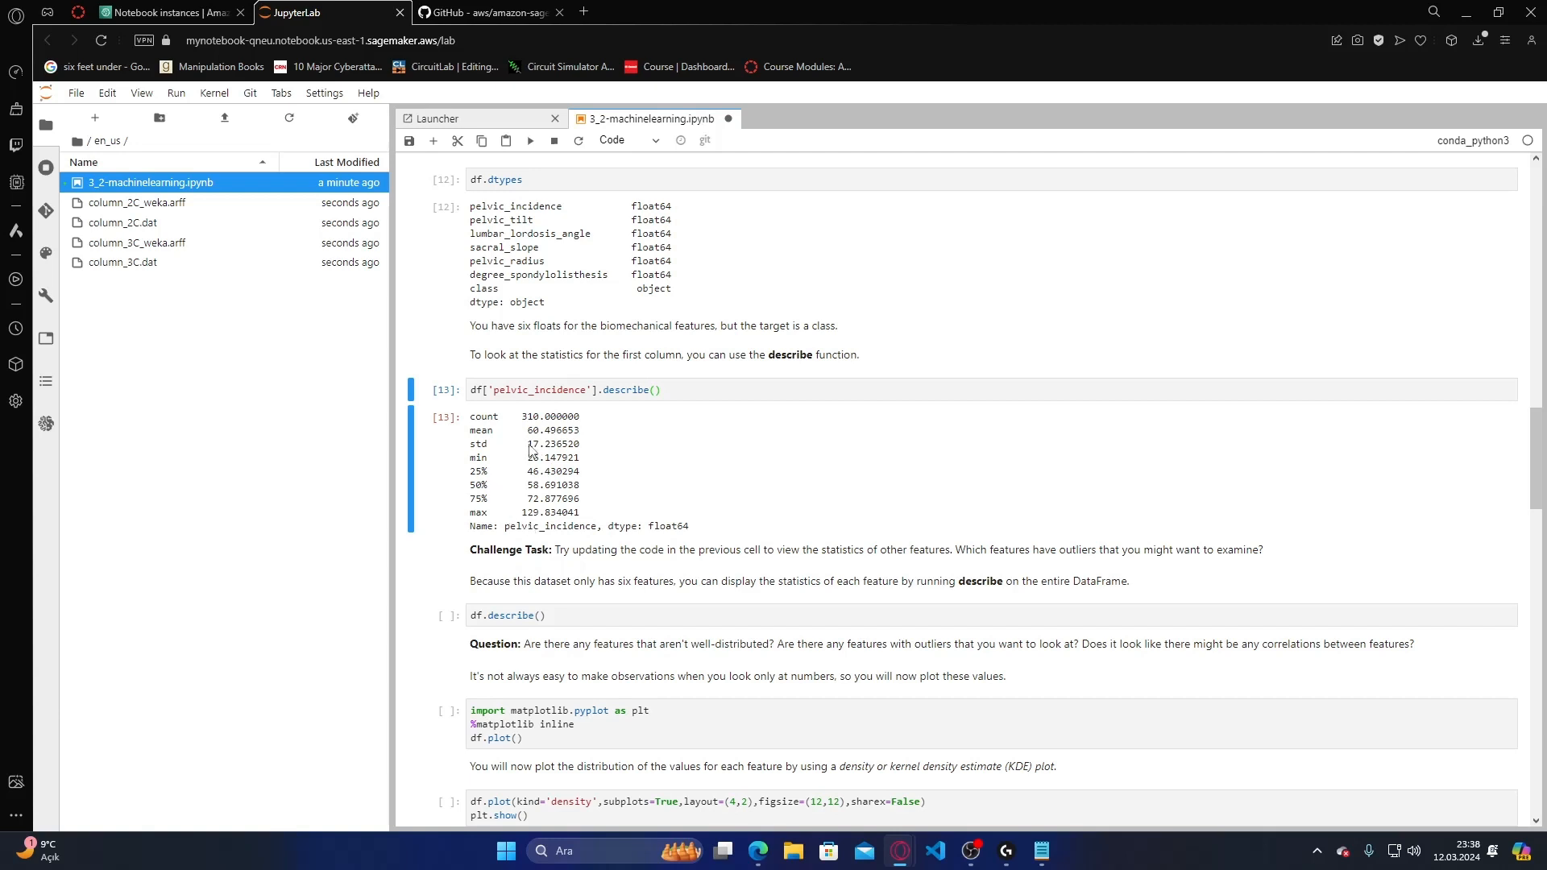
- Review the pelvic_incidence statistics and run df.describe() for all six features
double_click(551, 445)
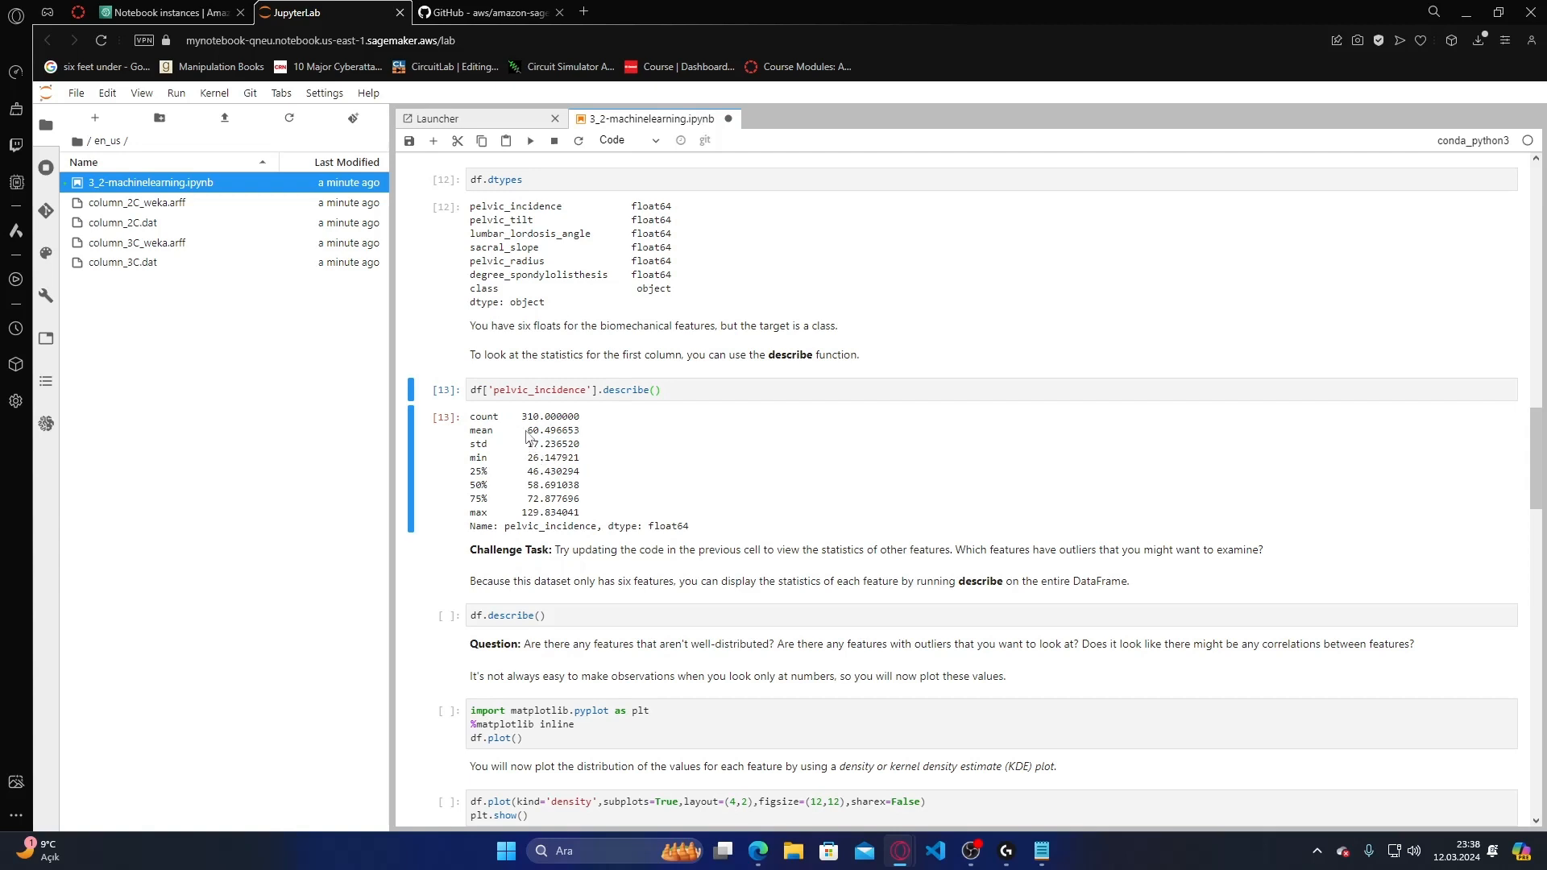
mouse_move(530, 468)
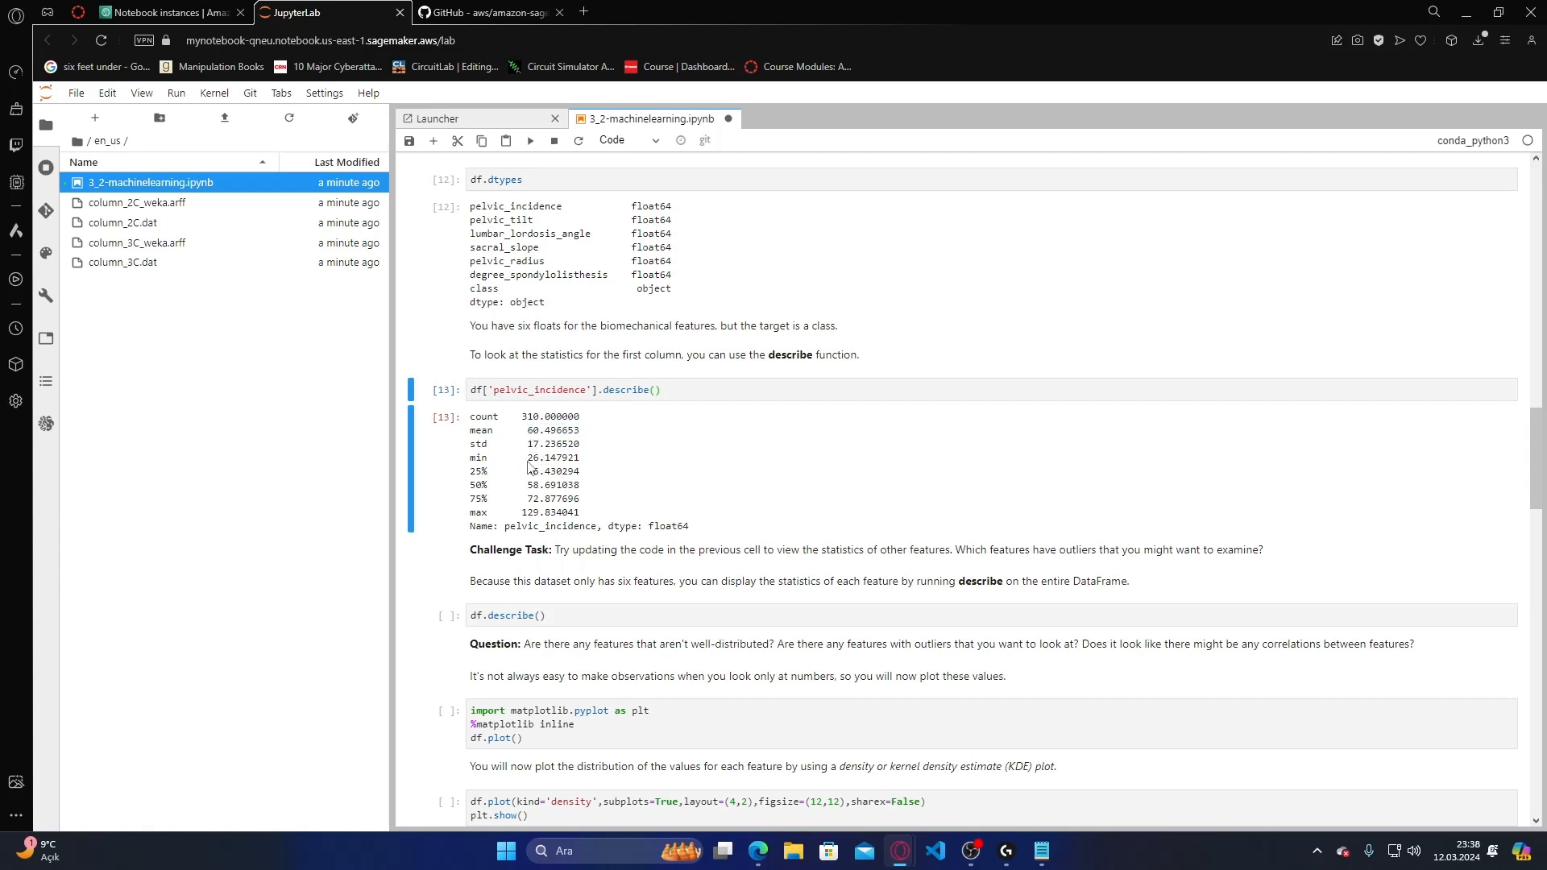
double_click(551, 456)
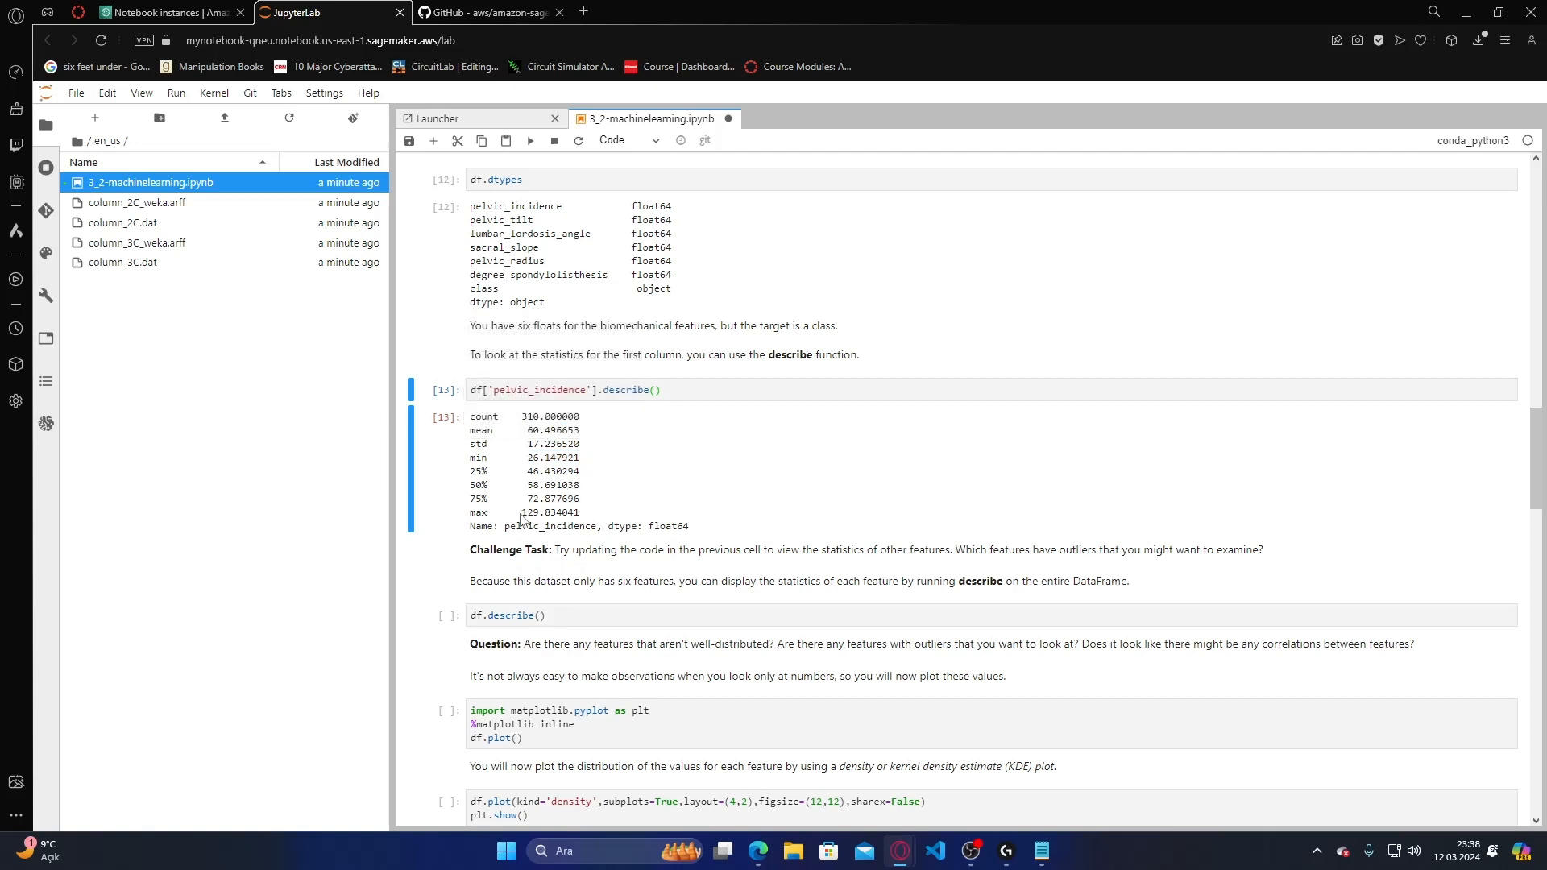
double_click(551, 513)
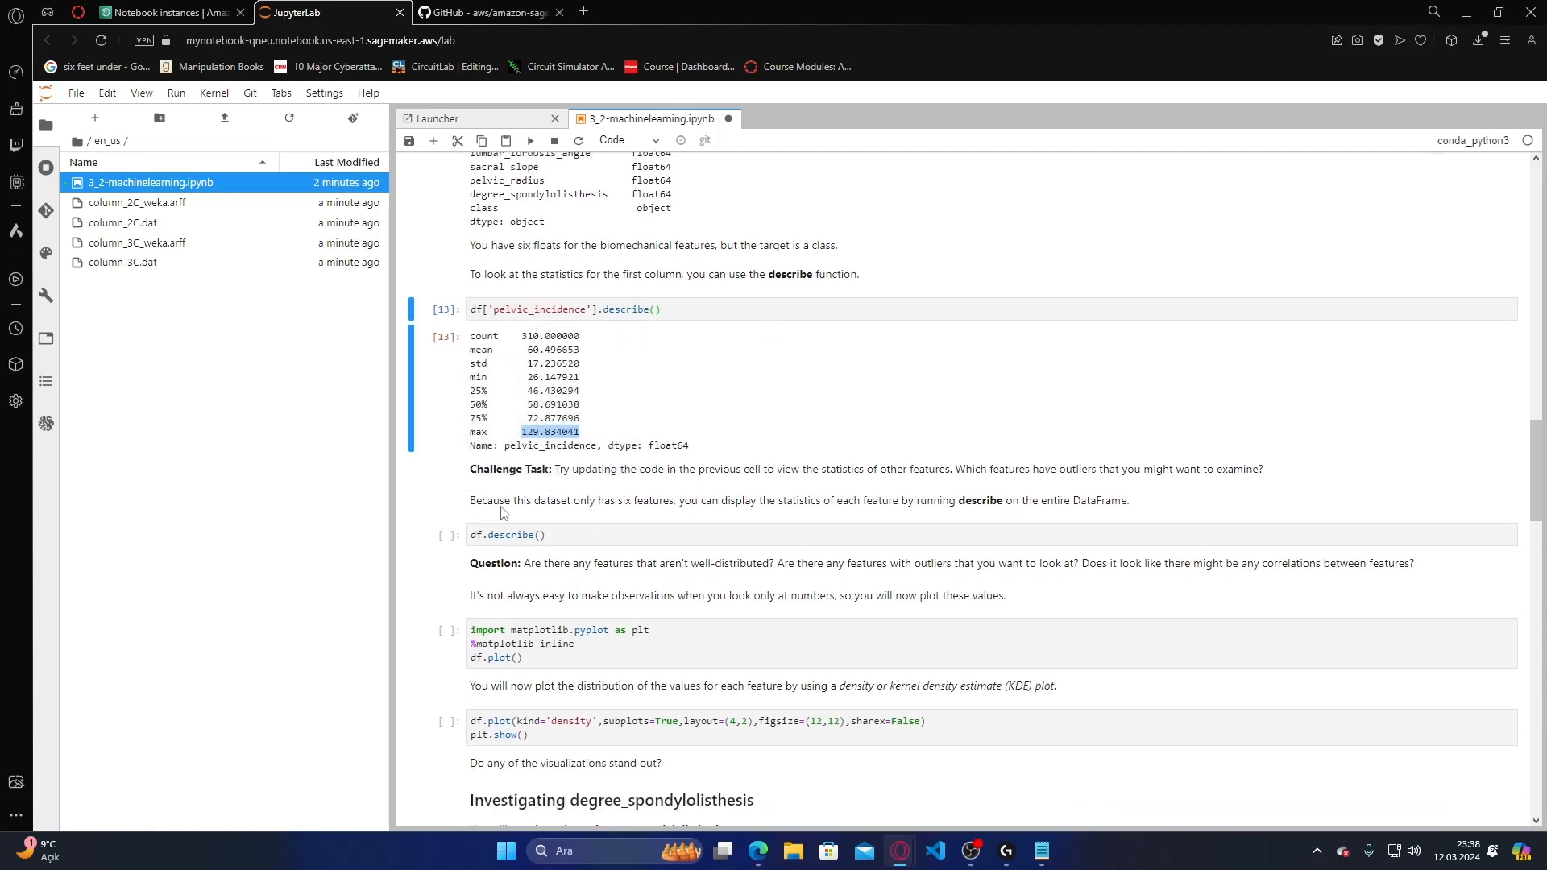
mouse_move(601, 491)
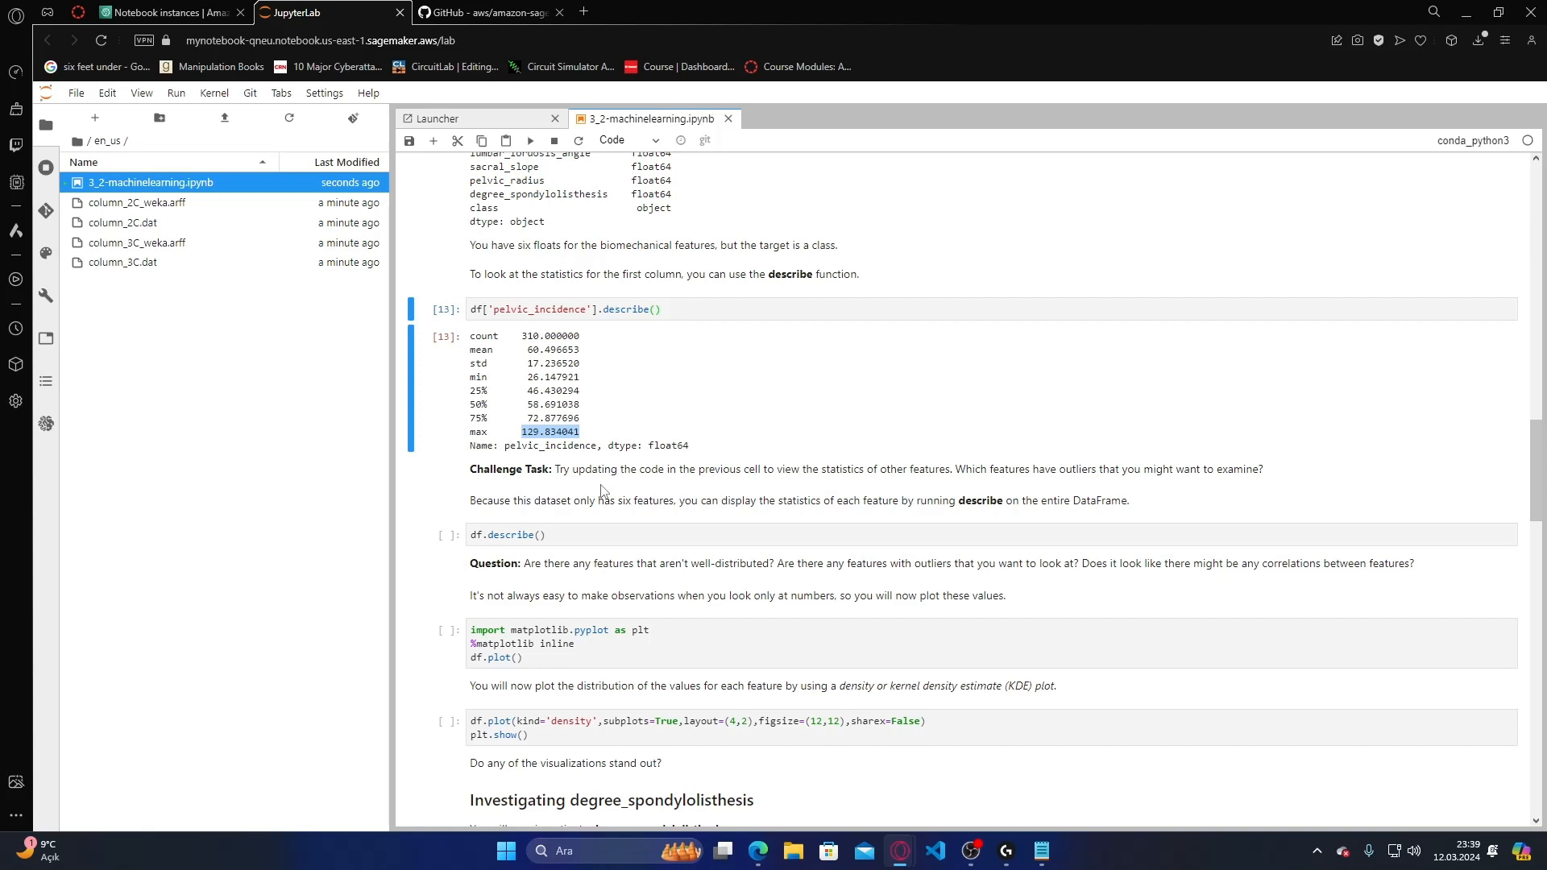
click(572, 535)
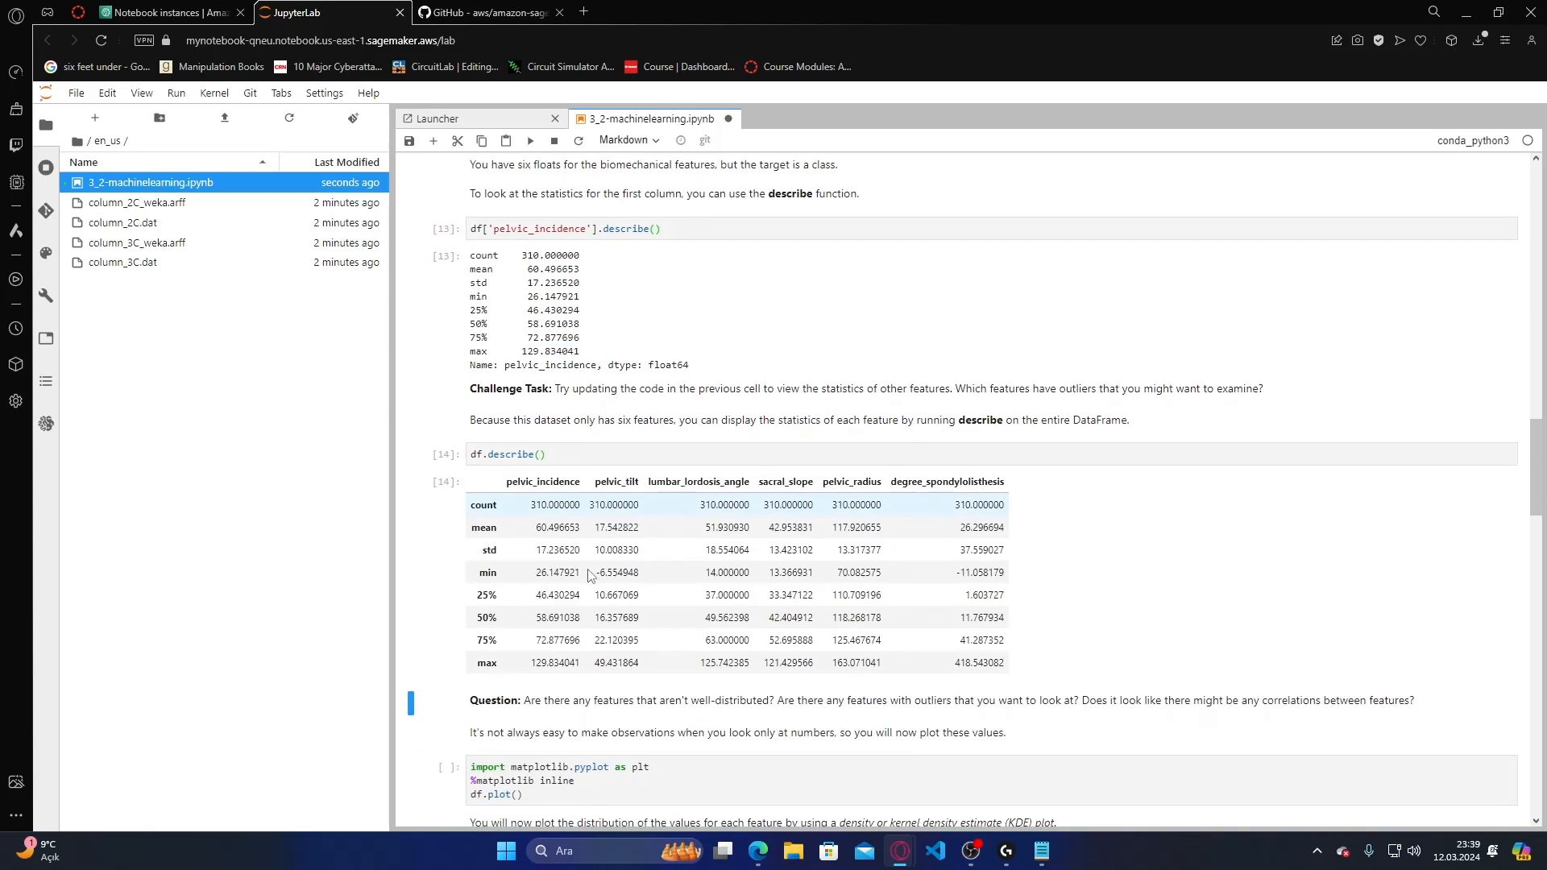
- Set the matplotlib line plot and density plot cells running below the summary
scroll(down, 3)
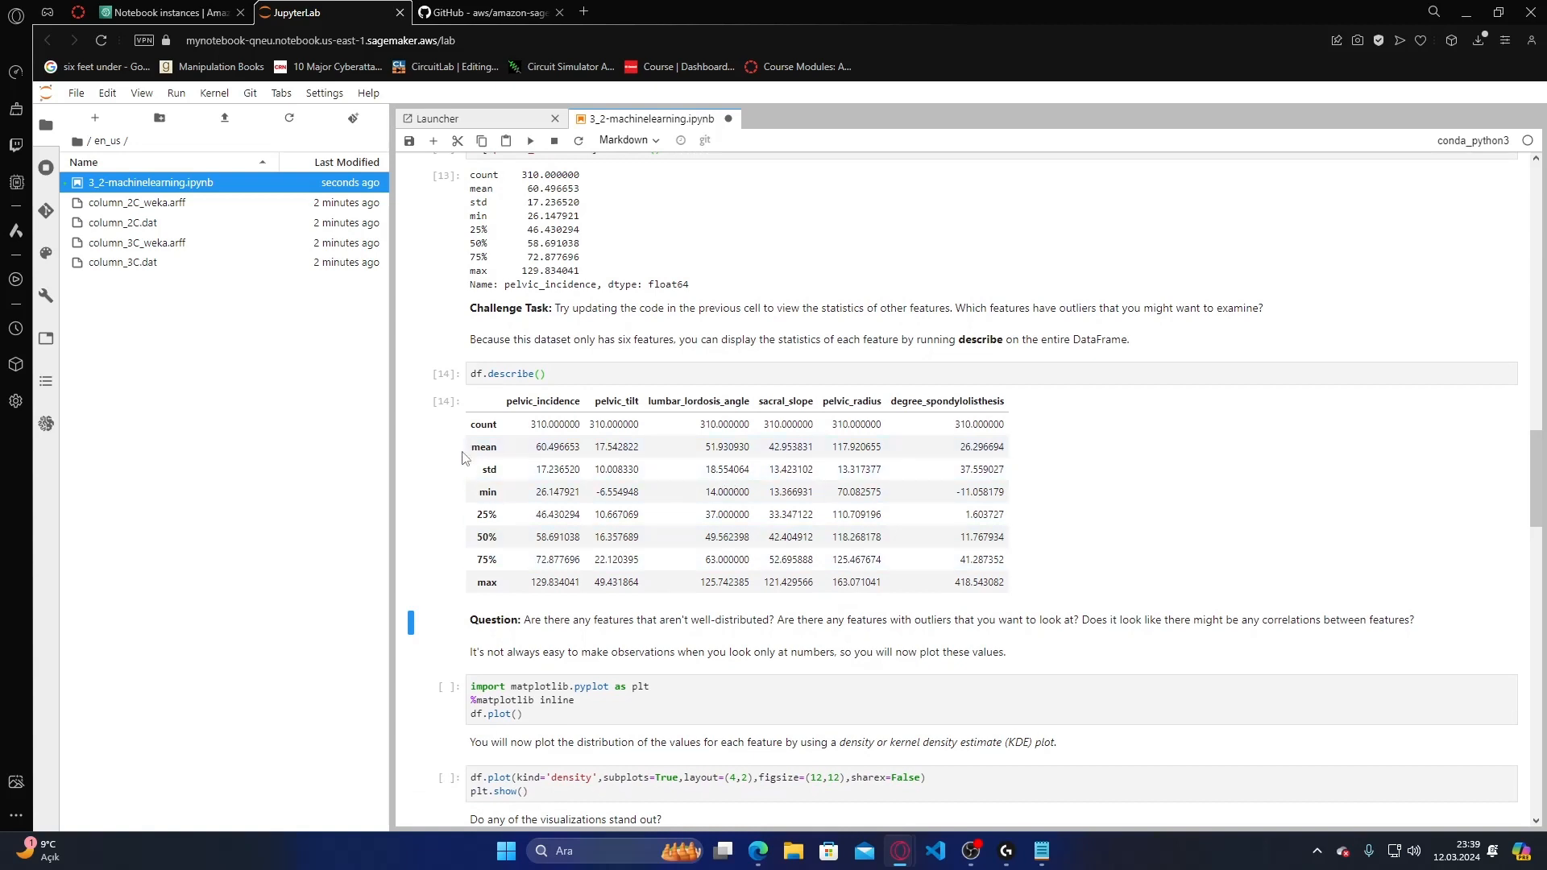
mouse_move(714, 581)
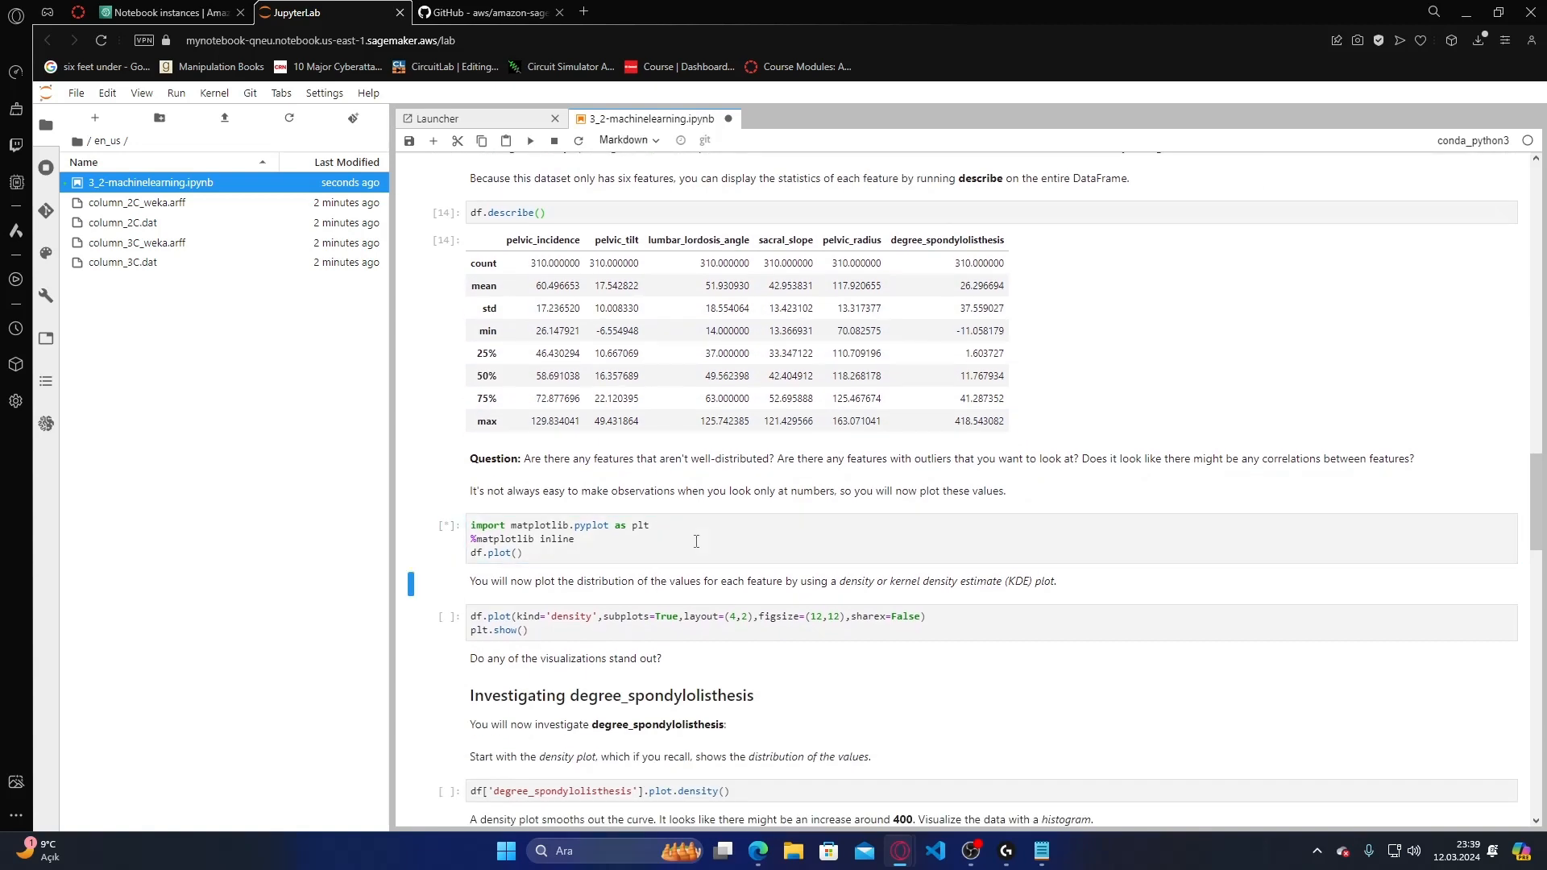
scroll(down, 3)
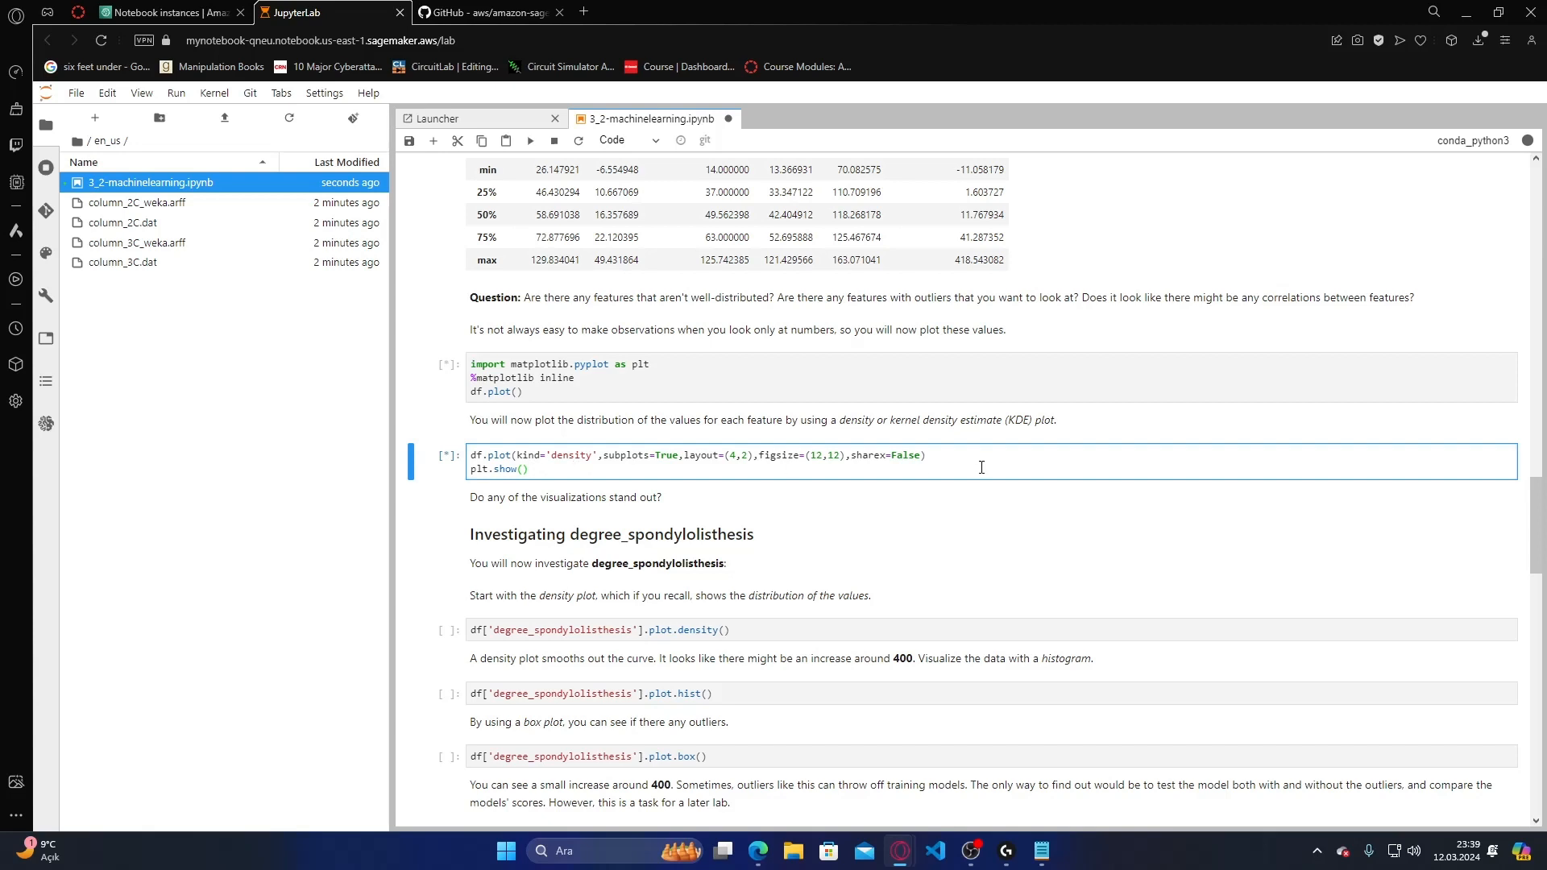
scroll(down, 3)
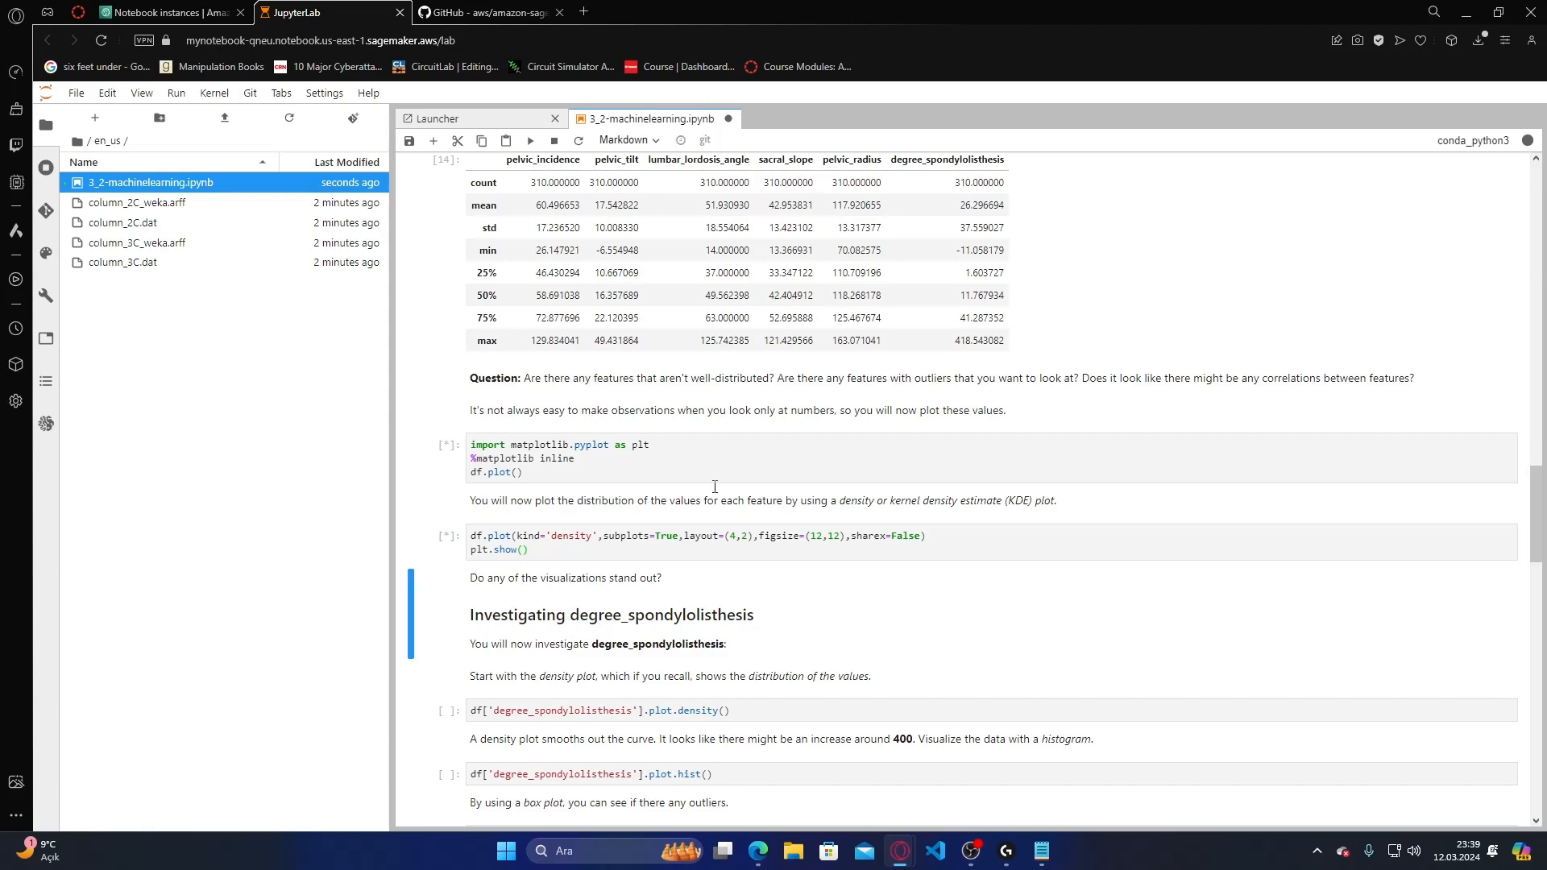
scroll(down, 3)
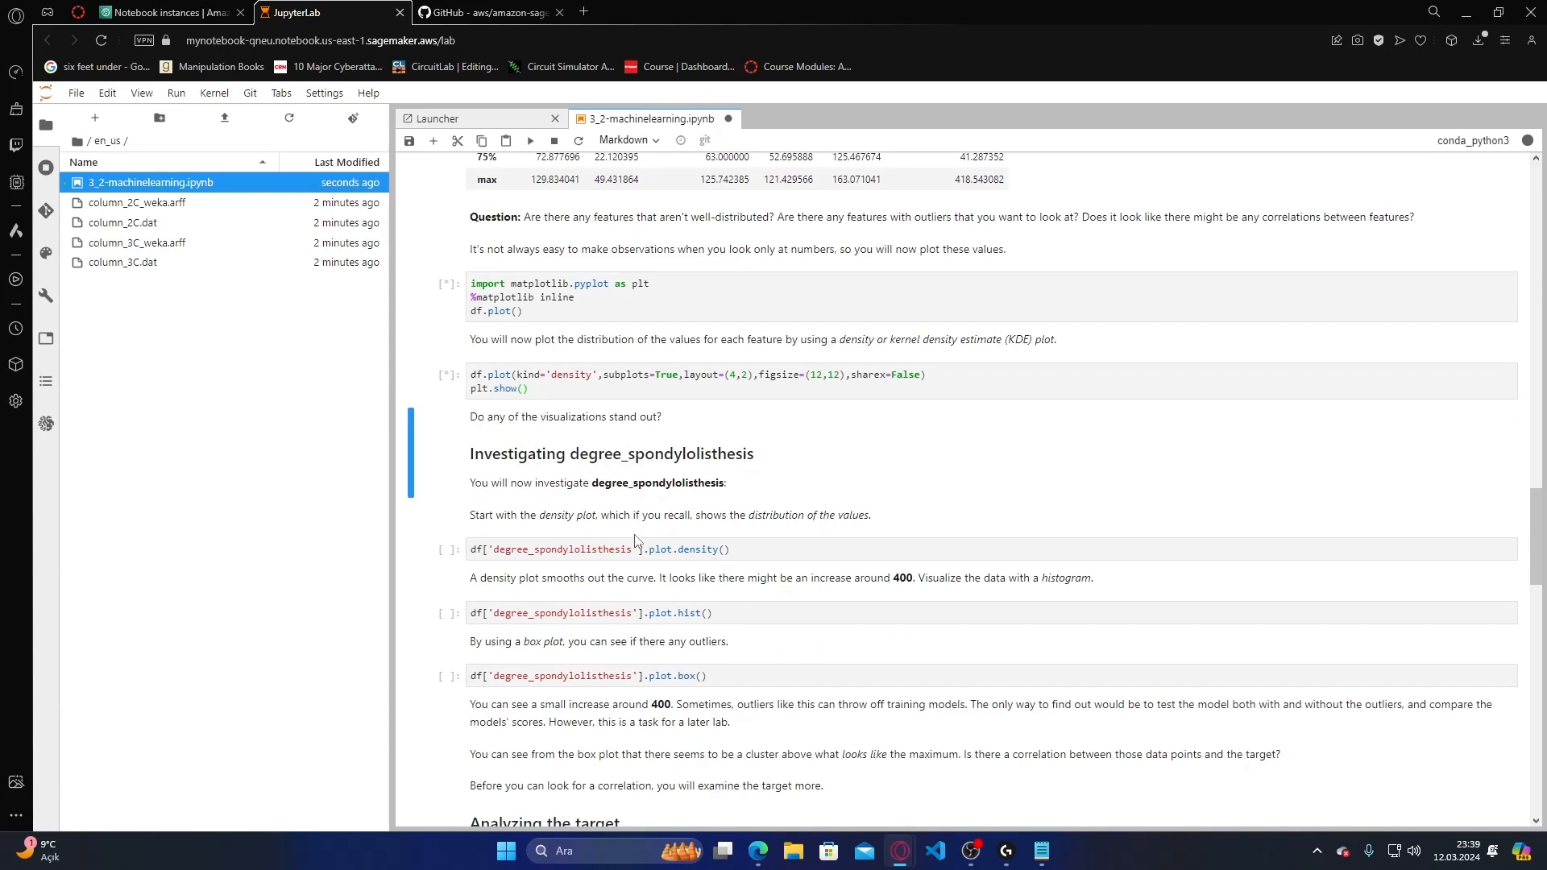
scroll(down, 3)
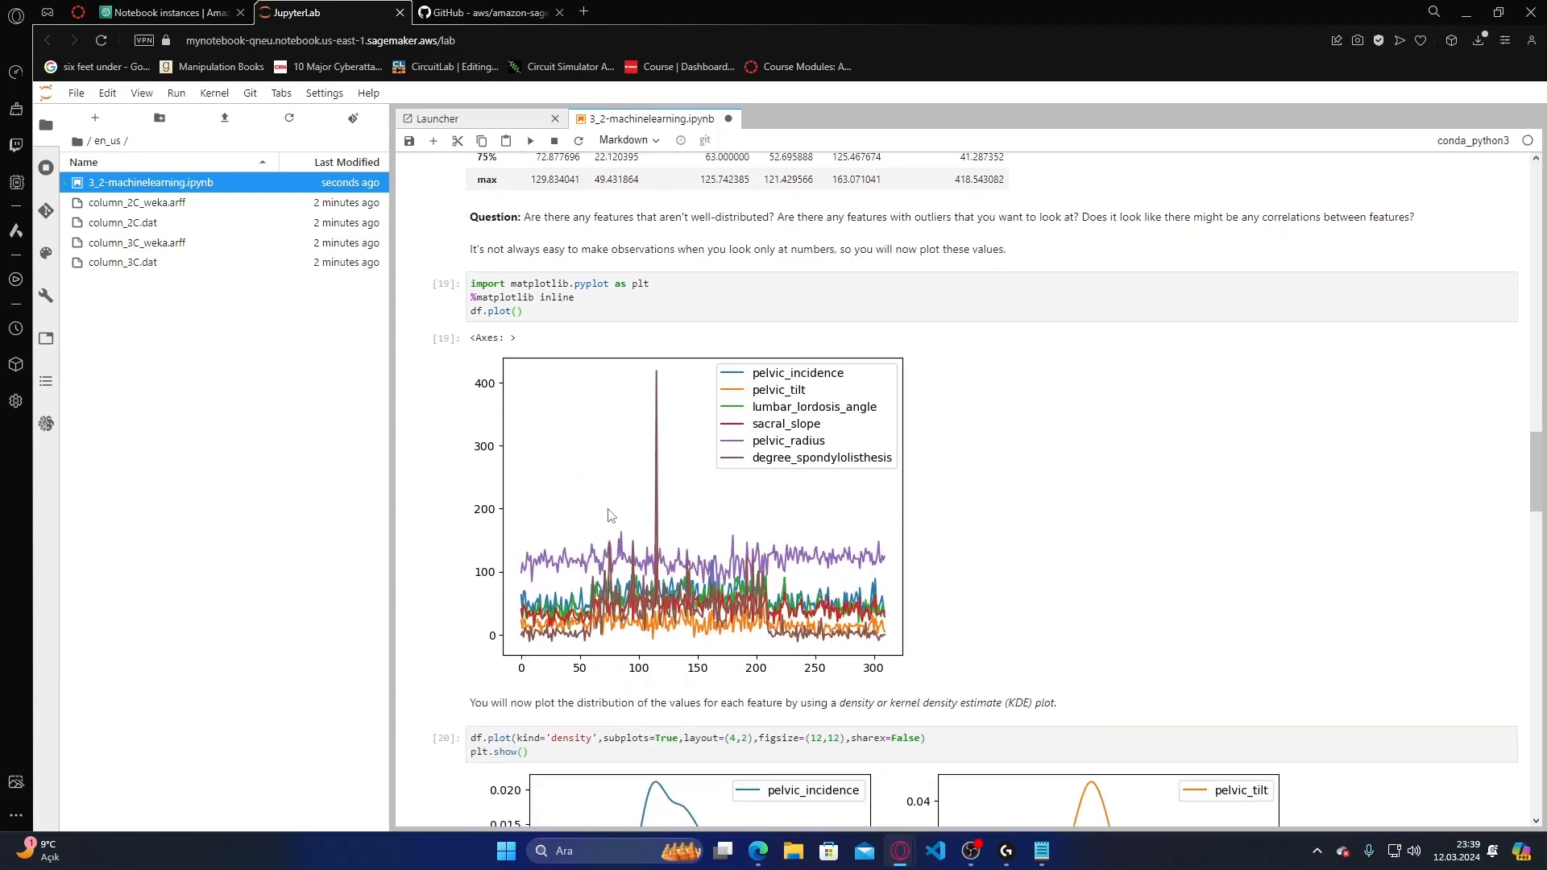
mouse_move(937, 507)
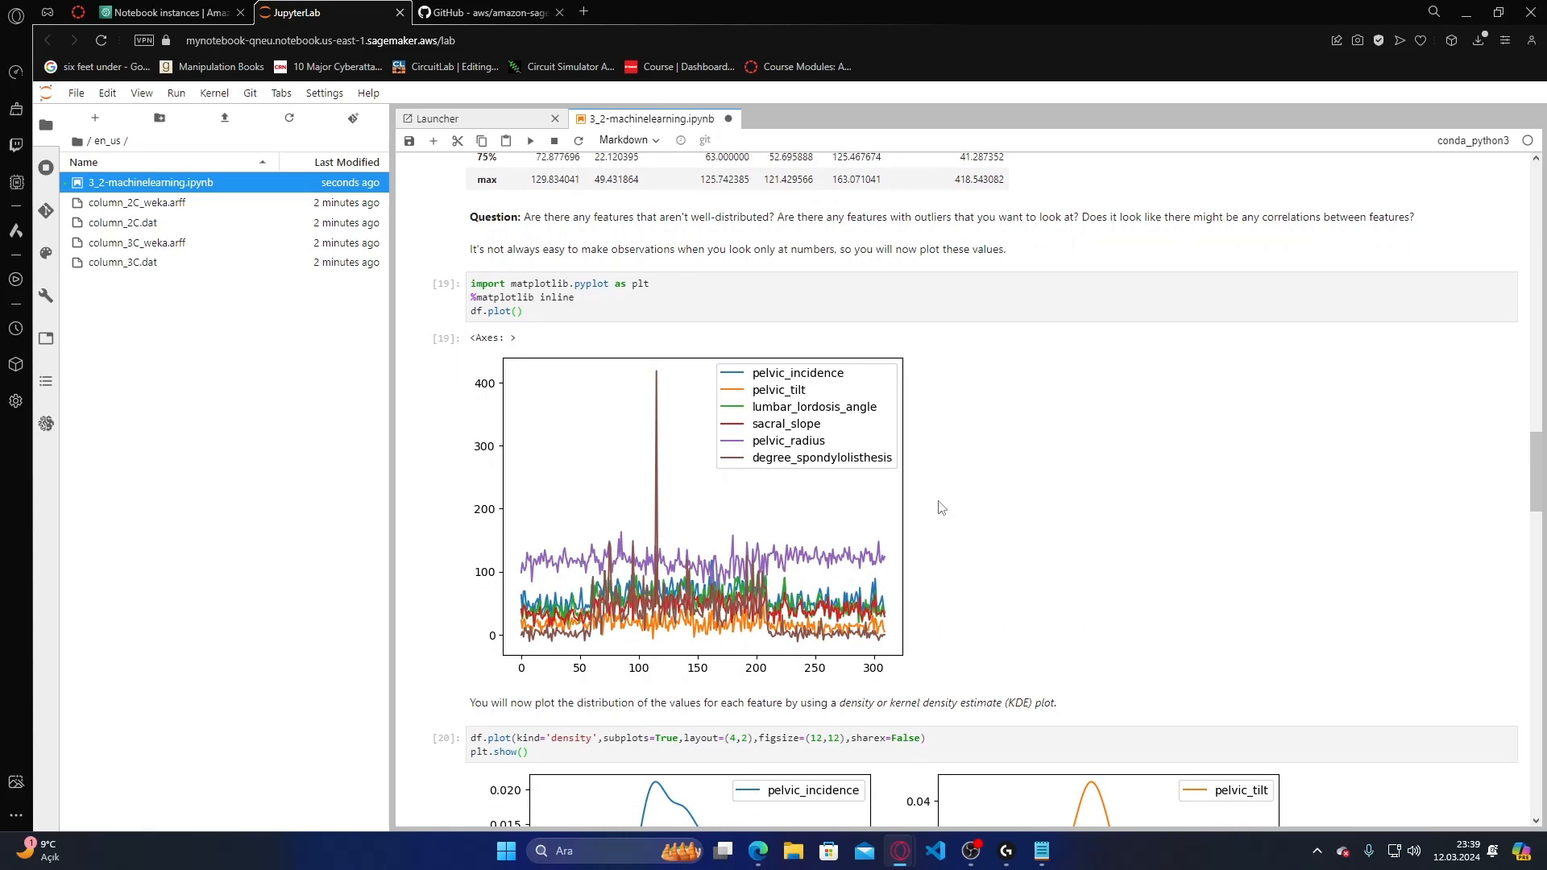
mouse_move(836, 462)
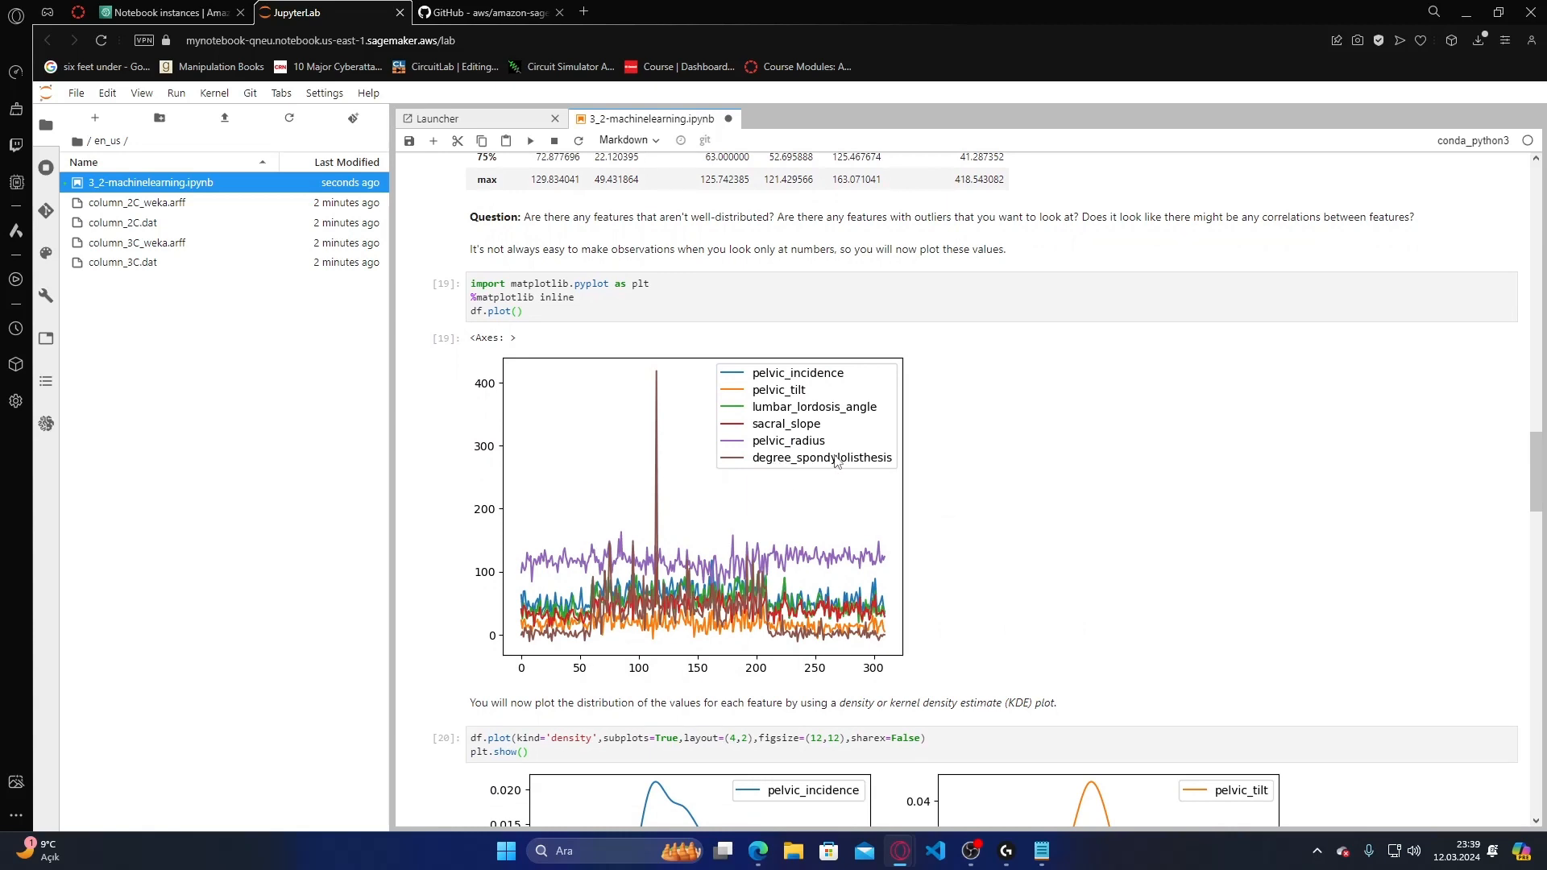
mouse_move(692, 648)
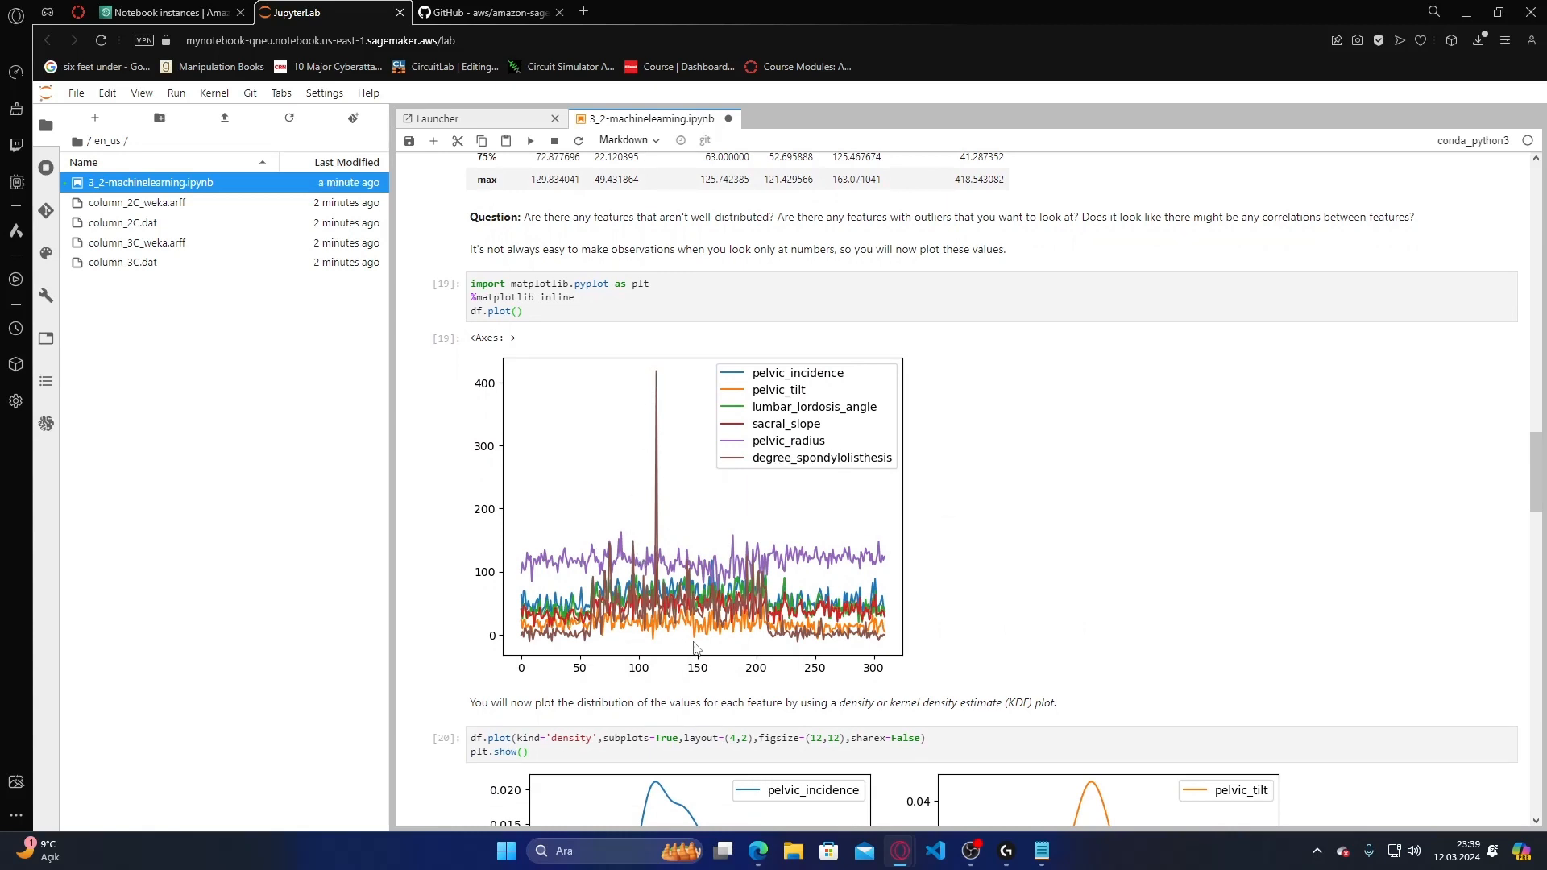
- Scroll through the density plots, degree_spondylolisthesis histogram and box plot while the groupby boxplot computes
scroll(down, 3)
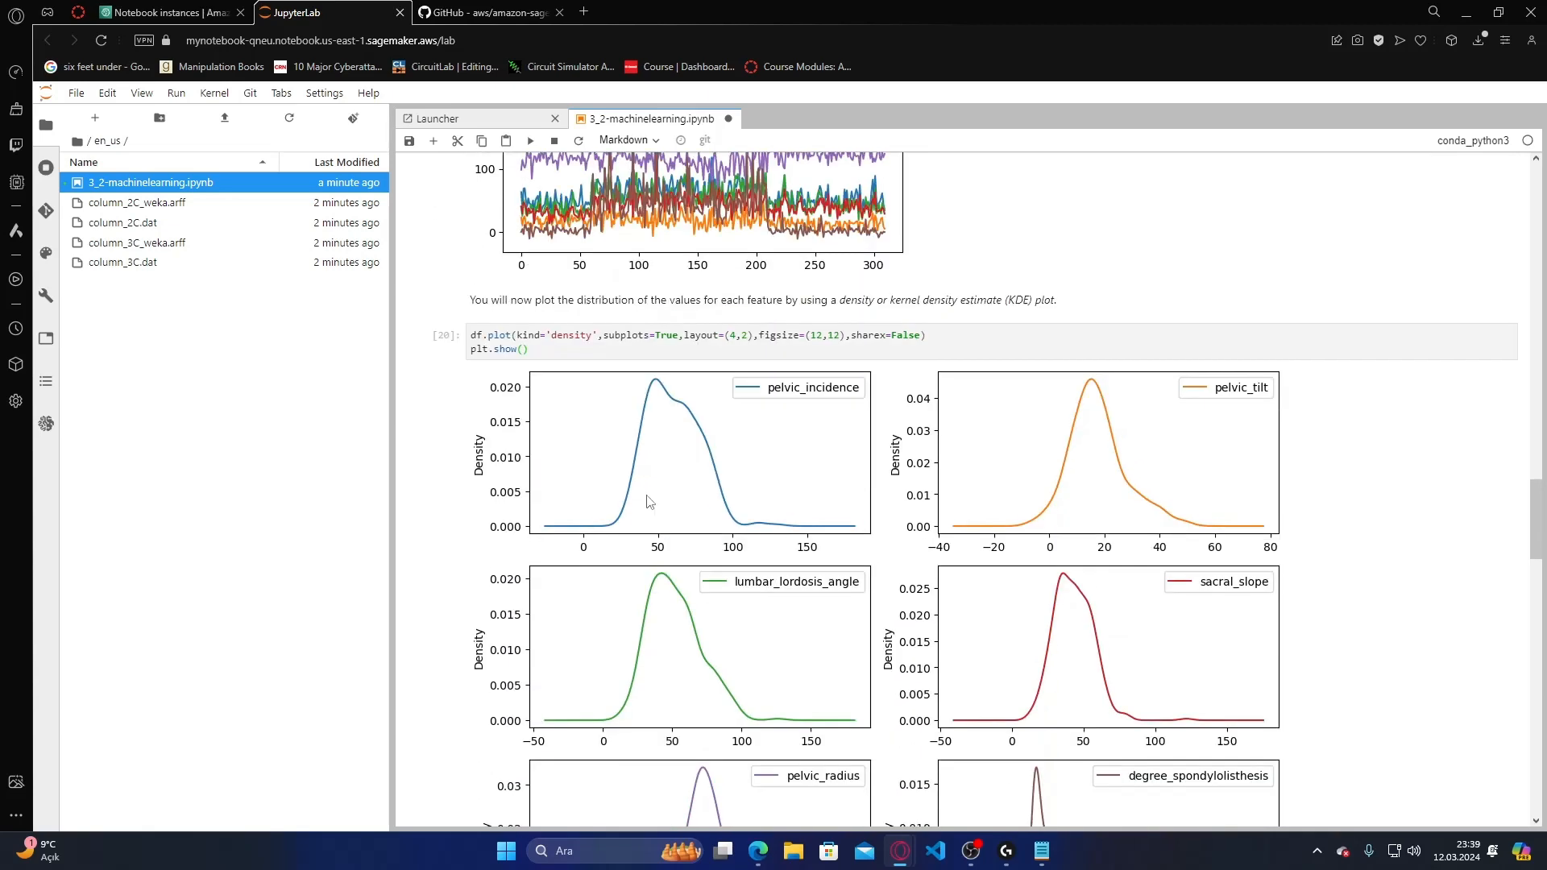
scroll(down, 3)
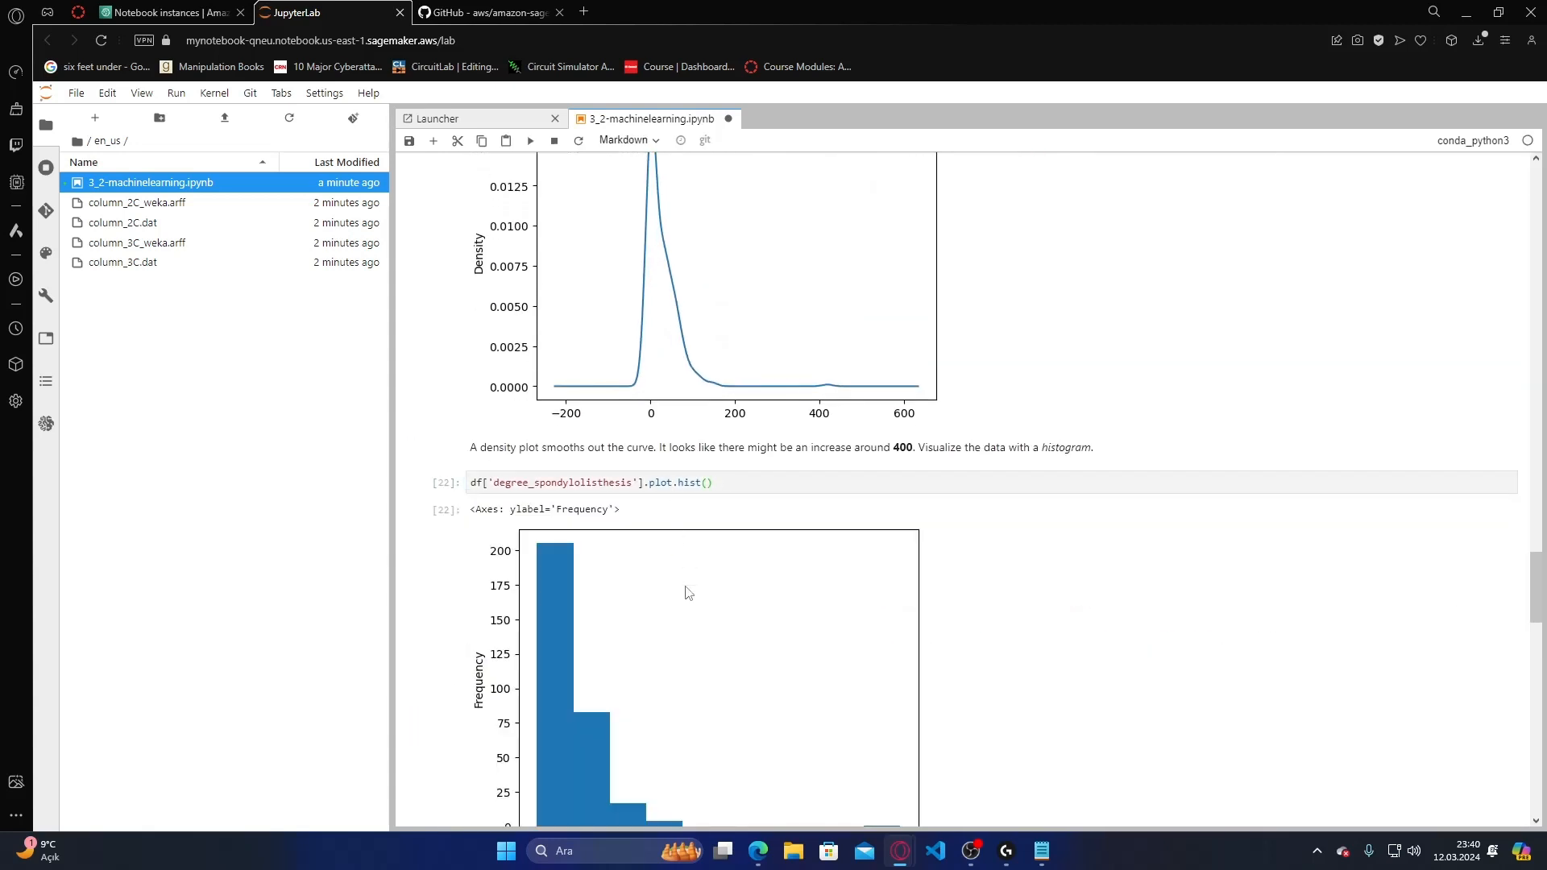
scroll(down, 3)
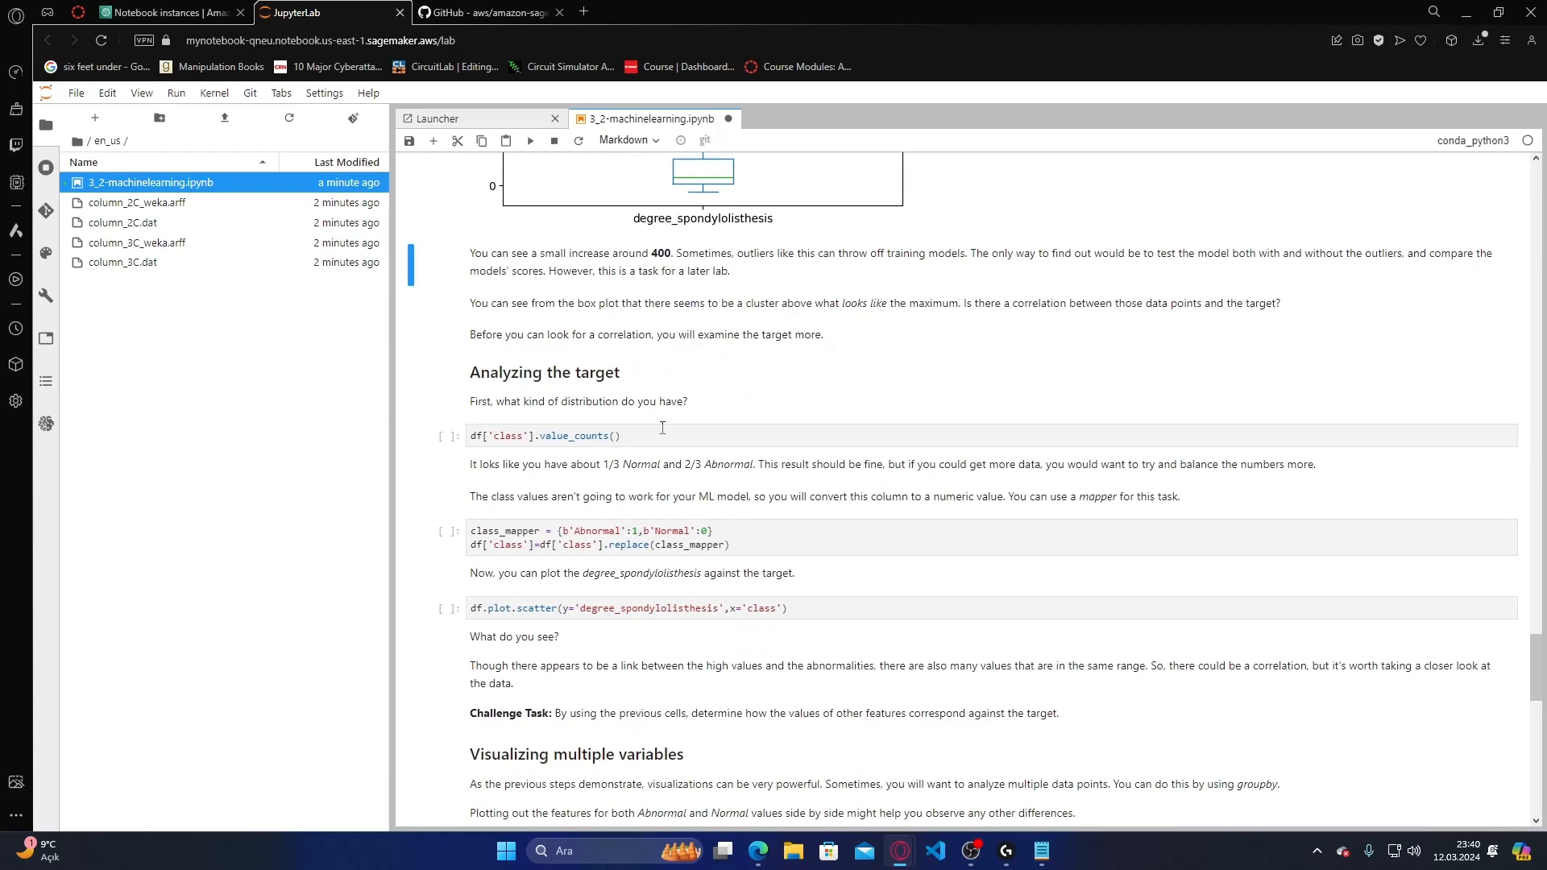
scroll(down, 3)
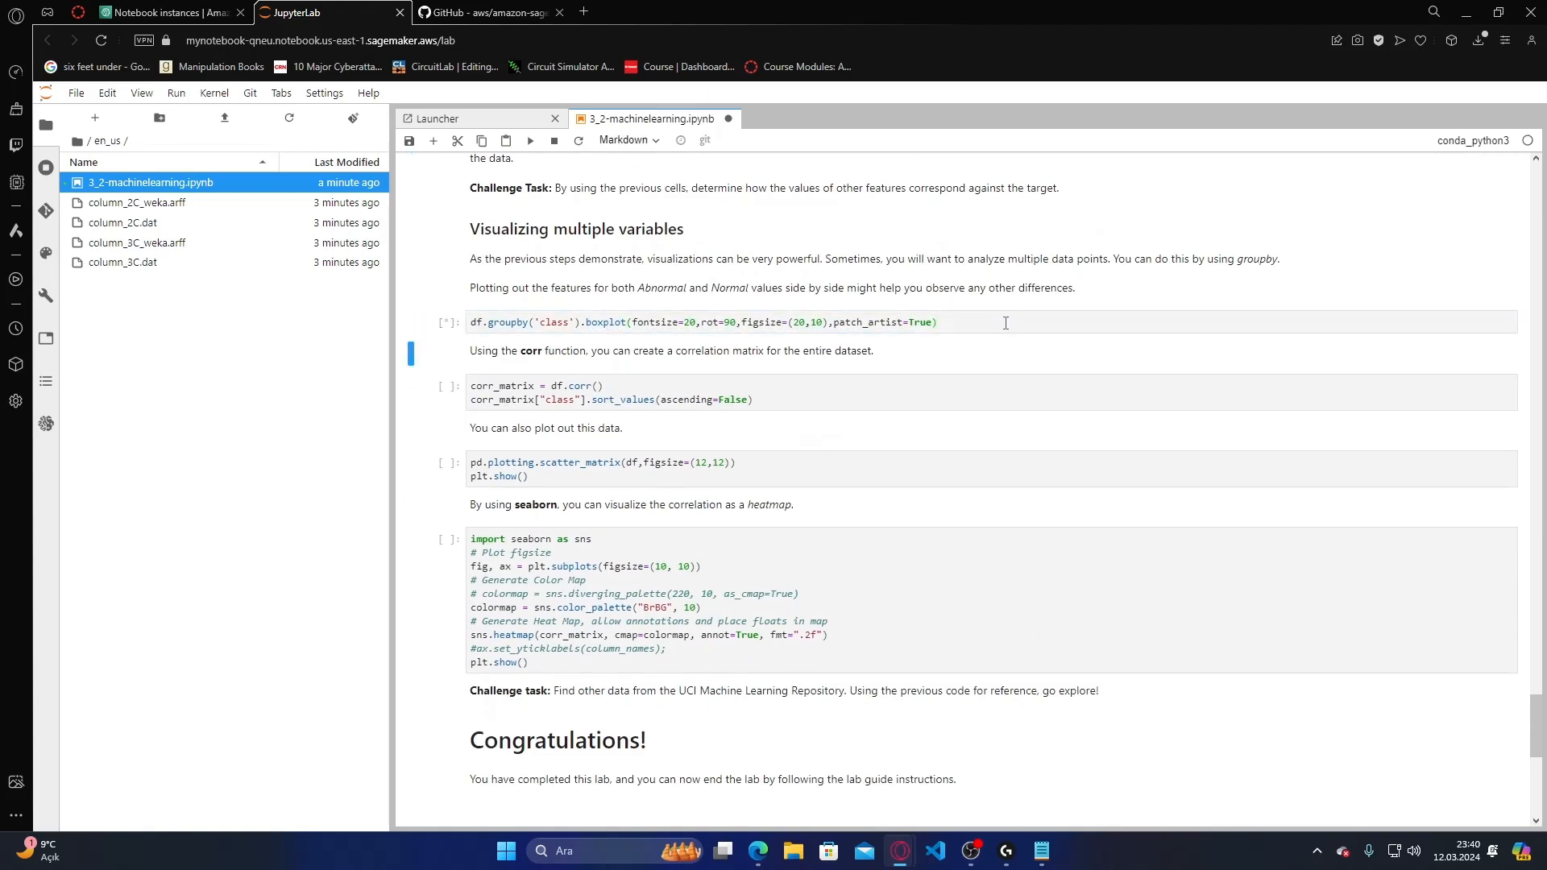
click(530, 141)
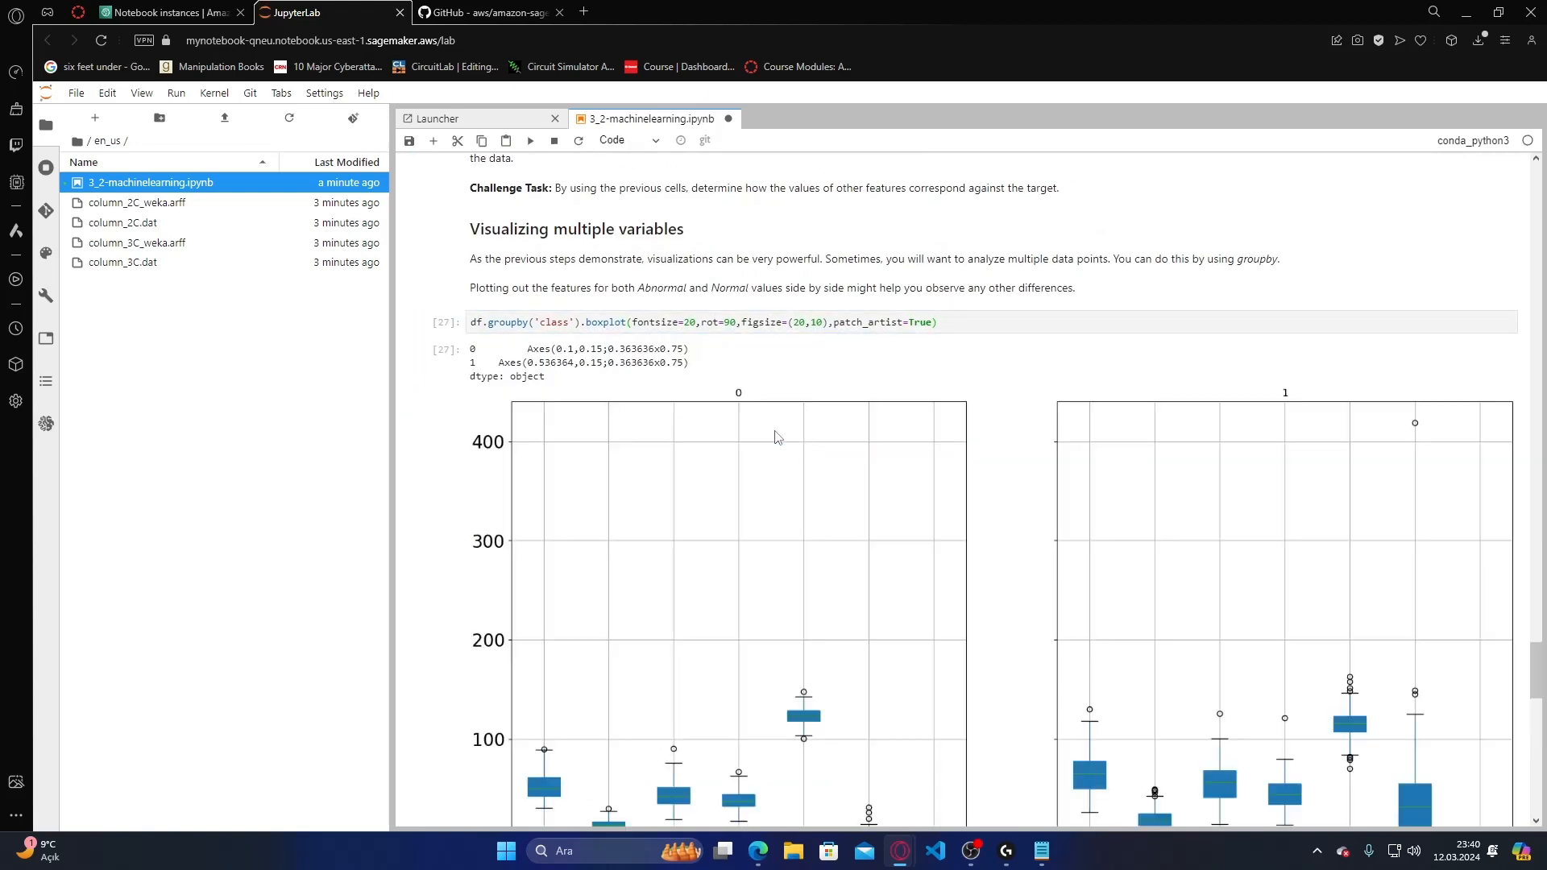
scroll(down, 3)
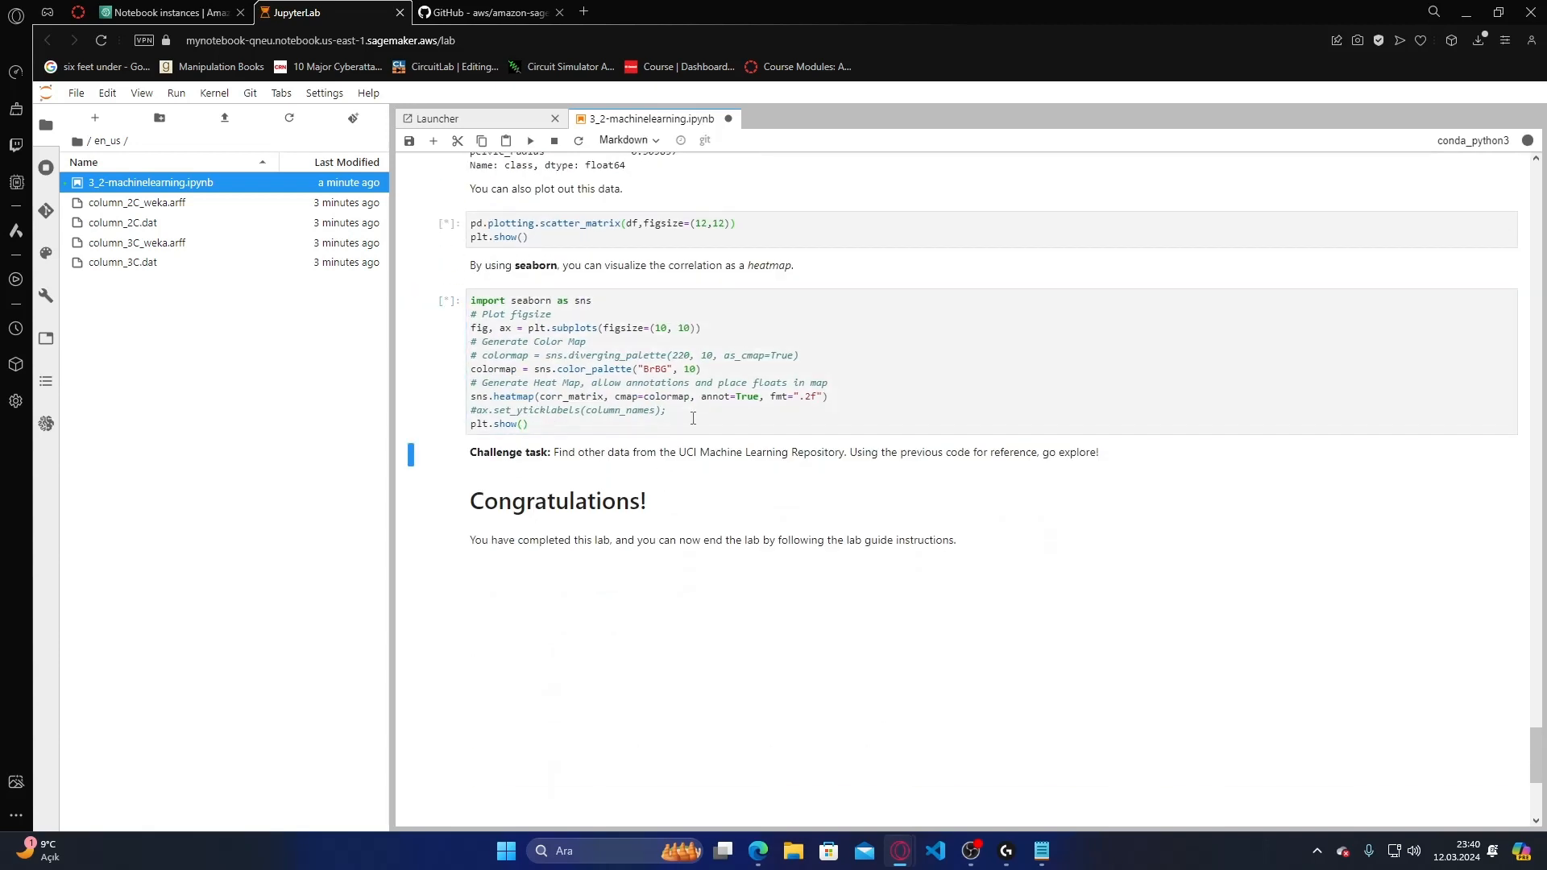
scroll(down, 3)
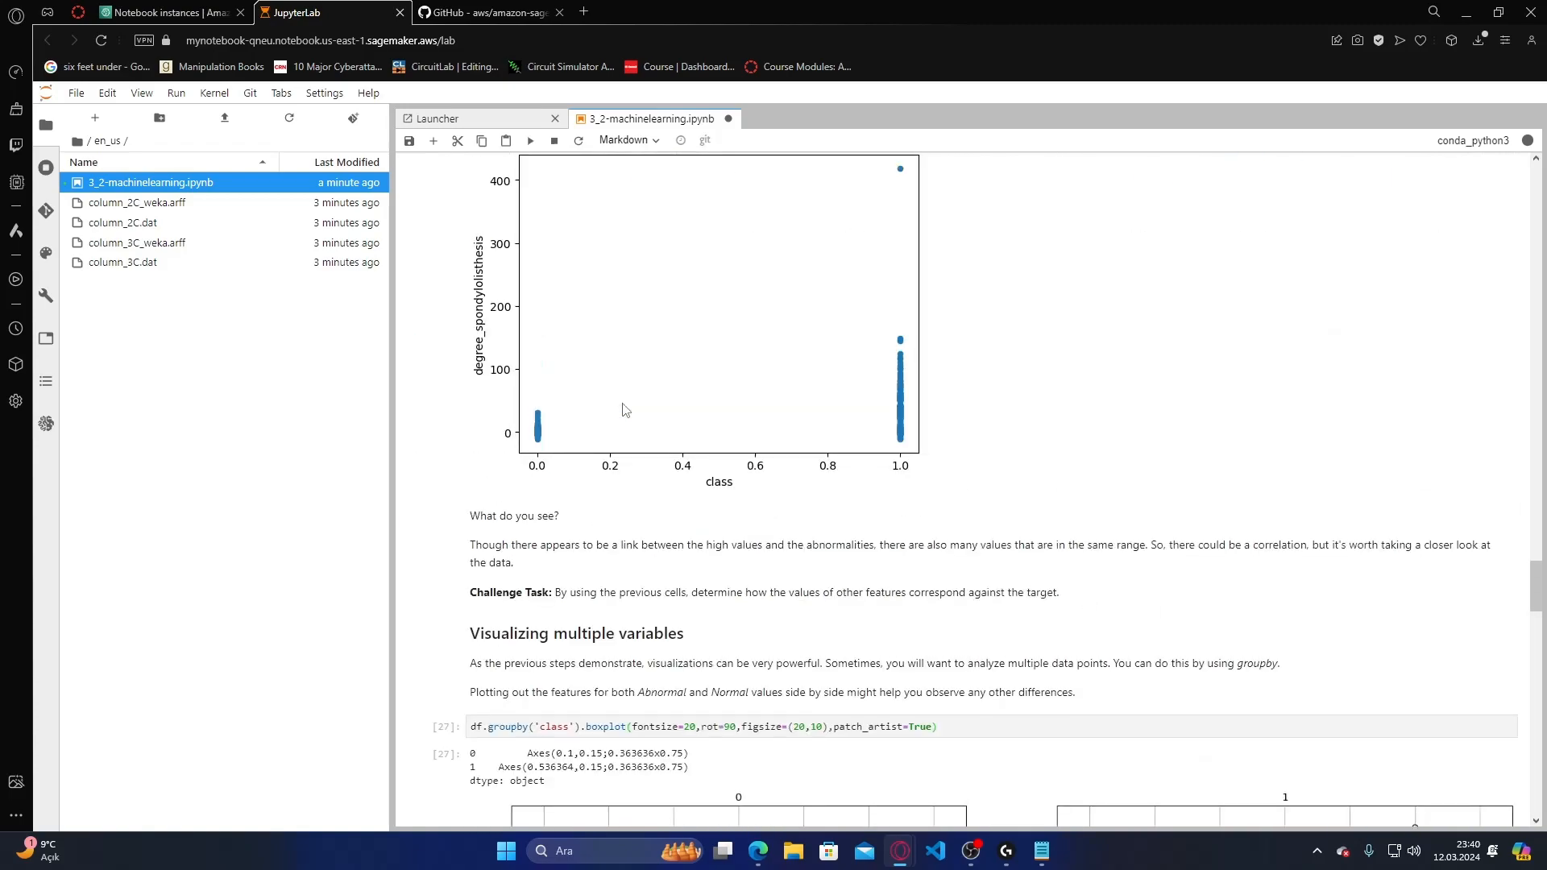
scroll(down, 3)
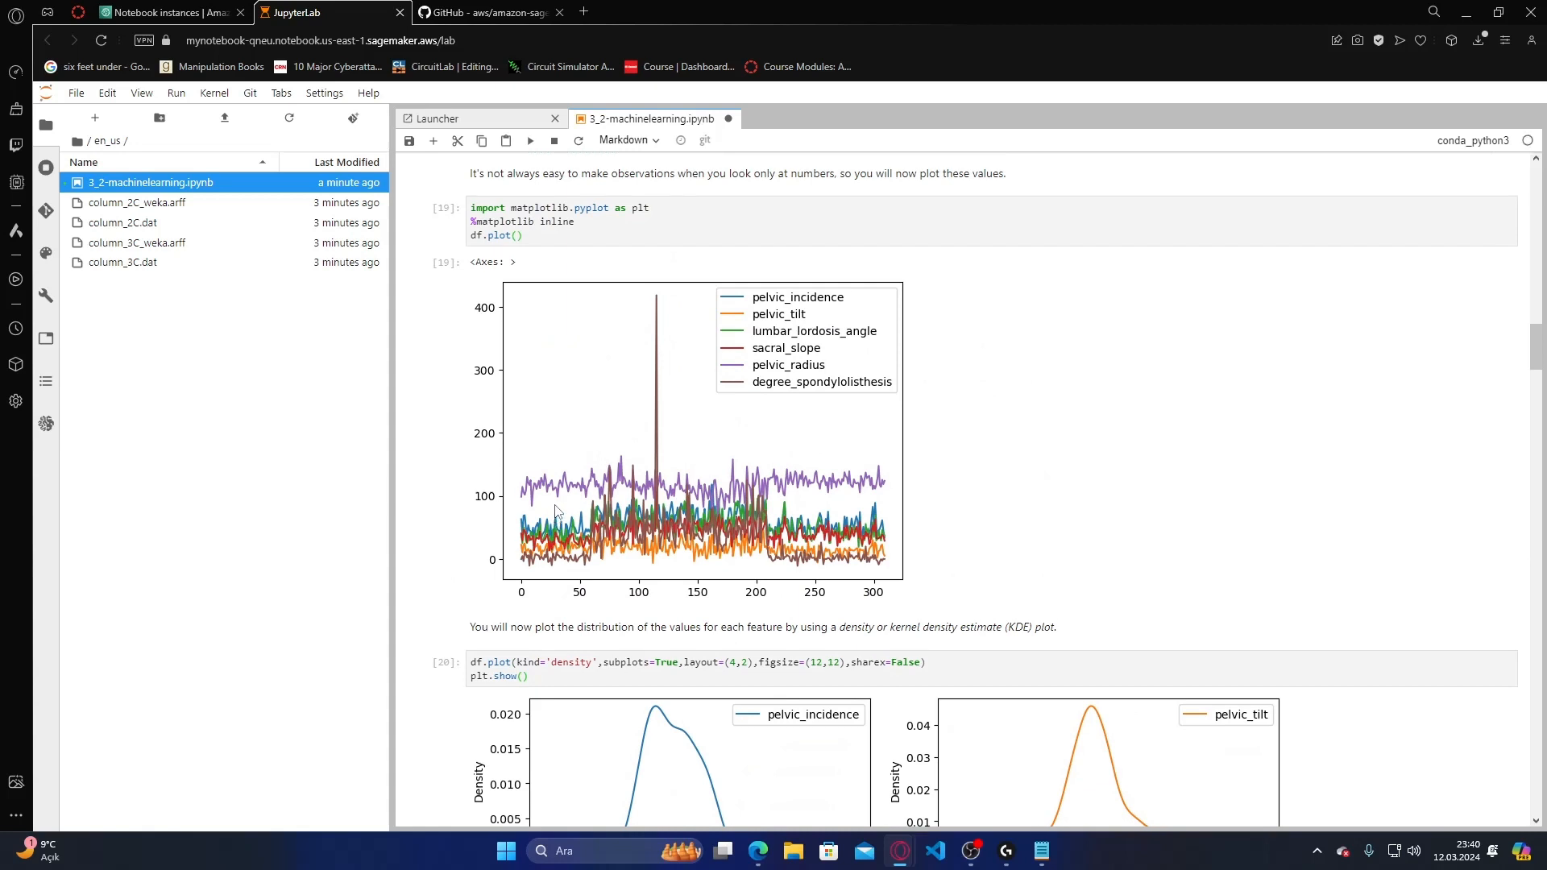
scroll(down, 3)
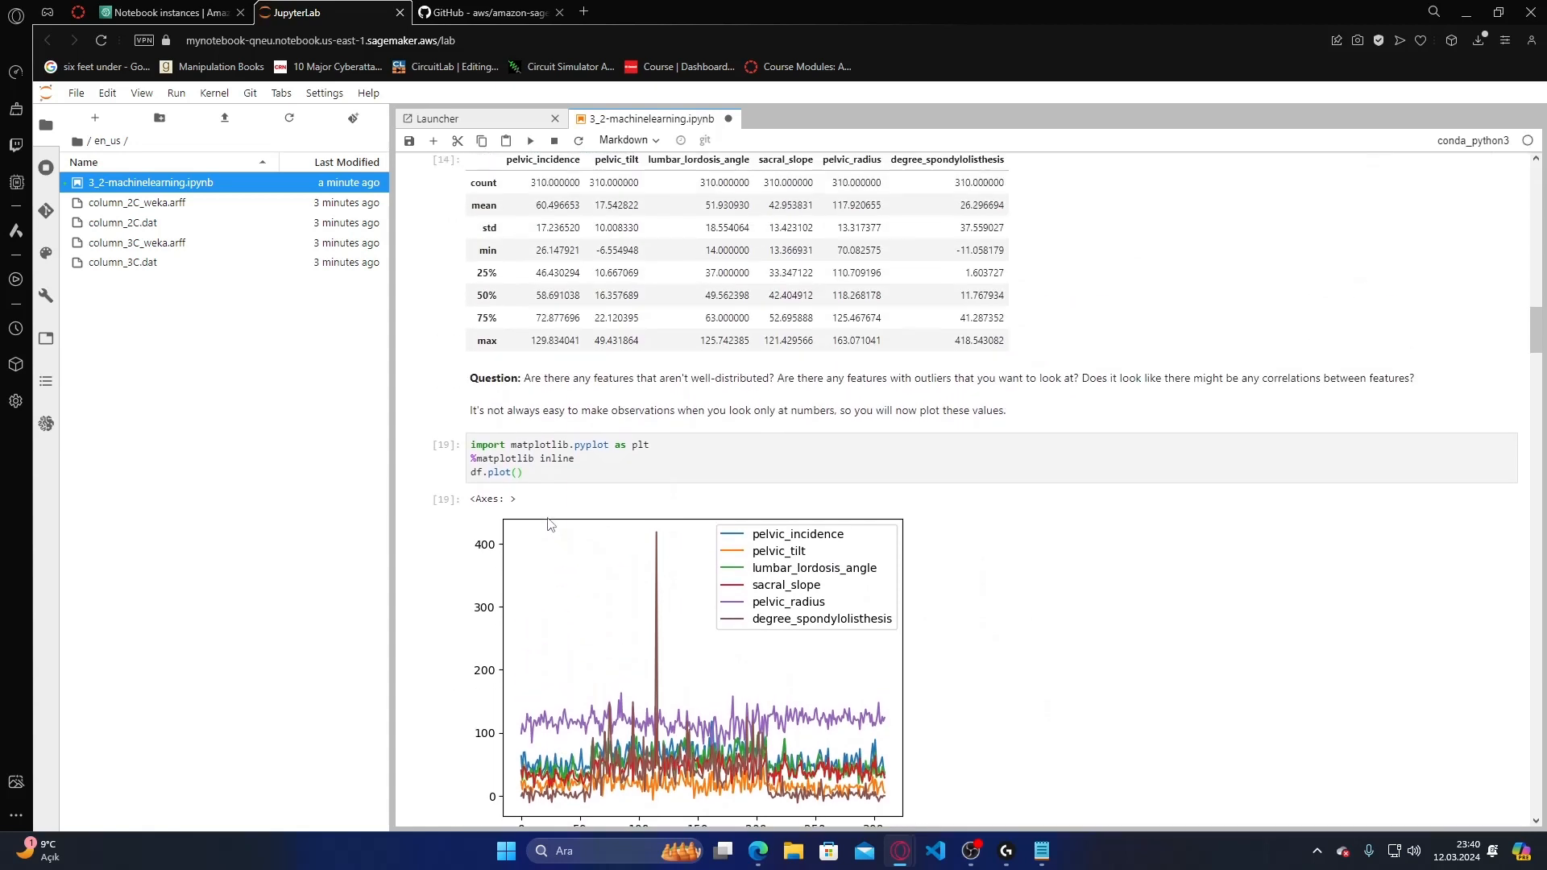
scroll(down, 3)
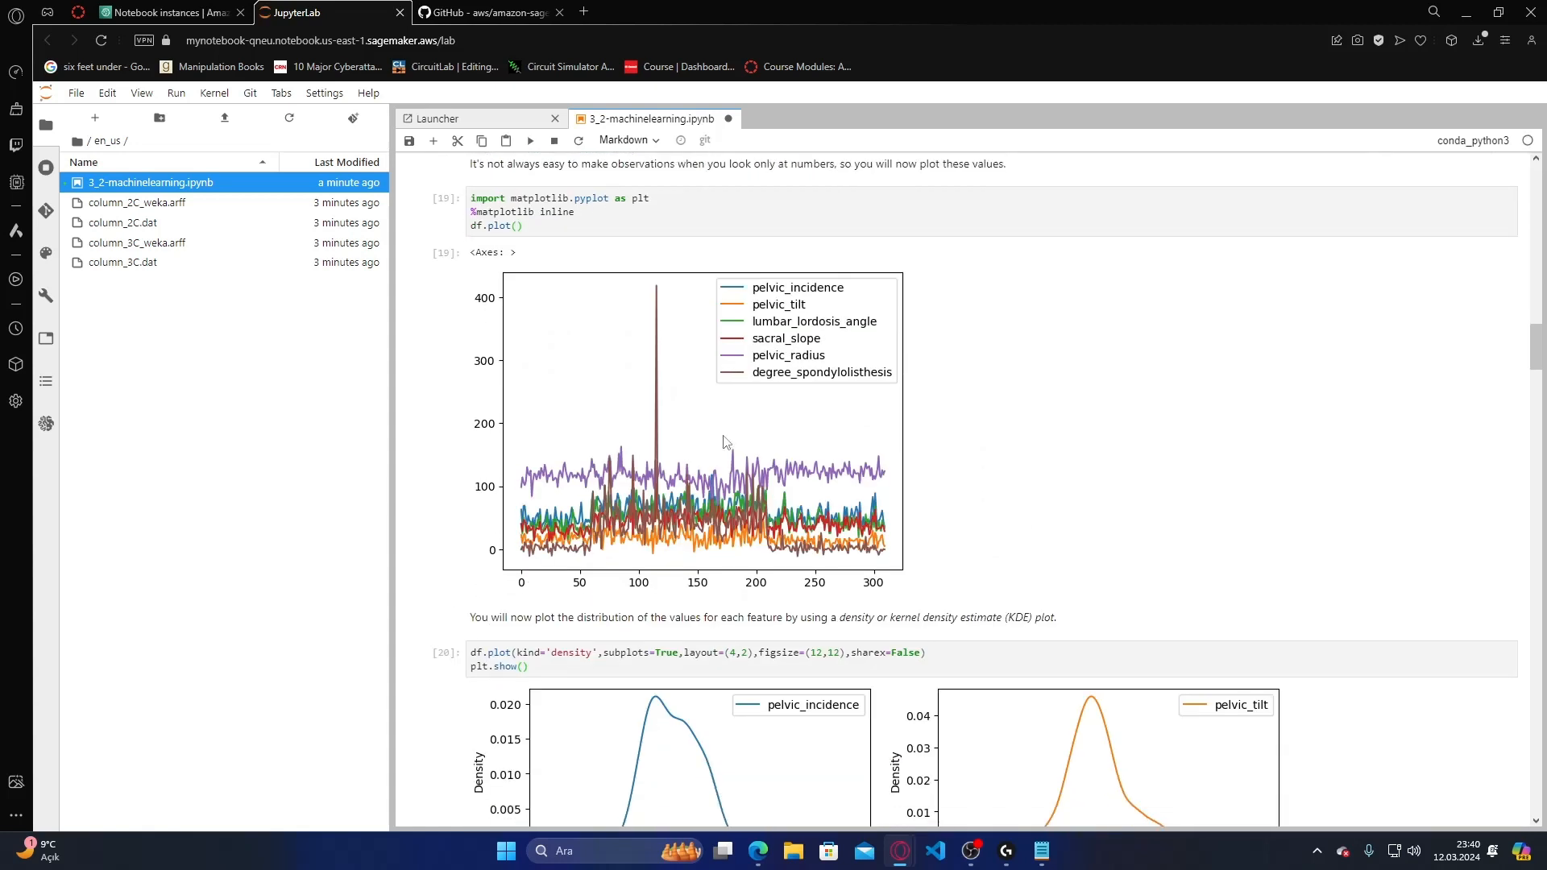
scroll(down, 3)
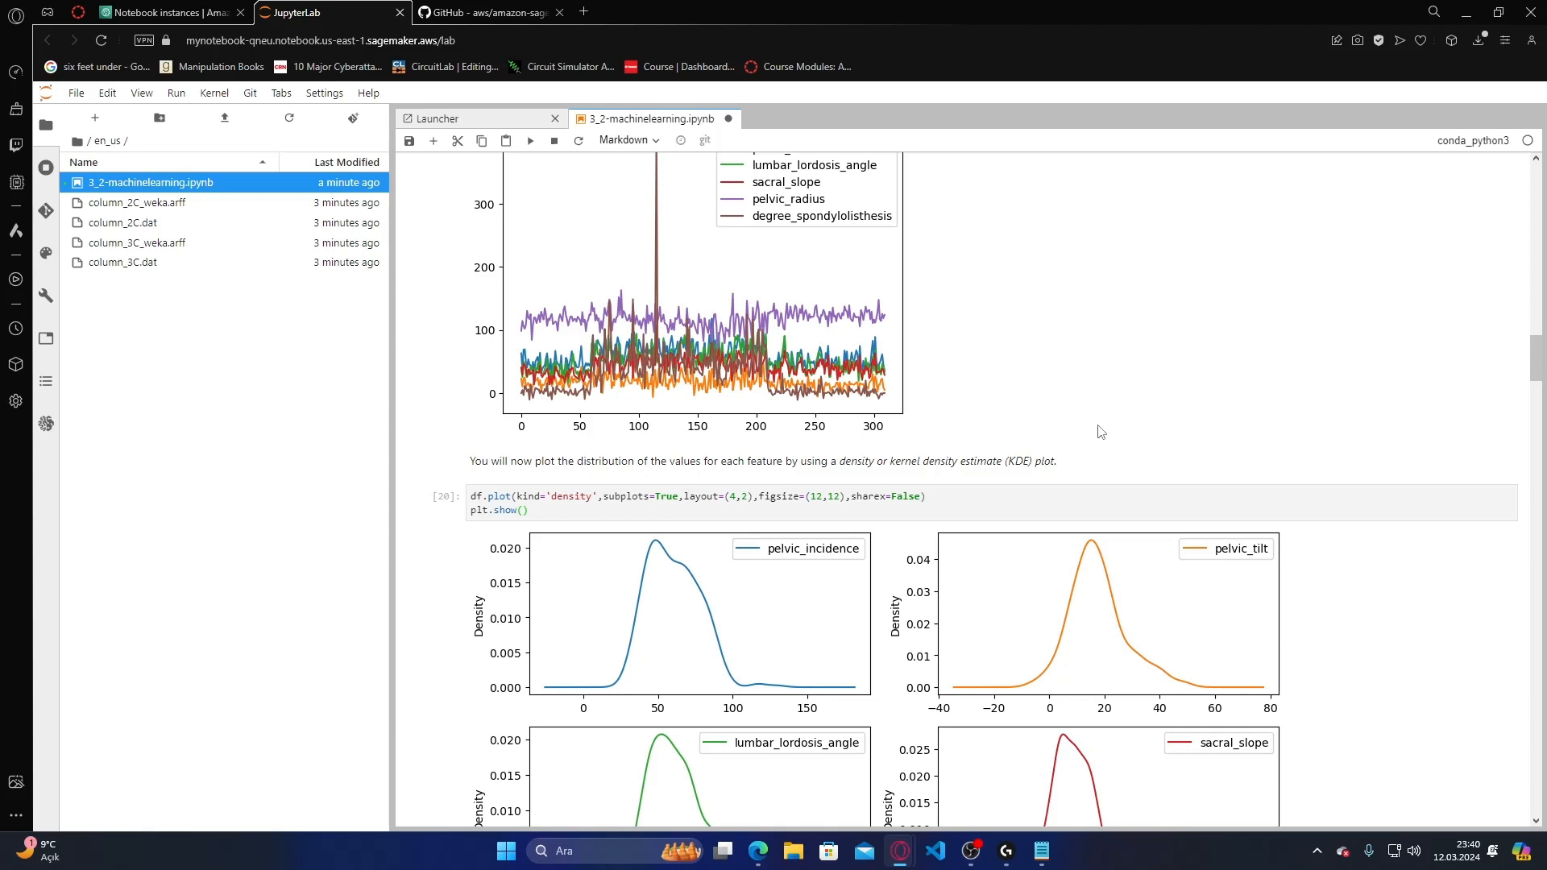
scroll(down, 3)
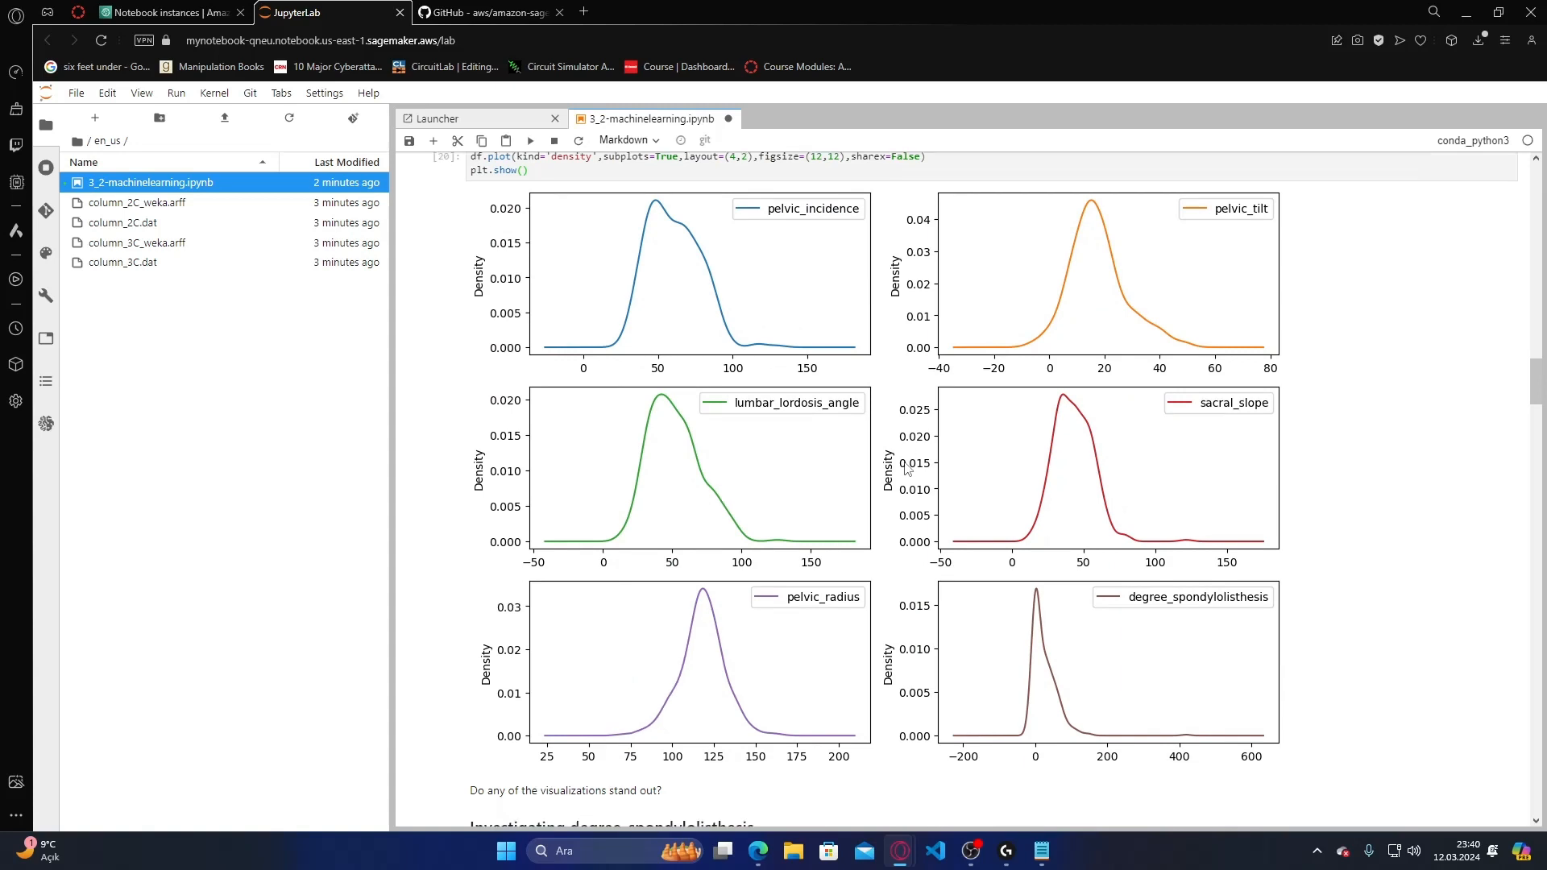
scroll(down, 3)
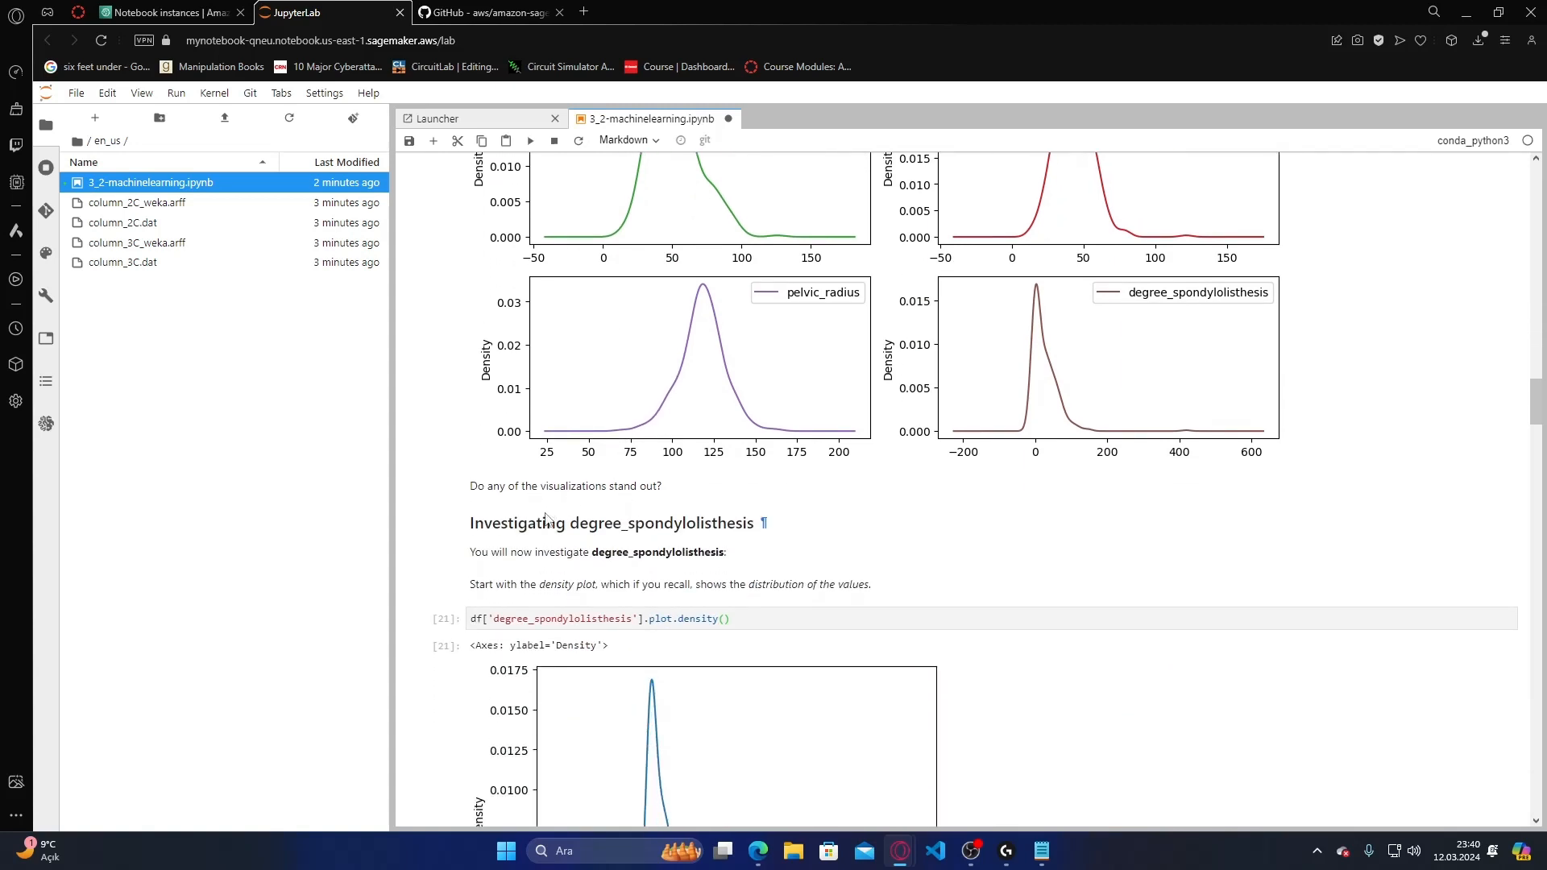
scroll(down, 3)
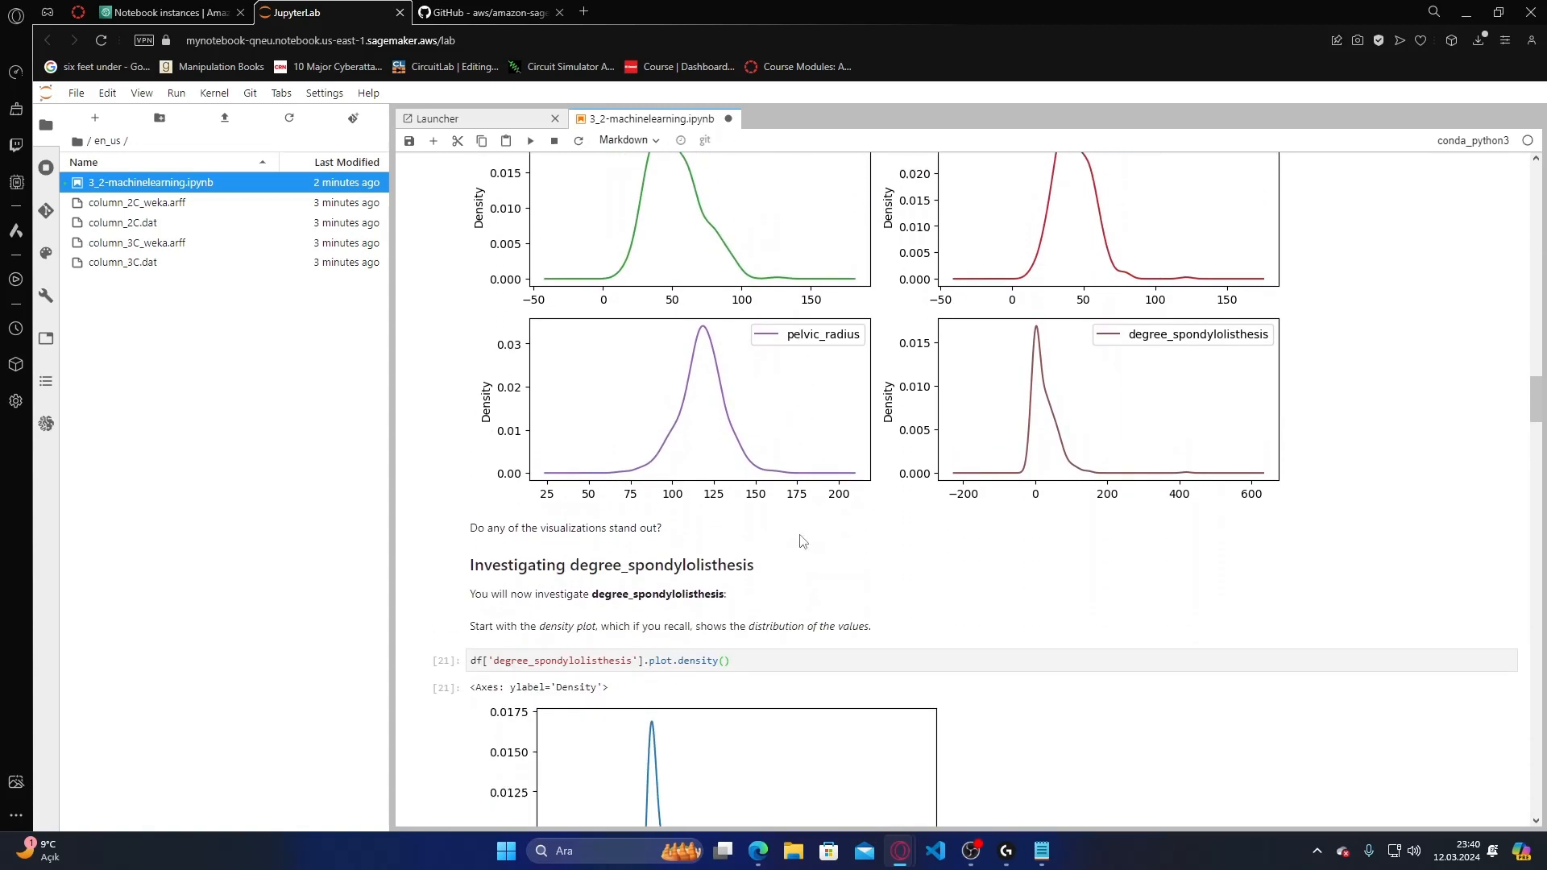
scroll(down, 3)
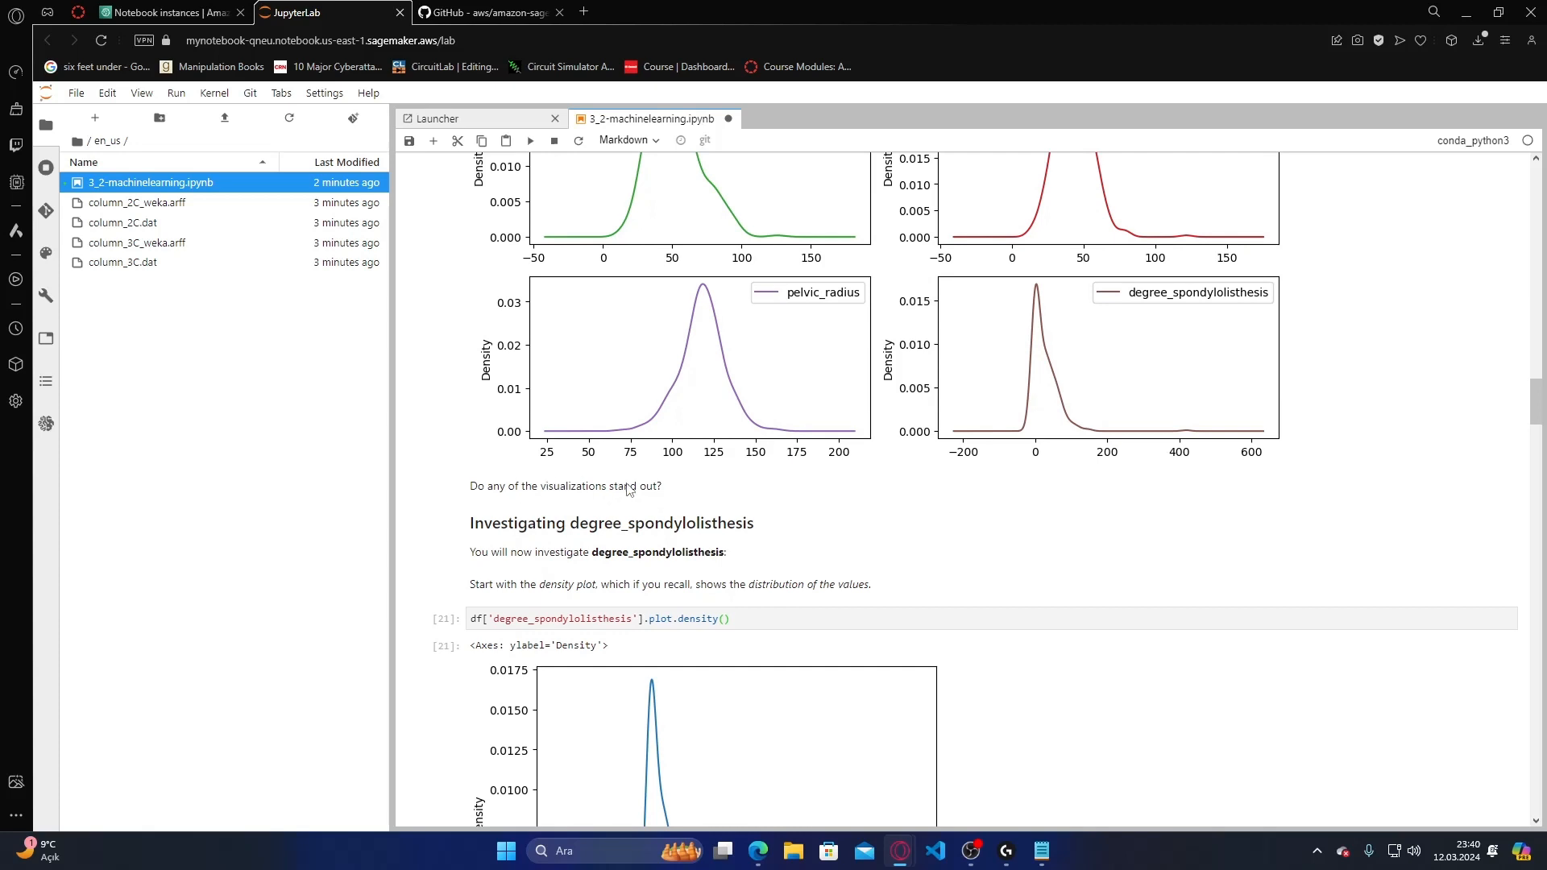
scroll(down, 3)
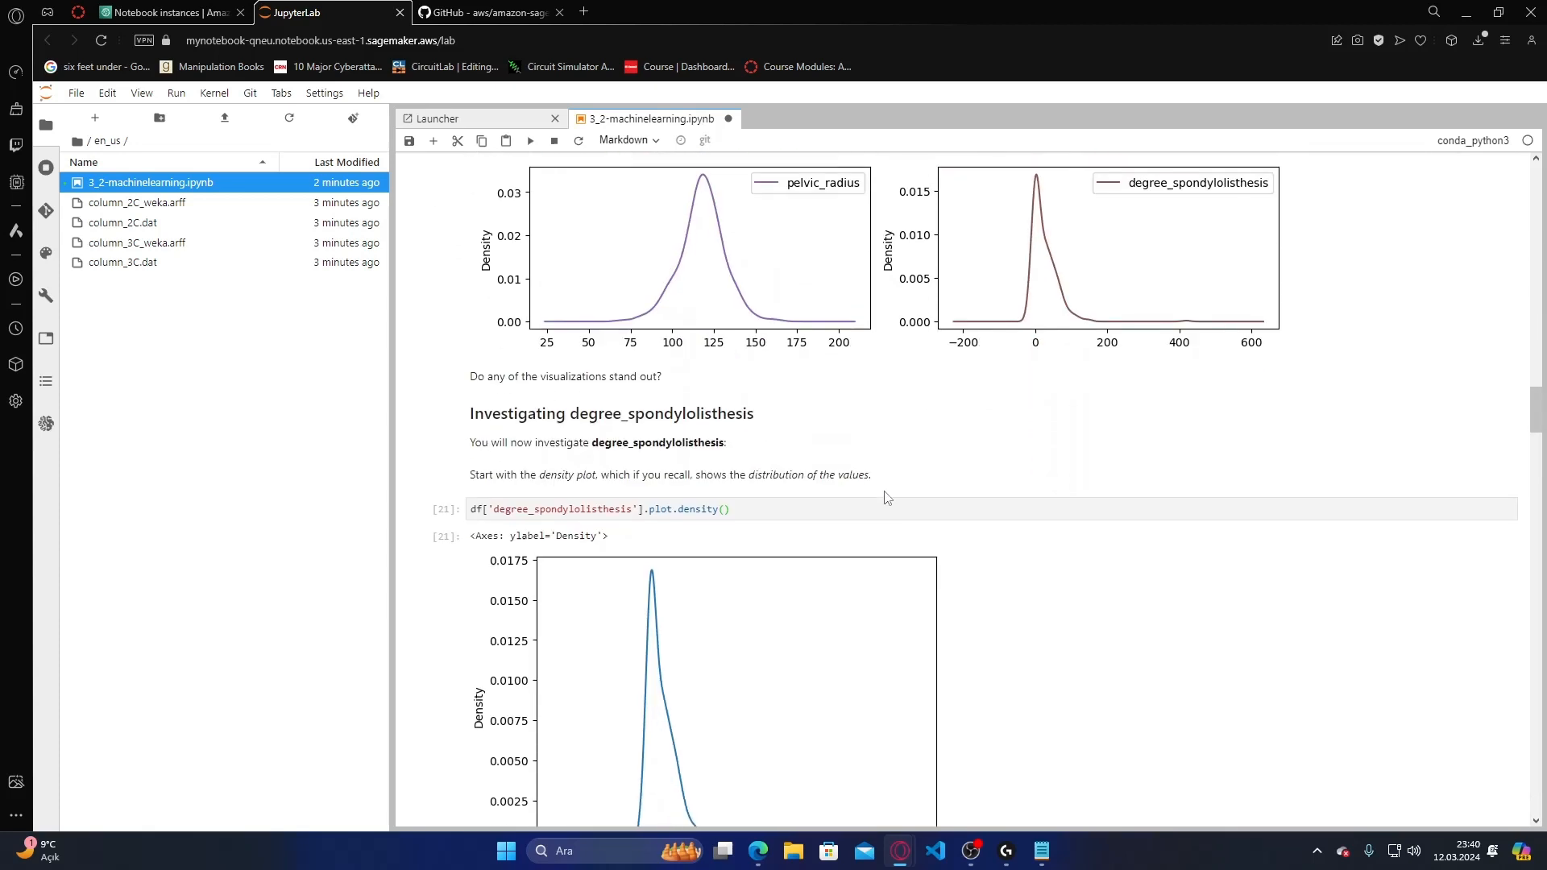
scroll(down, 3)
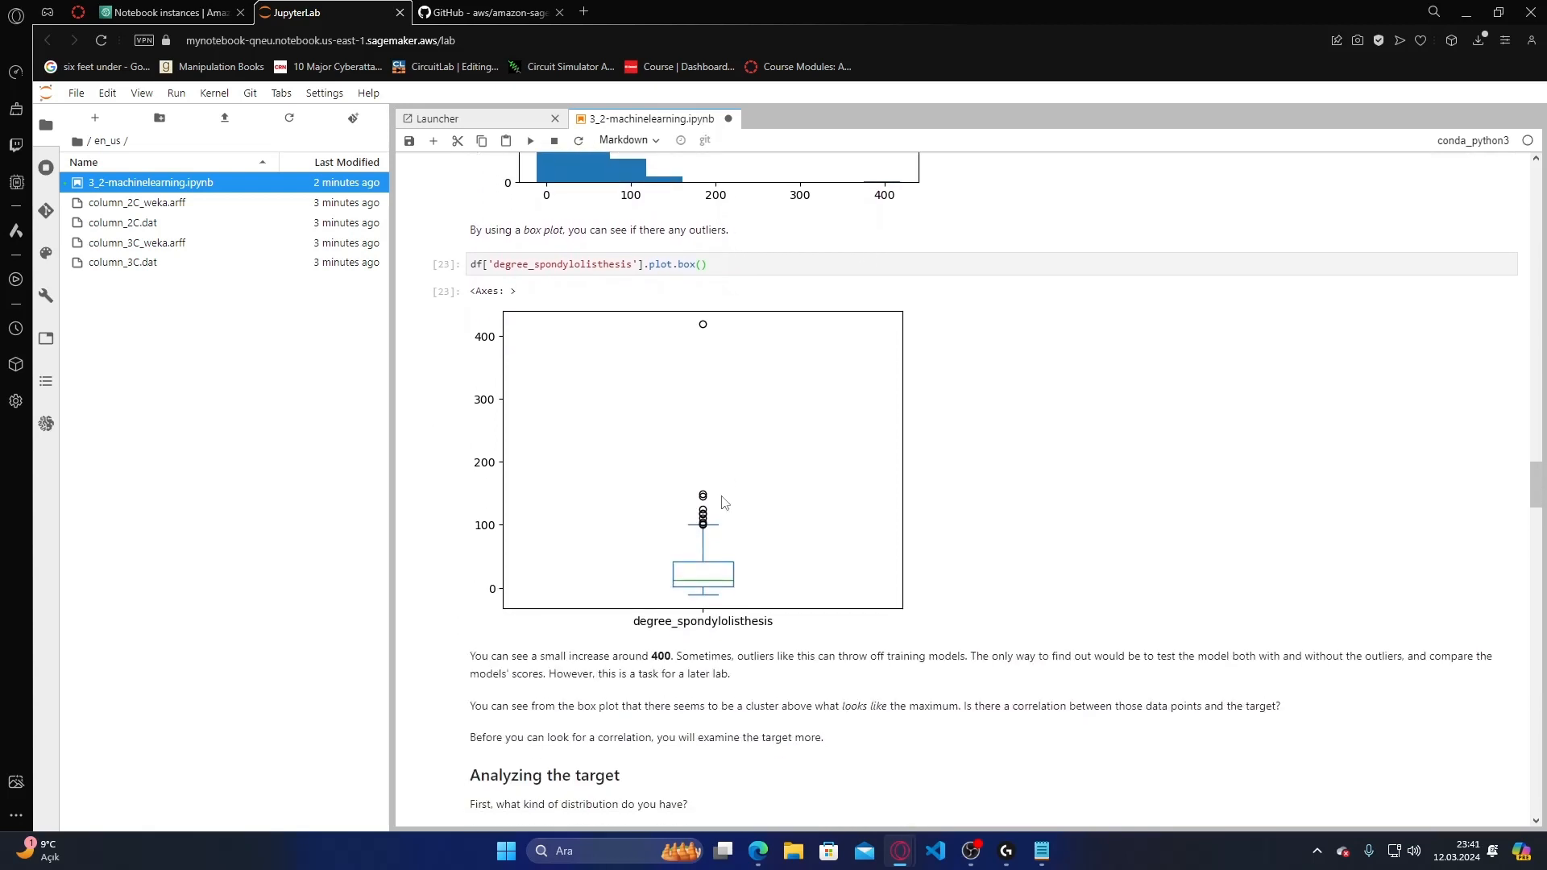
mouse_move(720, 334)
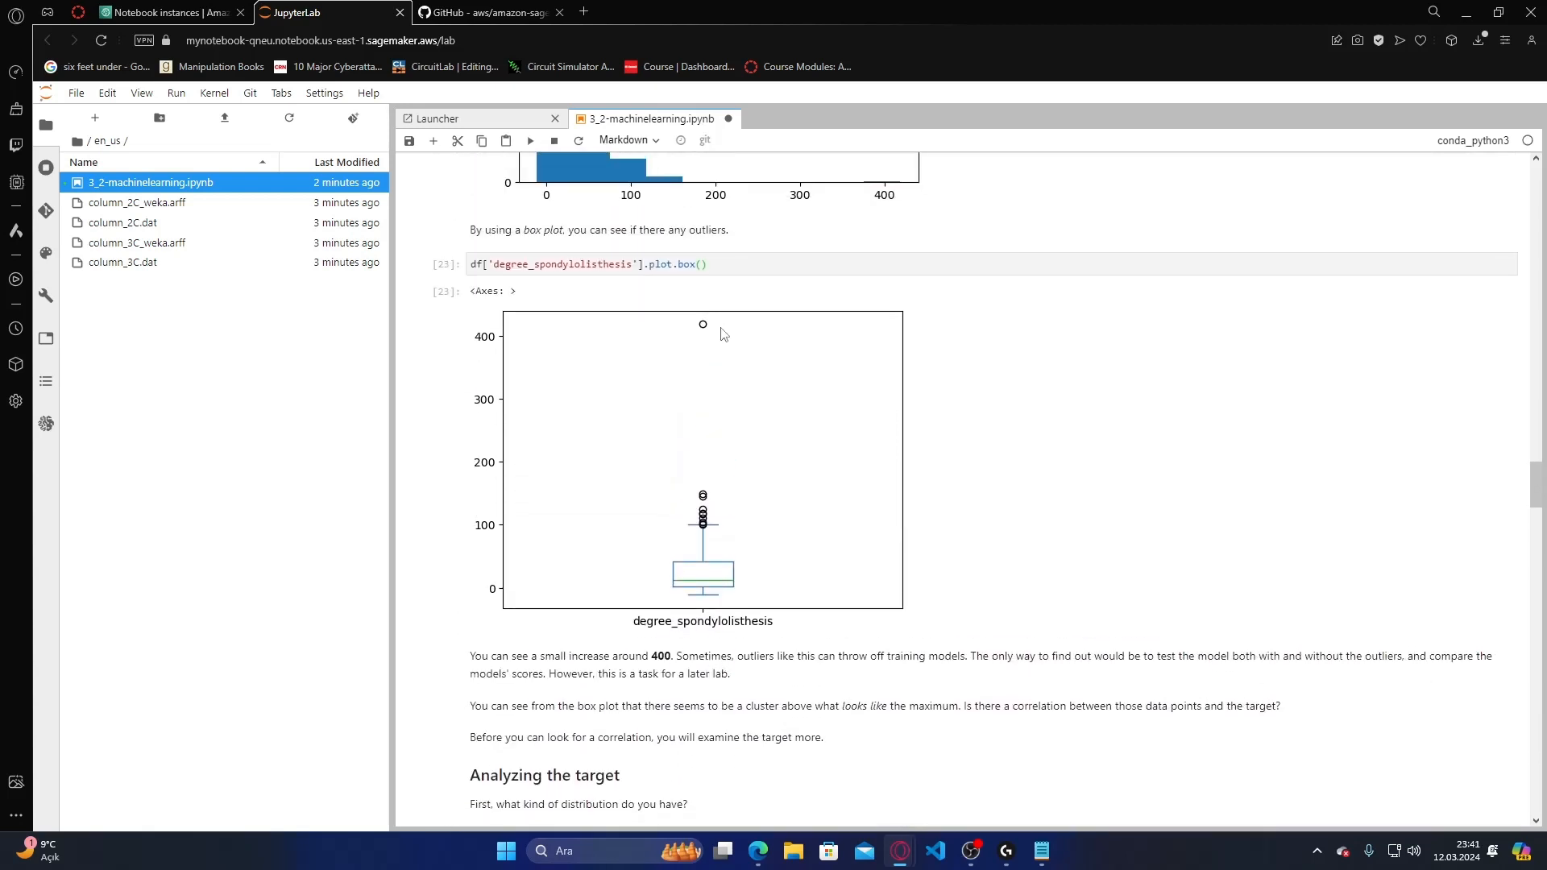
- Scroll through the class-mapping cell, target scatter plot and grouped boxplot outputs
scroll(down, 3)
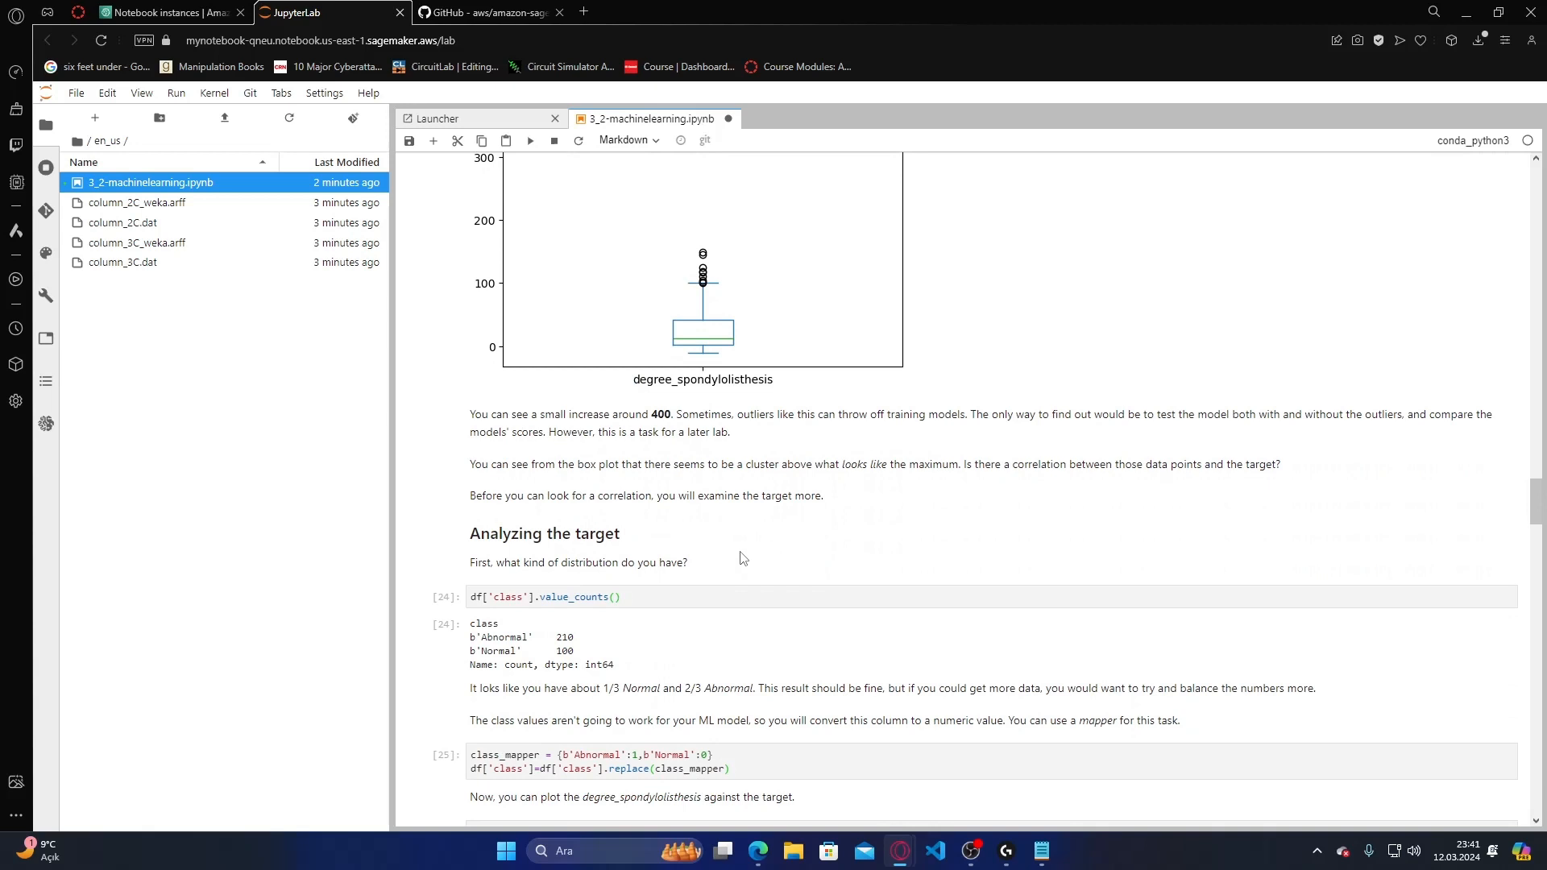
scroll(down, 3)
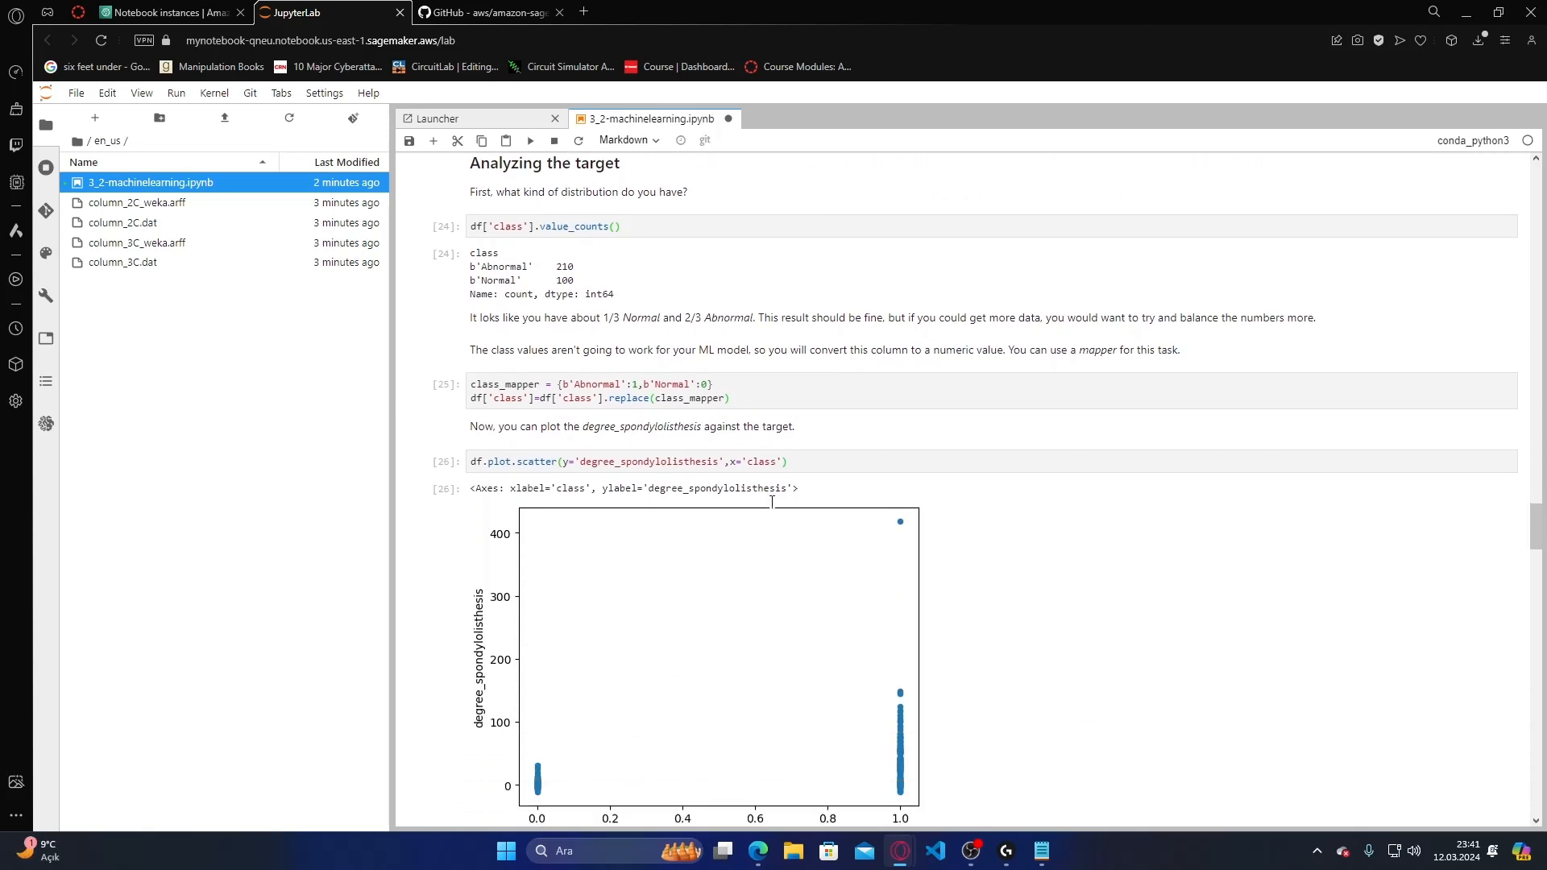
scroll(down, 3)
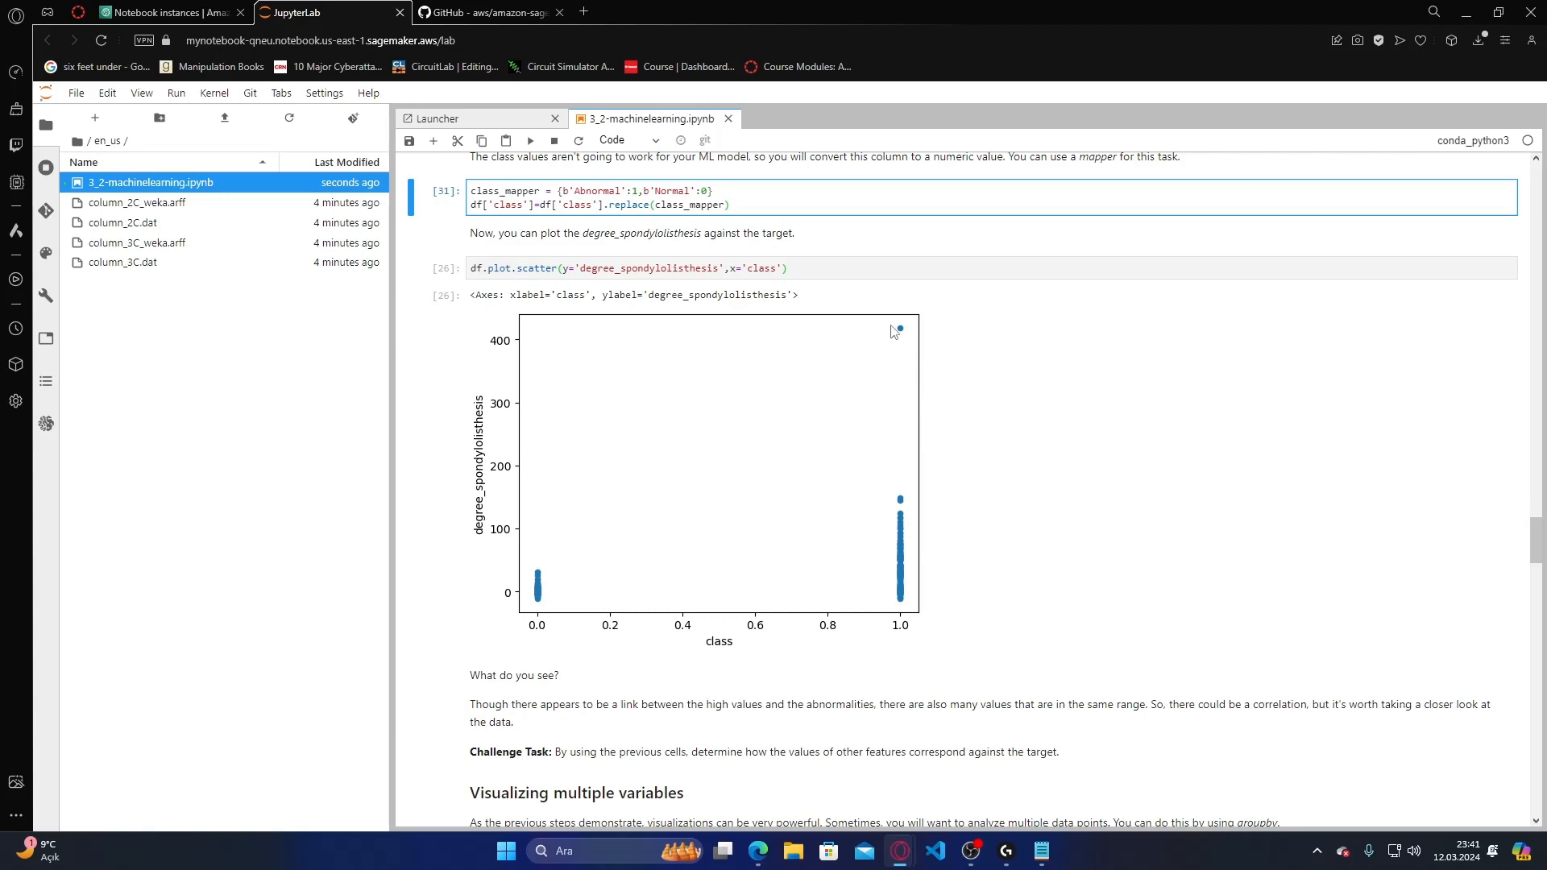
scroll(down, 3)
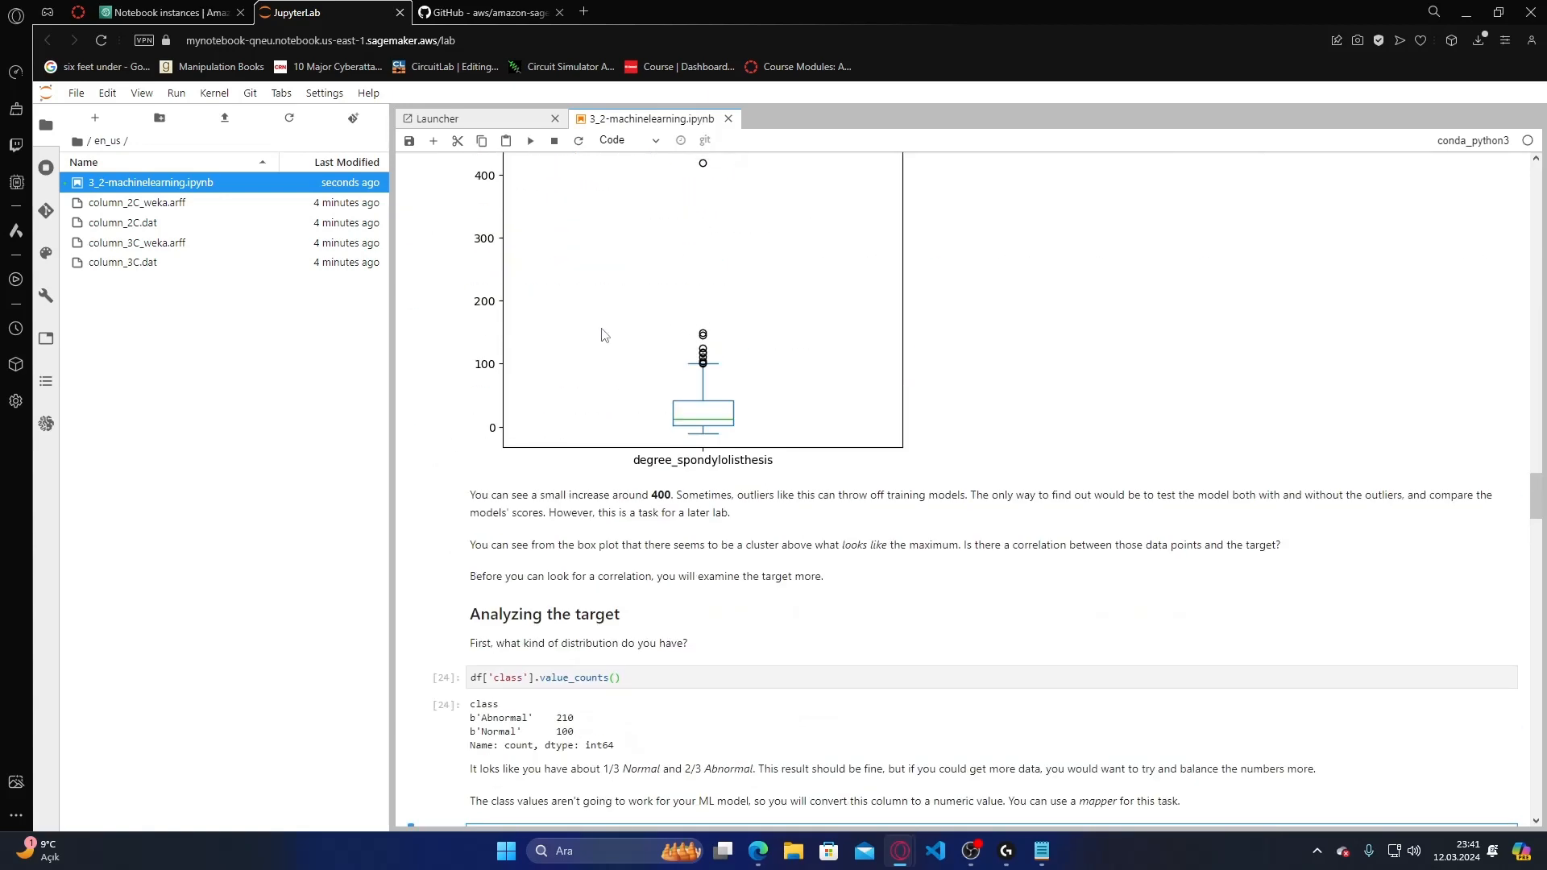
scroll(down, 3)
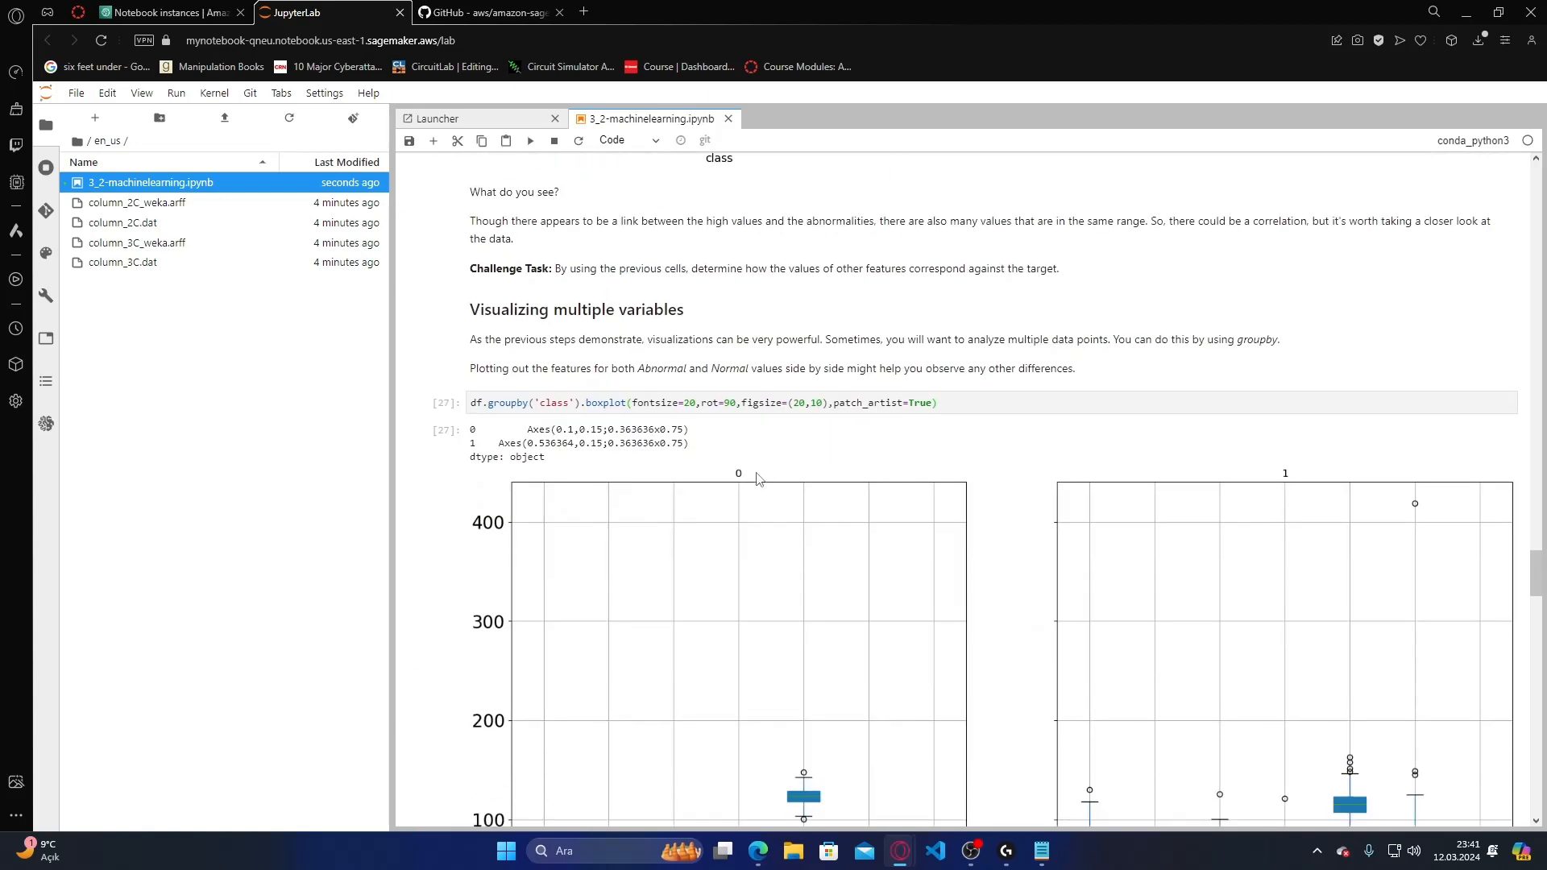
scroll(down, 3)
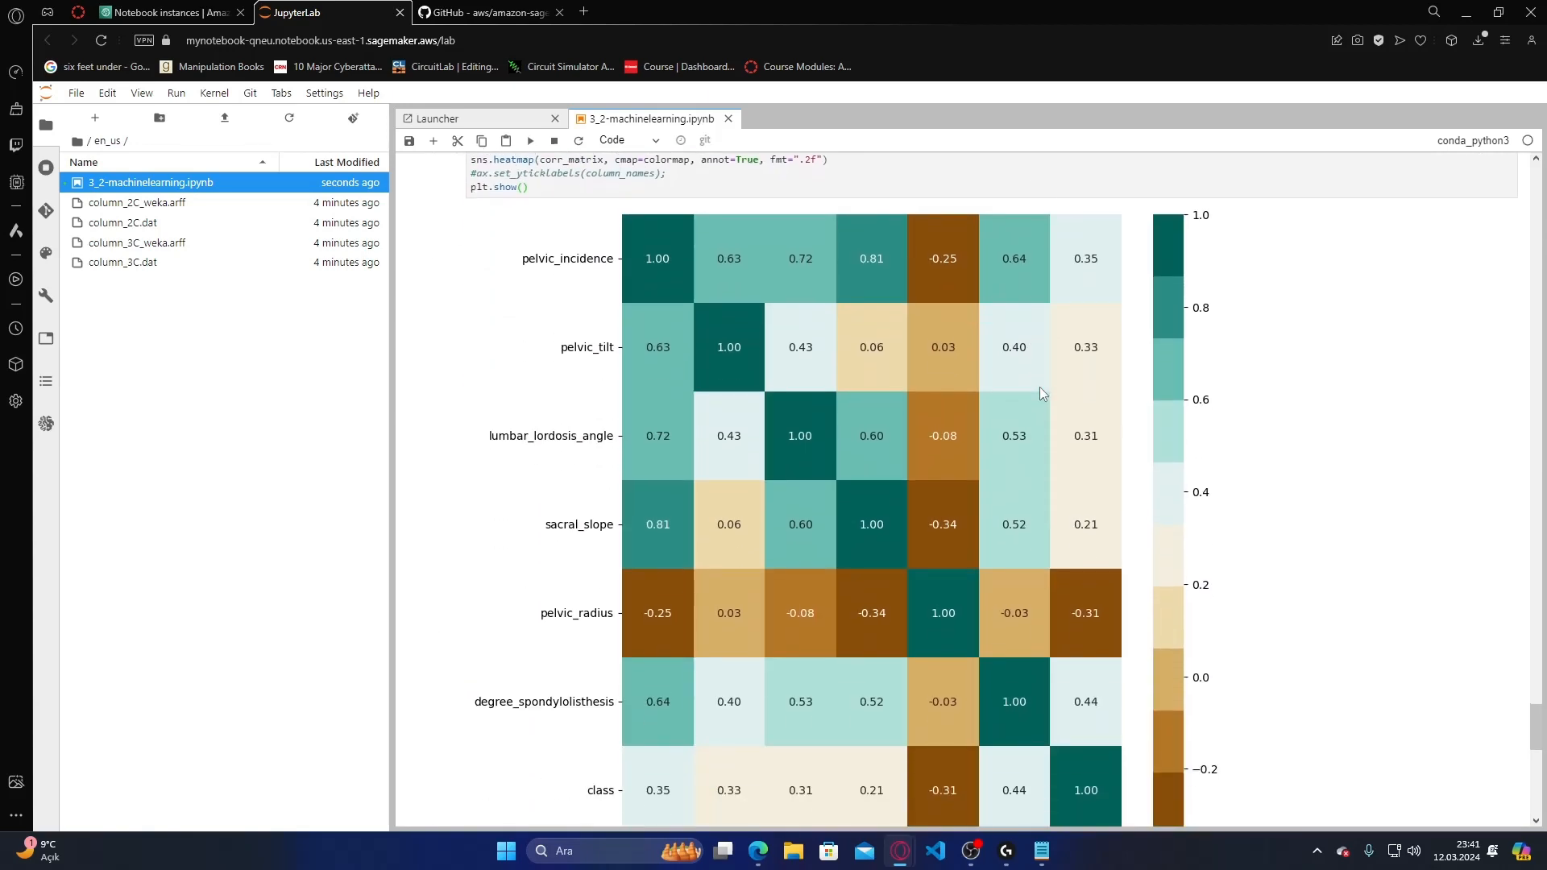
- Read past the correlation heatmap to Congratulations, then switch to the SageMaker notebook instances page
scroll(down, 3)
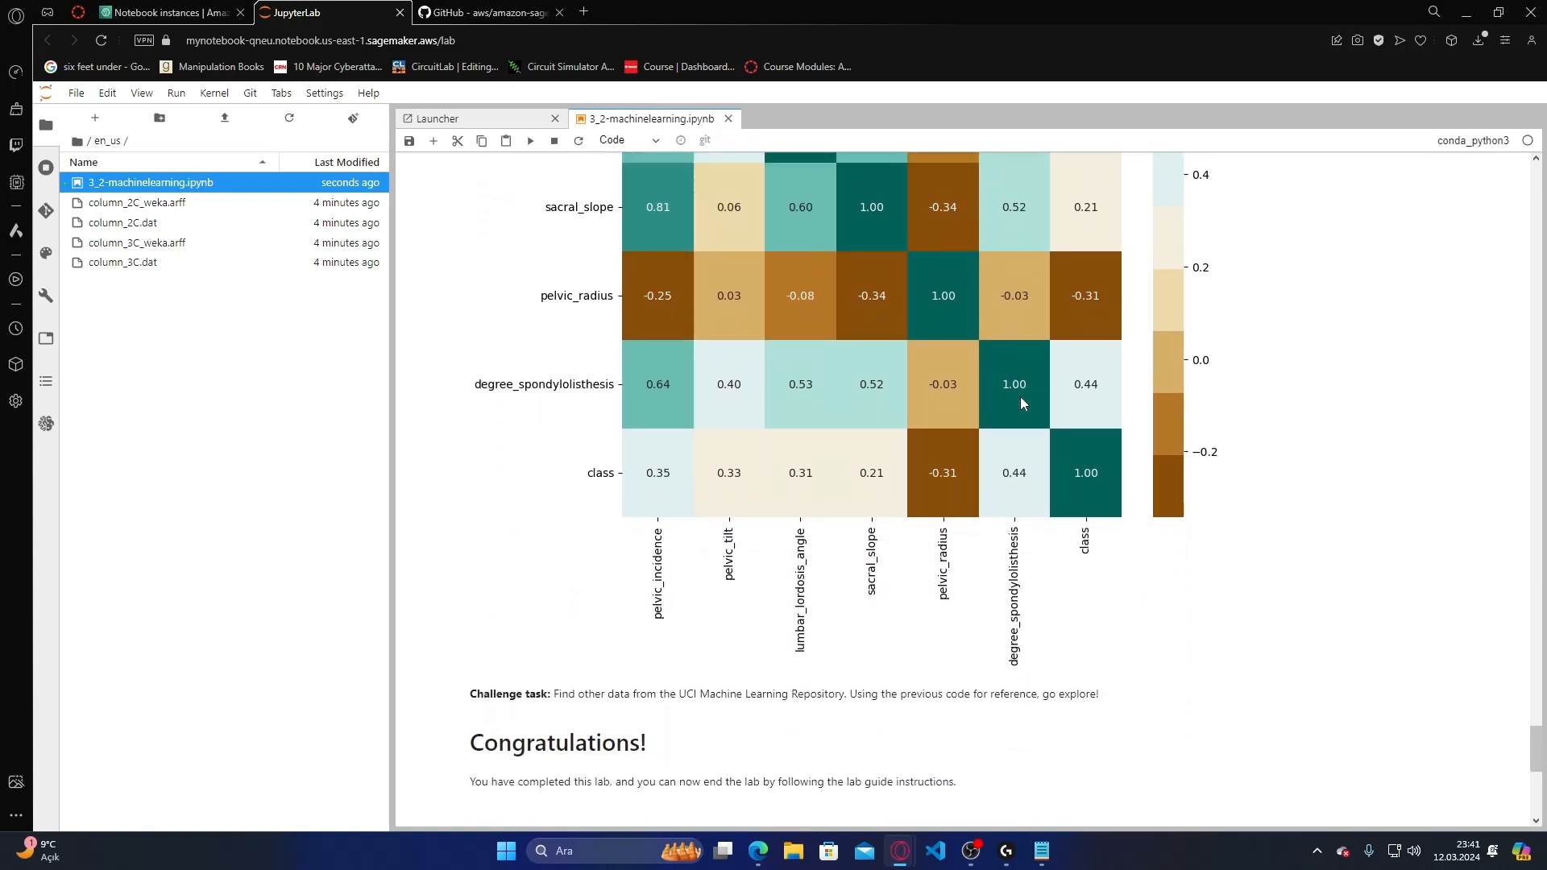
scroll(down, 3)
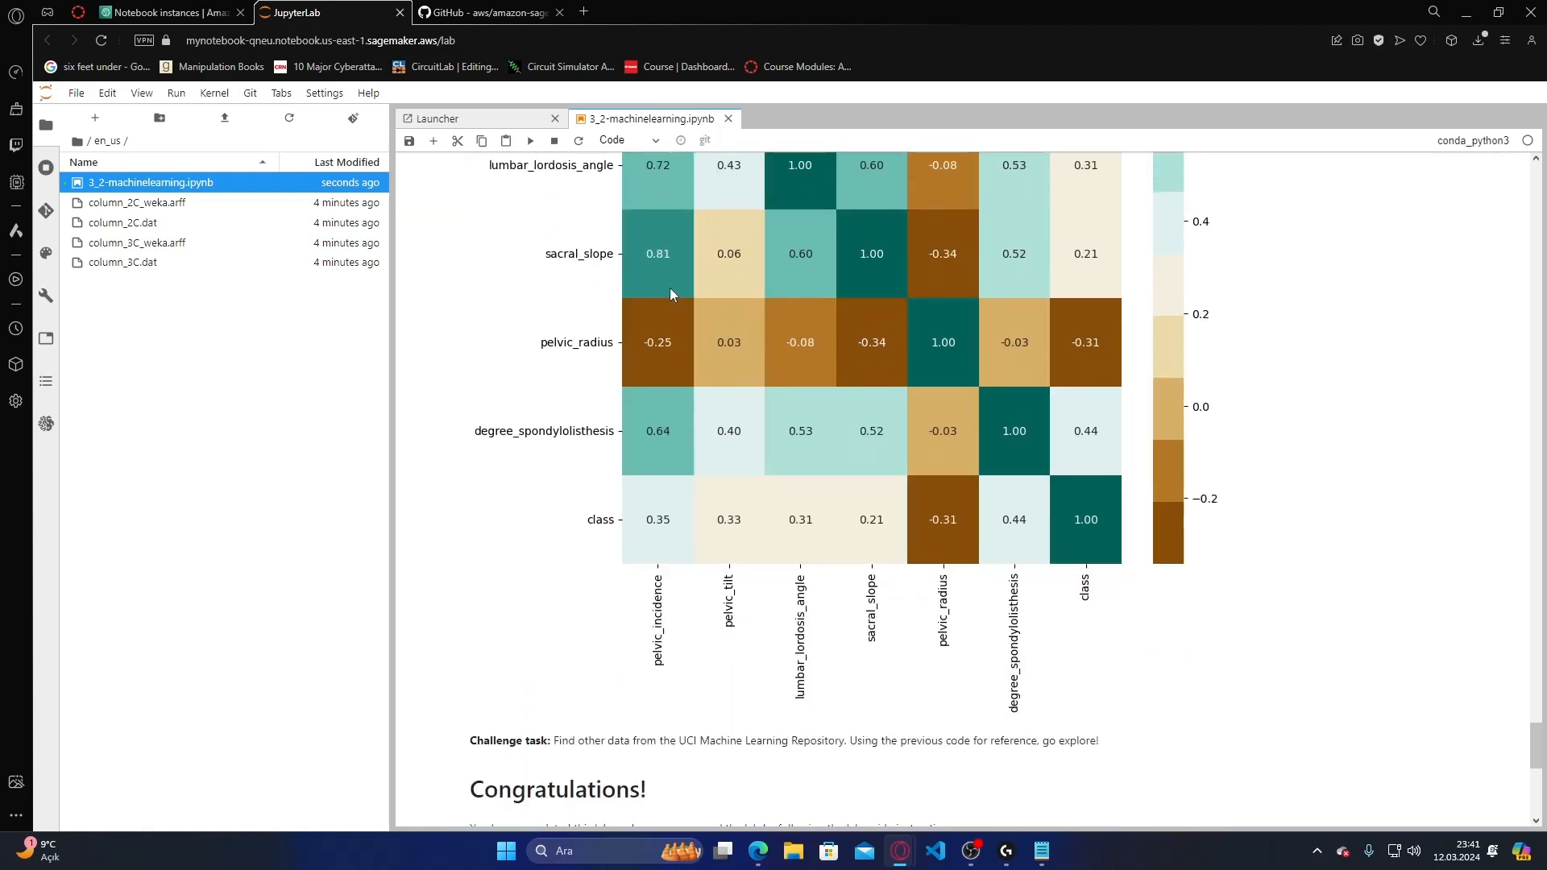
scroll(down, 3)
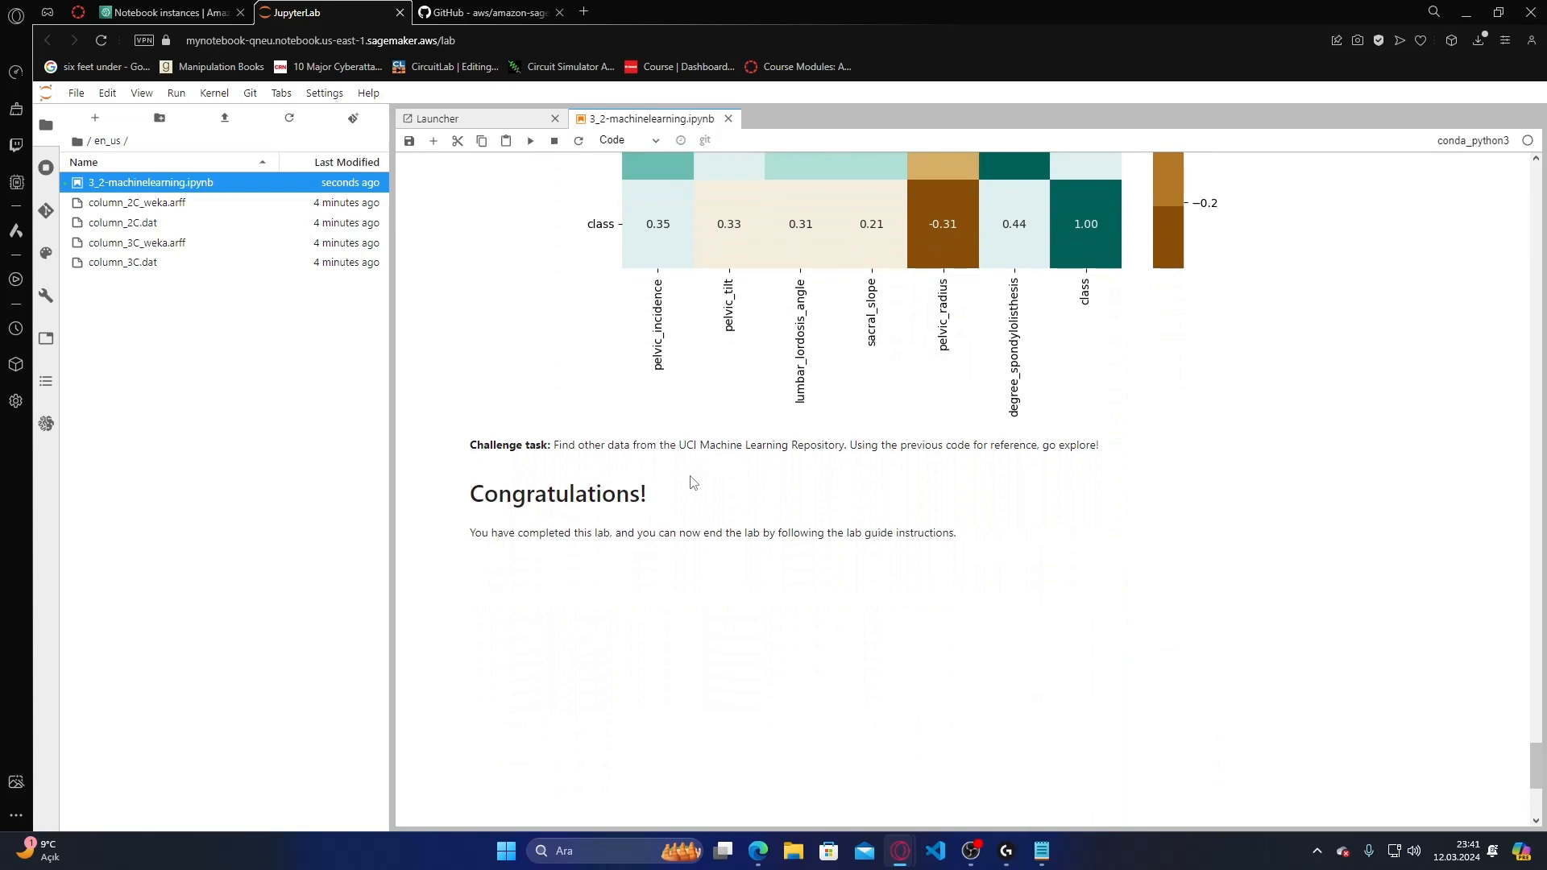
mouse_move(649, 456)
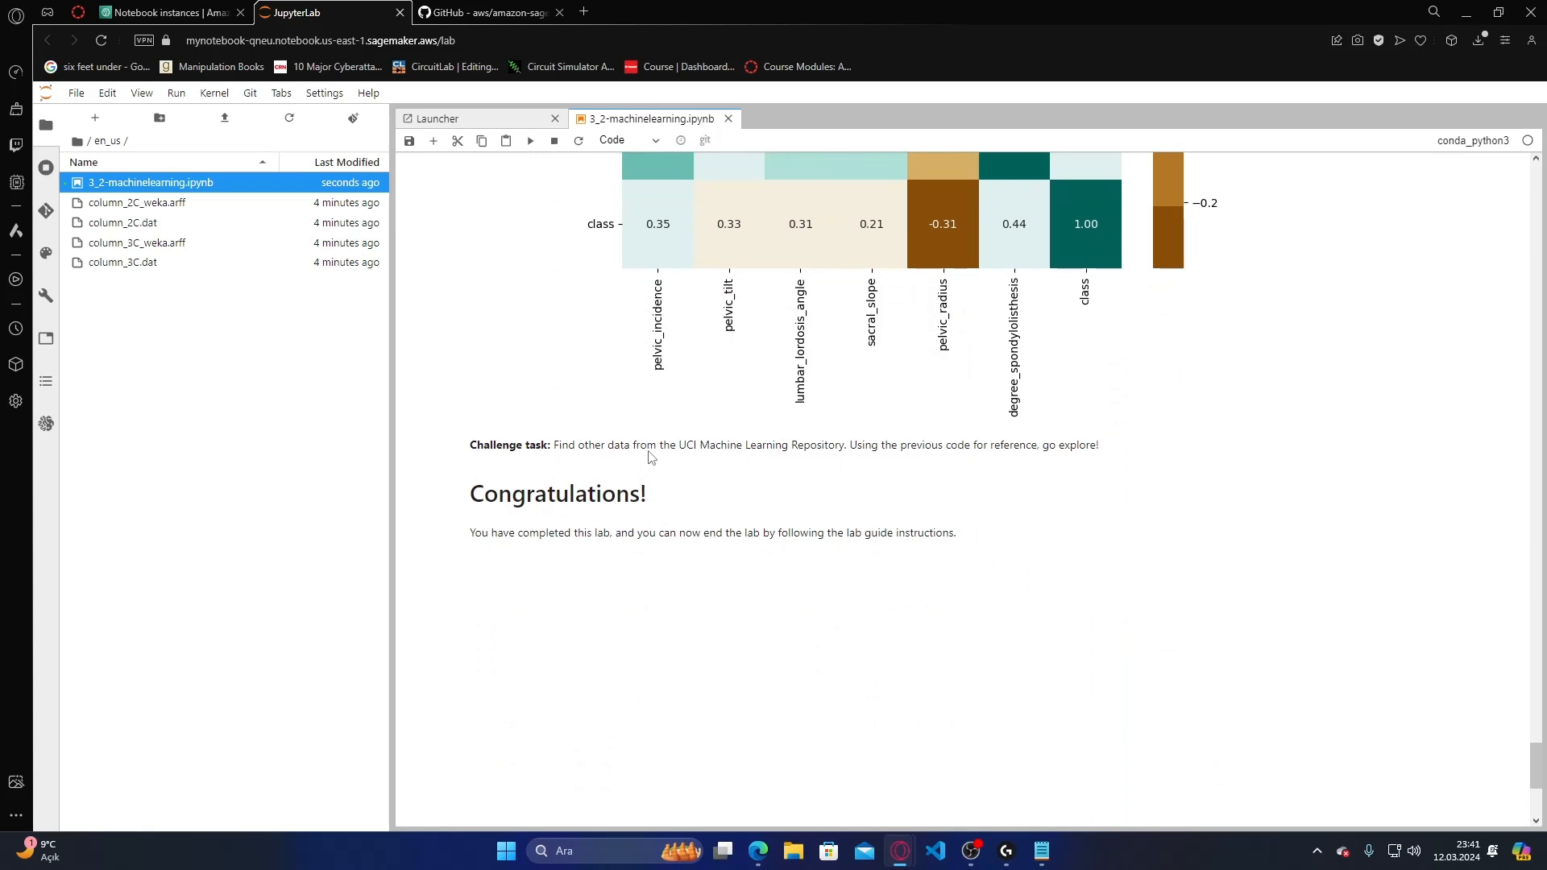
click(167, 11)
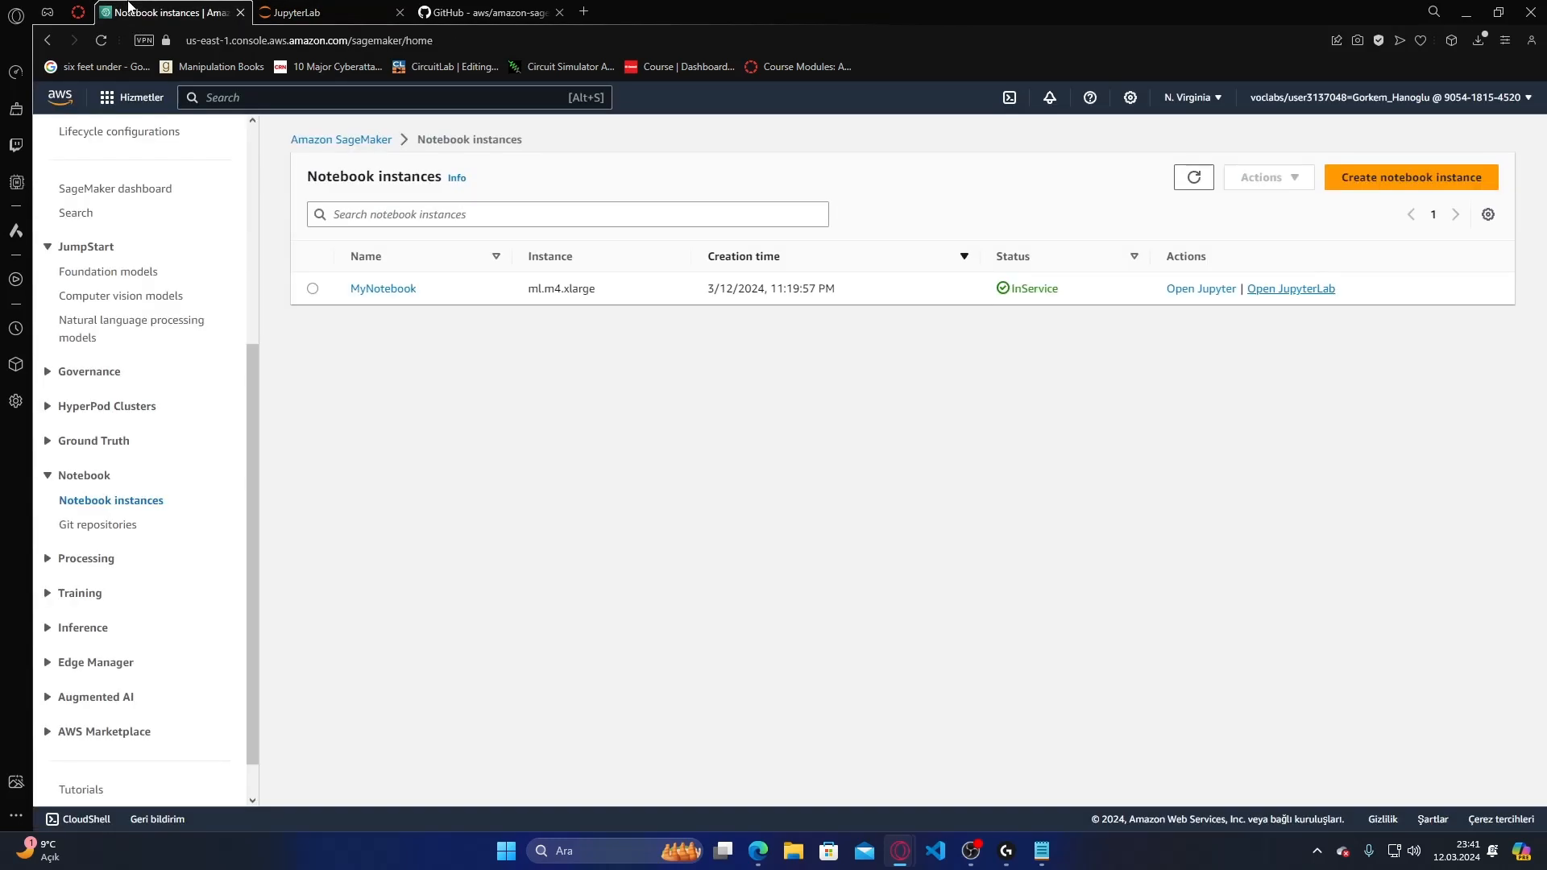
- Switch back to the AWS Academy Lab 3.2 instructions at the Lab complete section
click(326, 11)
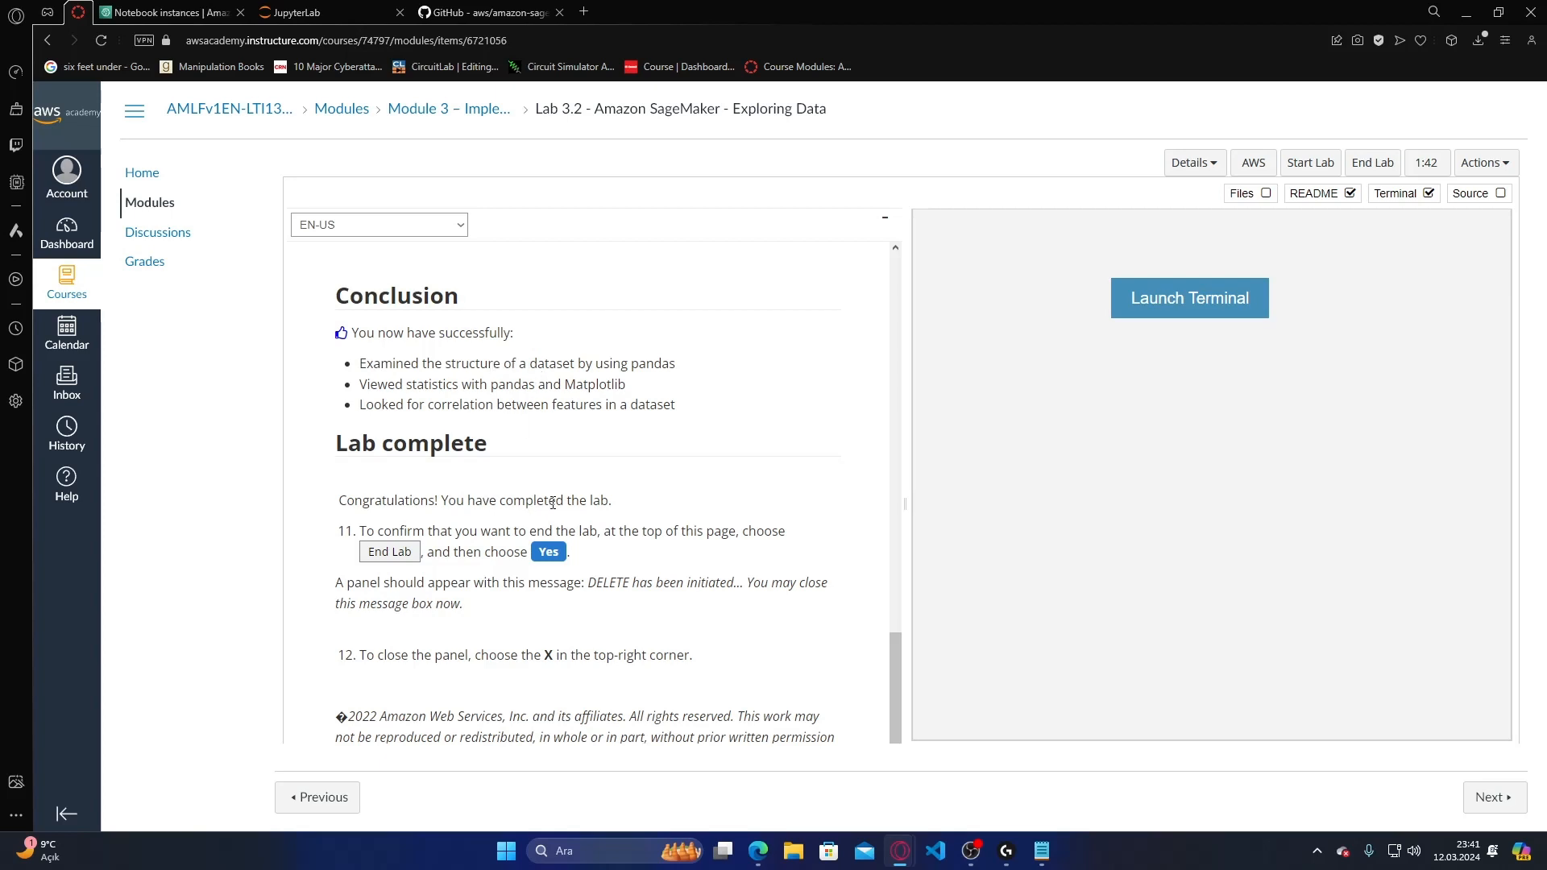
- End the Lab 3.2 session with End Lab and confirm Yes
scroll(down, 3)
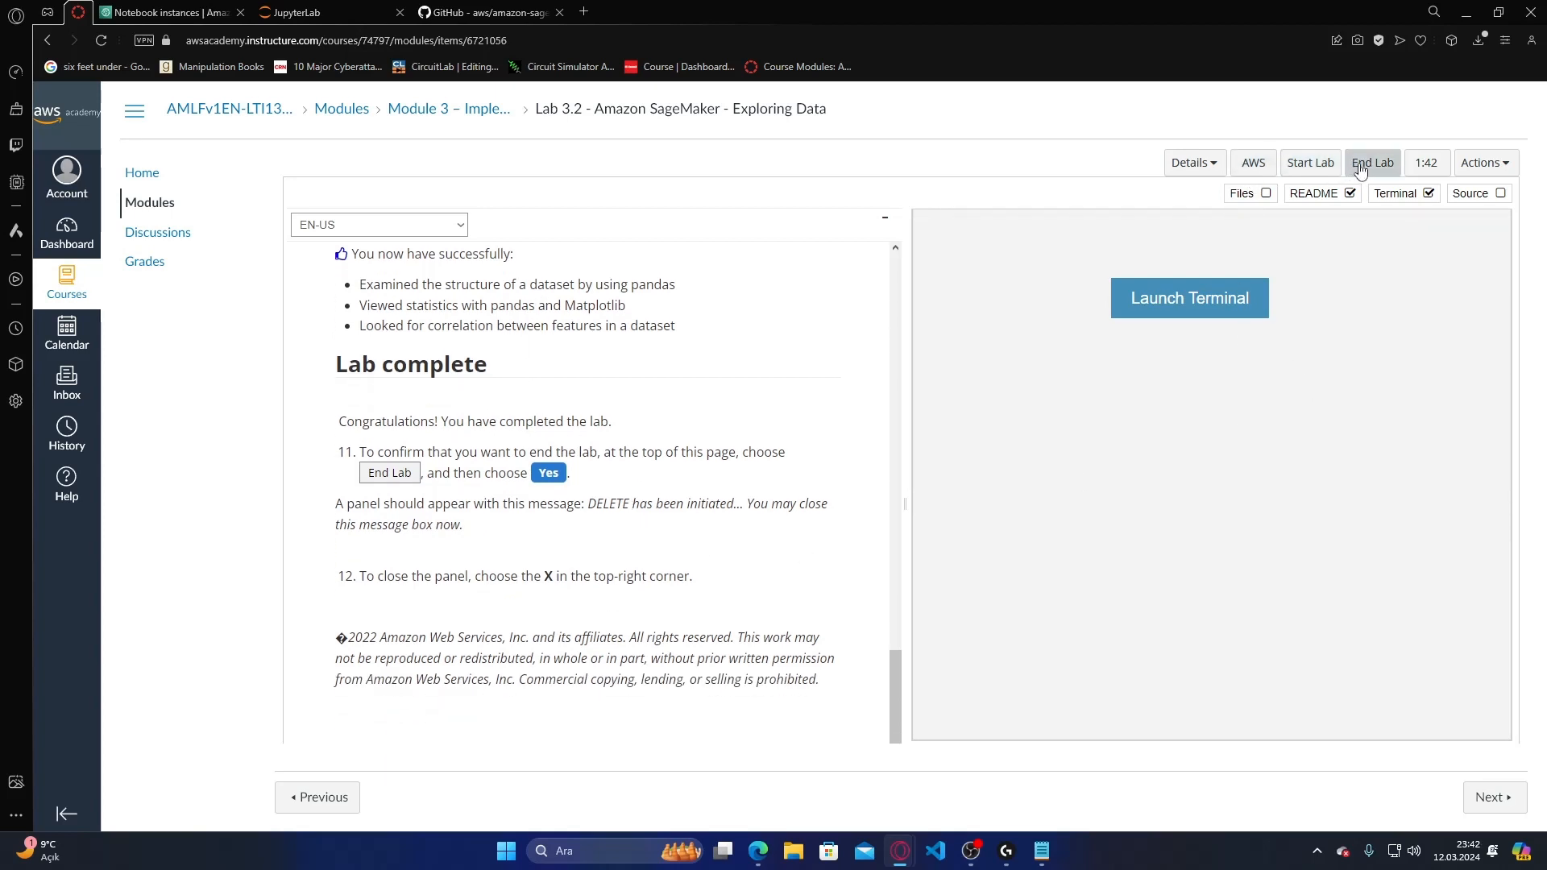
click(1371, 163)
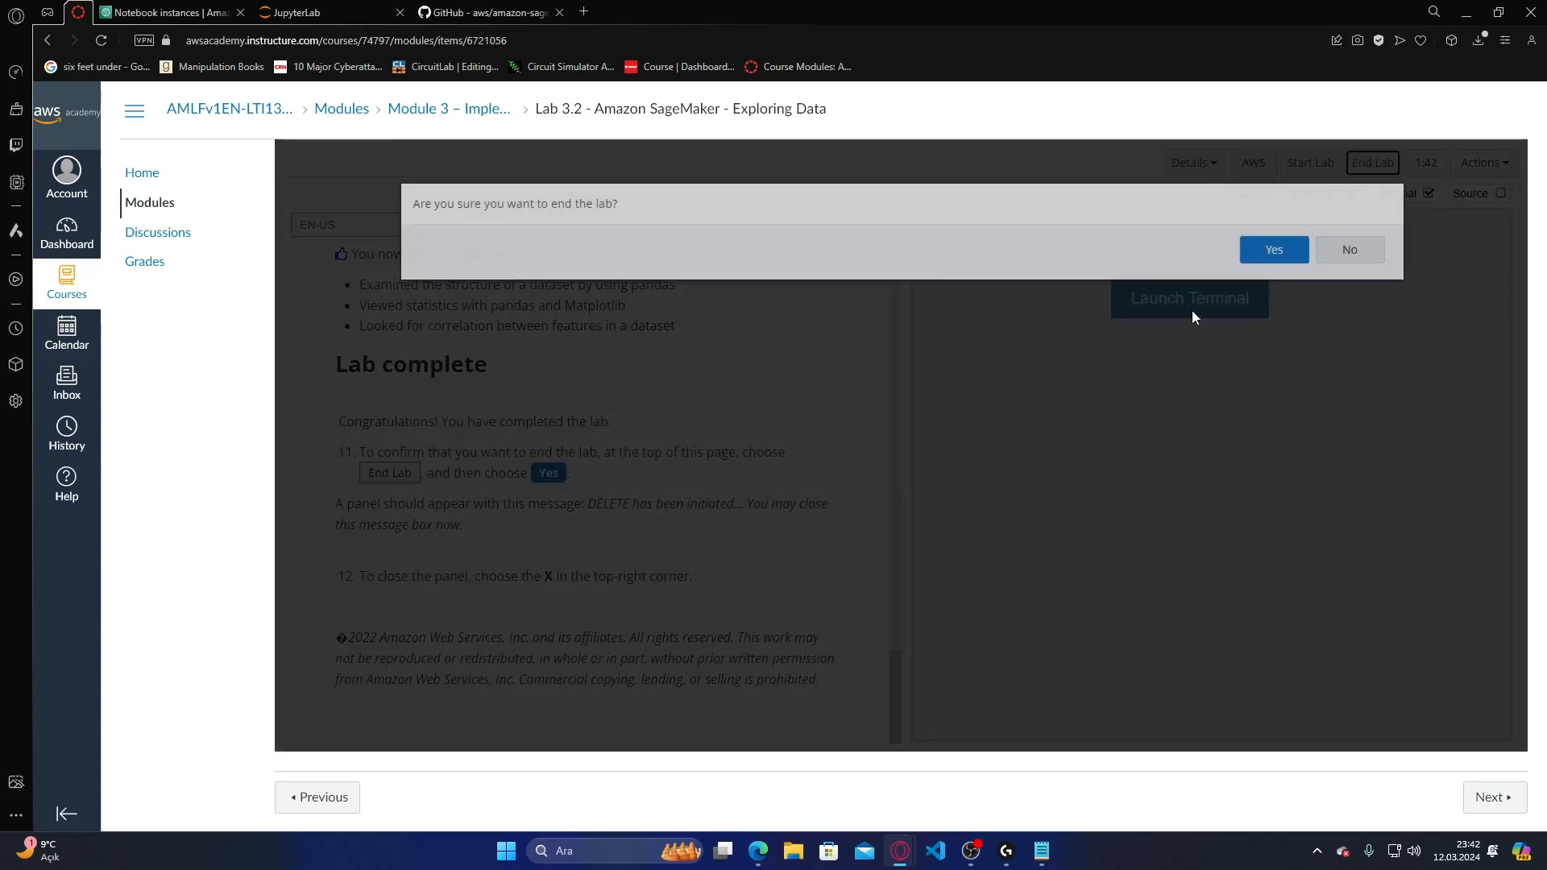
click(1273, 248)
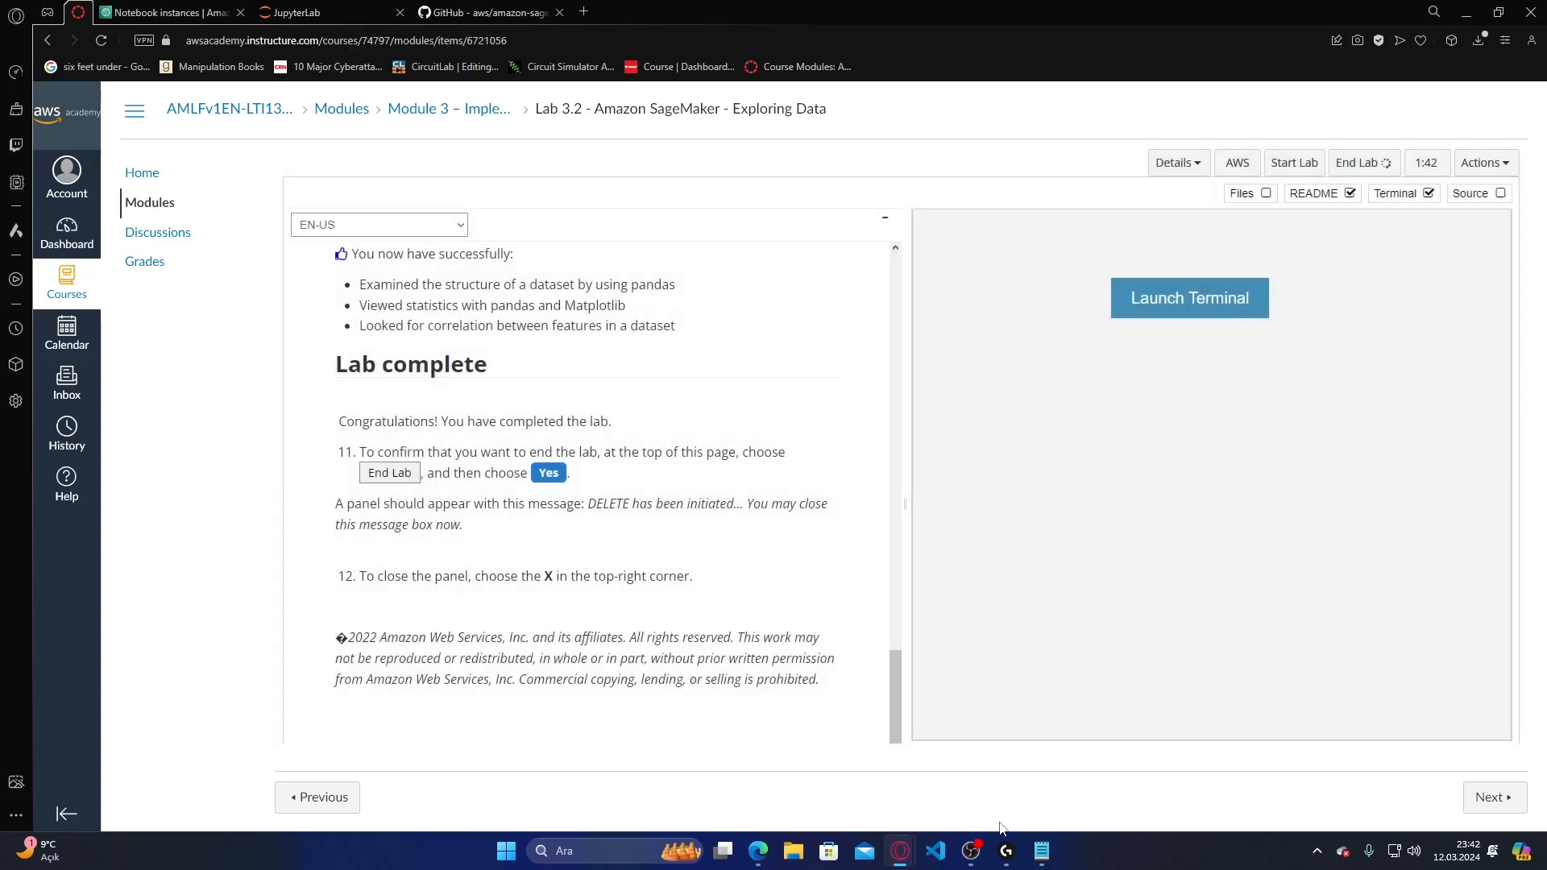